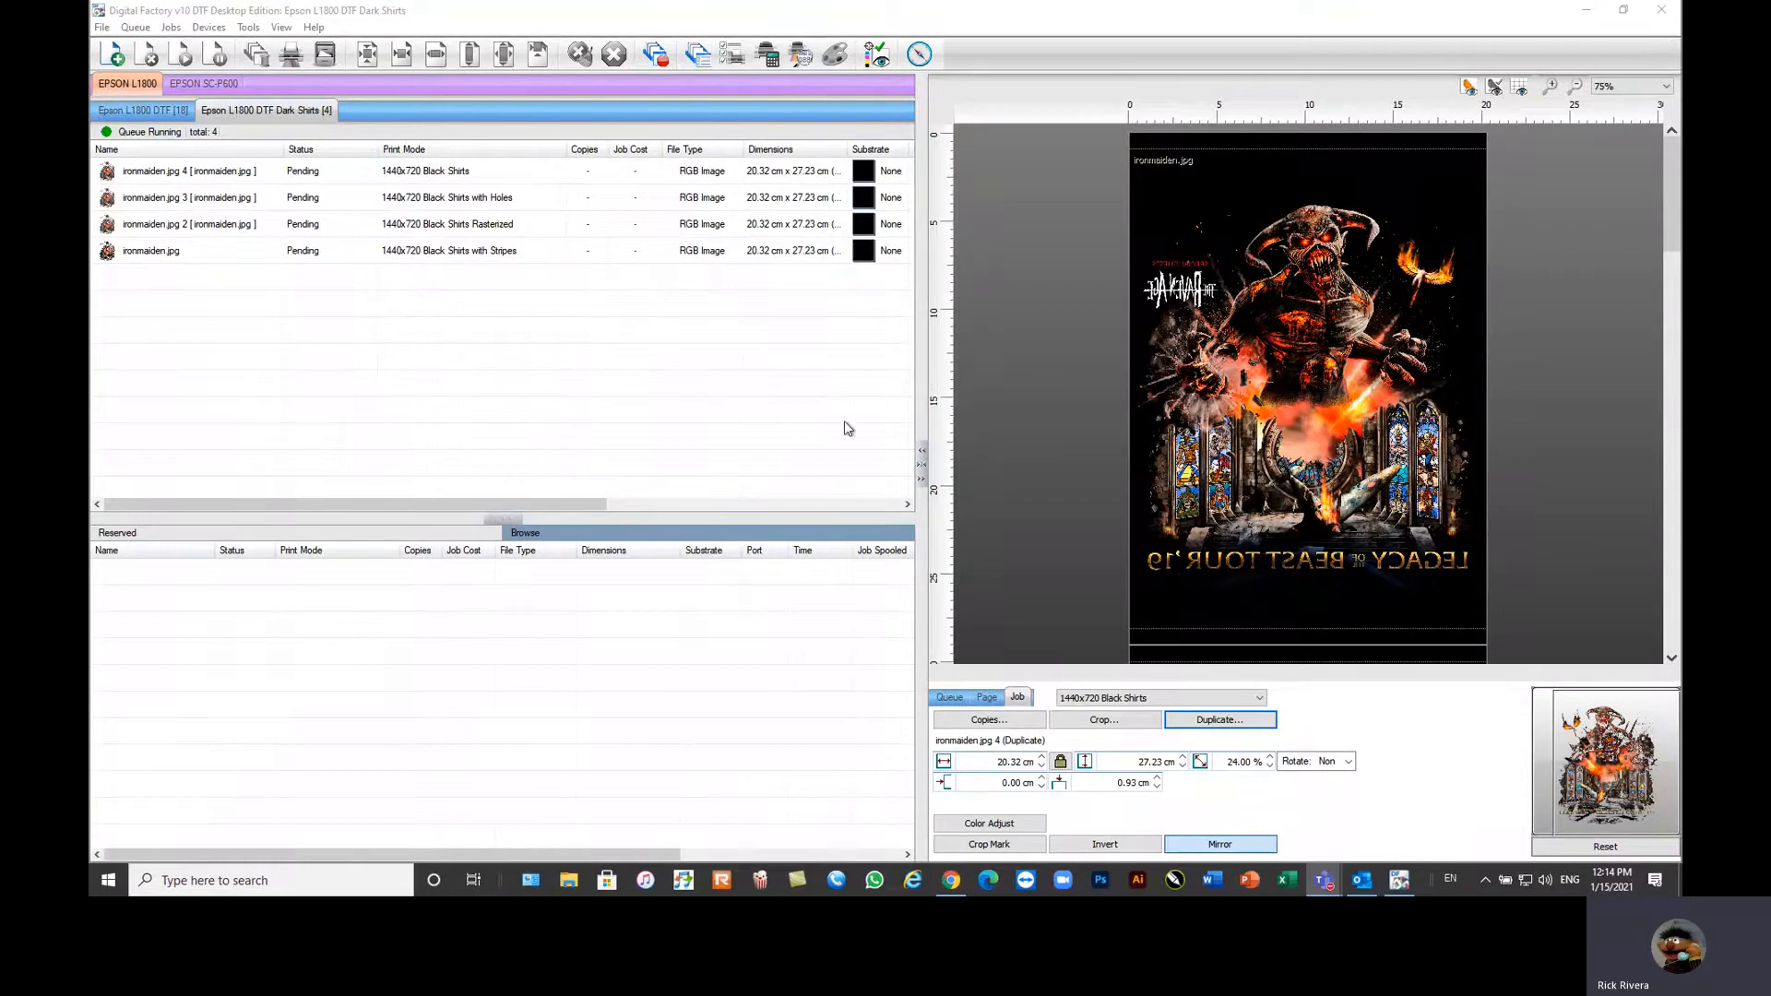
mouse_move(812, 417)
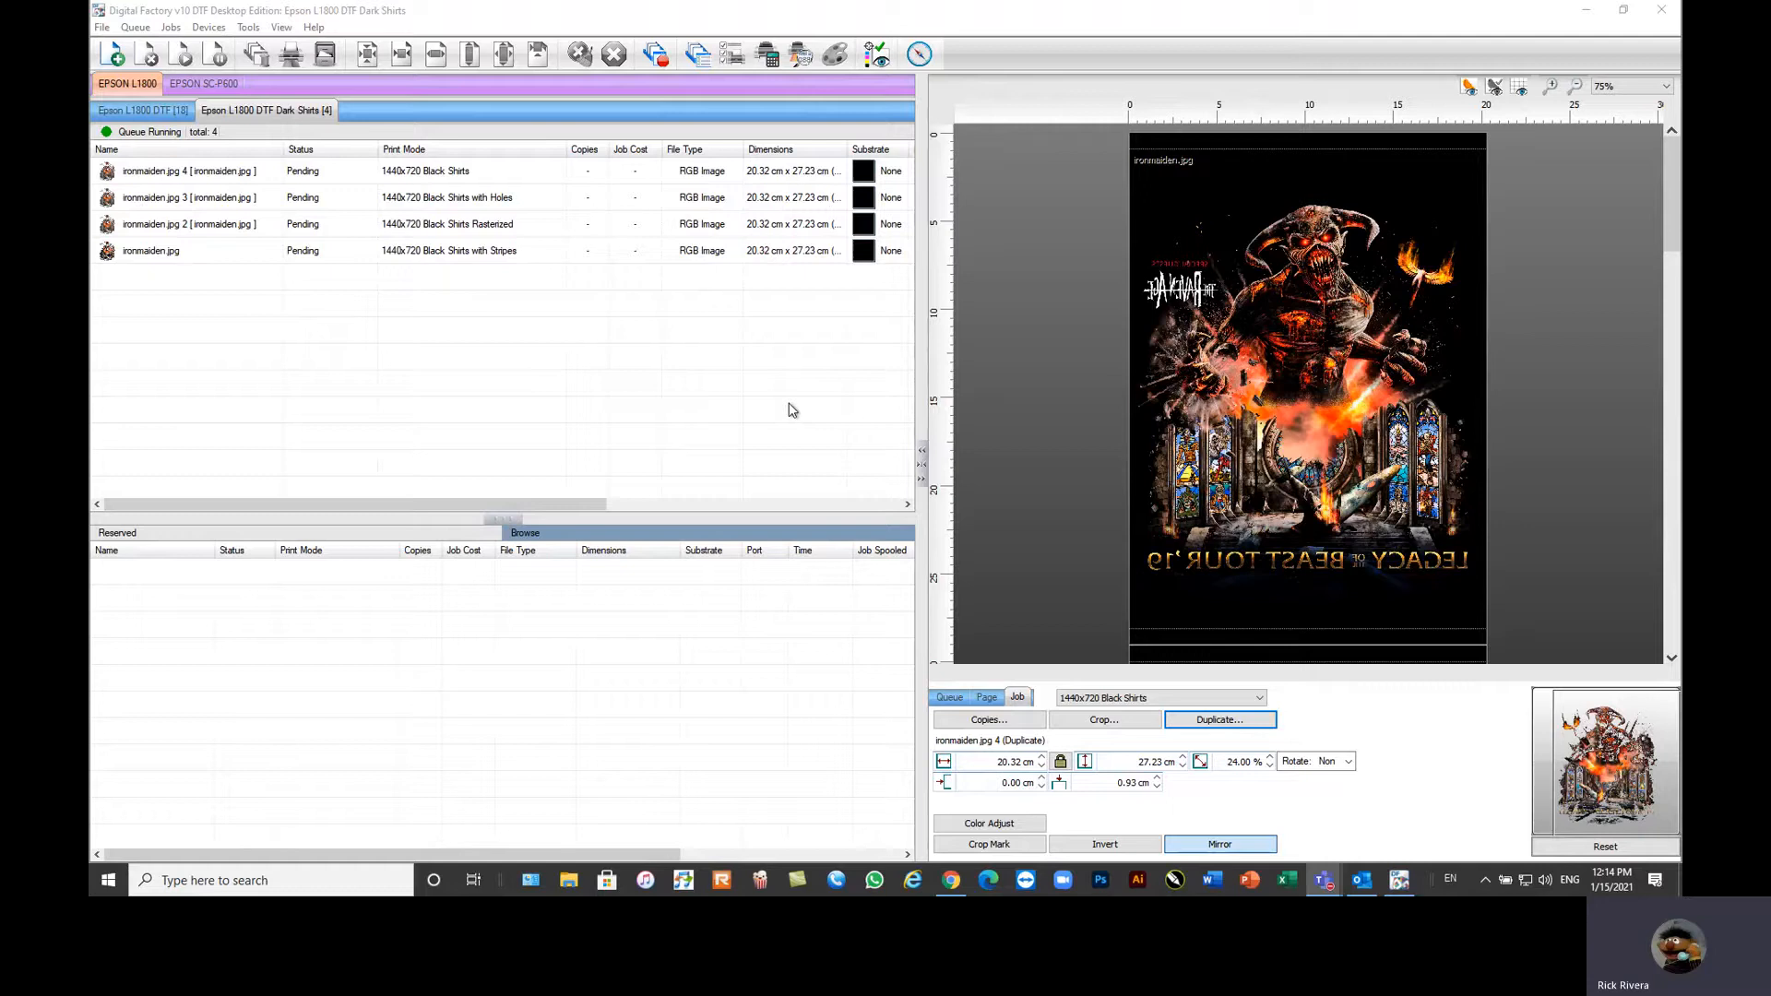
mouse_move(619, 417)
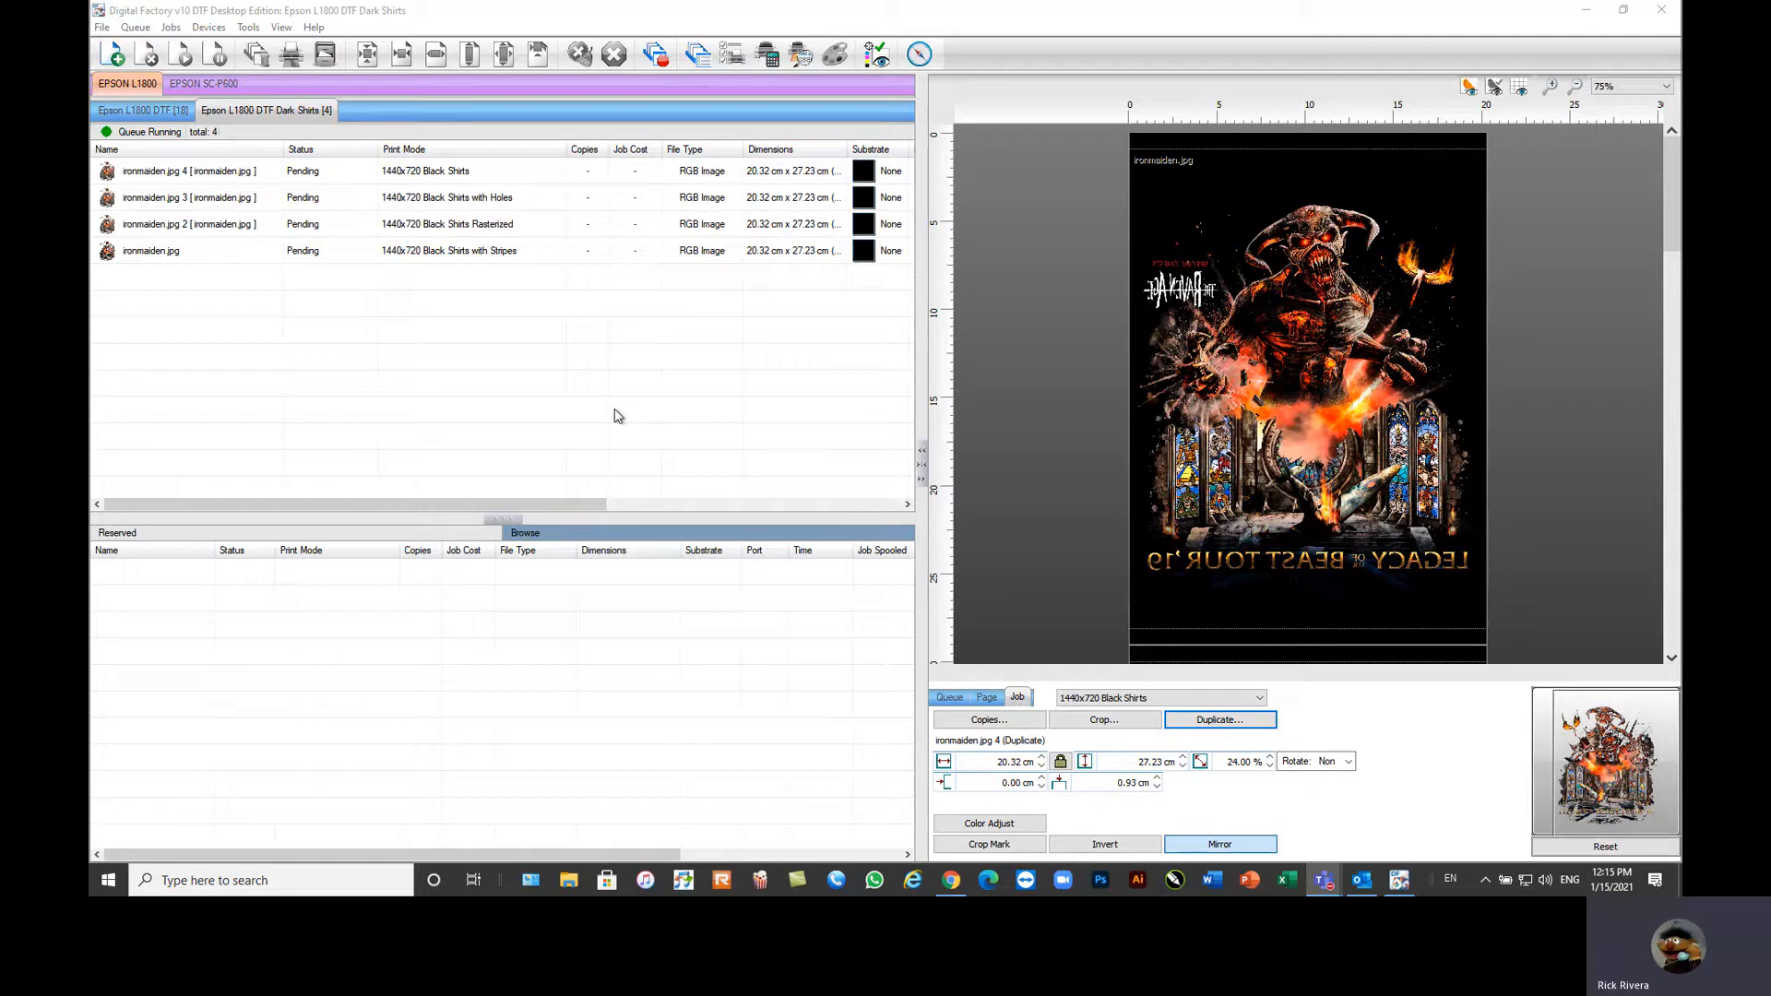
mouse_move(673, 414)
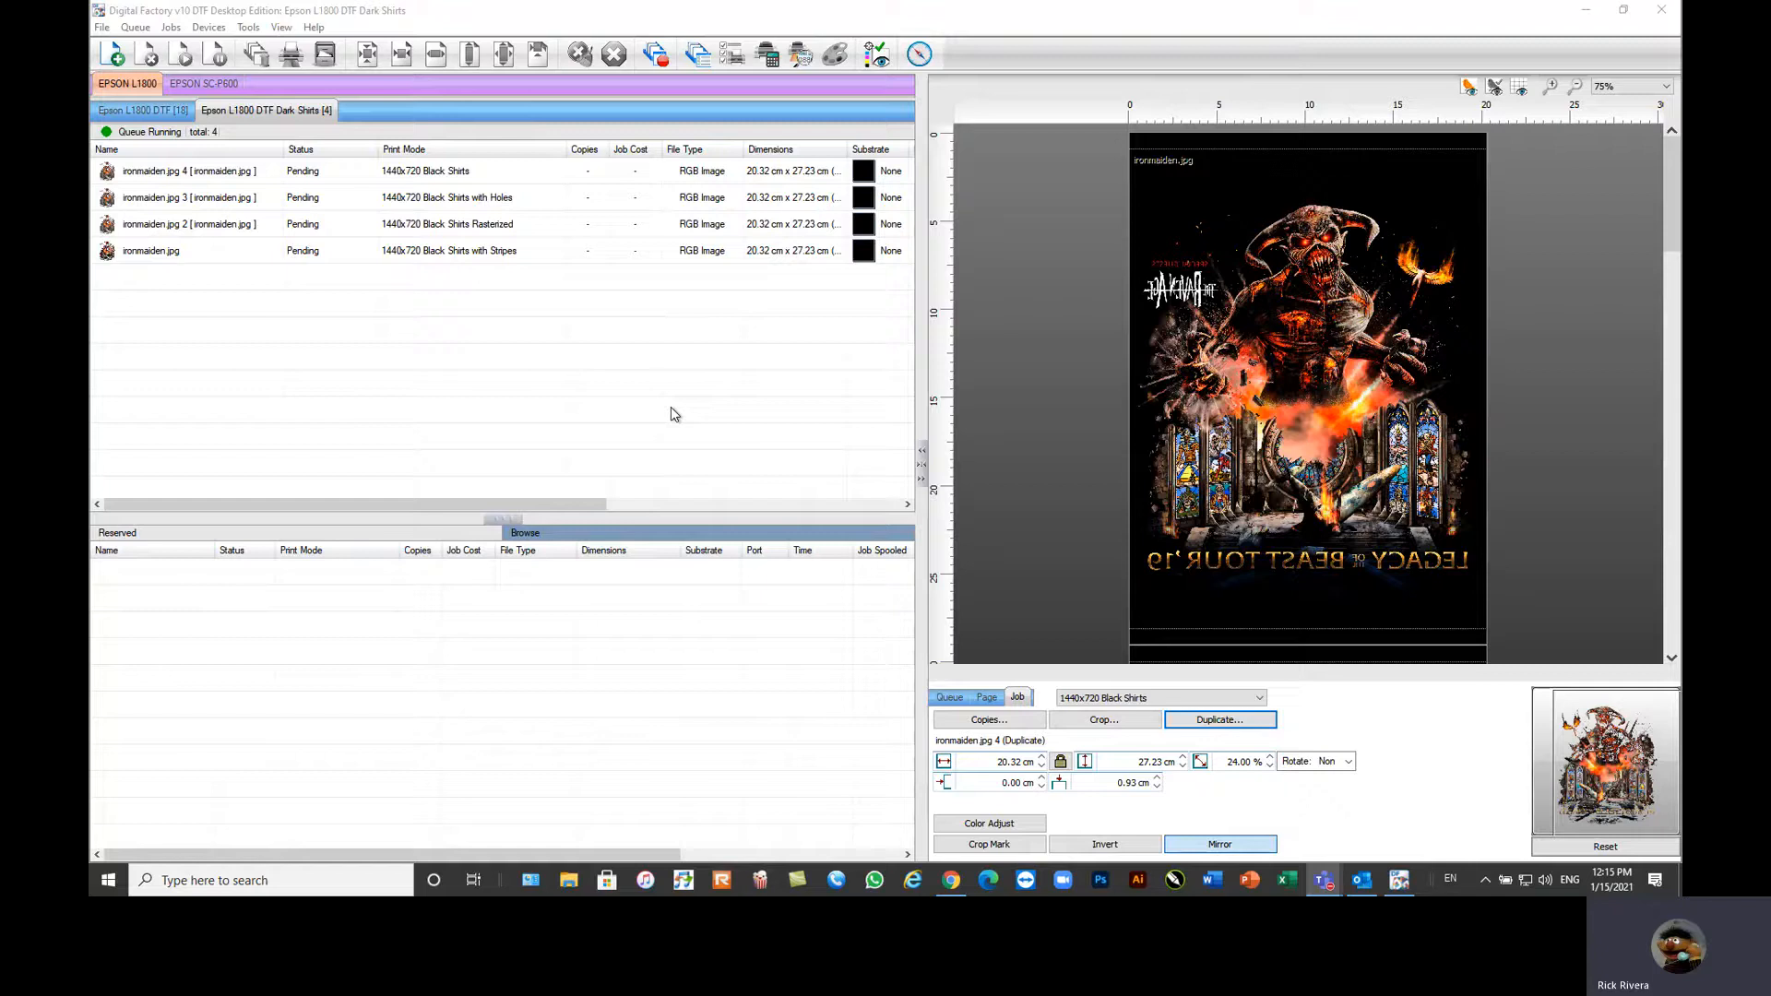
mouse_move(750, 457)
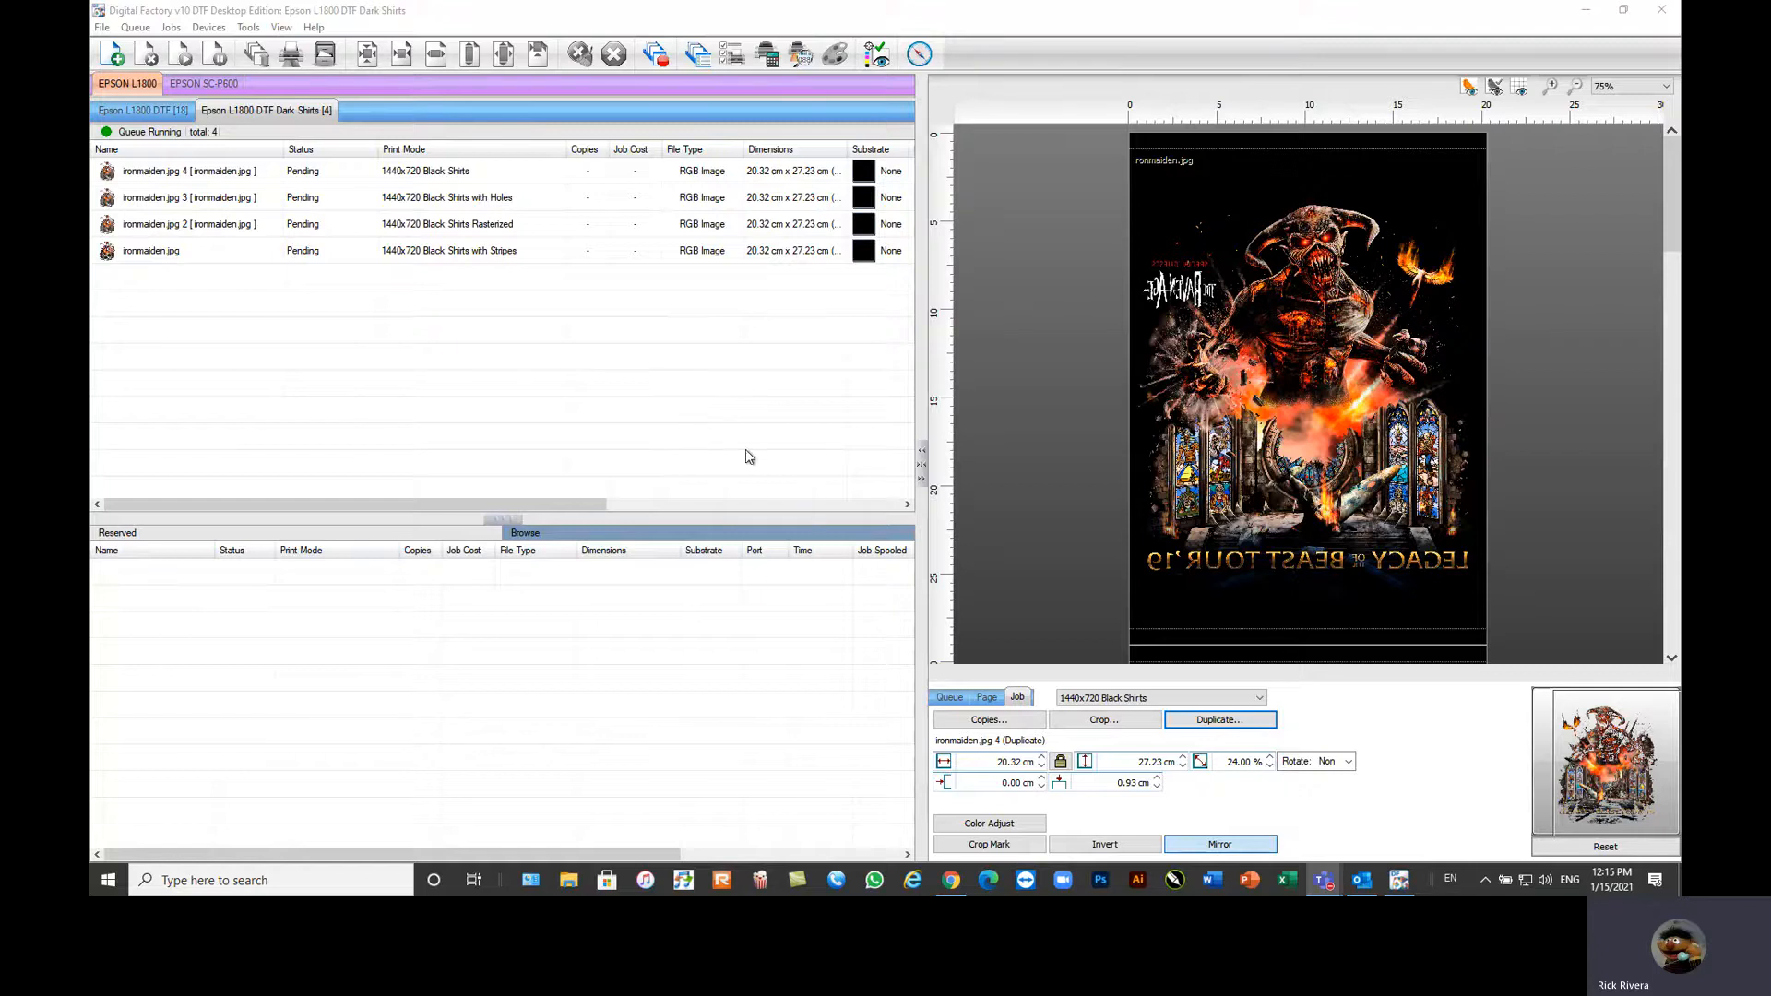
mouse_move(445, 386)
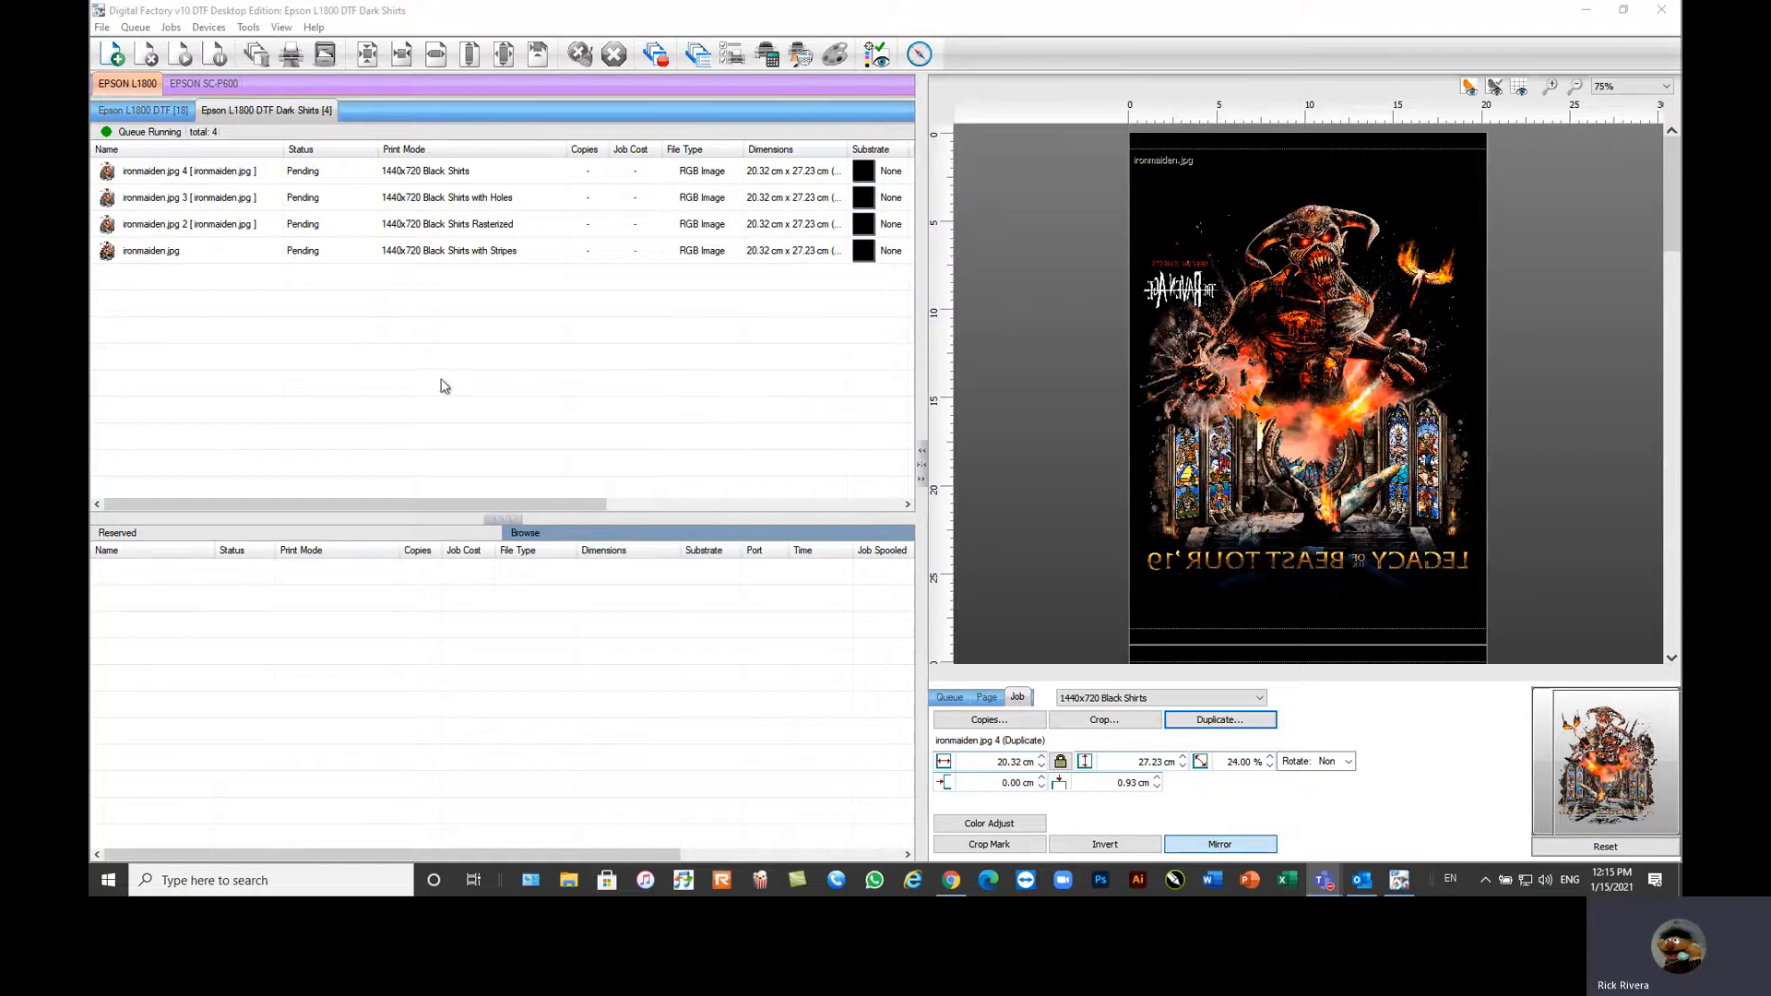
Step: Review the Dark Shirts queue's four ironmaiden print-mode variants, returning to the 18-job Epson L1800 DTF queue
click(986, 697)
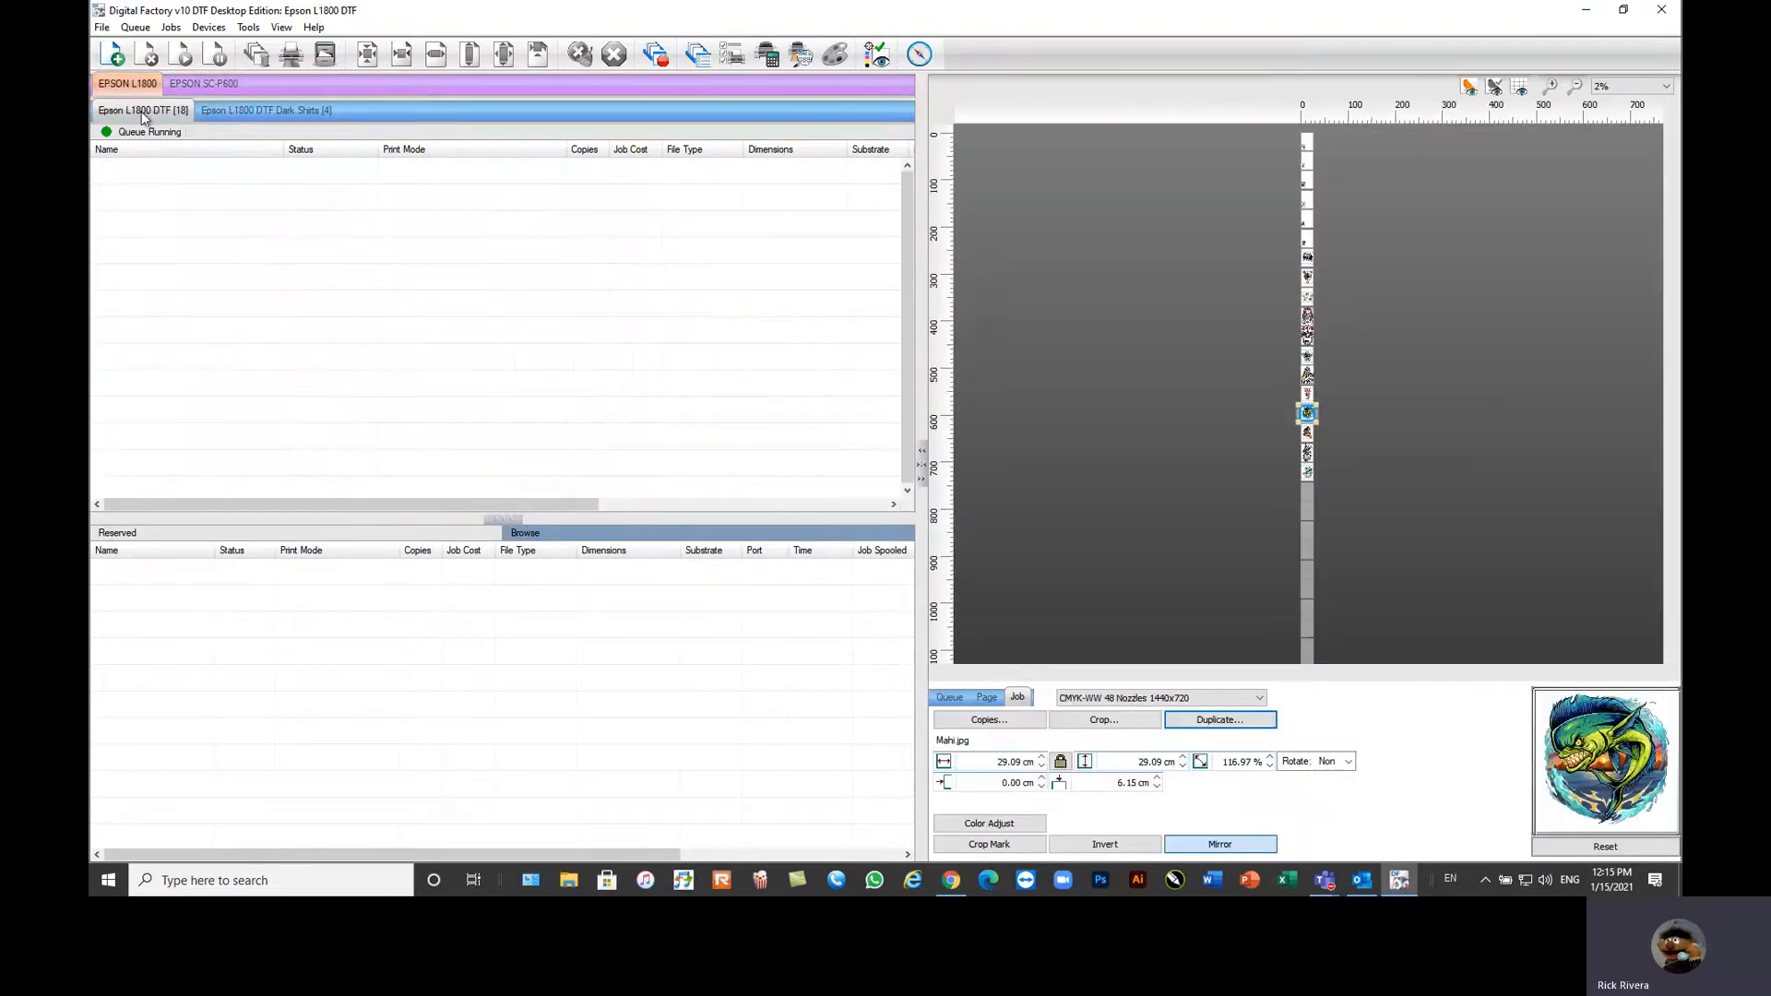
click(269, 110)
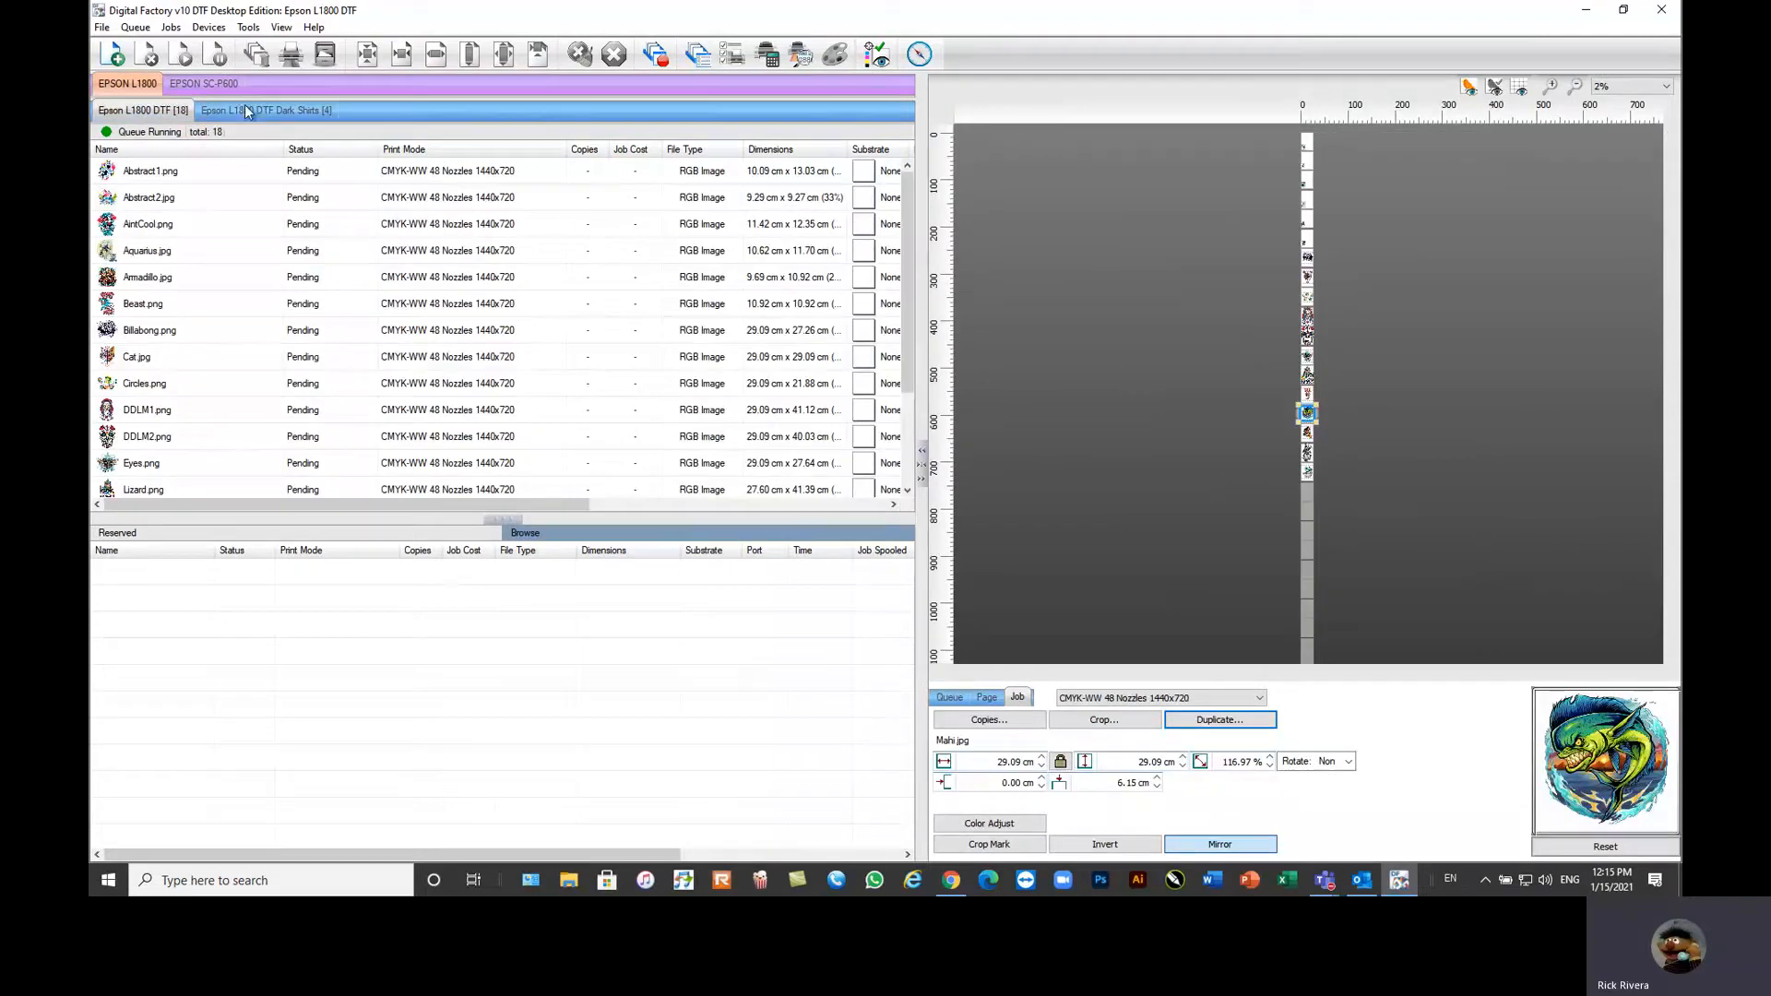
click(268, 111)
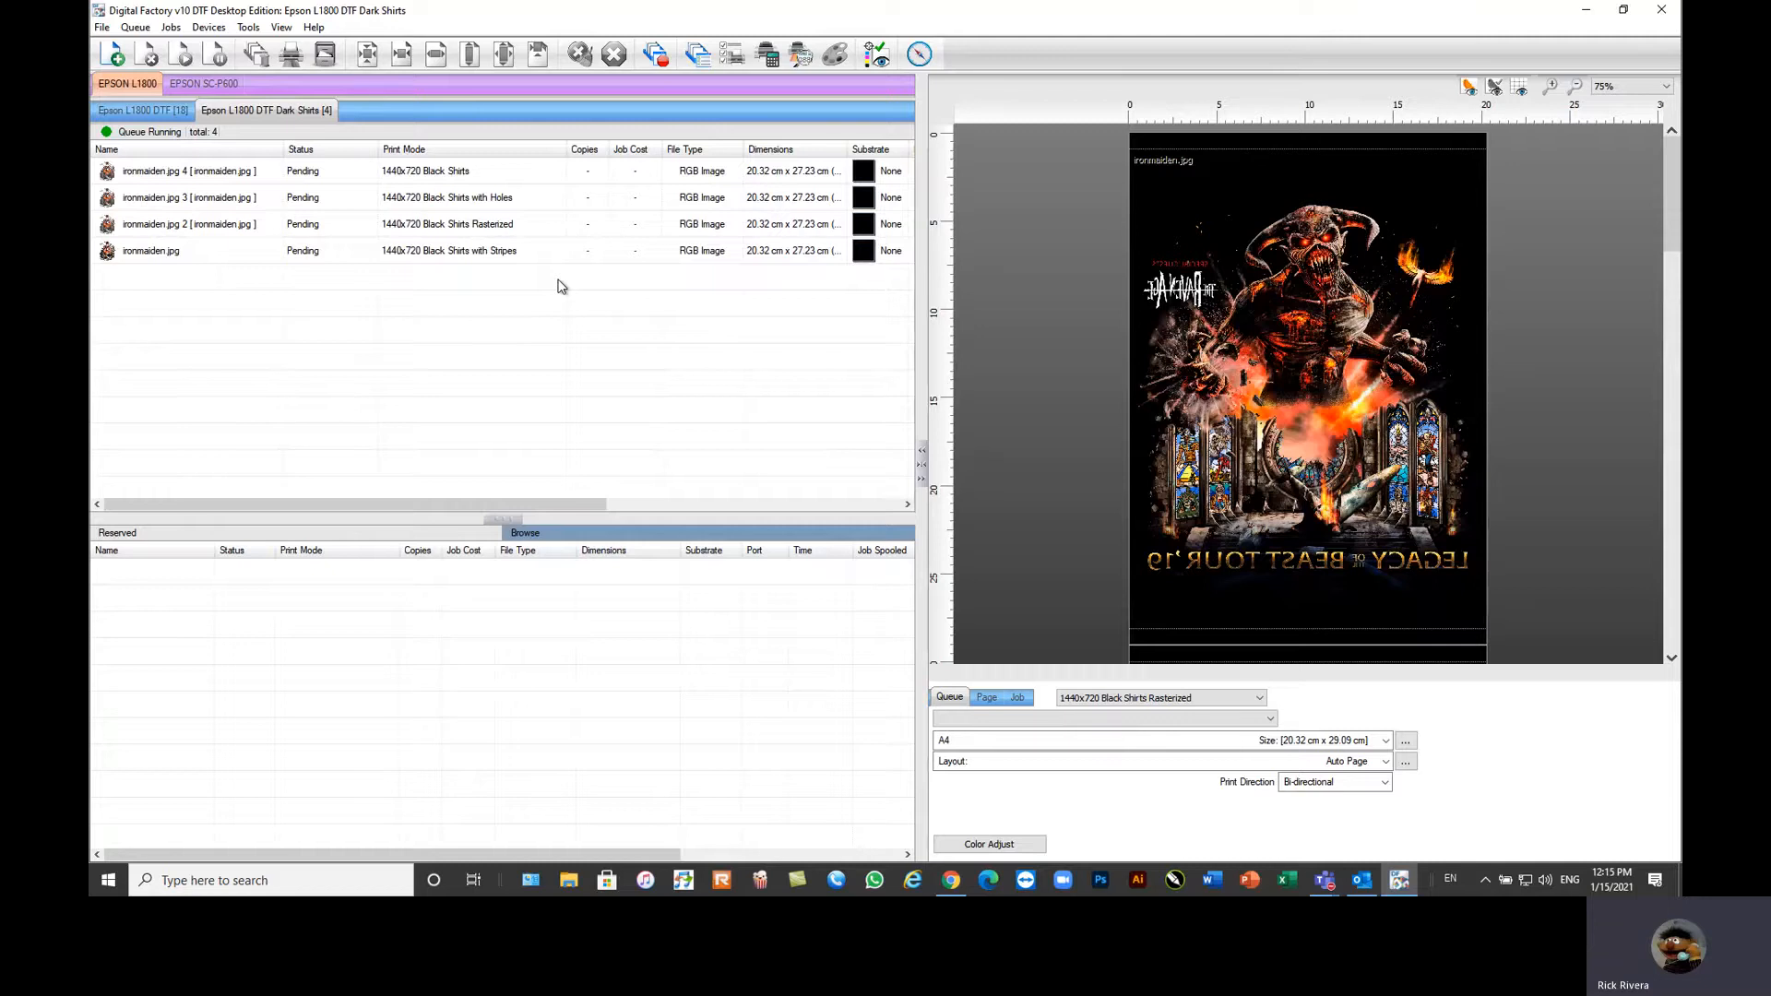
mouse_move(657, 333)
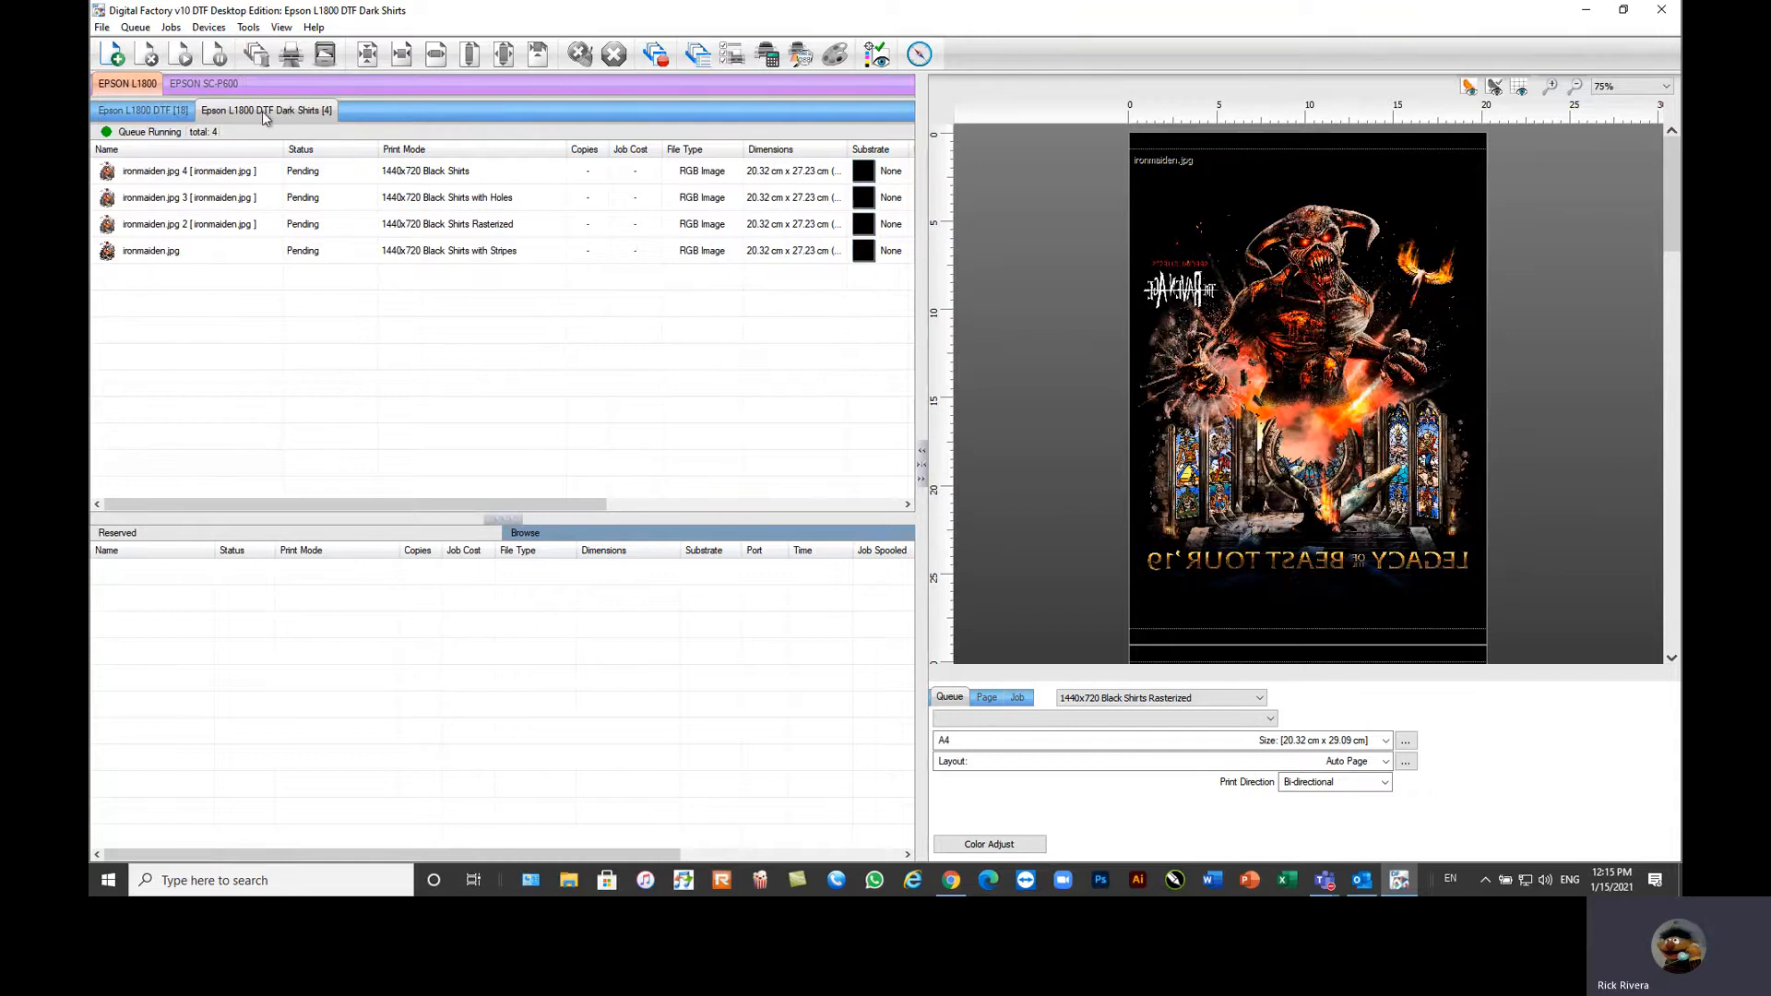
click(138, 111)
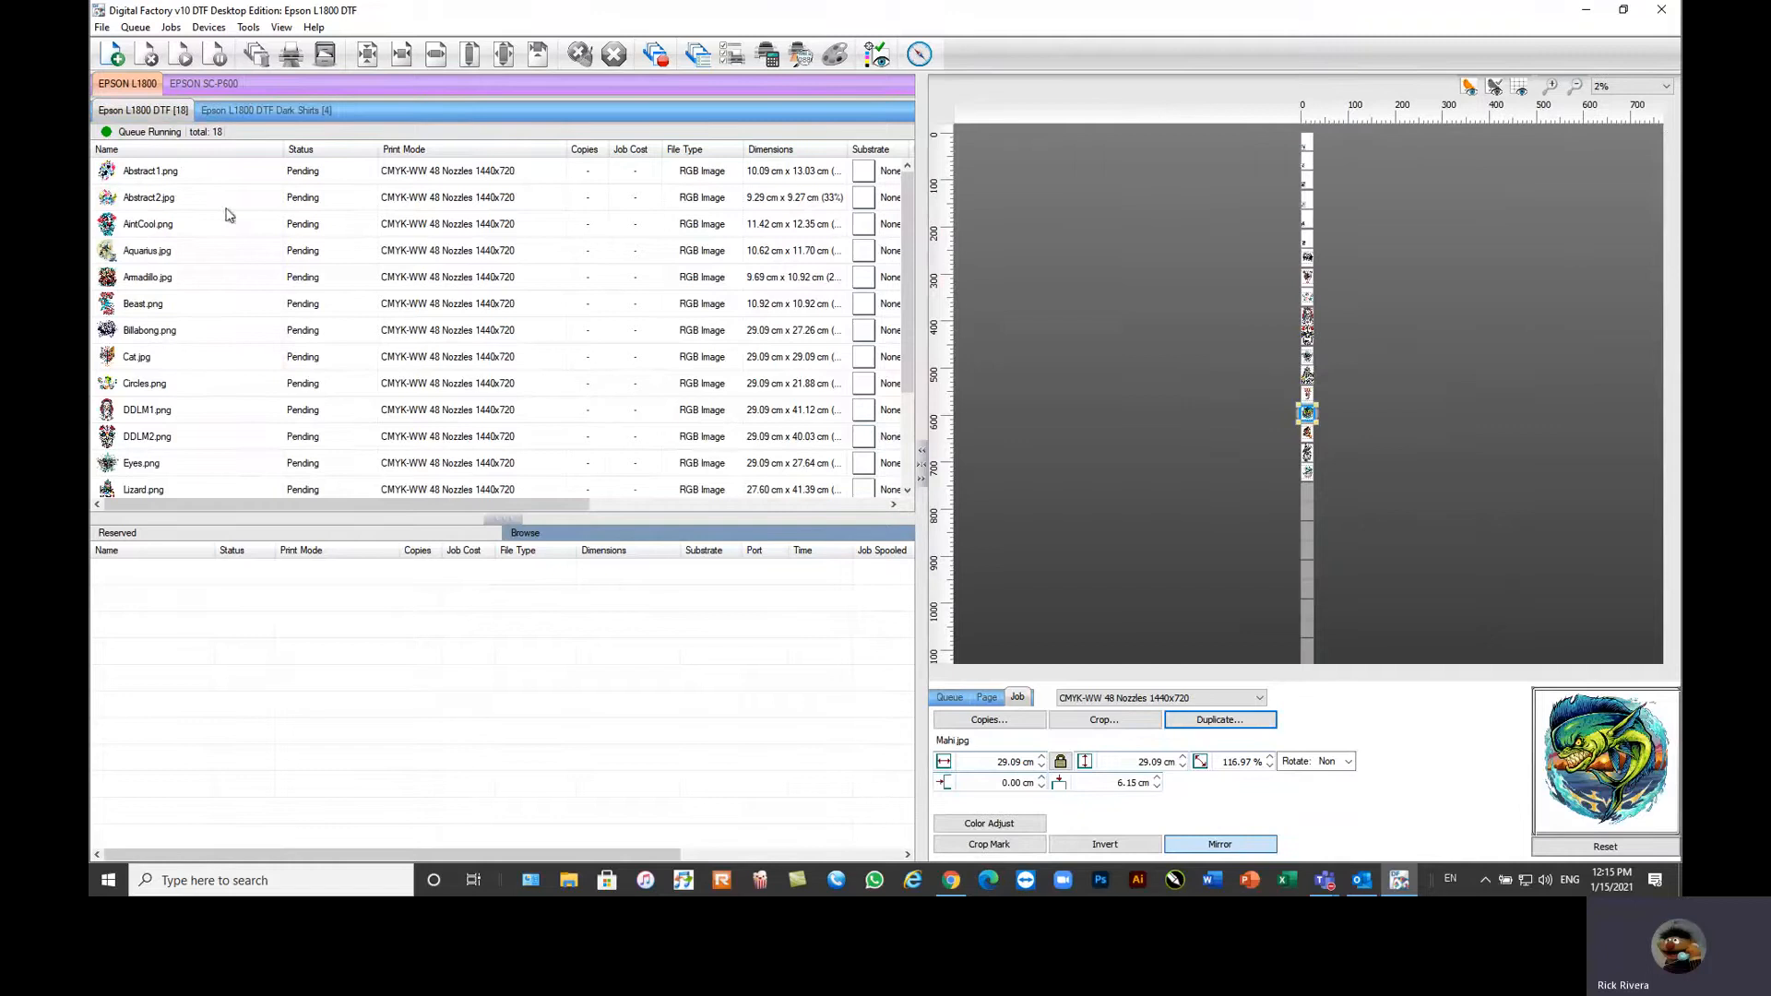
mouse_move(221, 343)
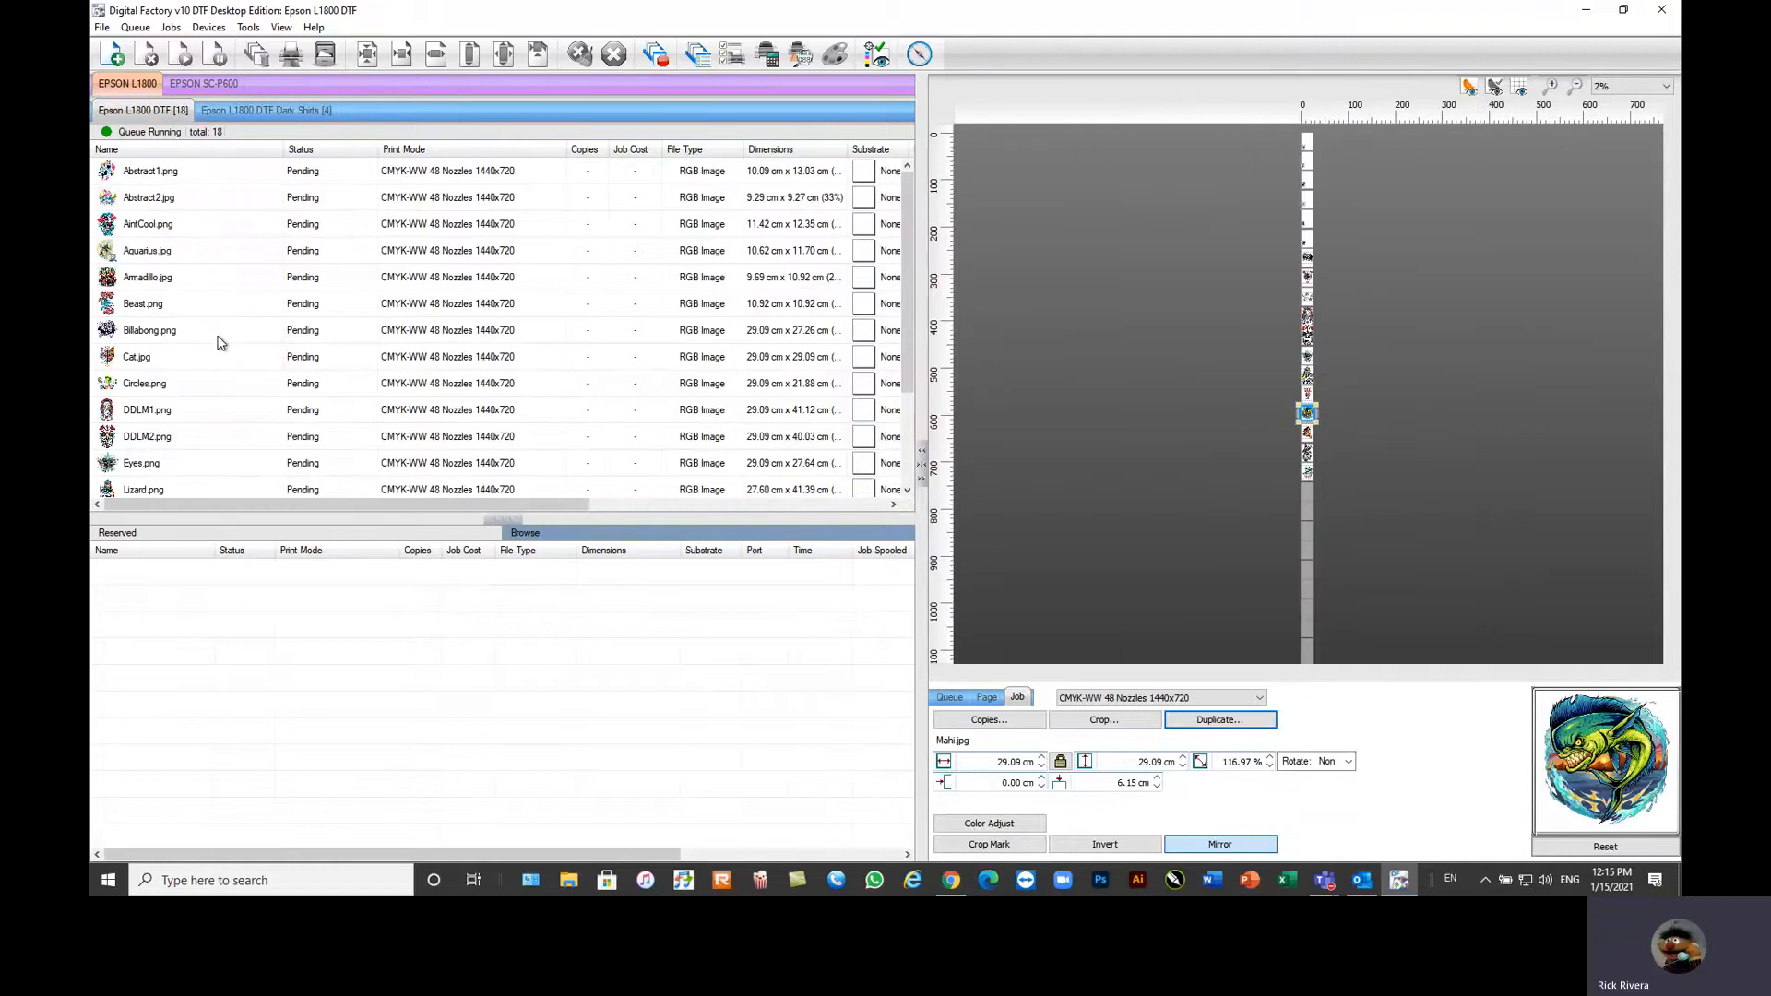
click(267, 111)
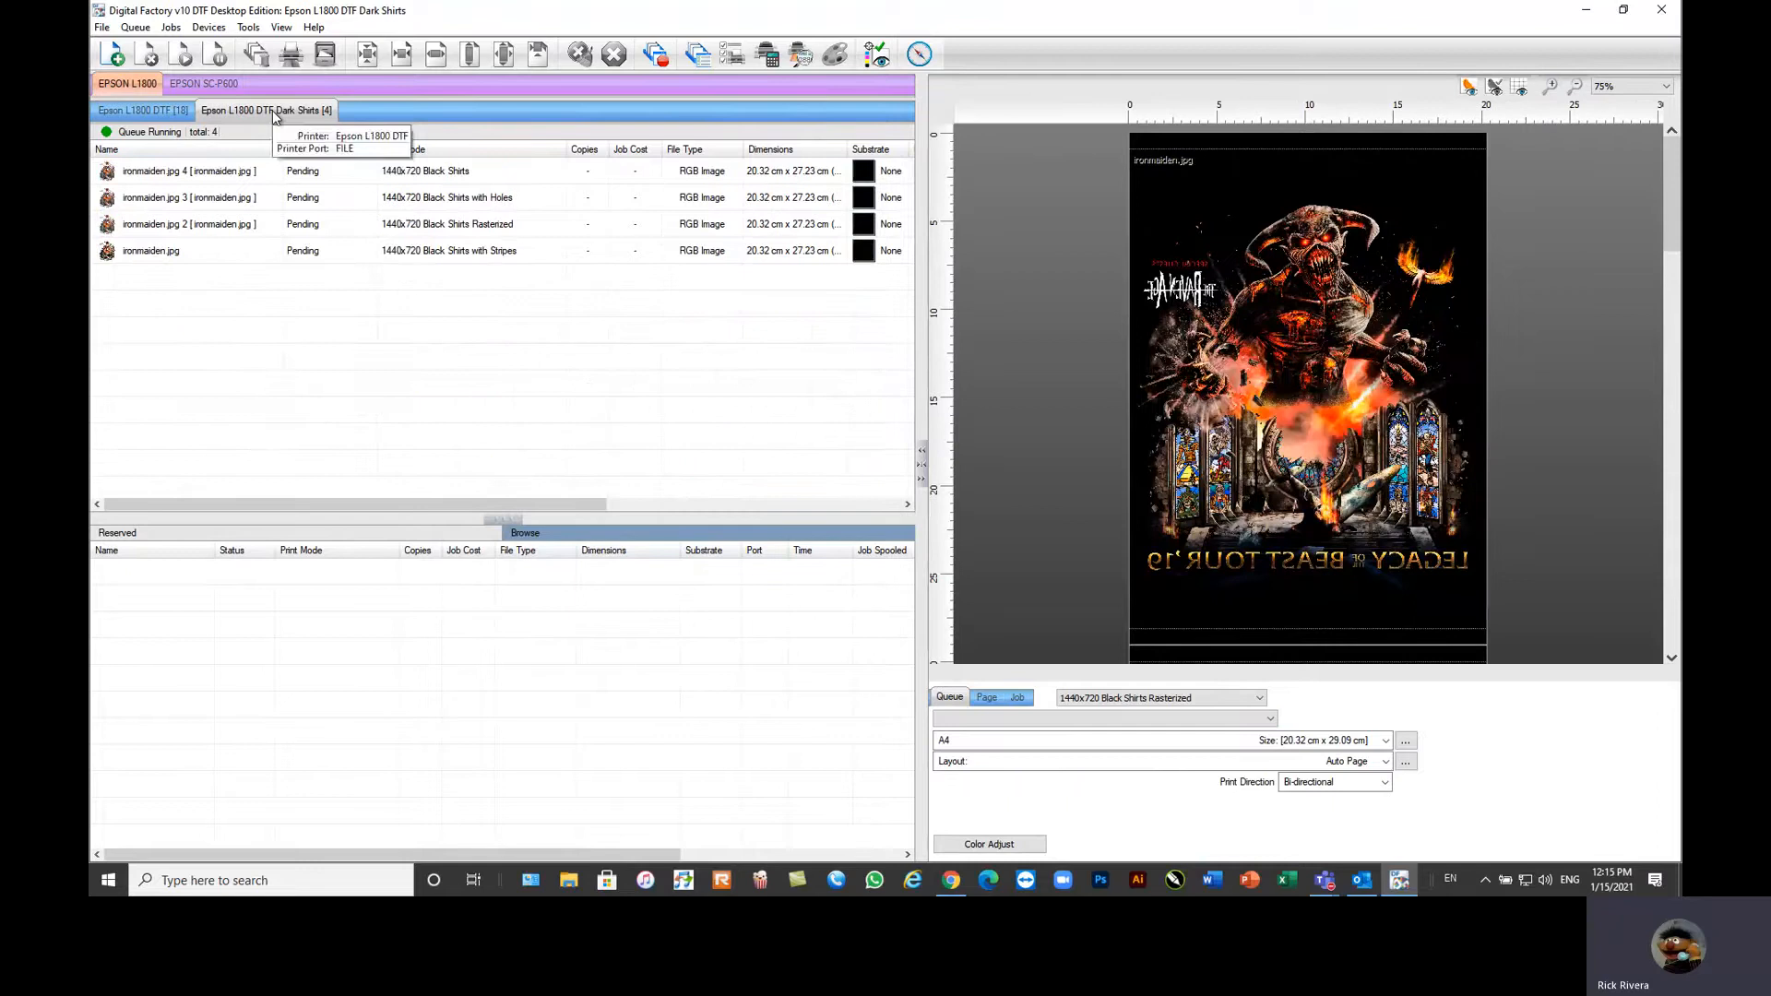
mouse_move(1018, 336)
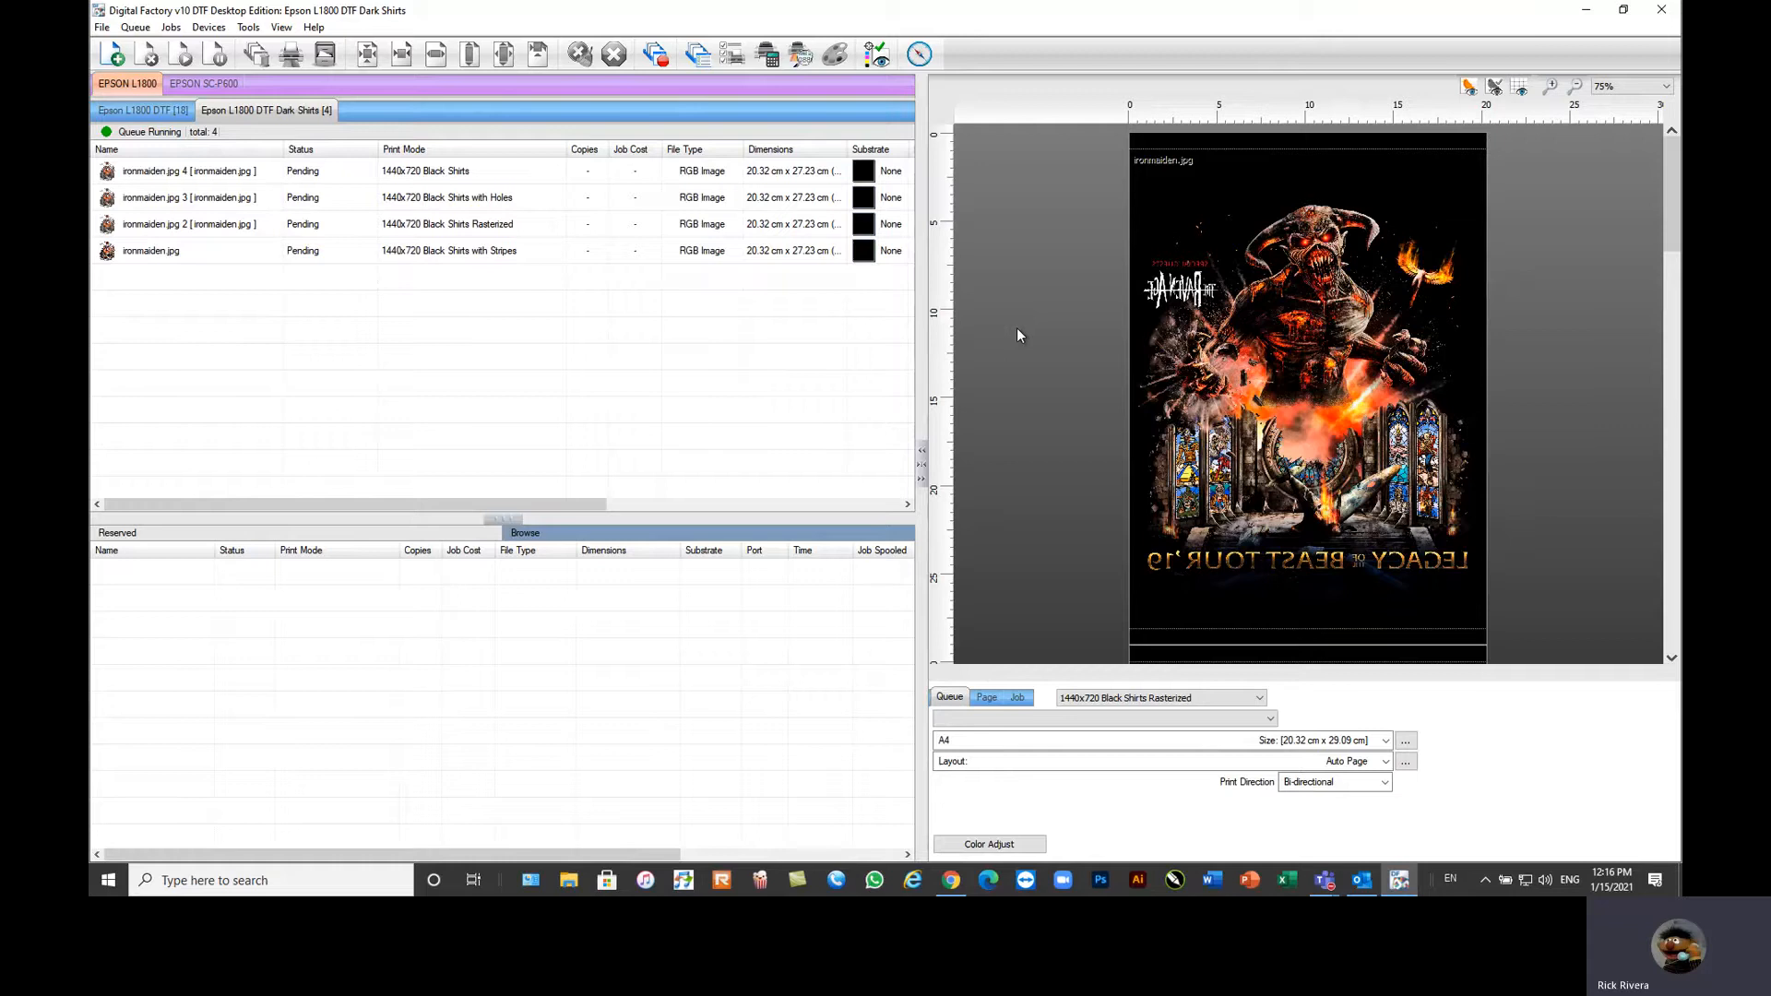
mouse_move(297, 352)
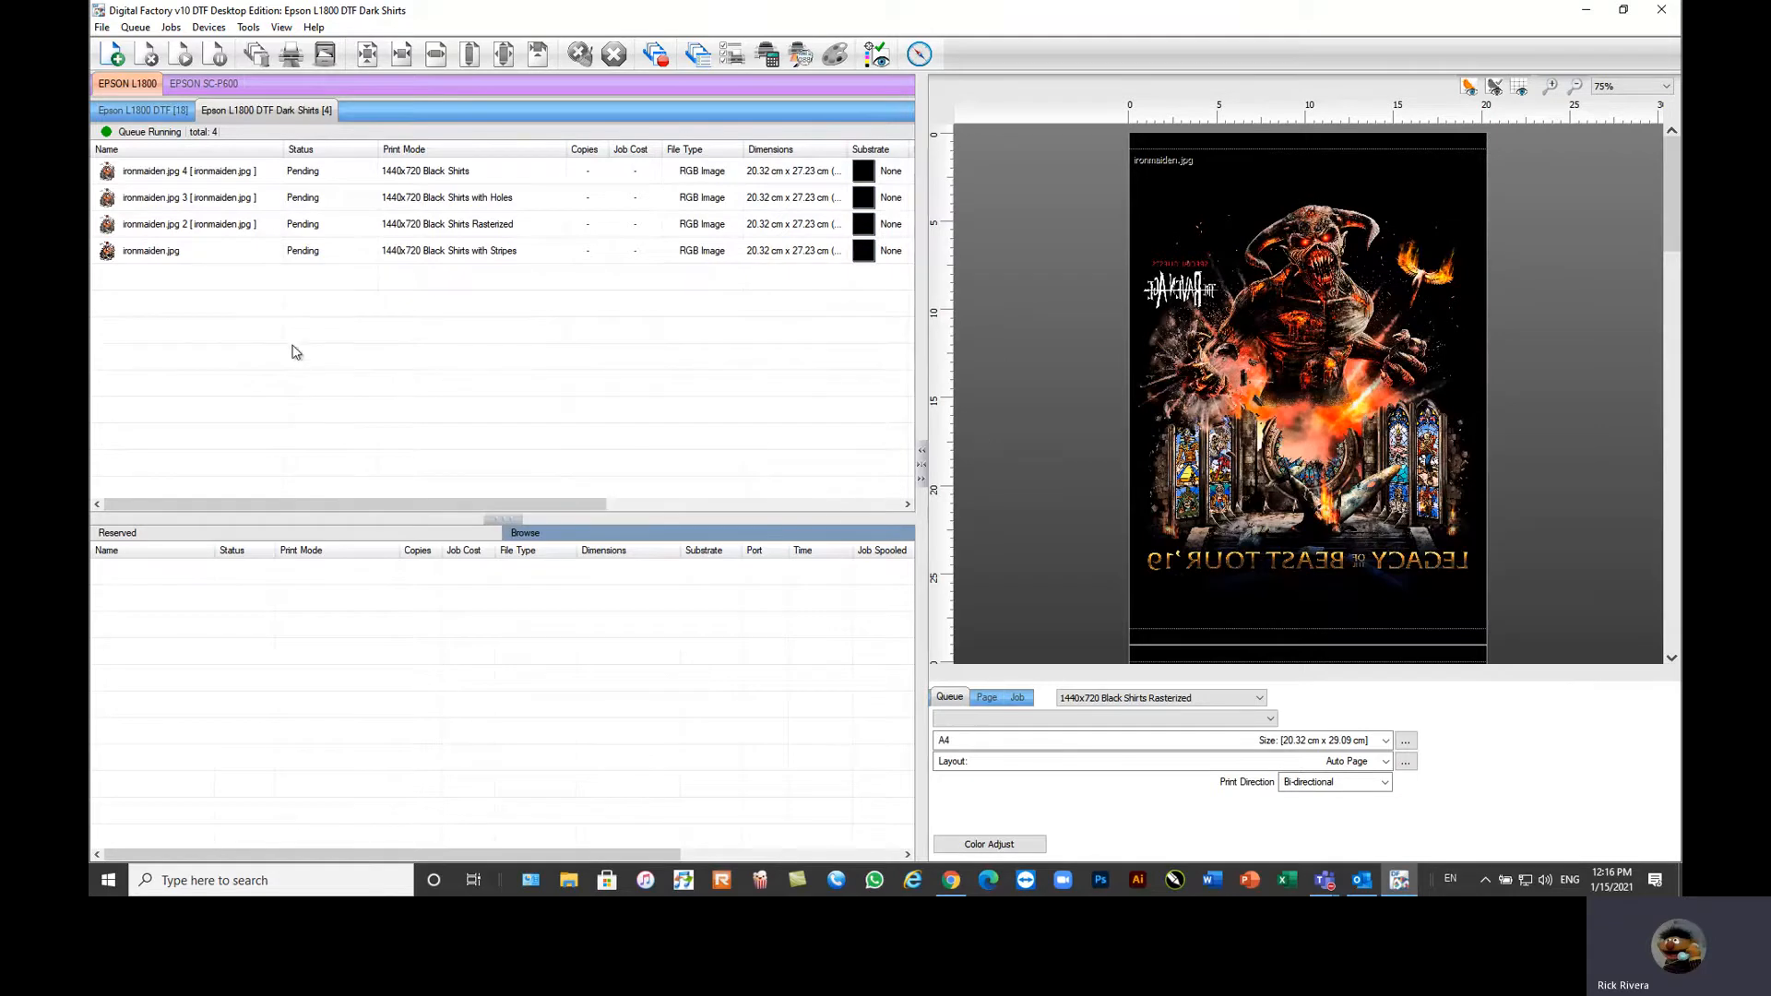
click(1018, 698)
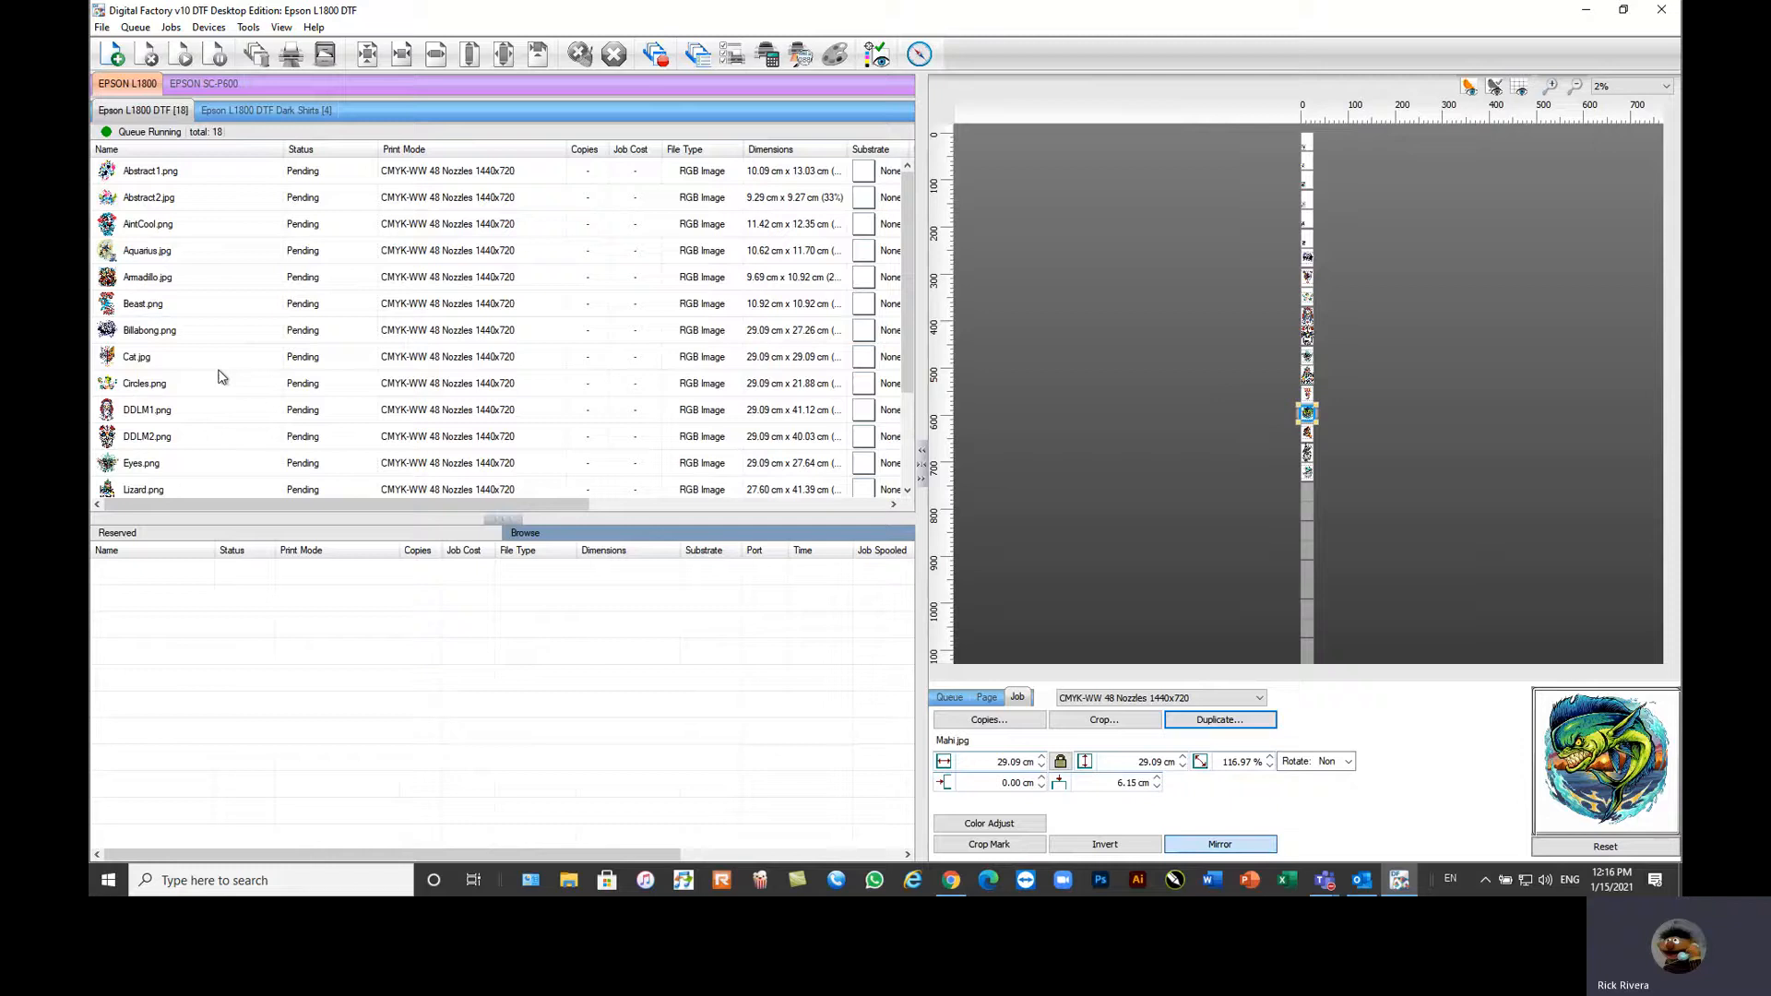
Step: Zoom the preview to see the A3 page, glance at Dark Shirts, and return to the L1800 DTF queue
click(1666, 85)
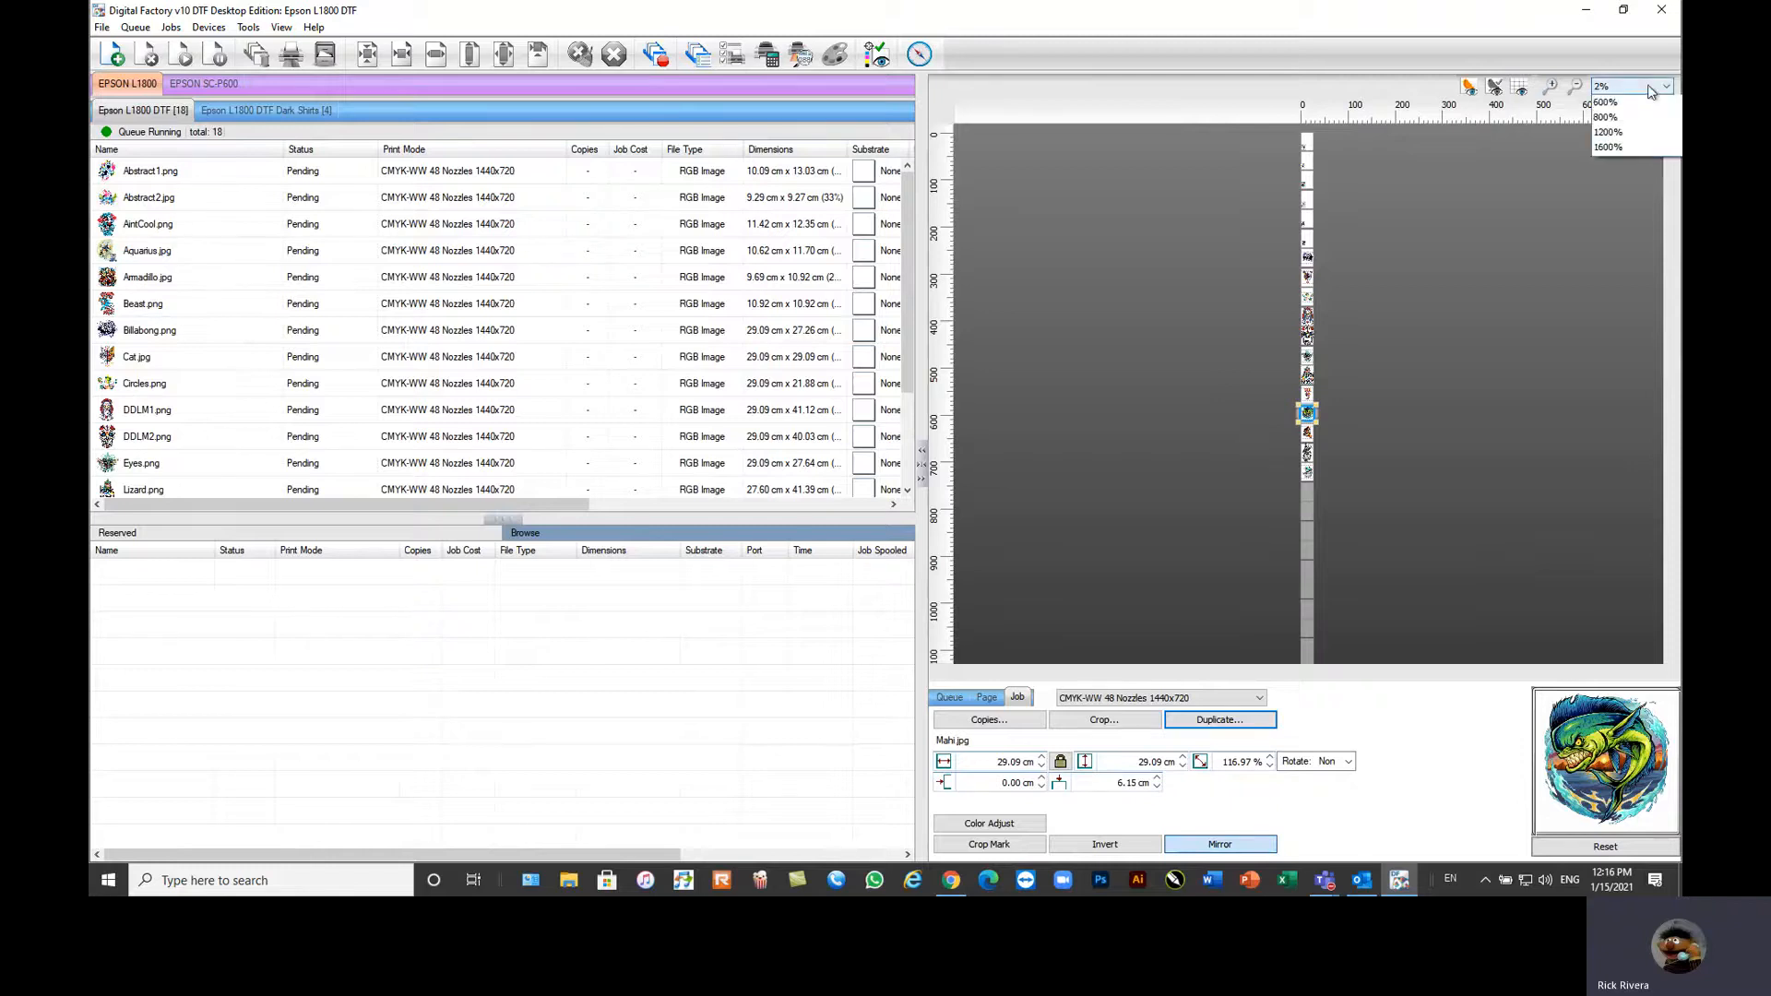
click(987, 698)
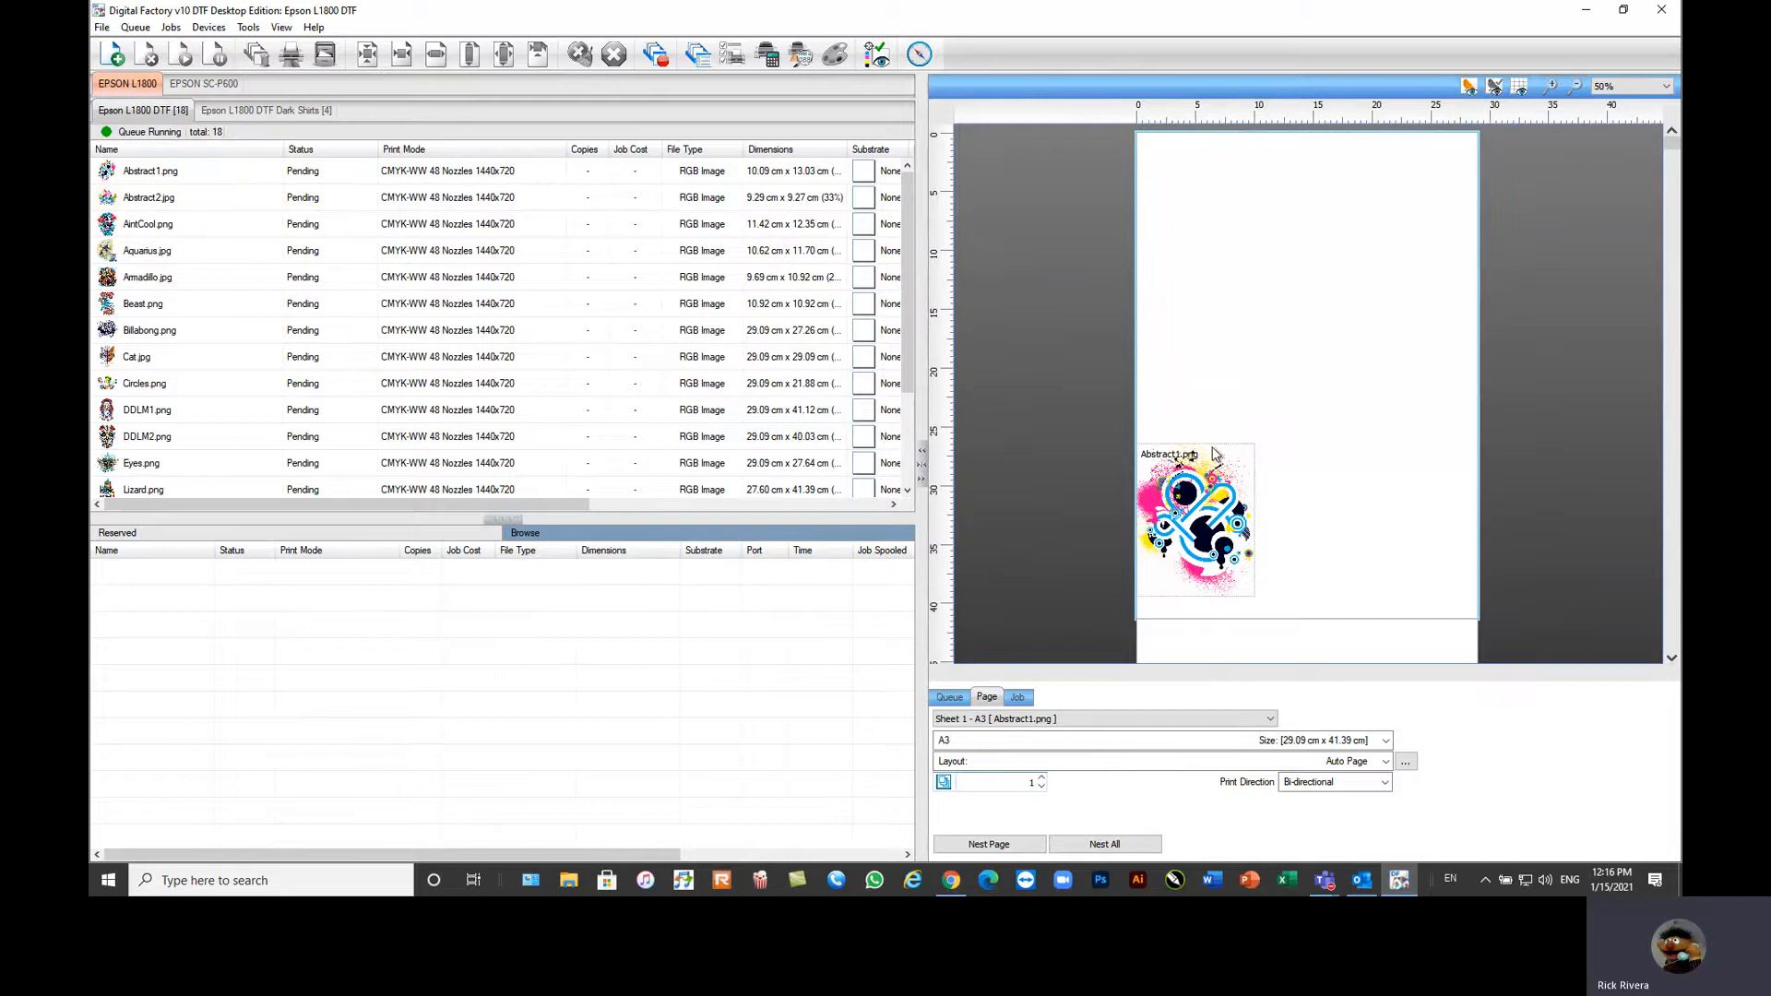
mouse_move(346, 424)
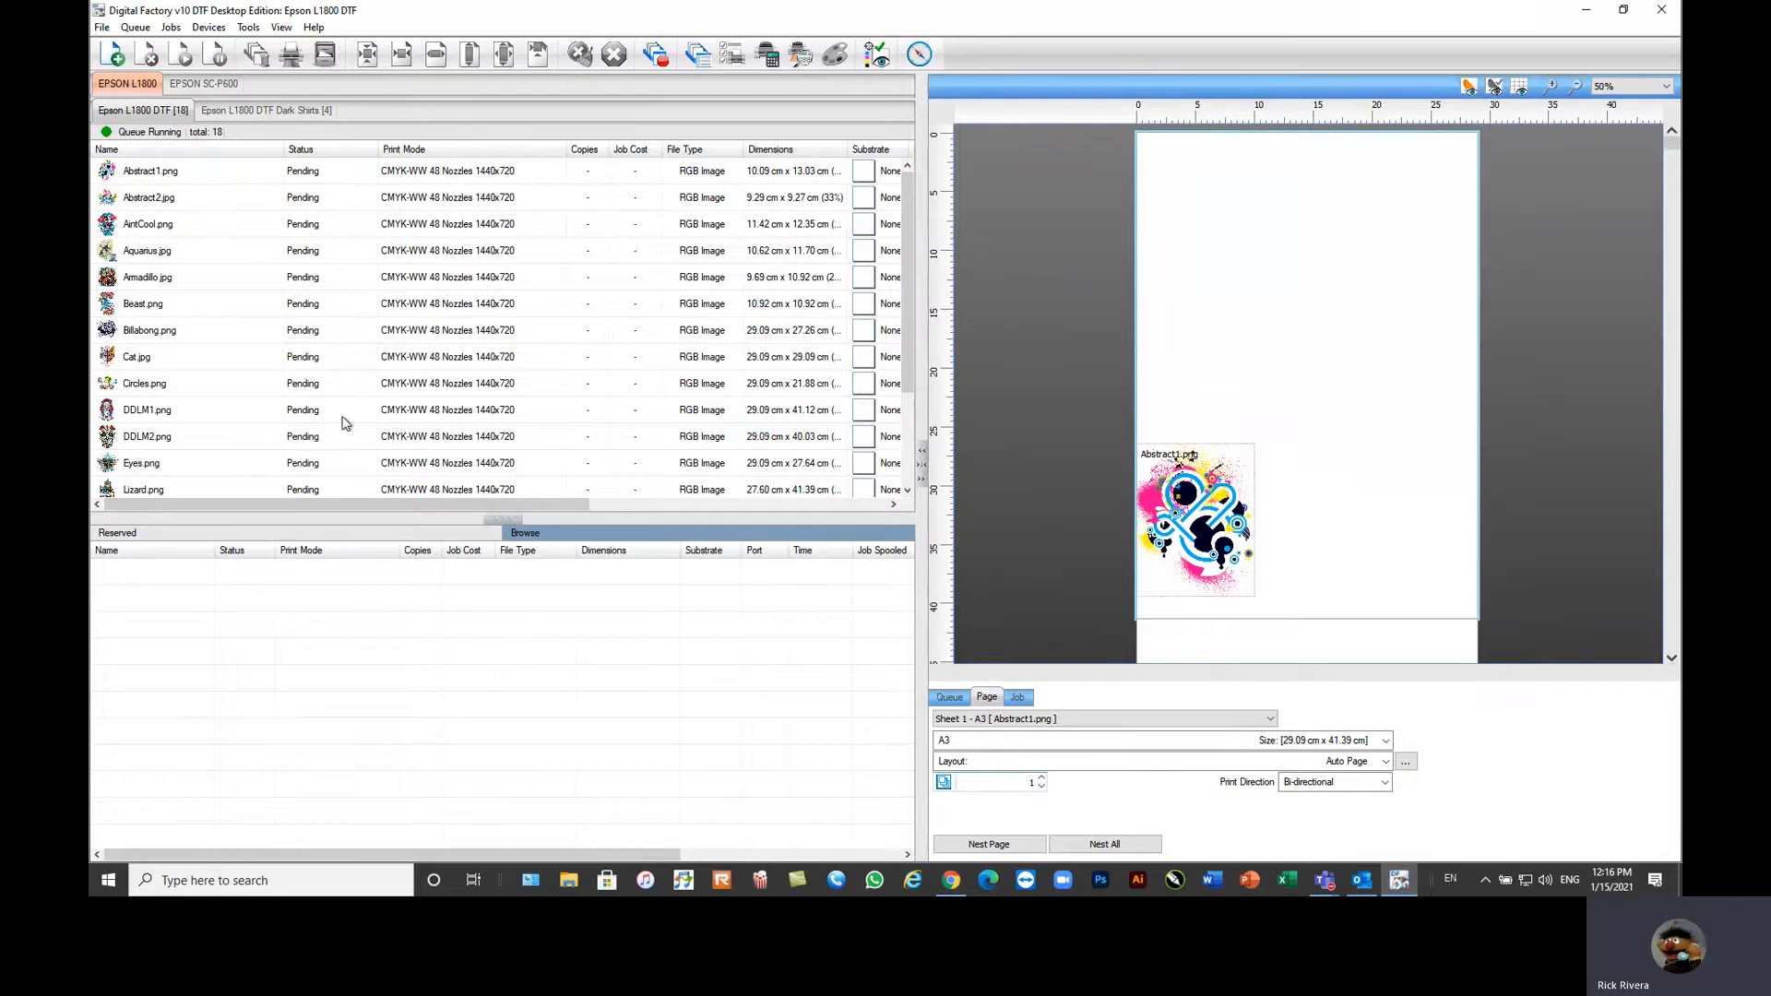
click(267, 110)
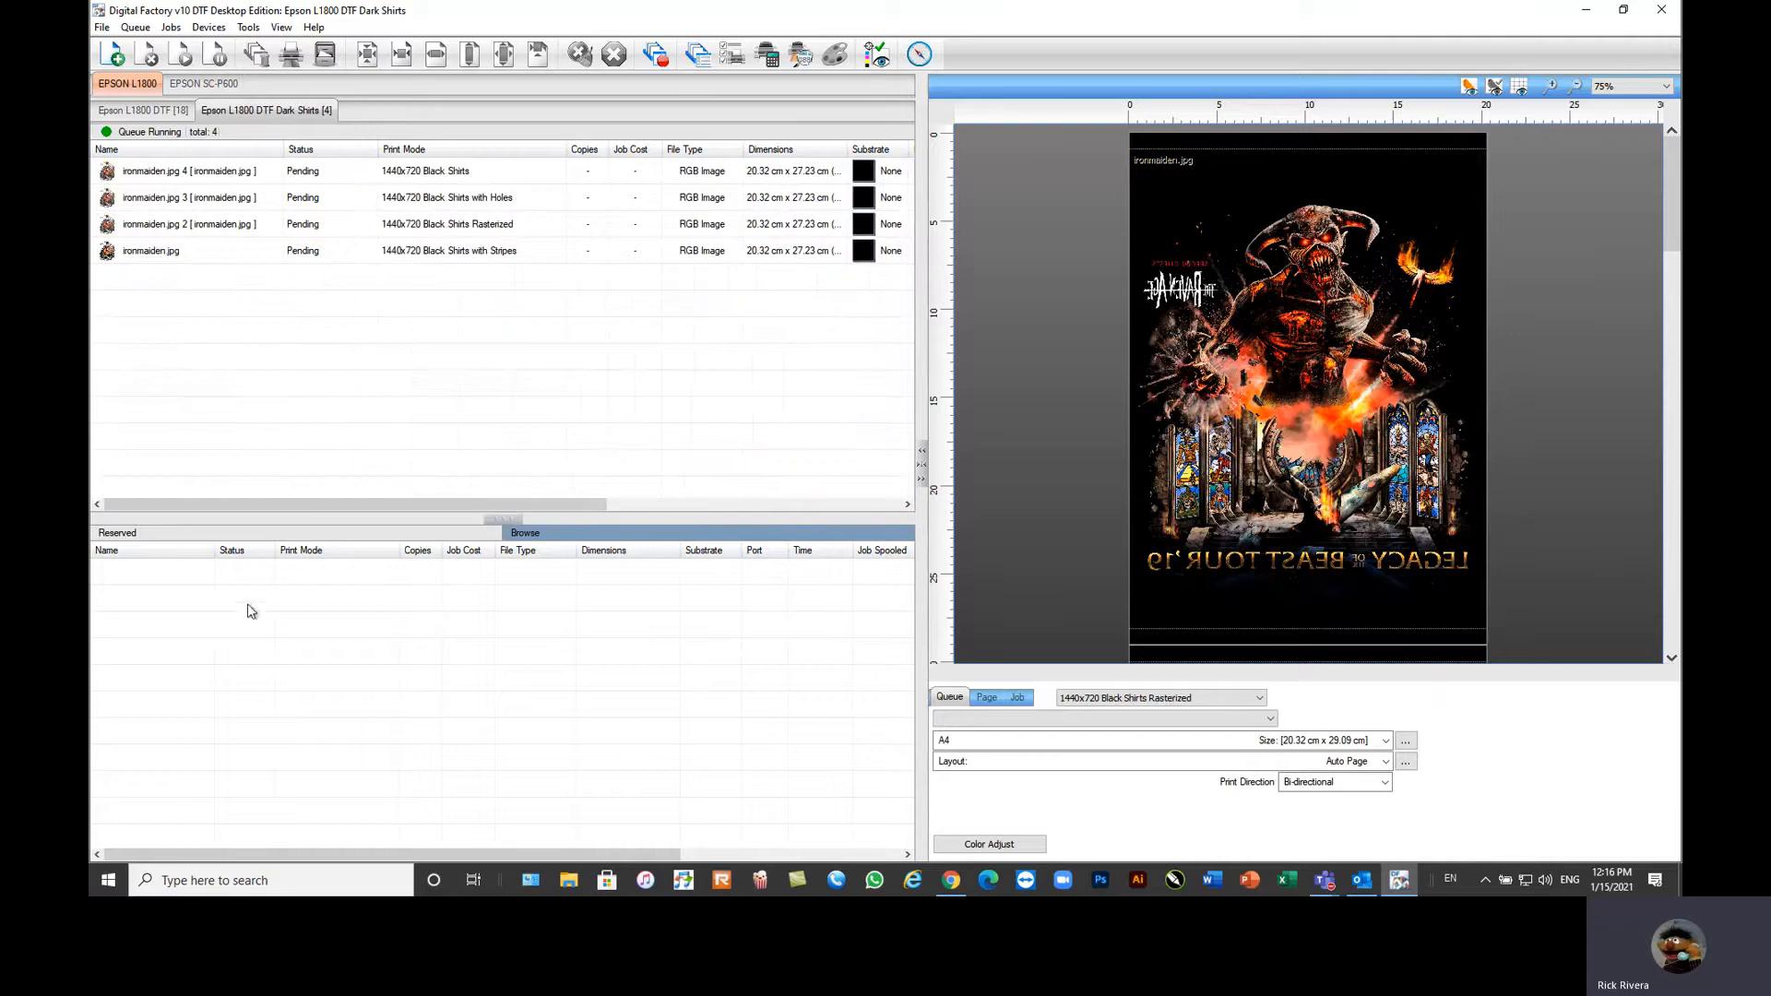
mouse_move(290, 676)
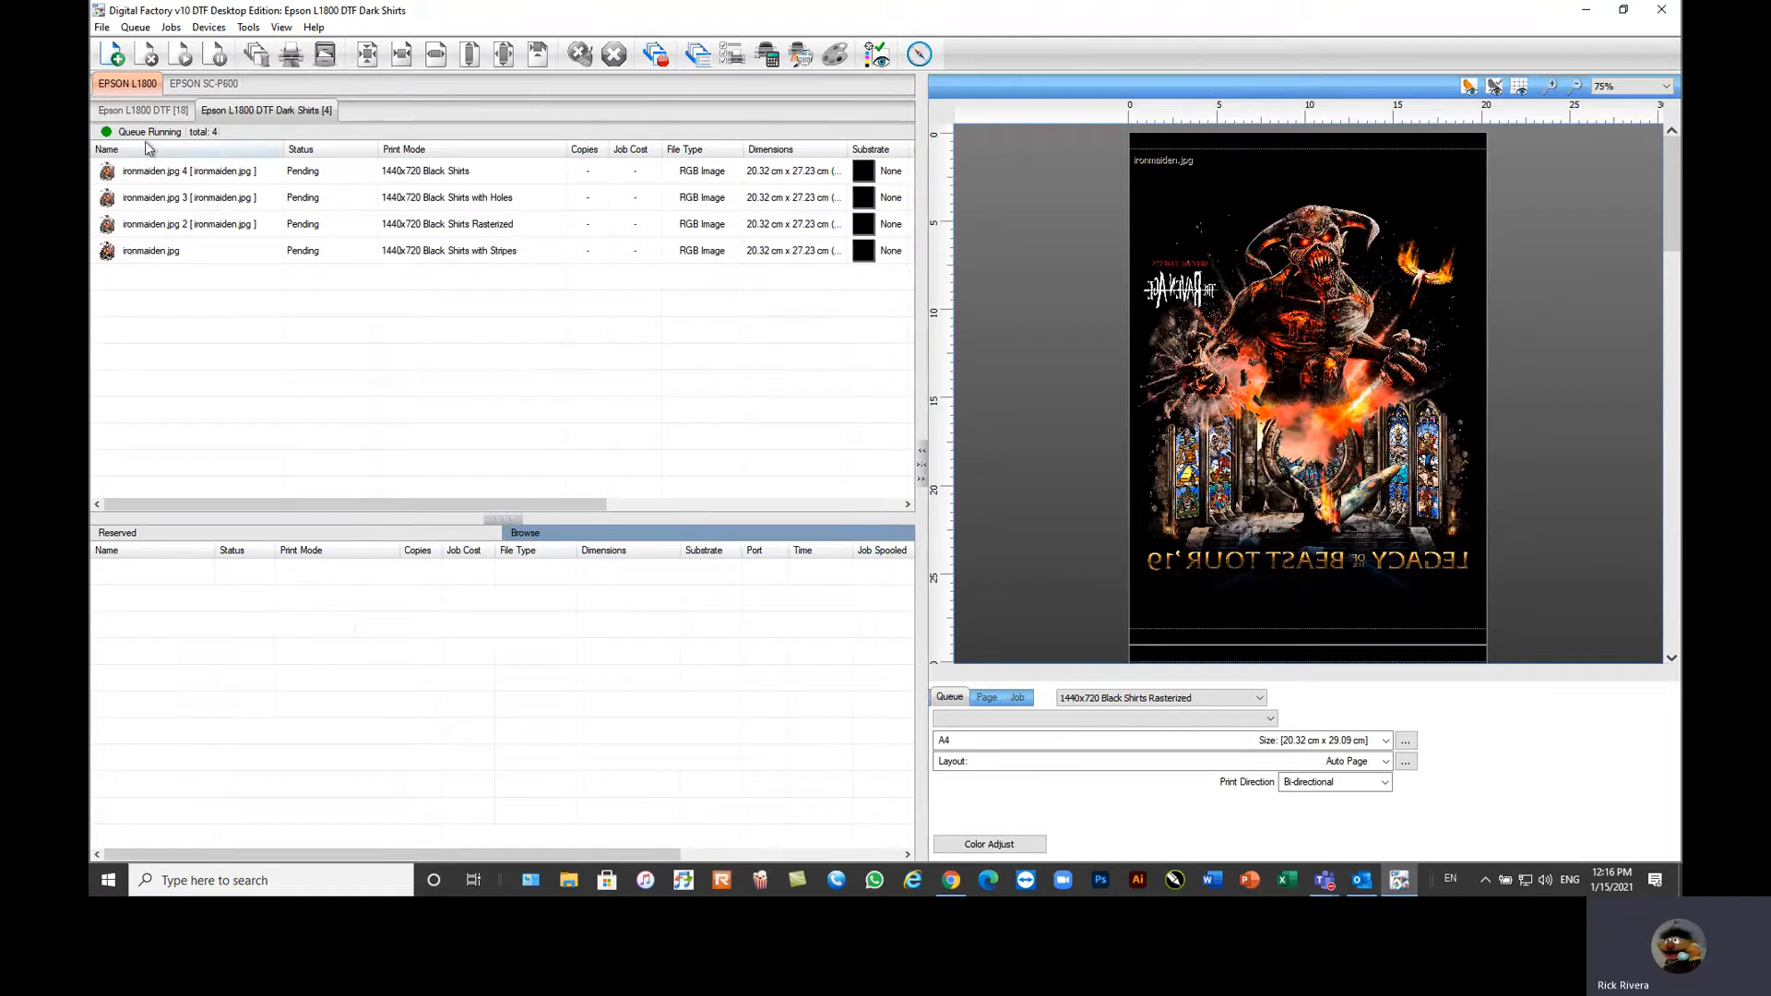
click(137, 110)
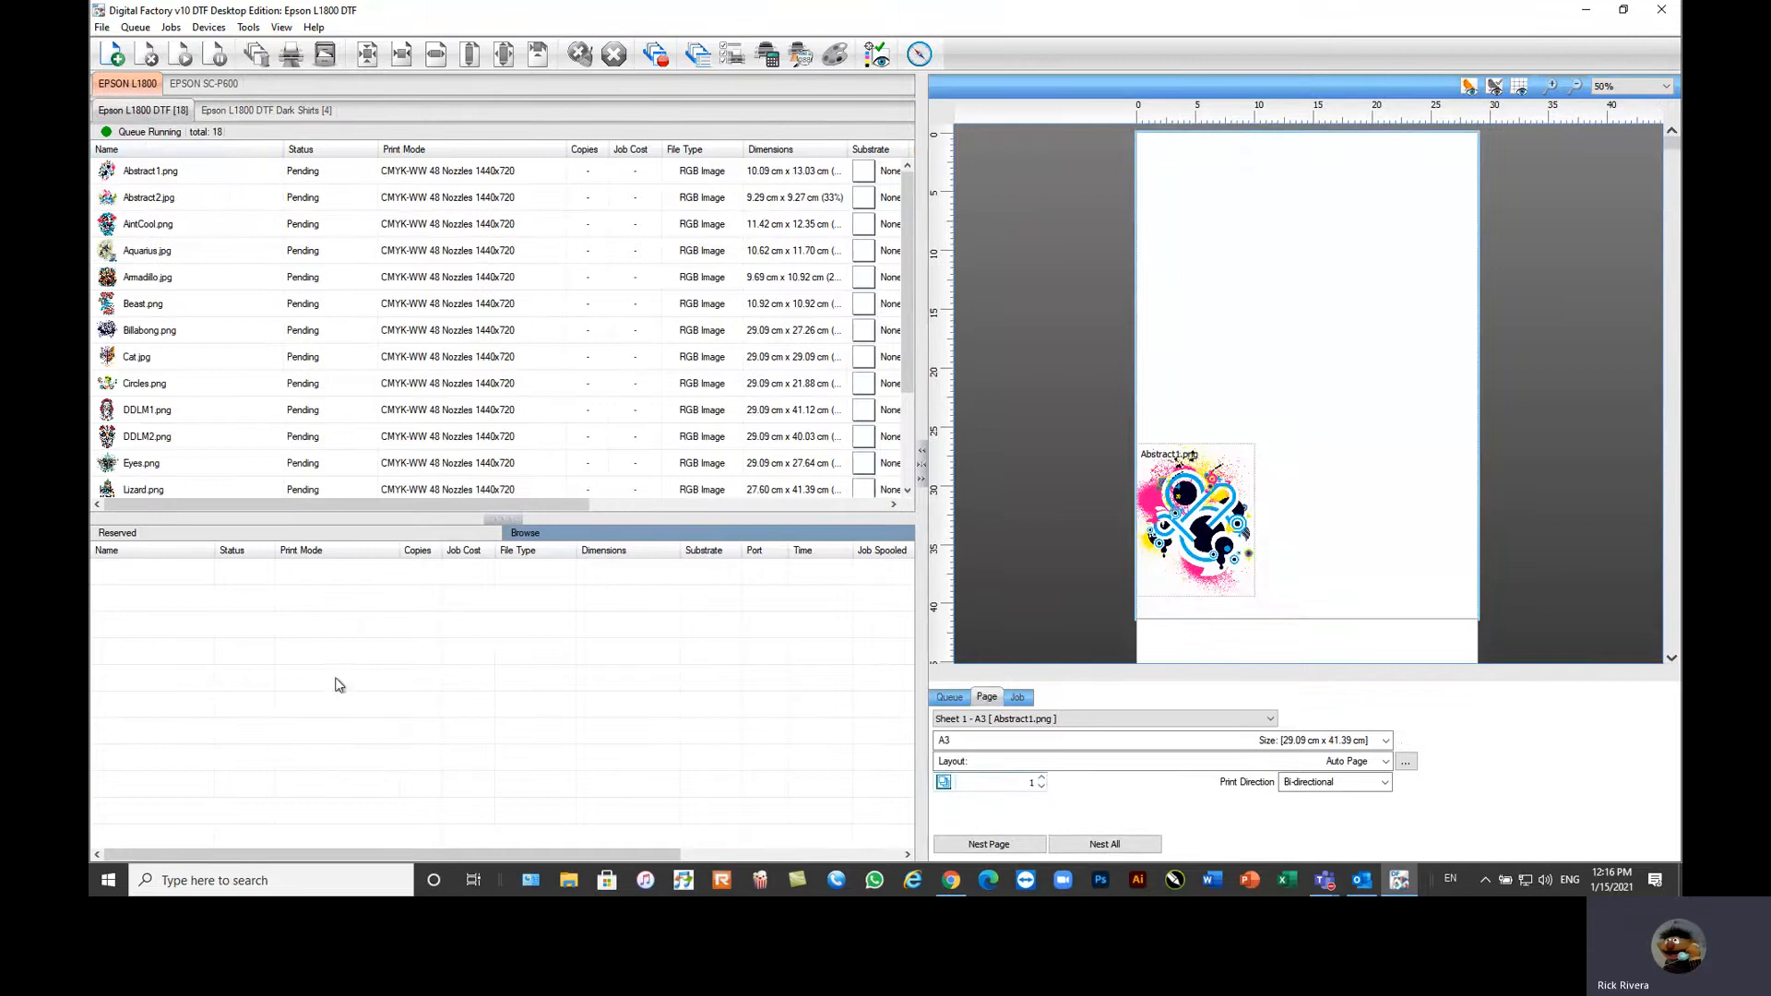
mouse_move(273, 594)
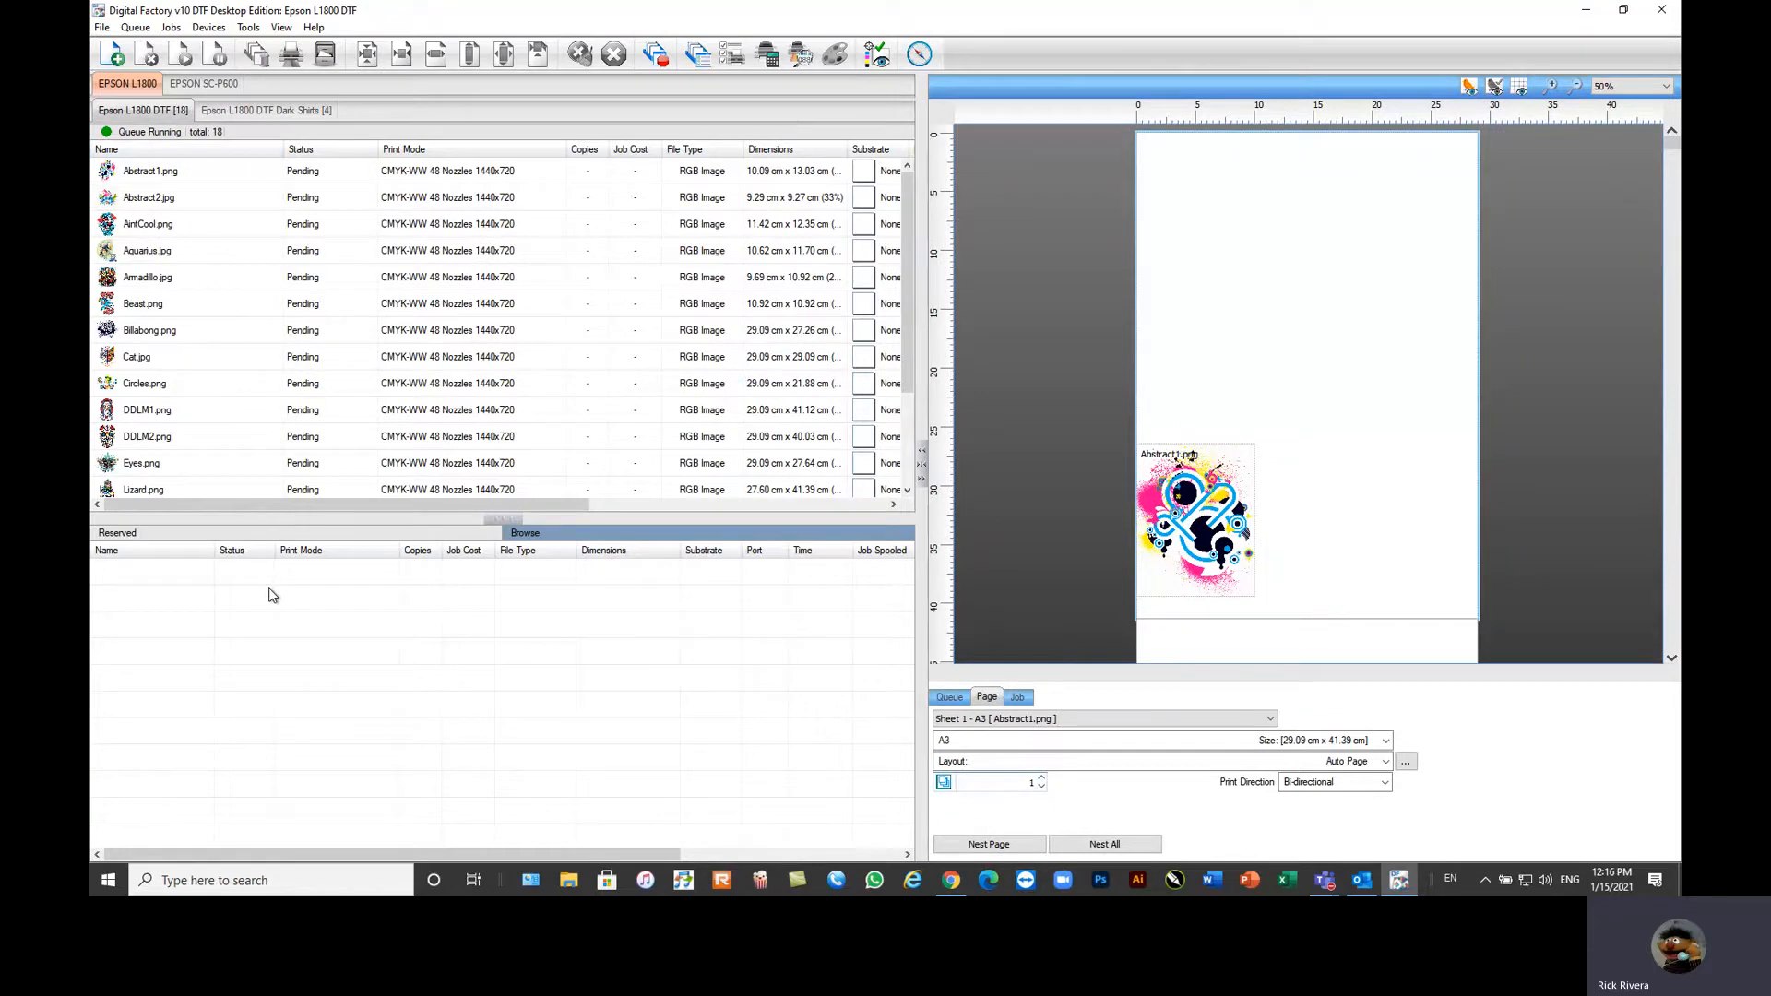
mouse_move(1528, 238)
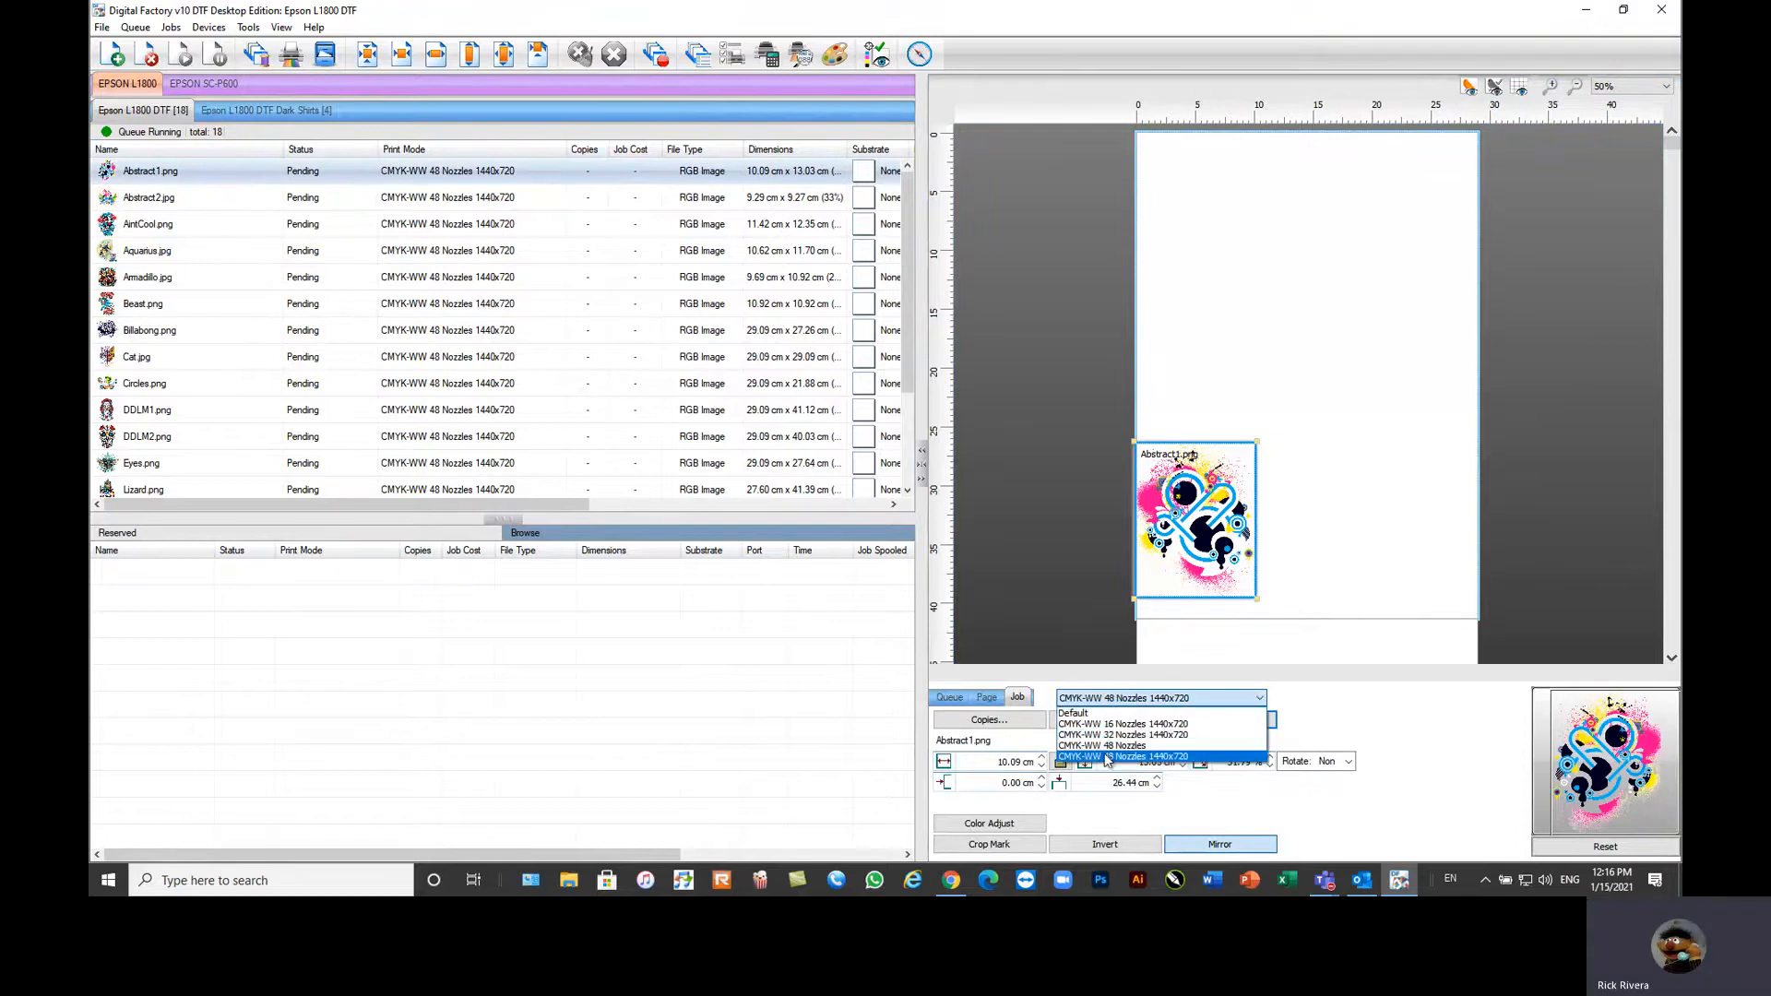
Step: Show the Dark Shirts queue and review the ironmaiden print modes, keeping Black Shirts Rasterized
click(265, 110)
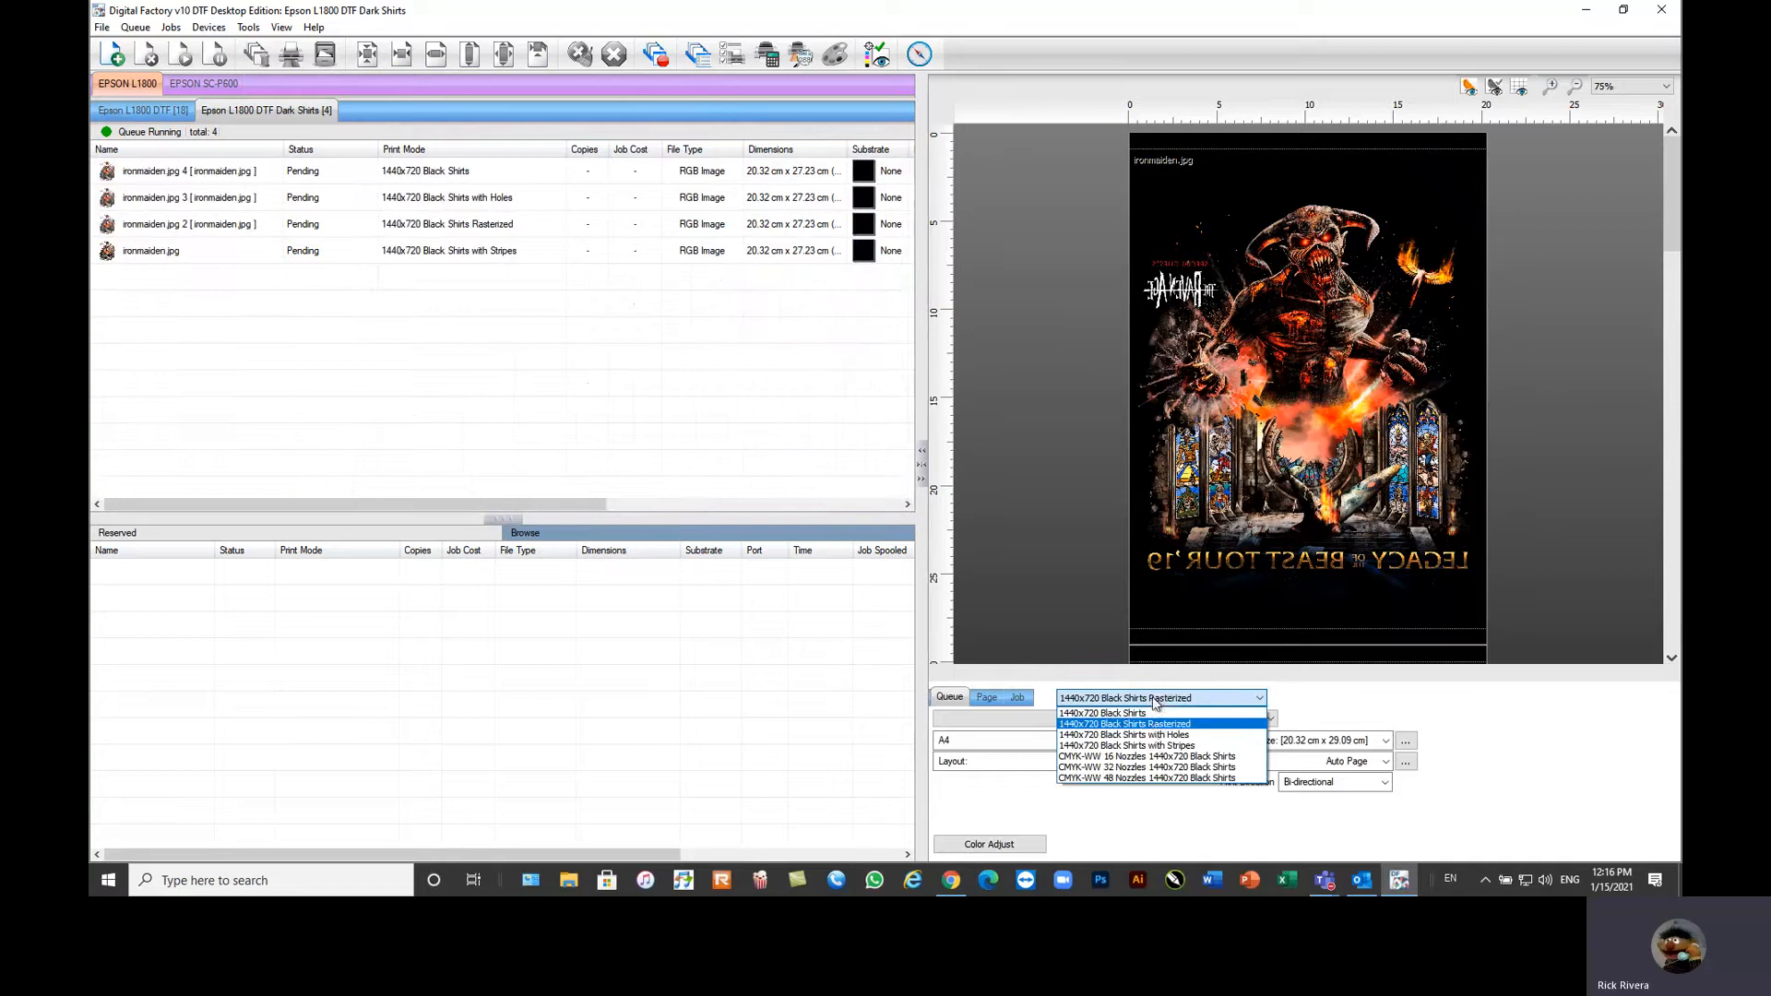
mouse_move(1151, 745)
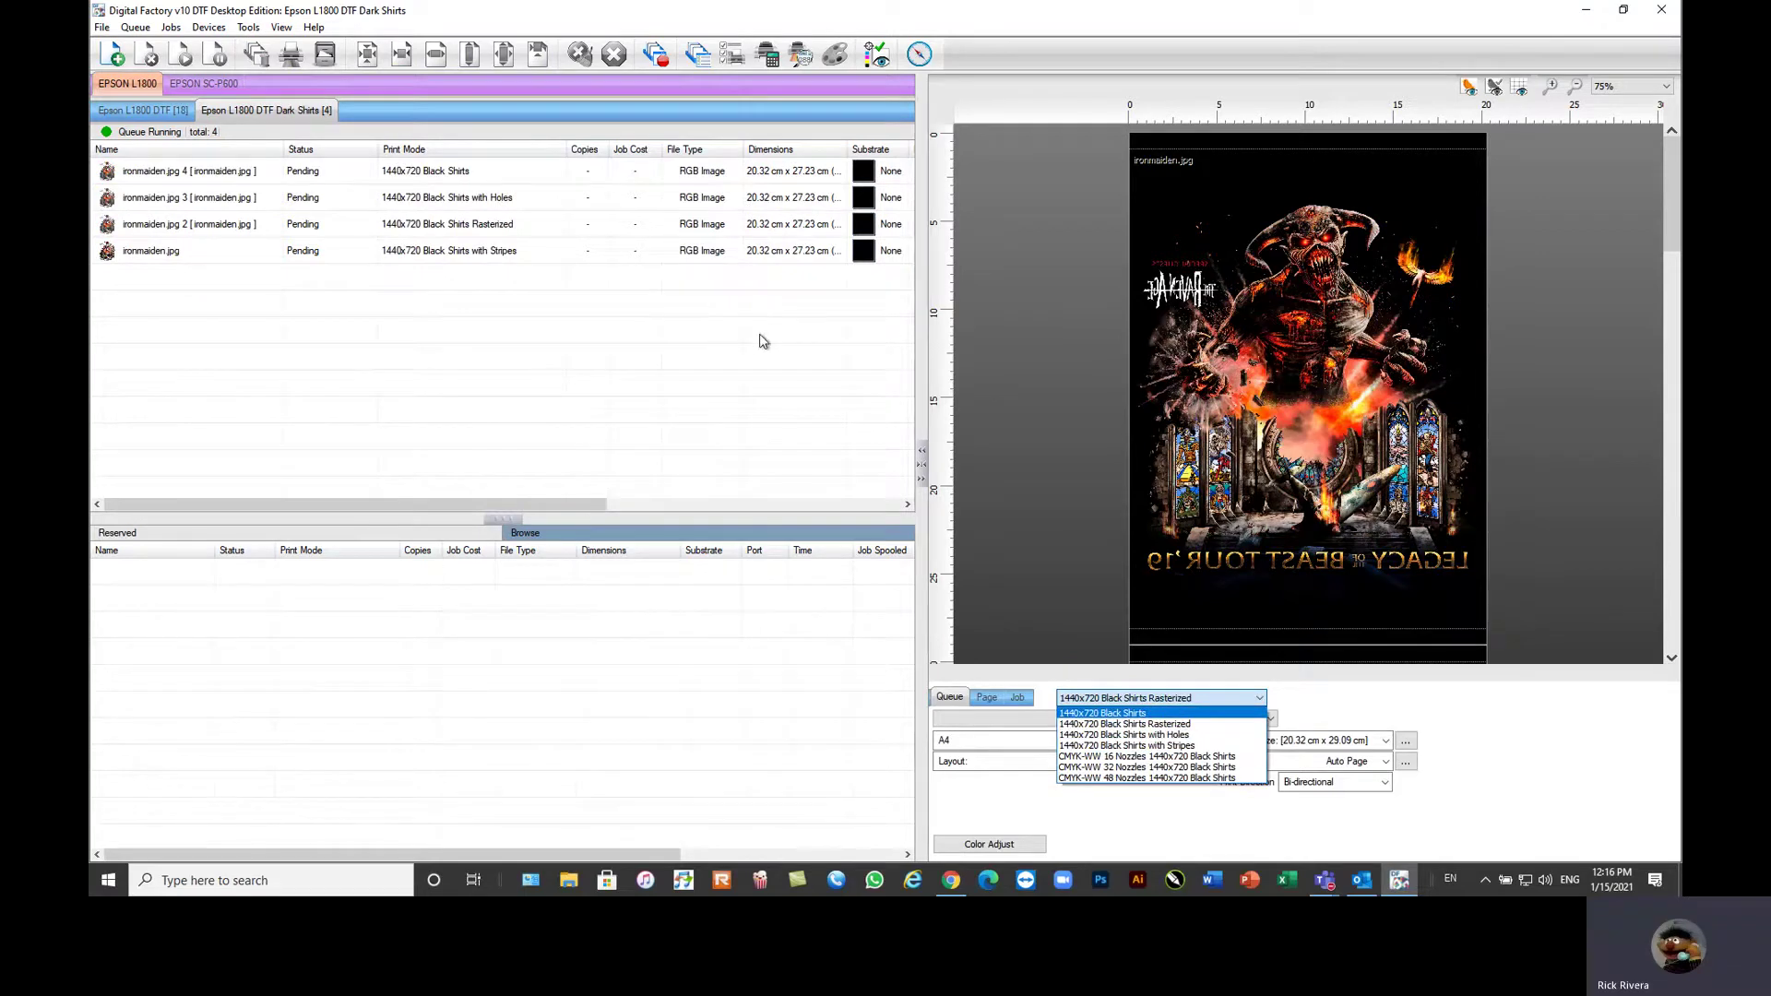
click(1123, 723)
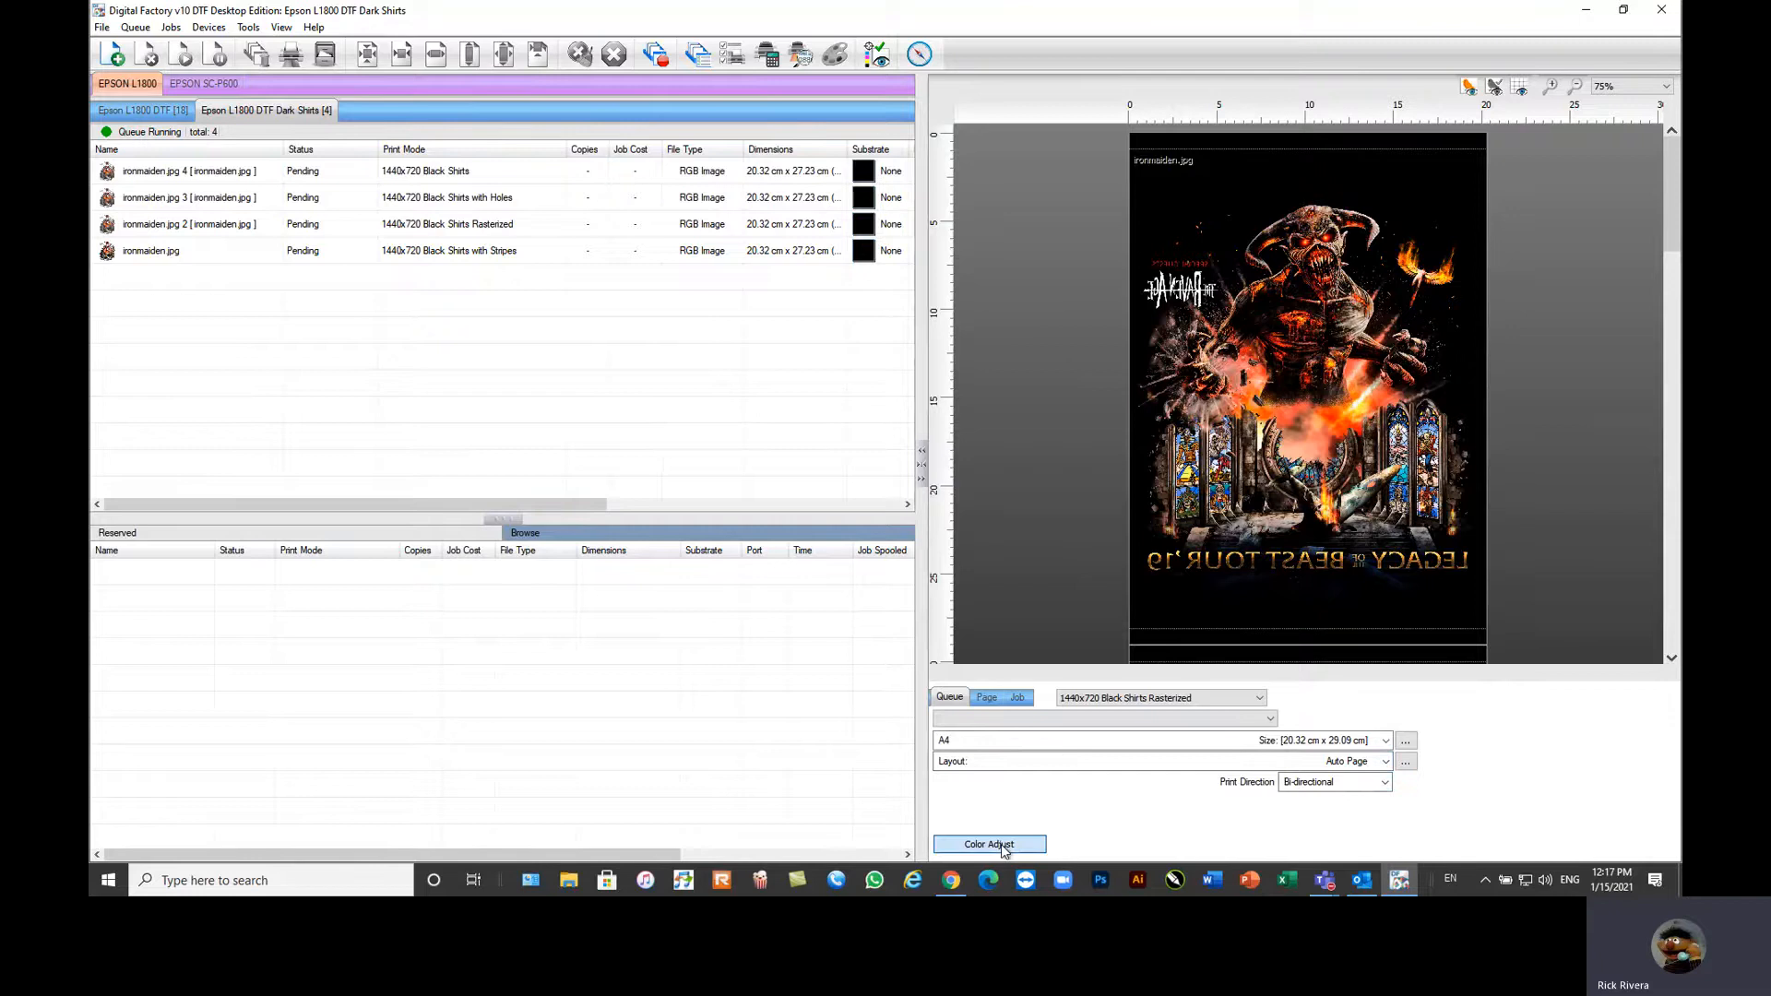
Step: In Easy Color Adjustments, lower the underbase maximum ink and bring it back to 100%
click(989, 845)
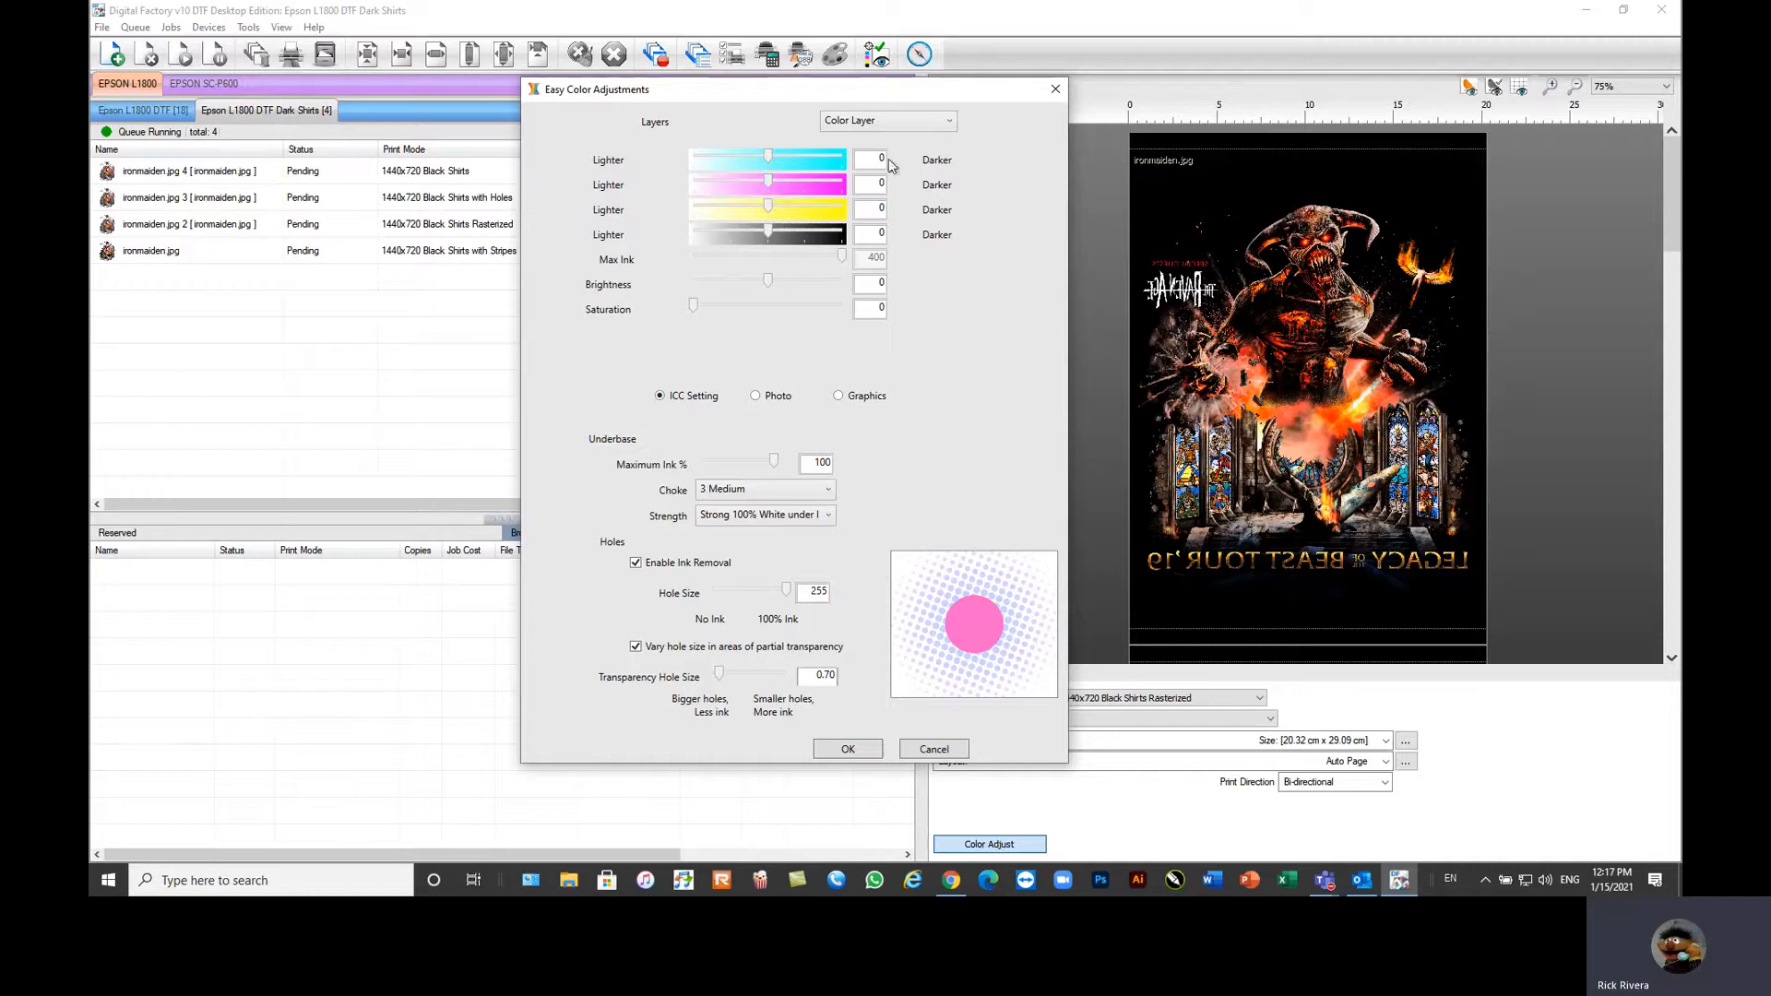
mouse_move(838, 315)
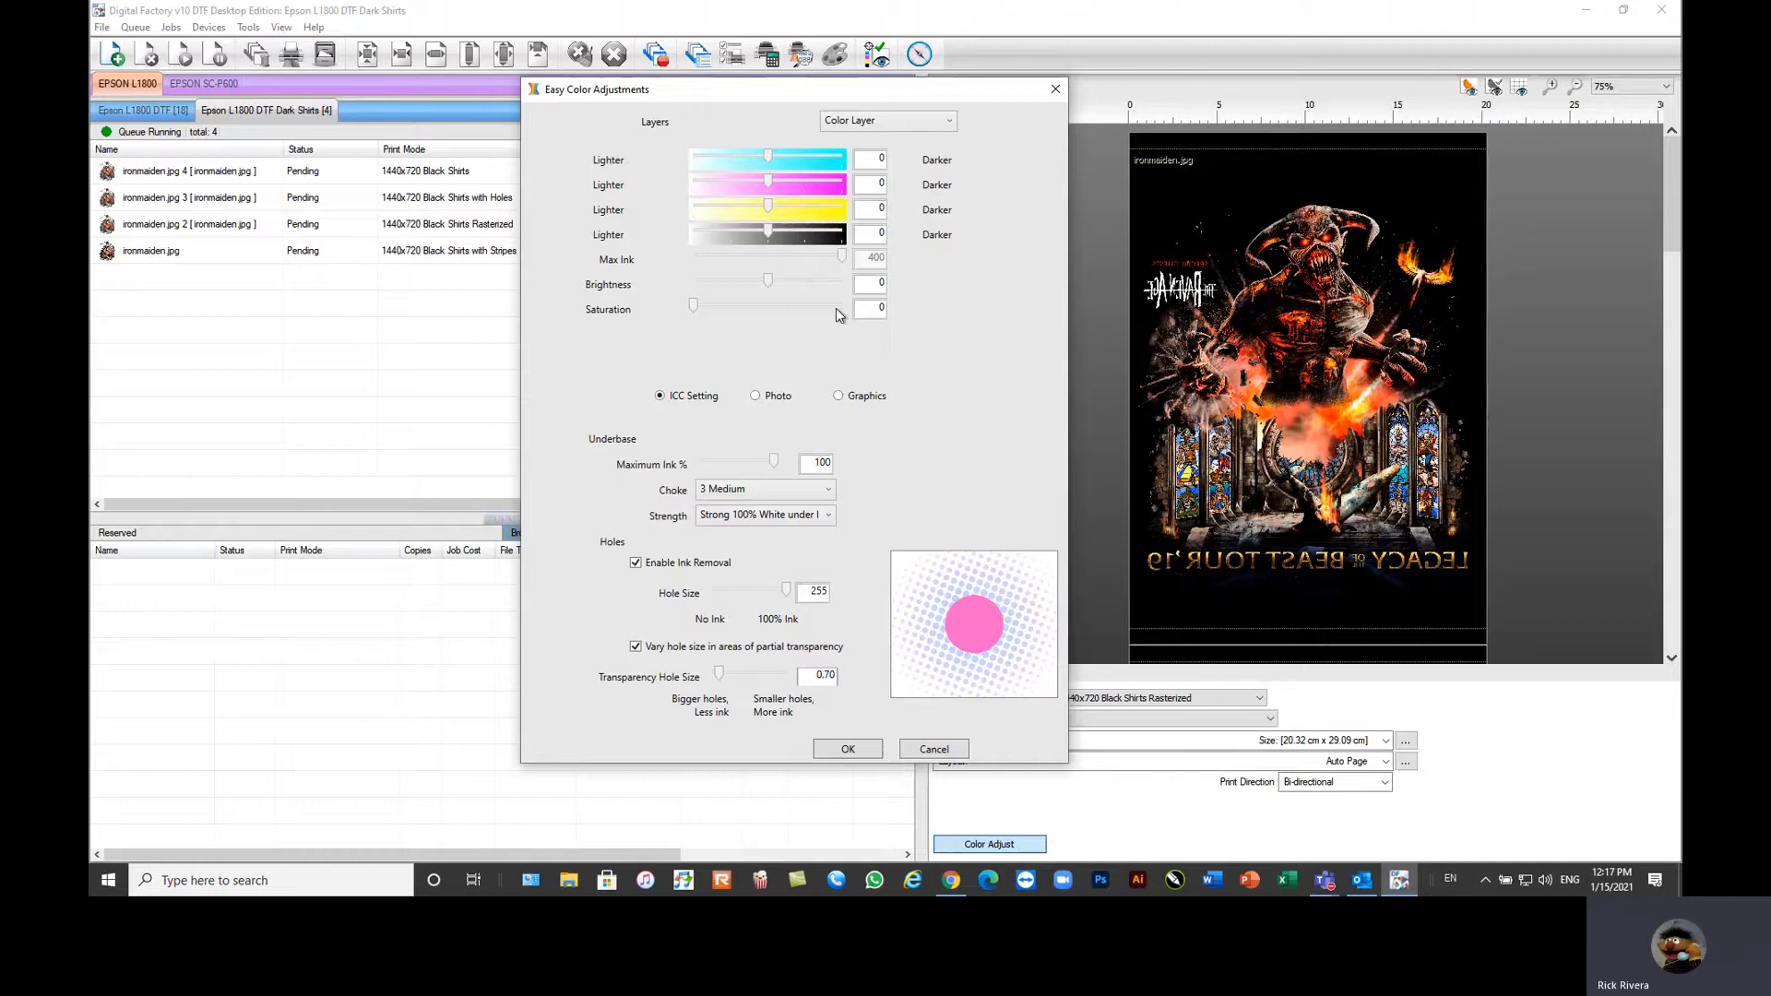
mouse_move(790, 270)
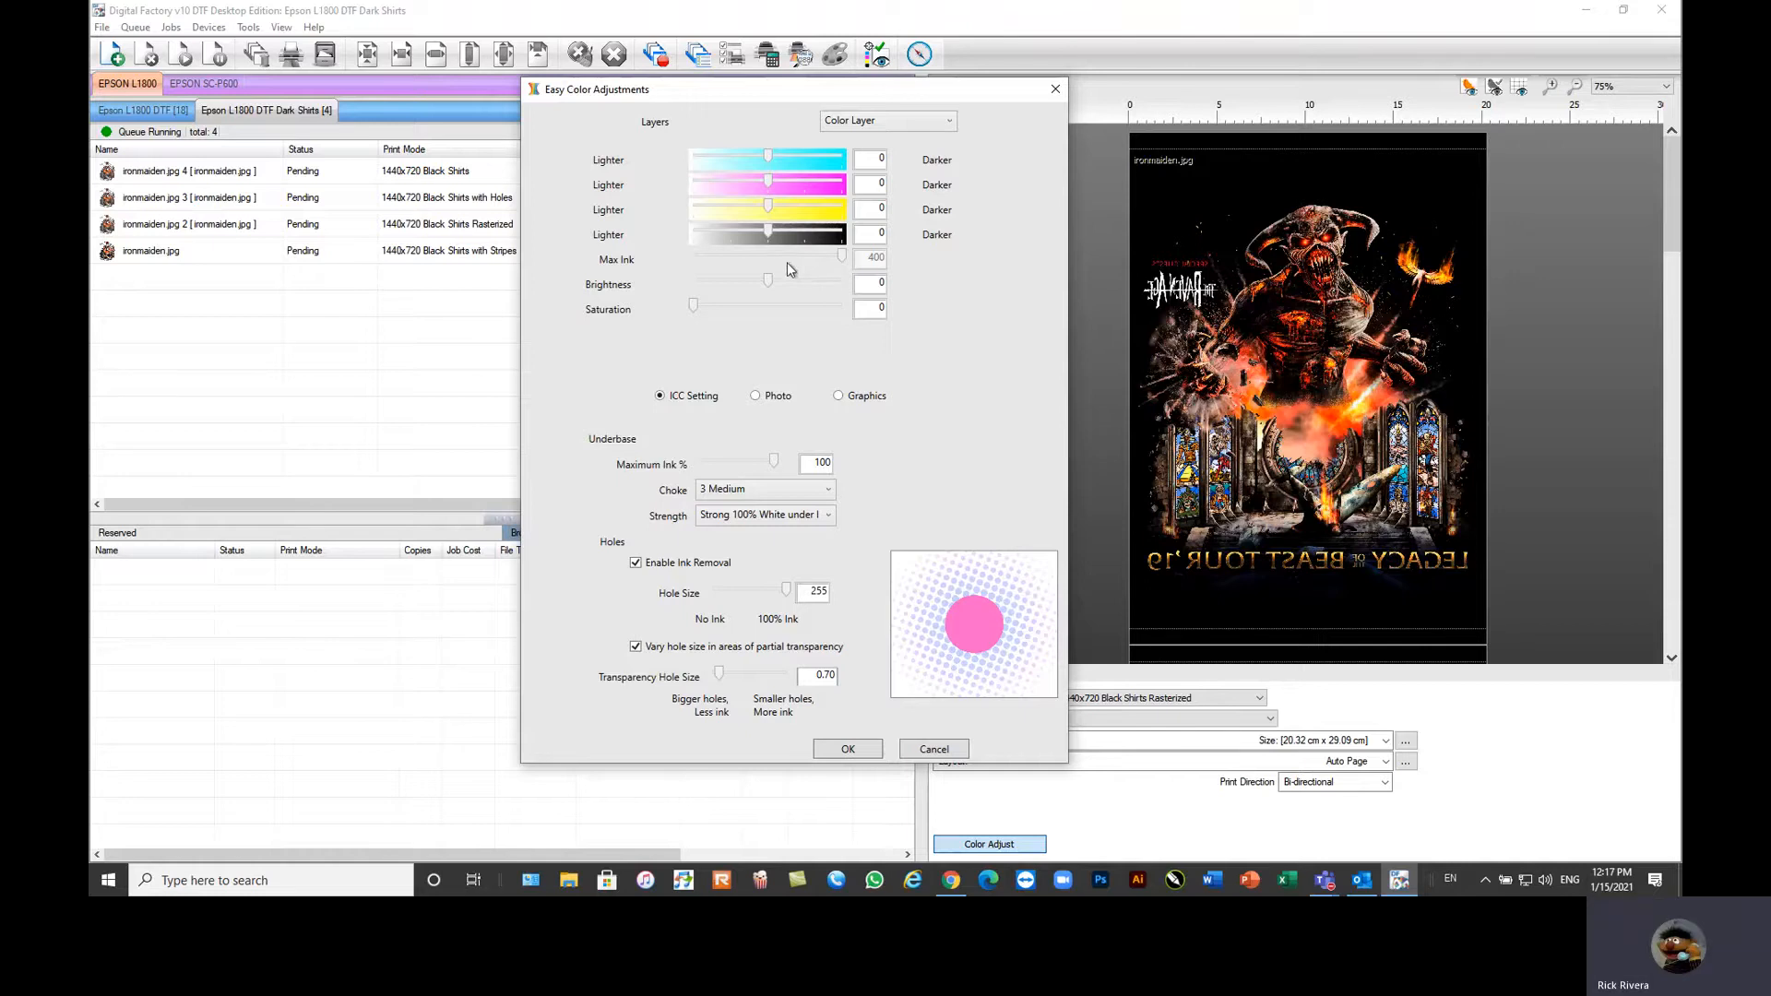
mouse_move(745, 310)
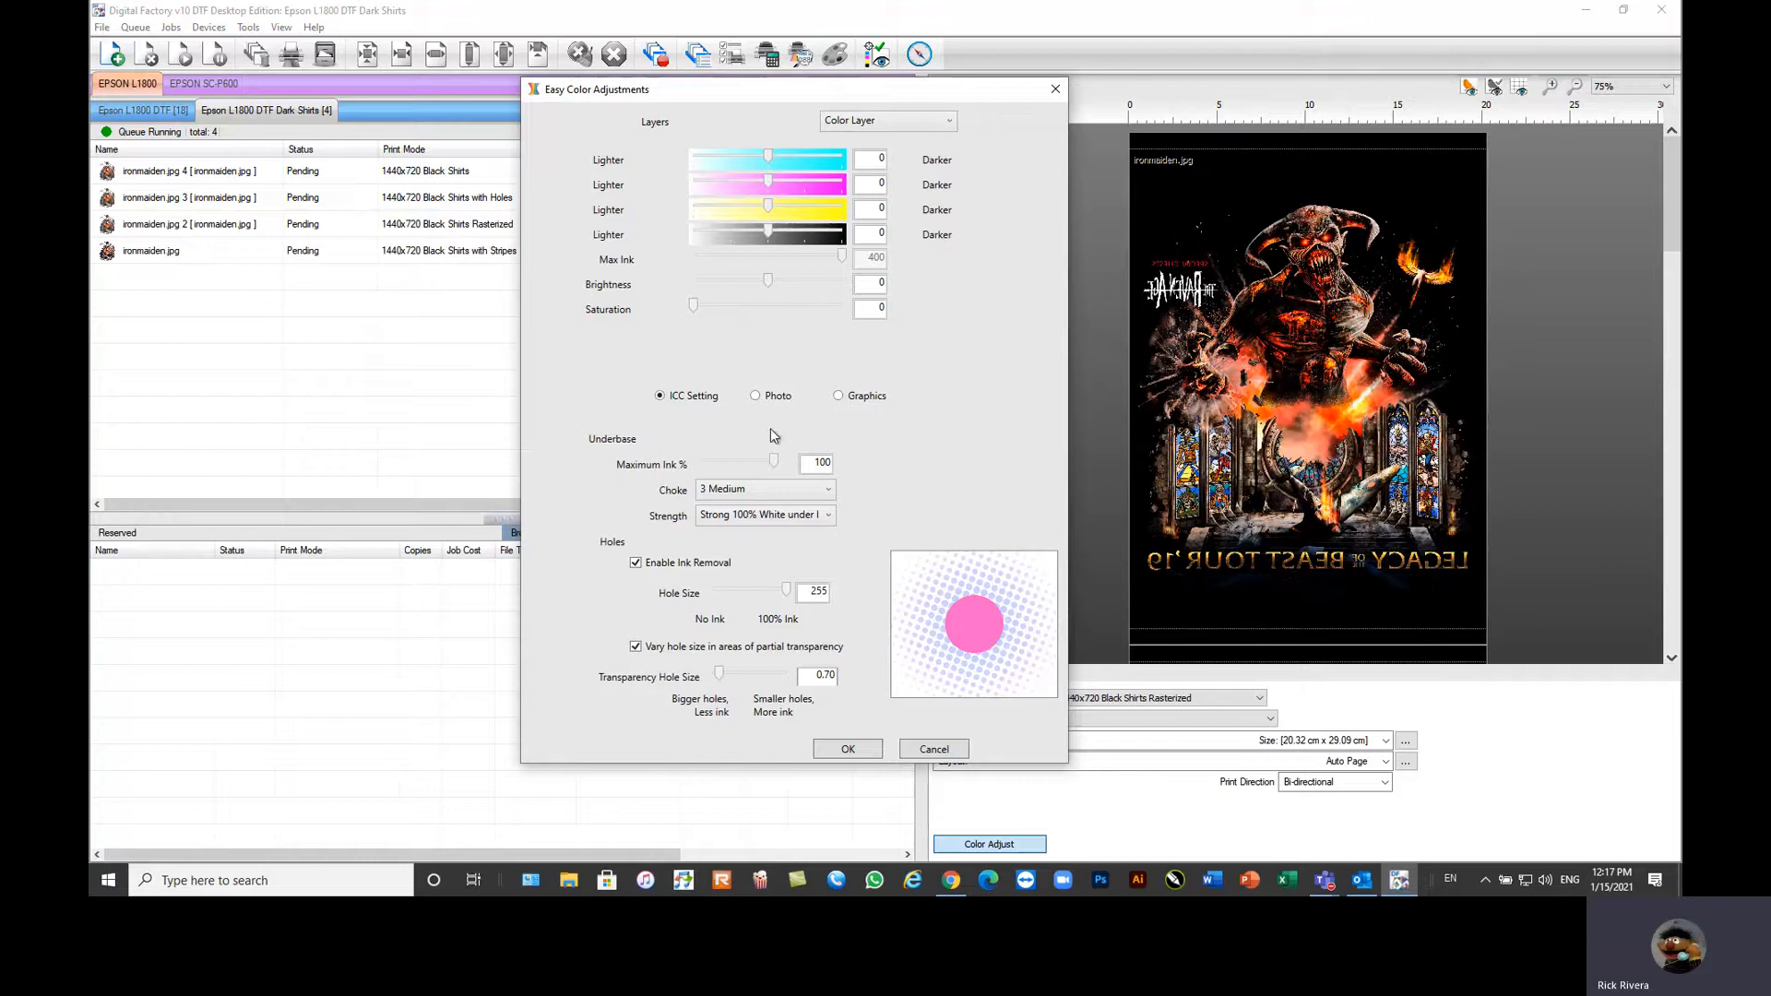
mouse_move(714, 340)
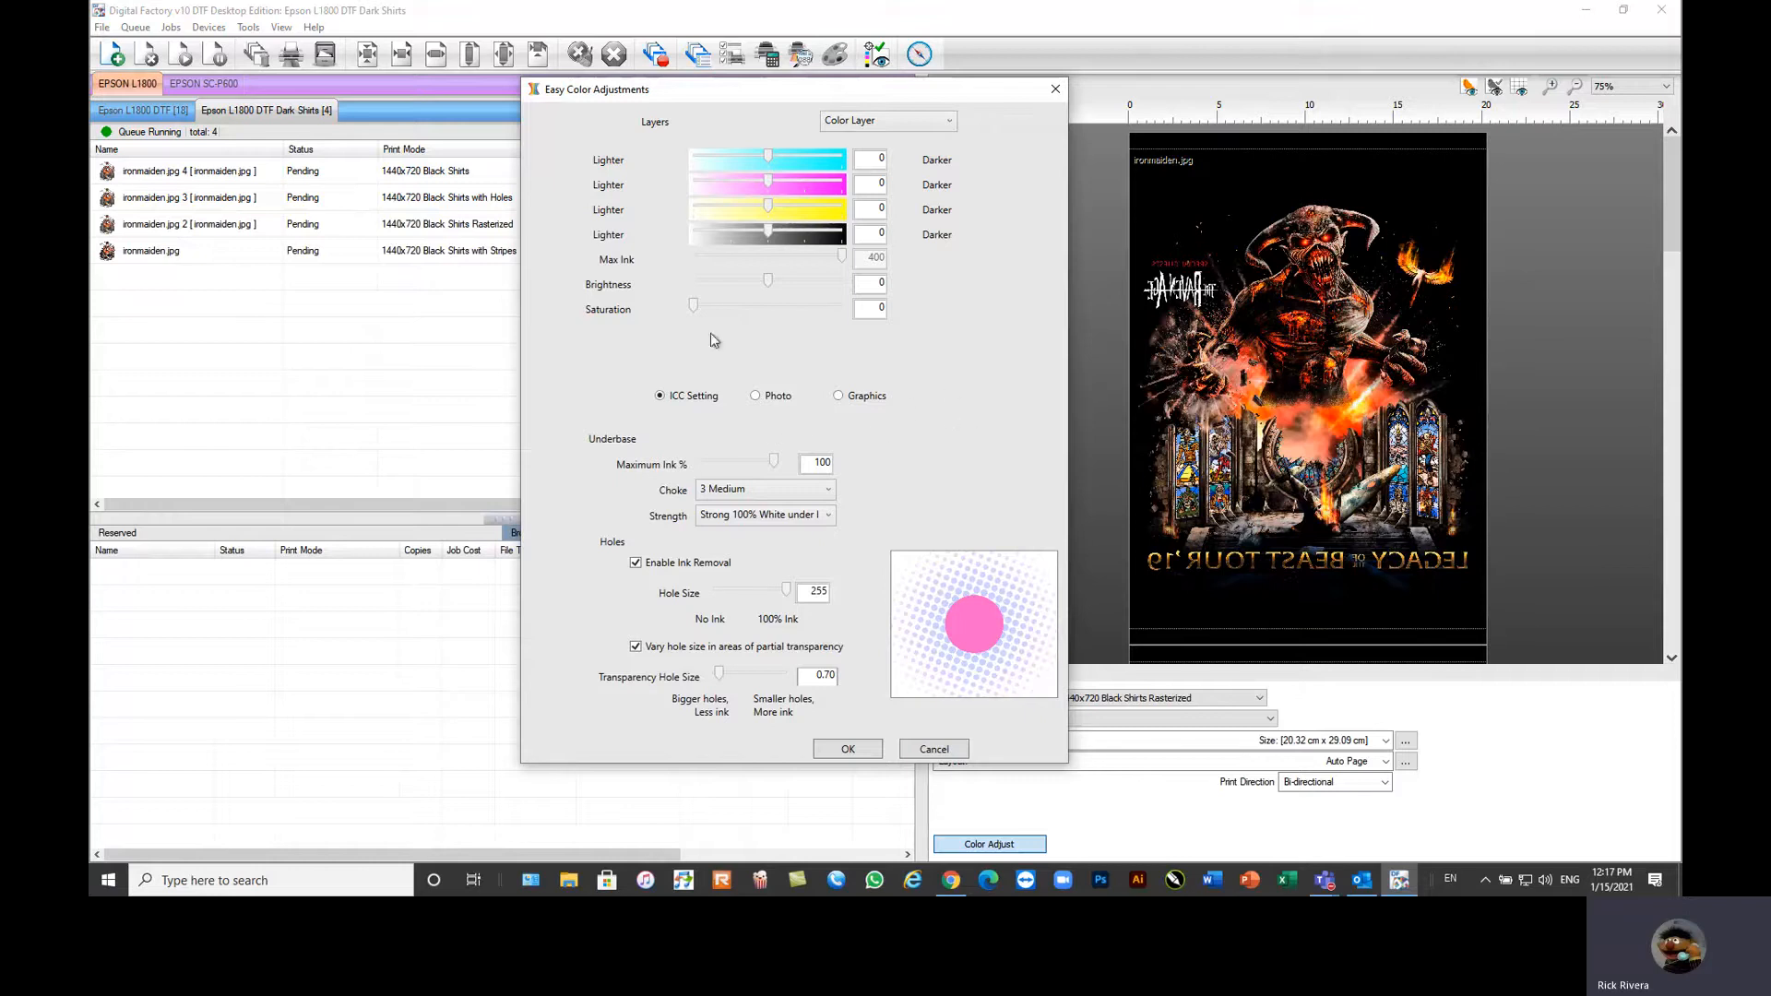
mouse_move(933, 417)
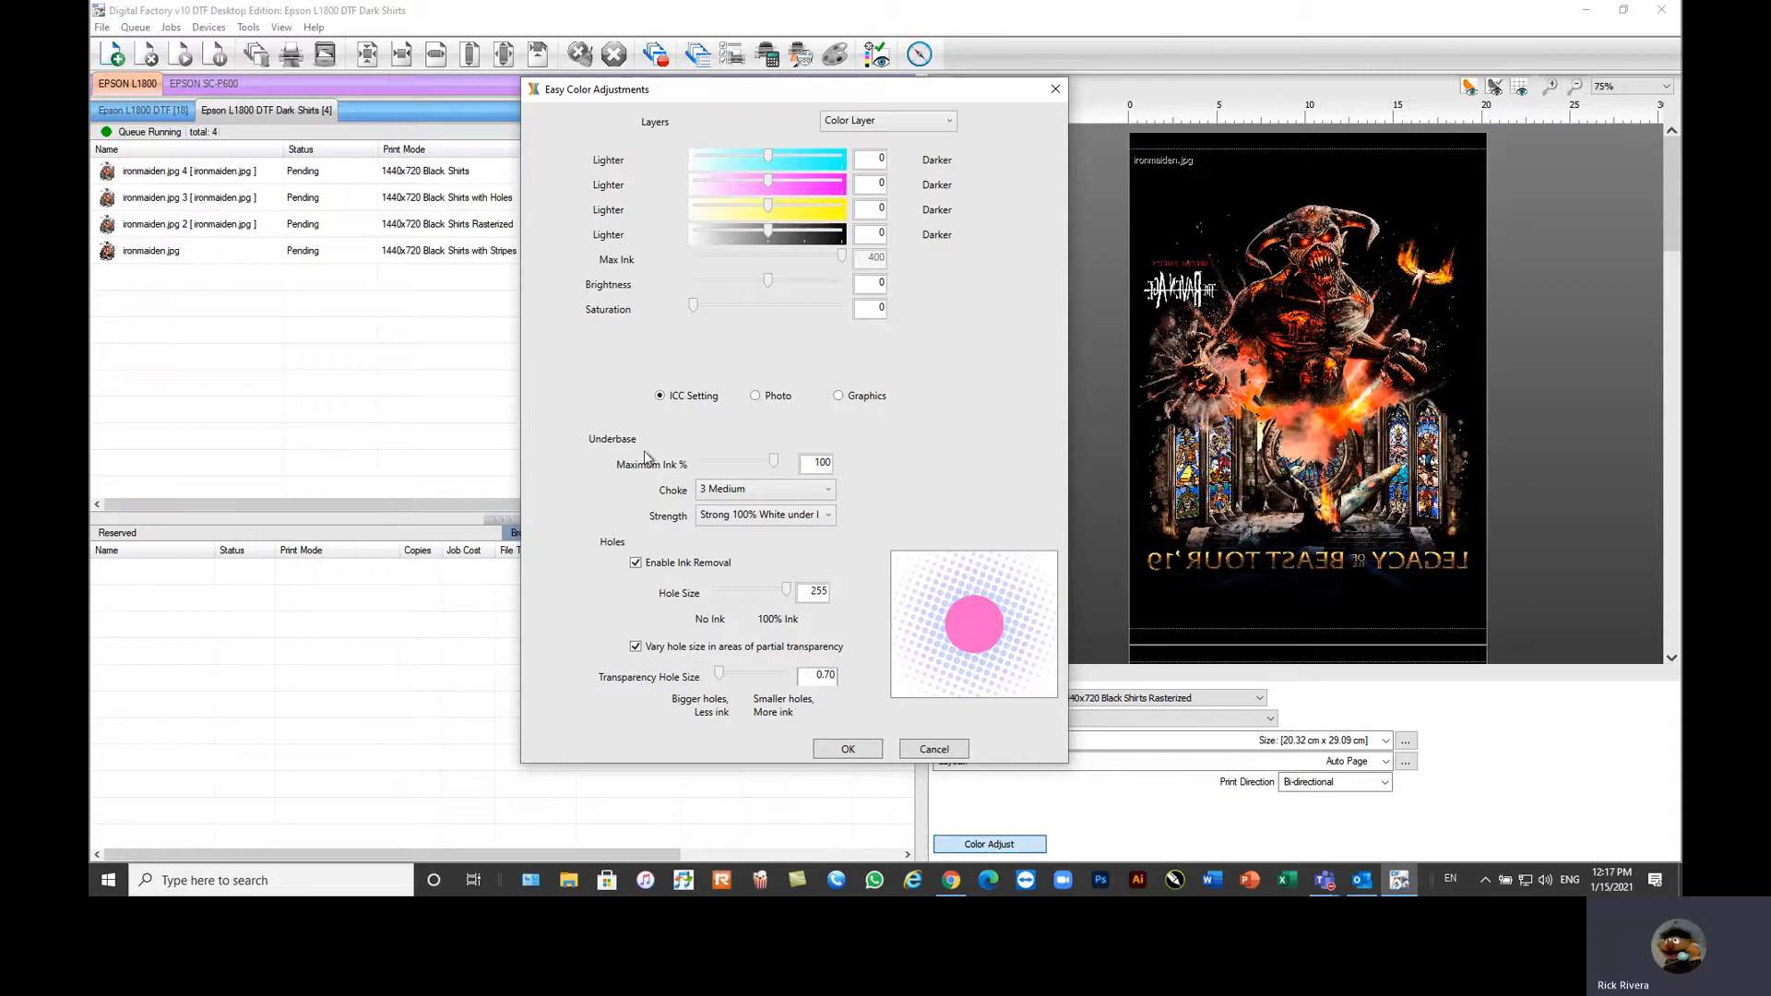
mouse_move(631, 445)
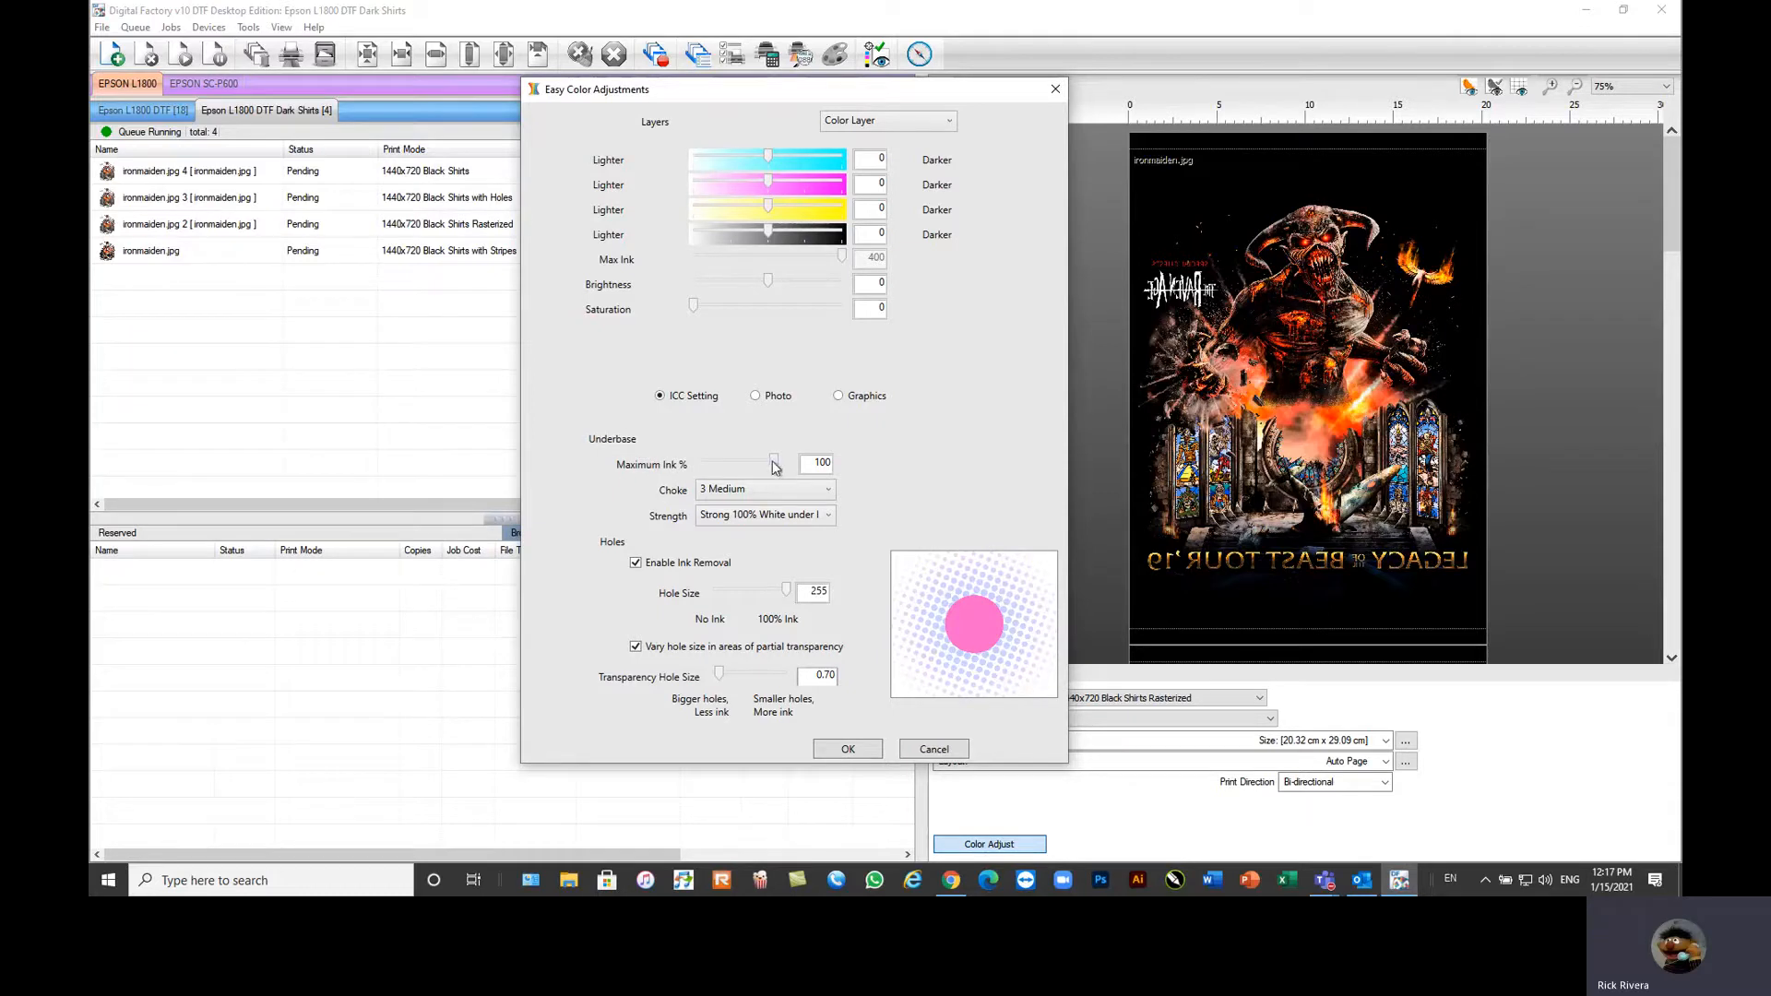
drag(773, 465, 738, 465)
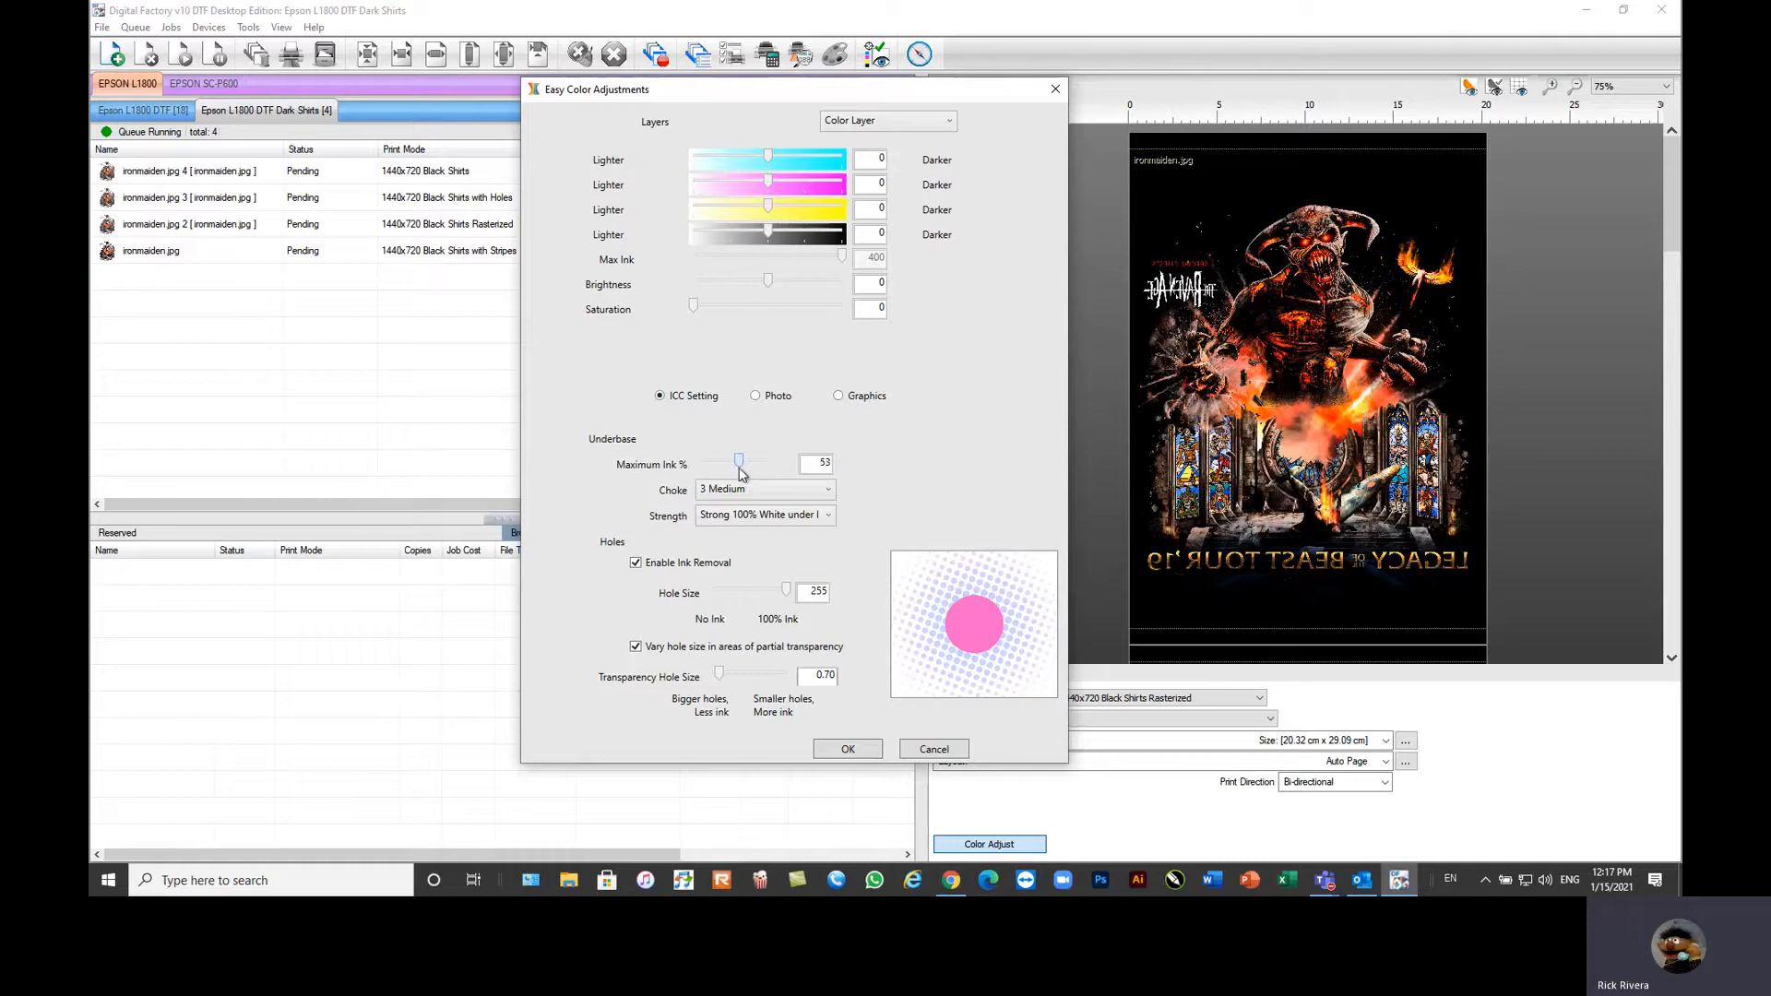
drag(740, 463, 777, 463)
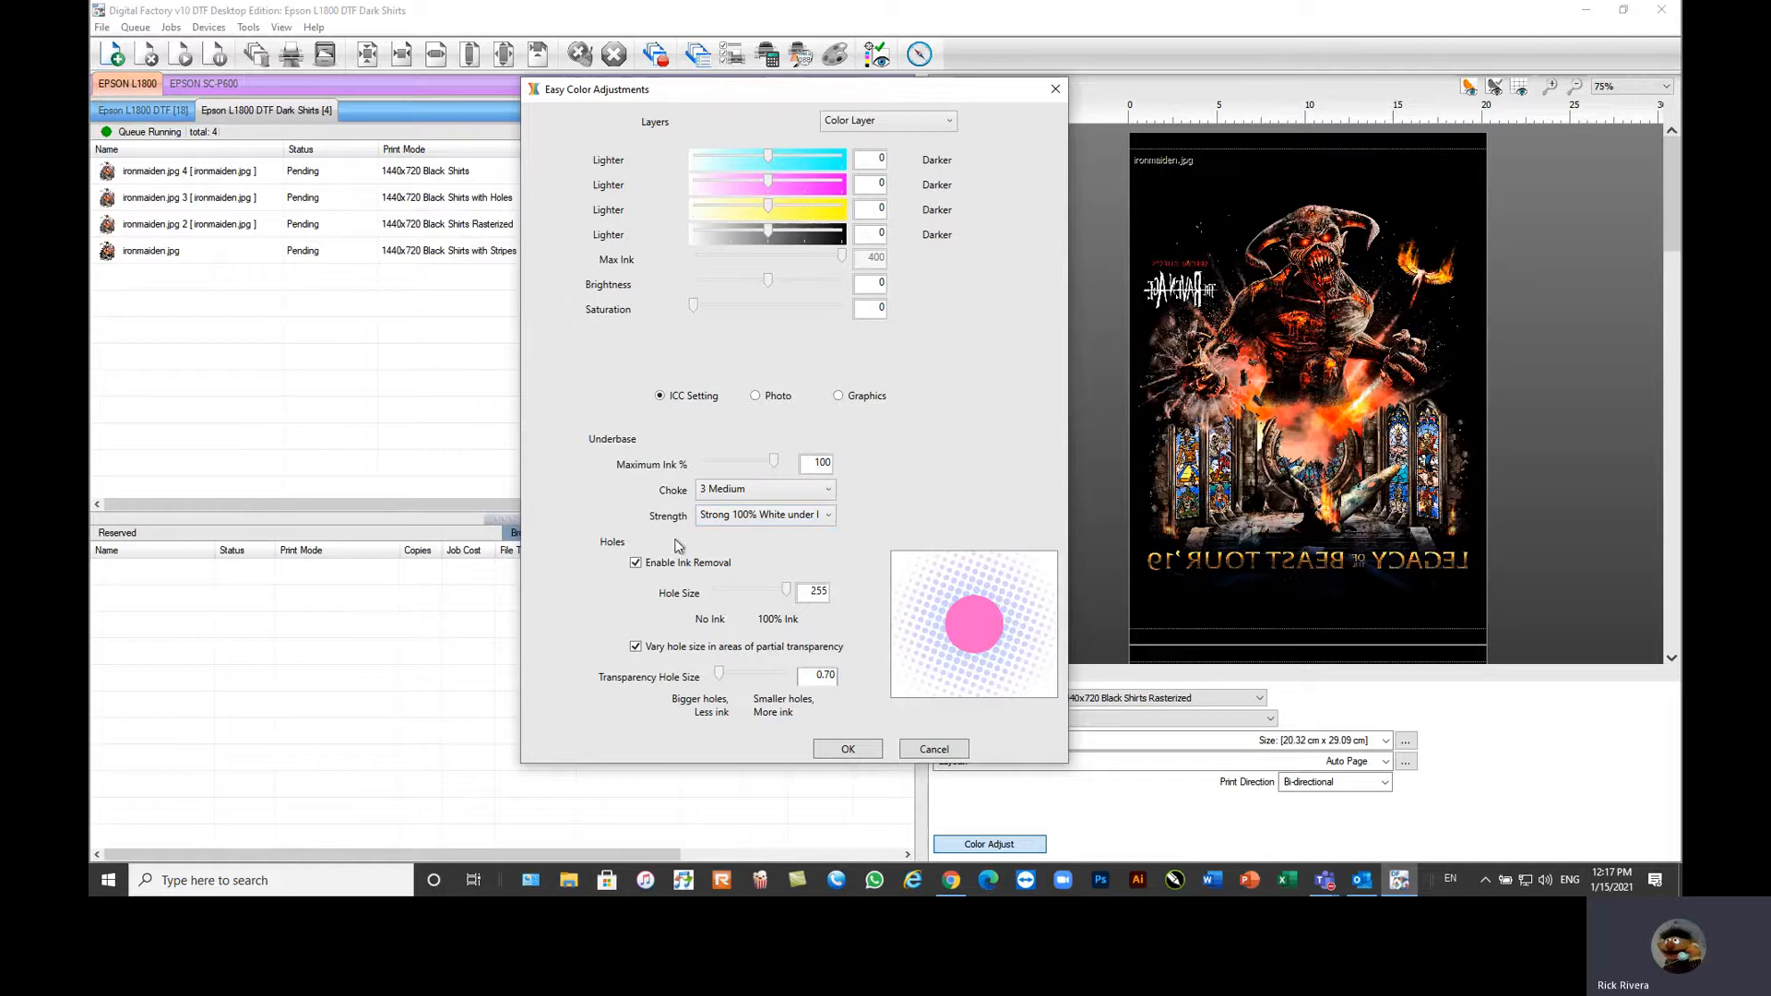
mouse_move(851, 636)
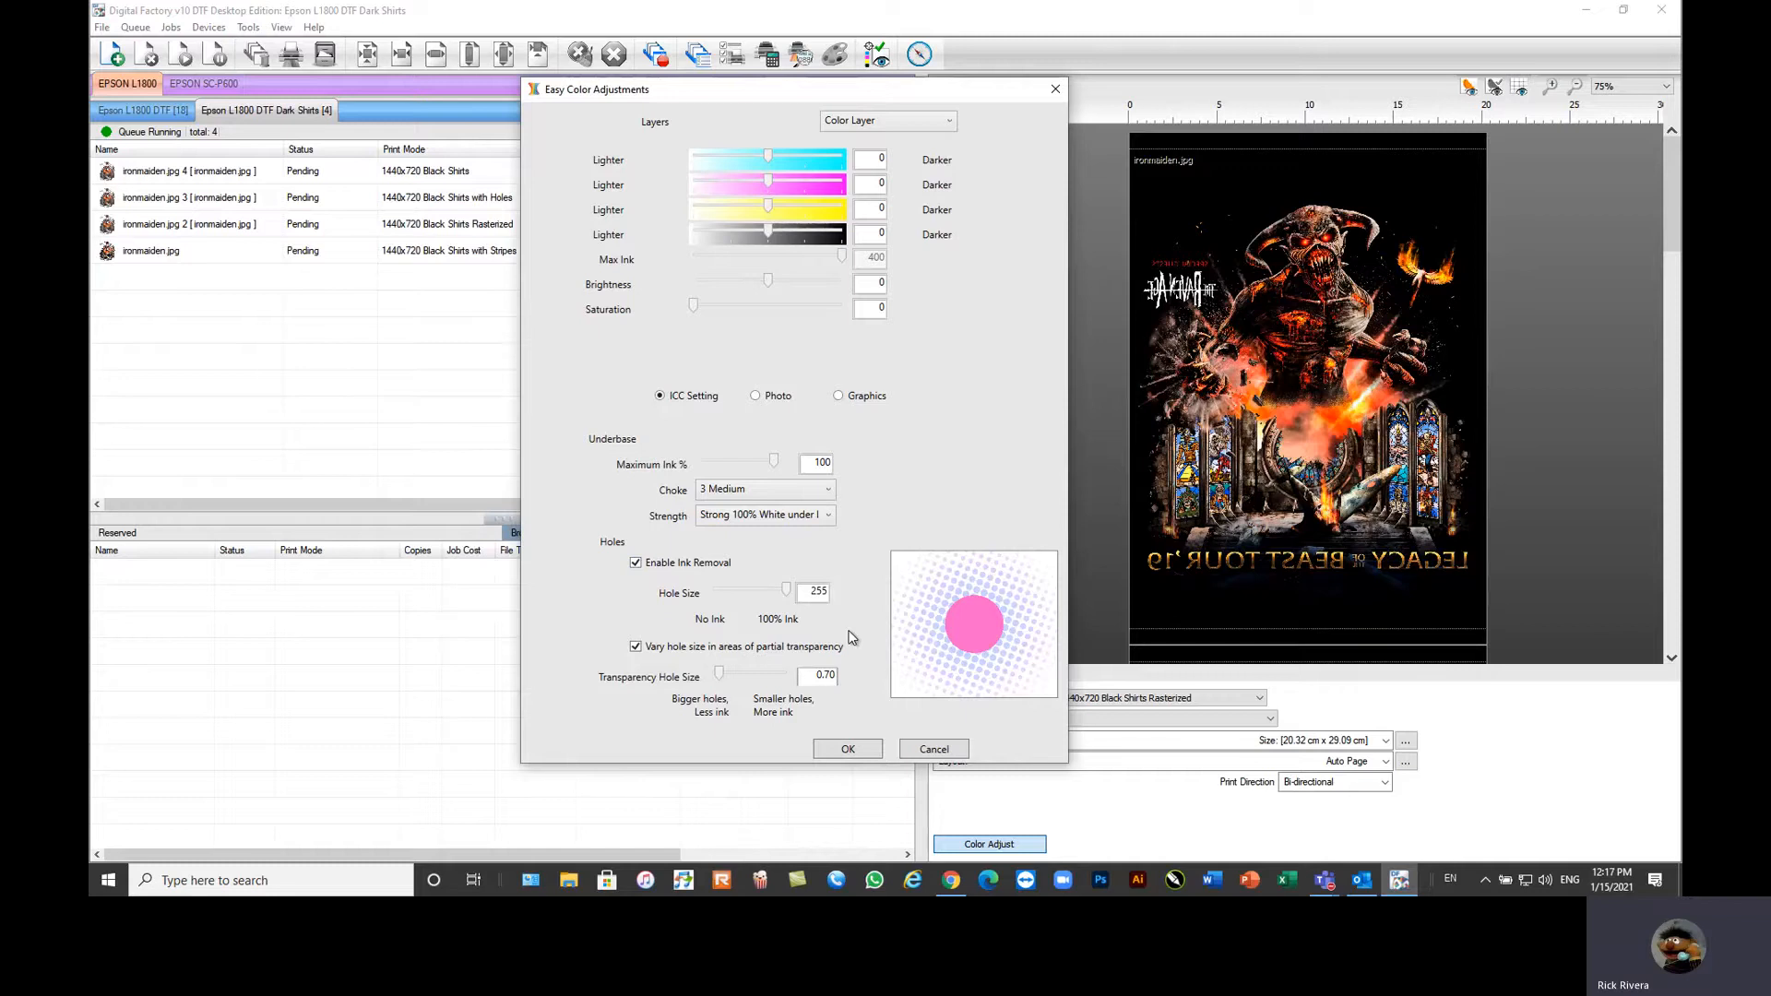
mouse_move(856, 609)
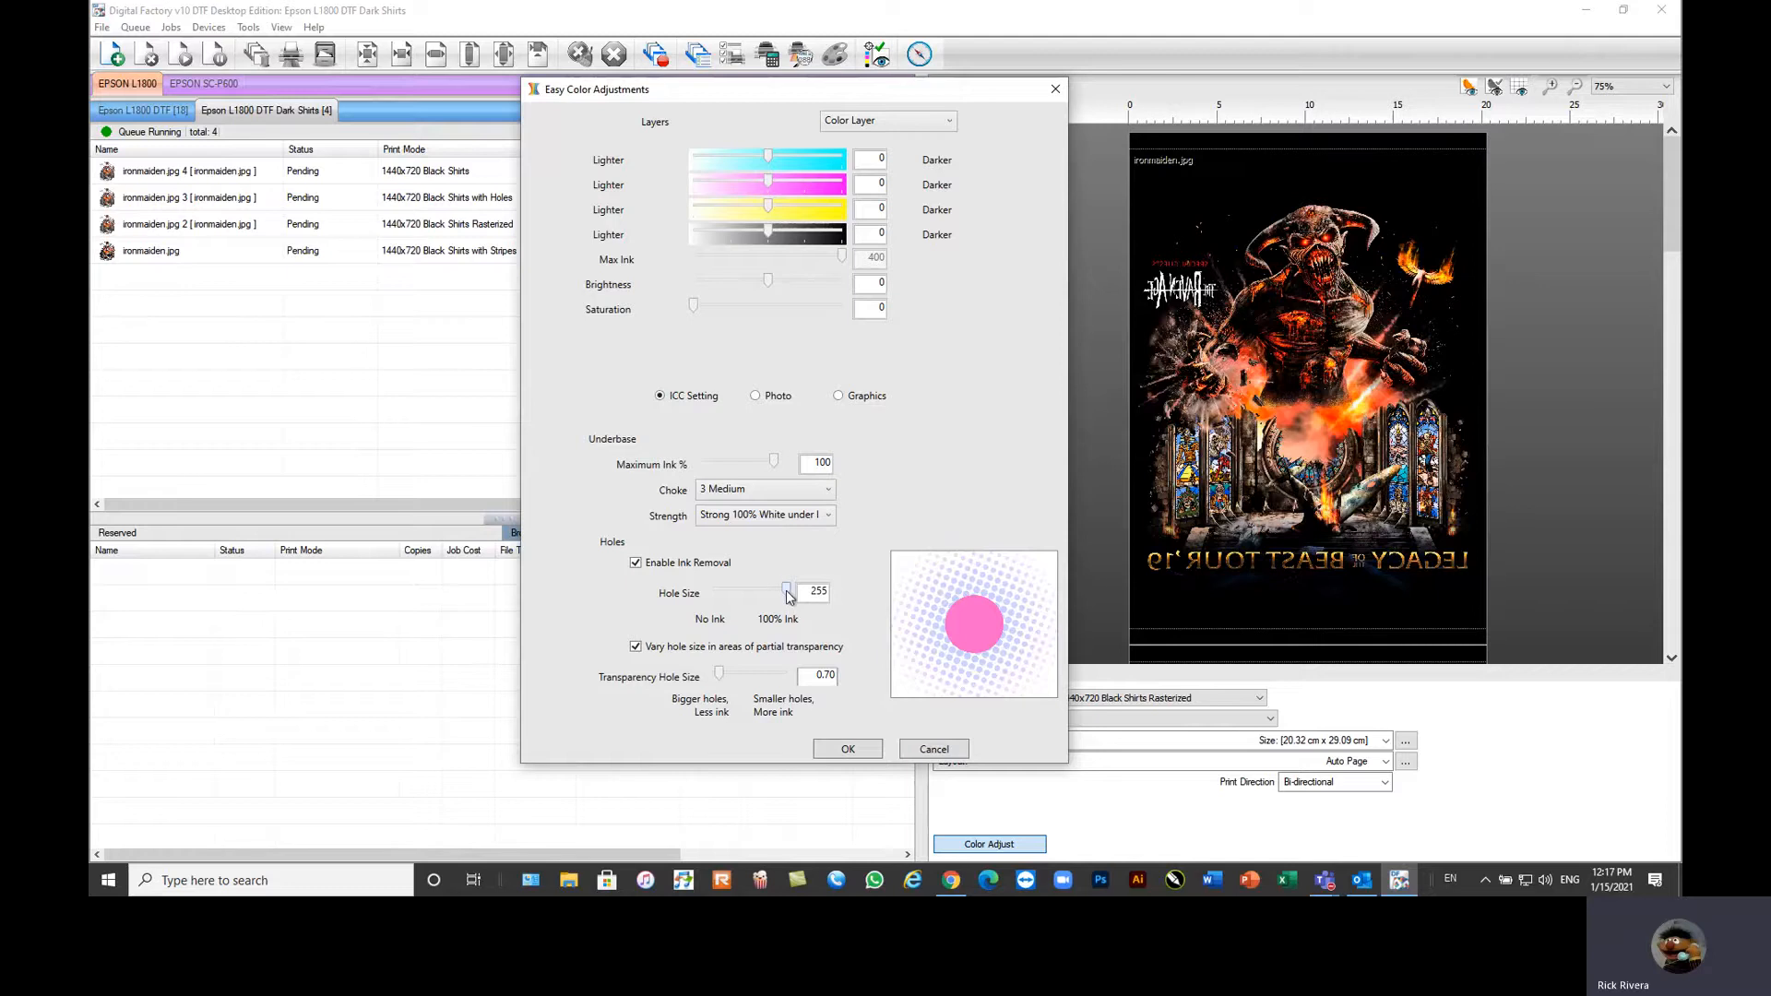
Step: Shrink the ink-removal hole size to about 43, then restore it to 255
drag(788, 592, 762, 592)
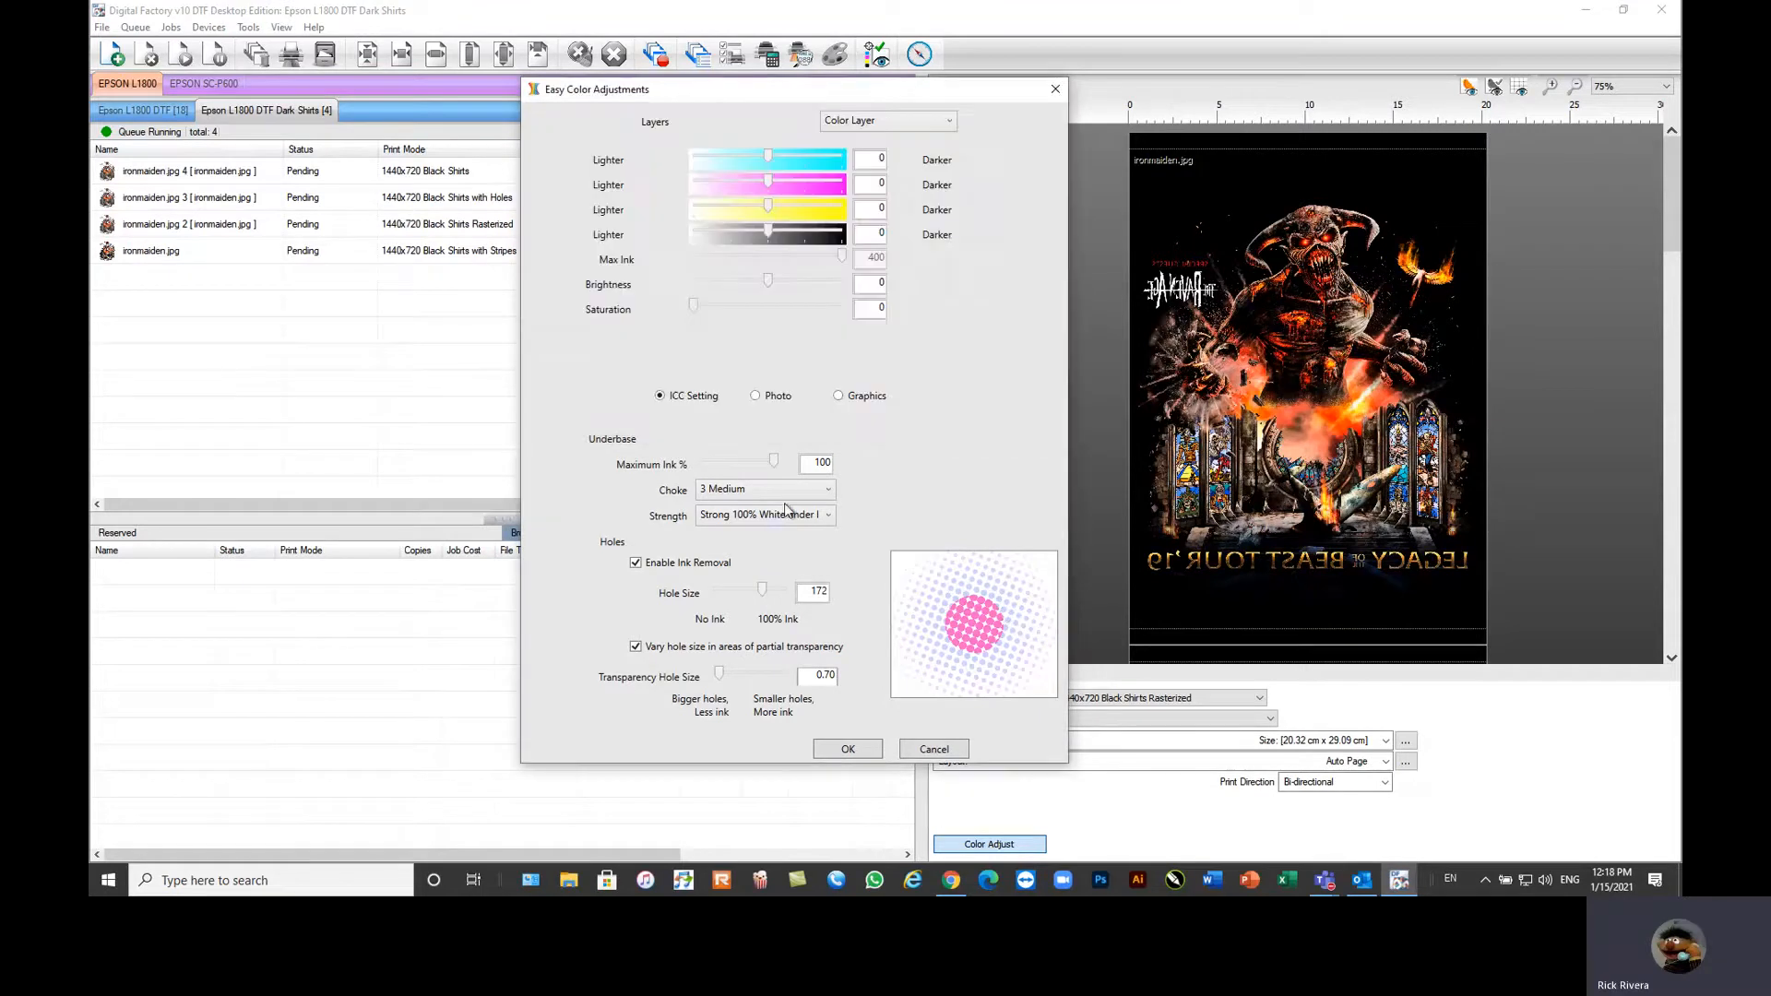
drag(762, 591, 733, 591)
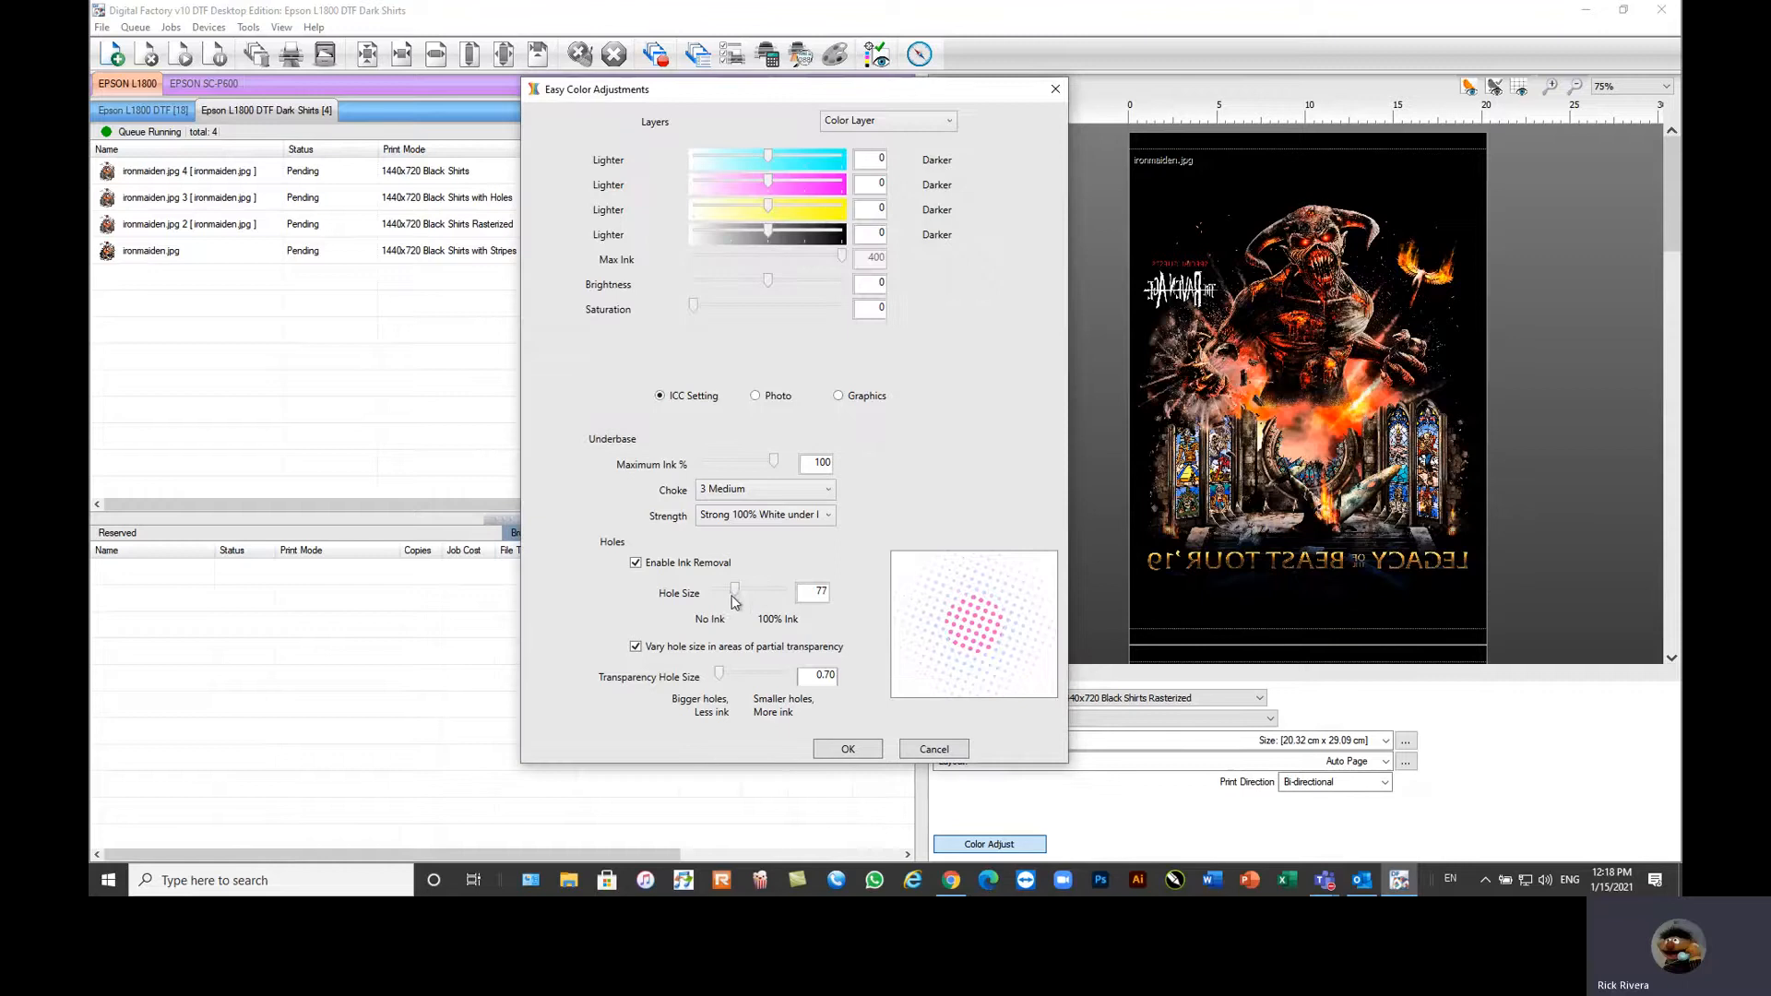
drag(736, 592, 723, 592)
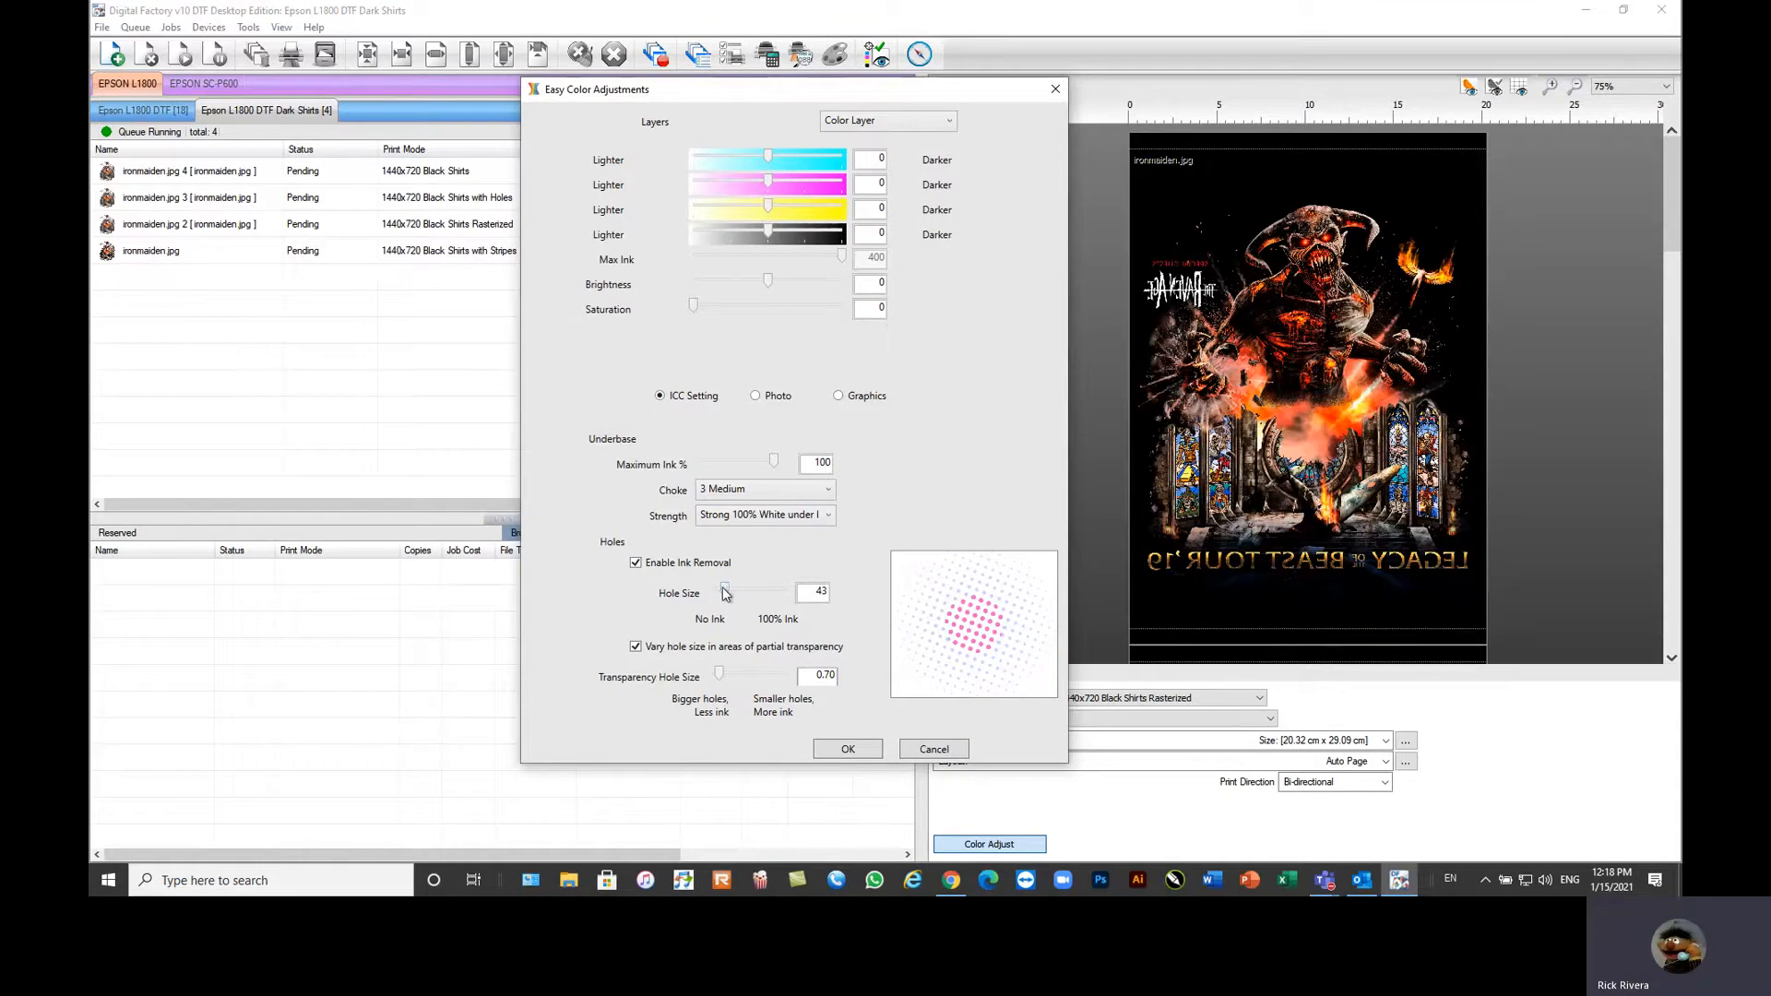
drag(723, 593, 779, 590)
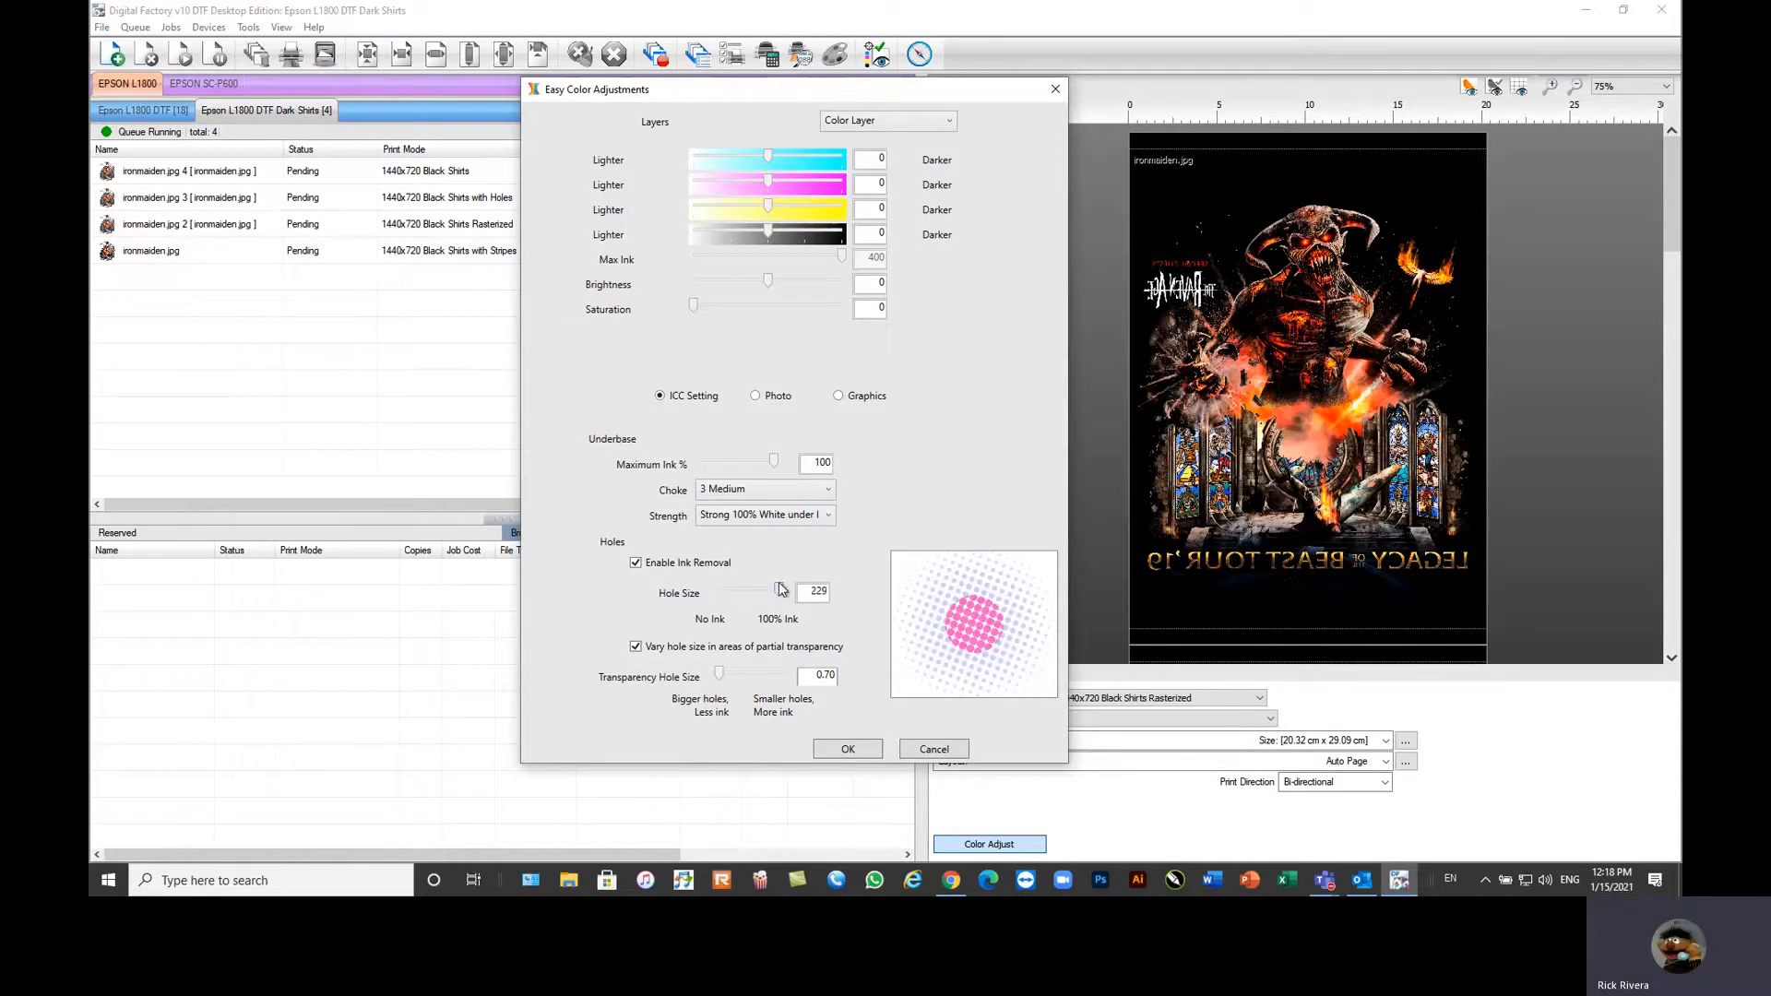
drag(774, 591, 792, 591)
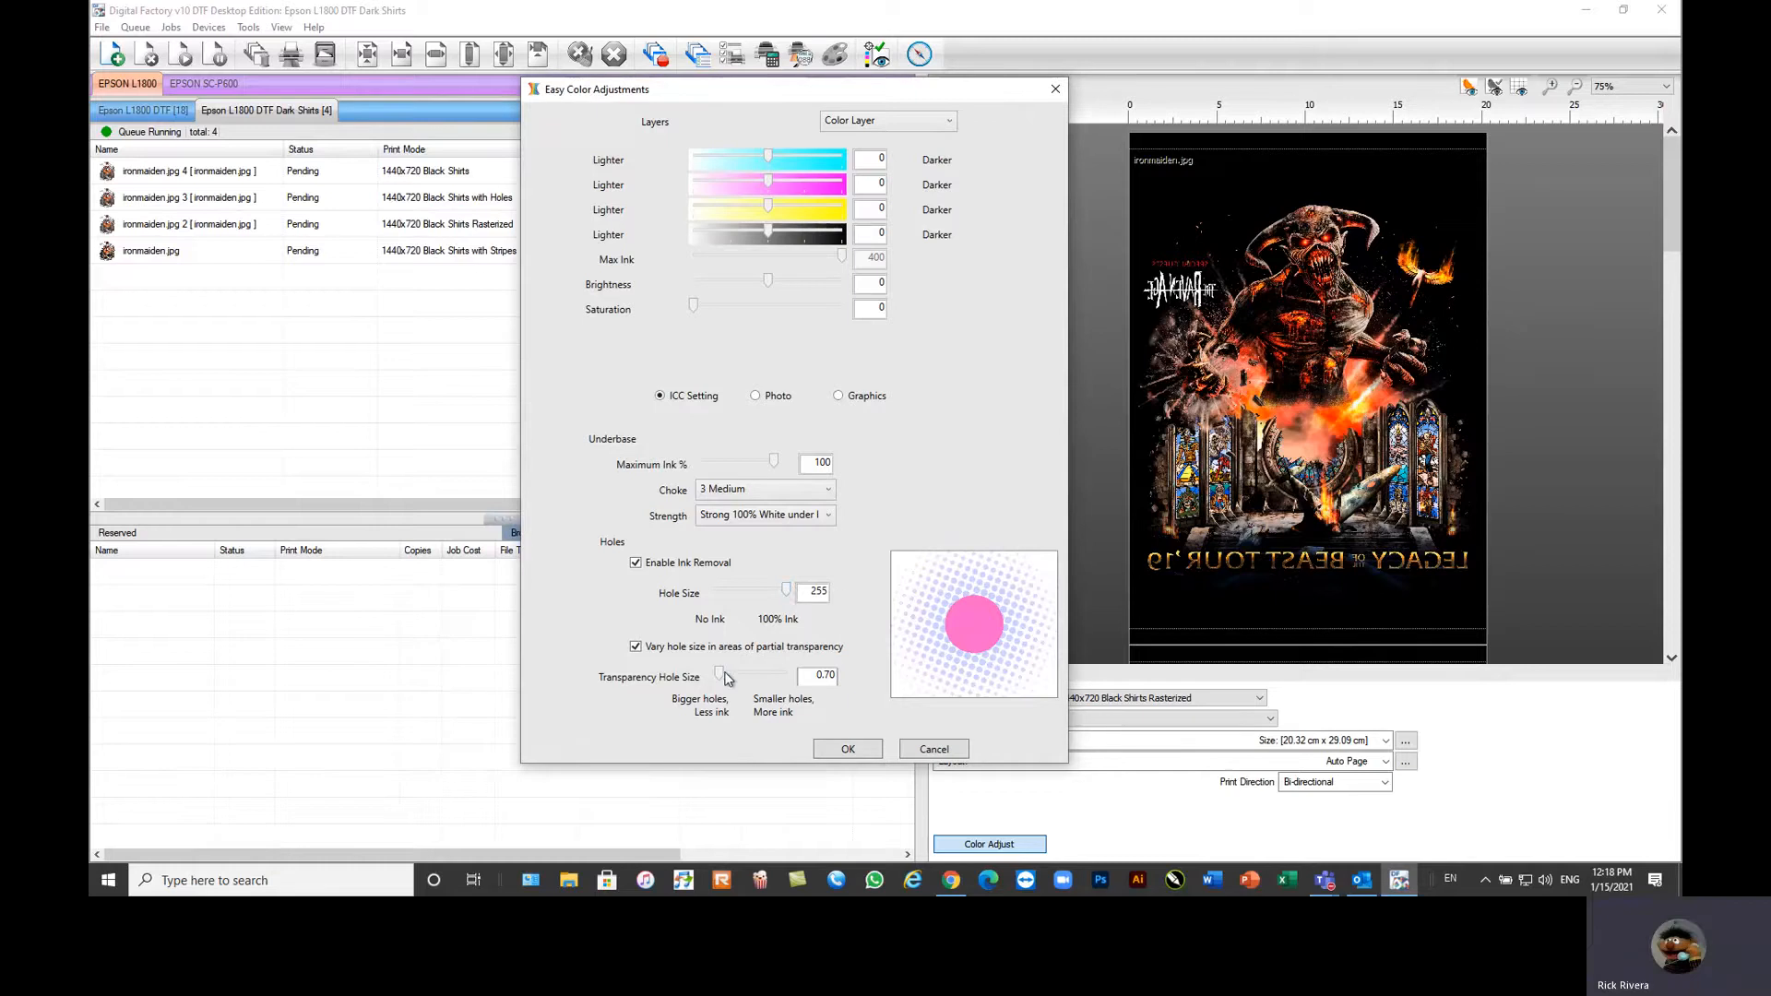
Step: Try transparency hole sizes around 1.60, then cancel the colour adjustments without keeping them
drag(728, 675, 745, 675)
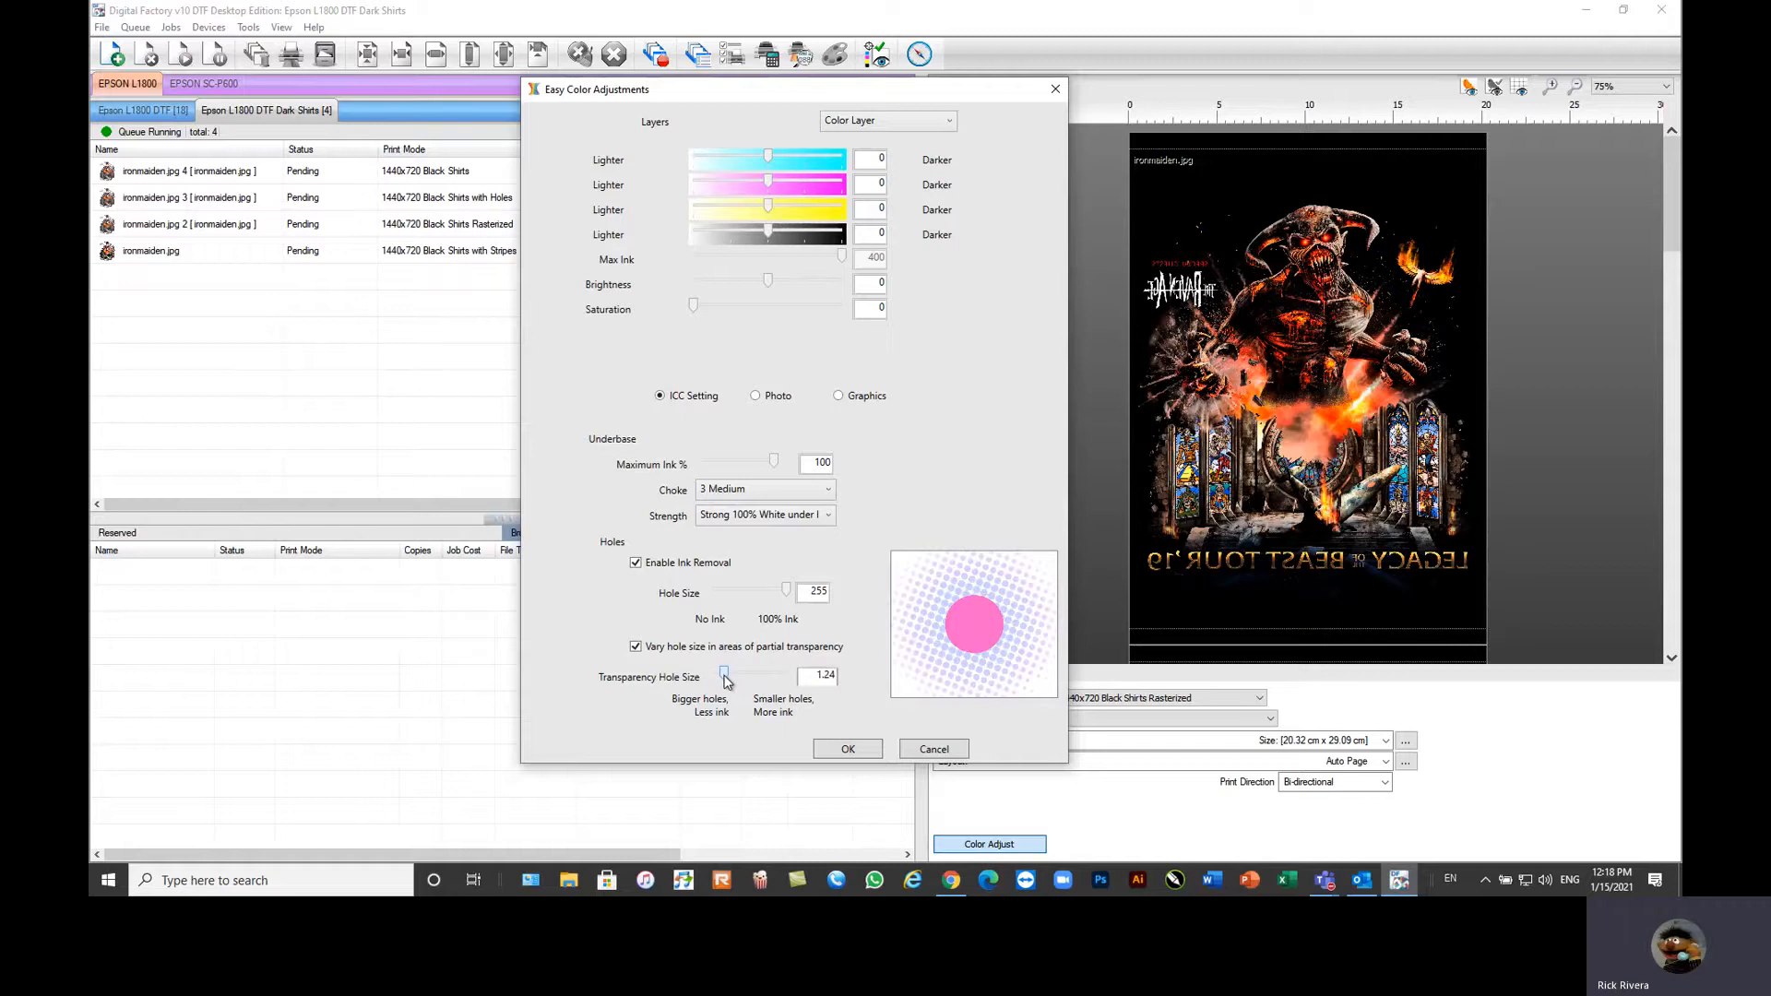
drag(727, 675, 720, 675)
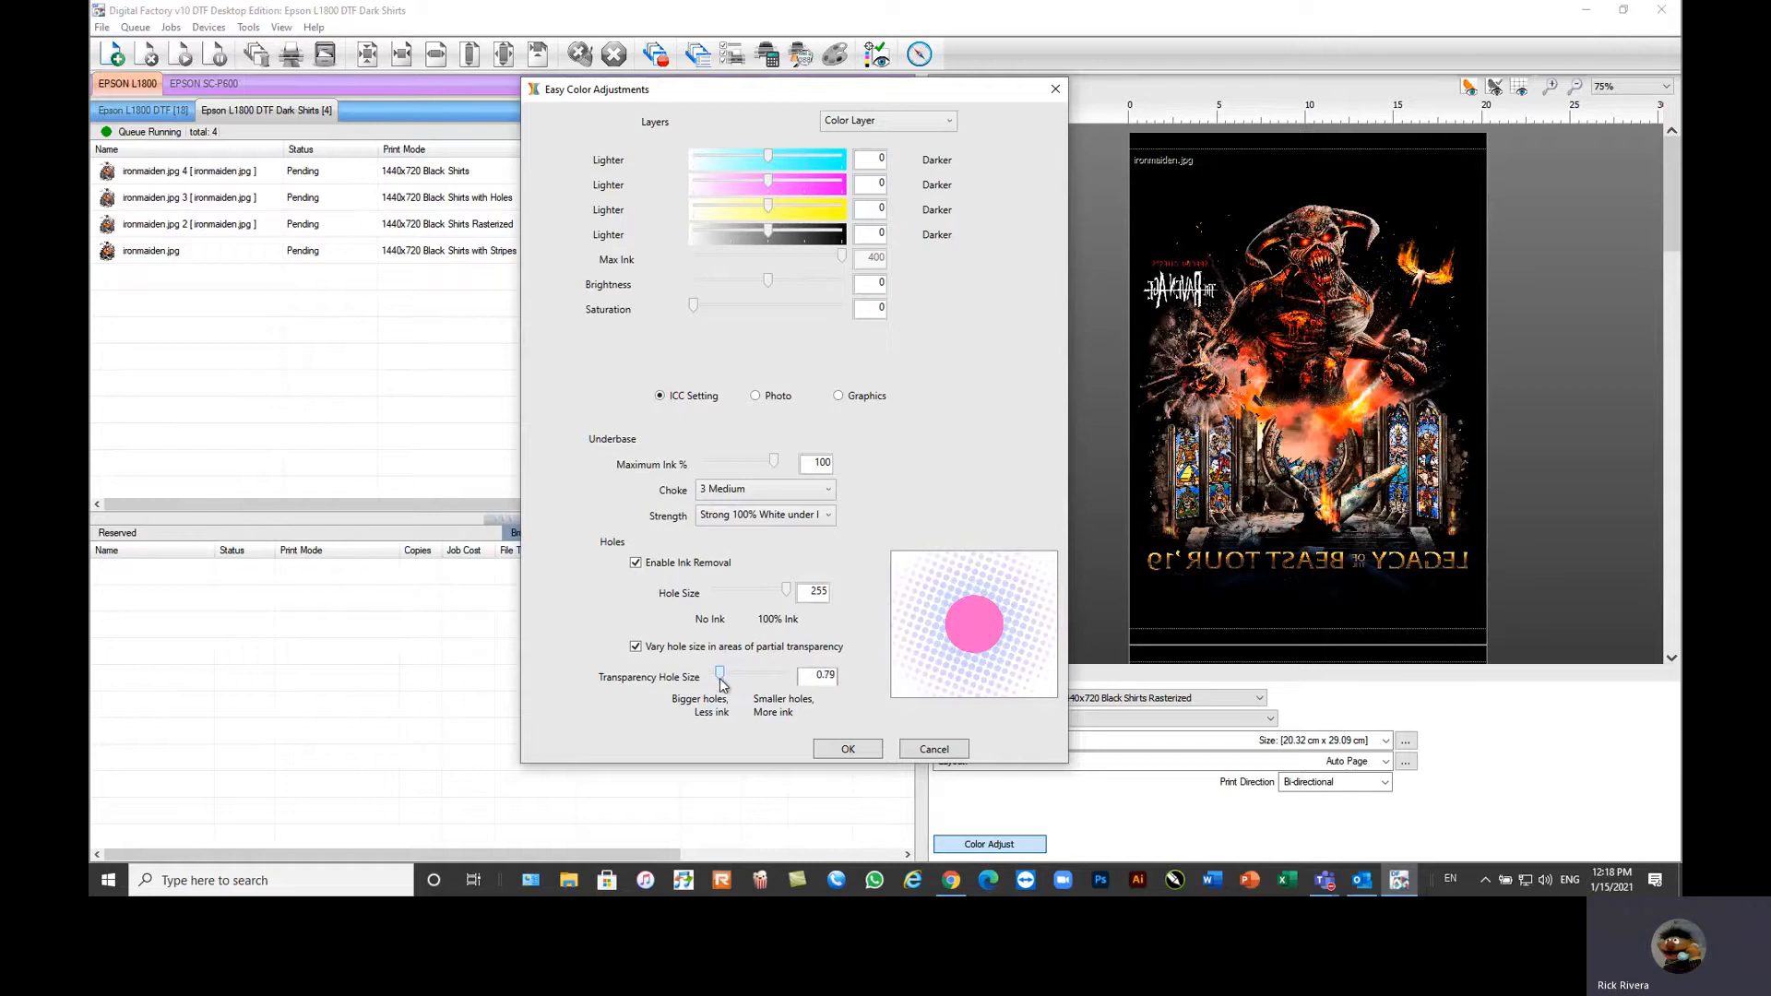
drag(722, 675, 730, 675)
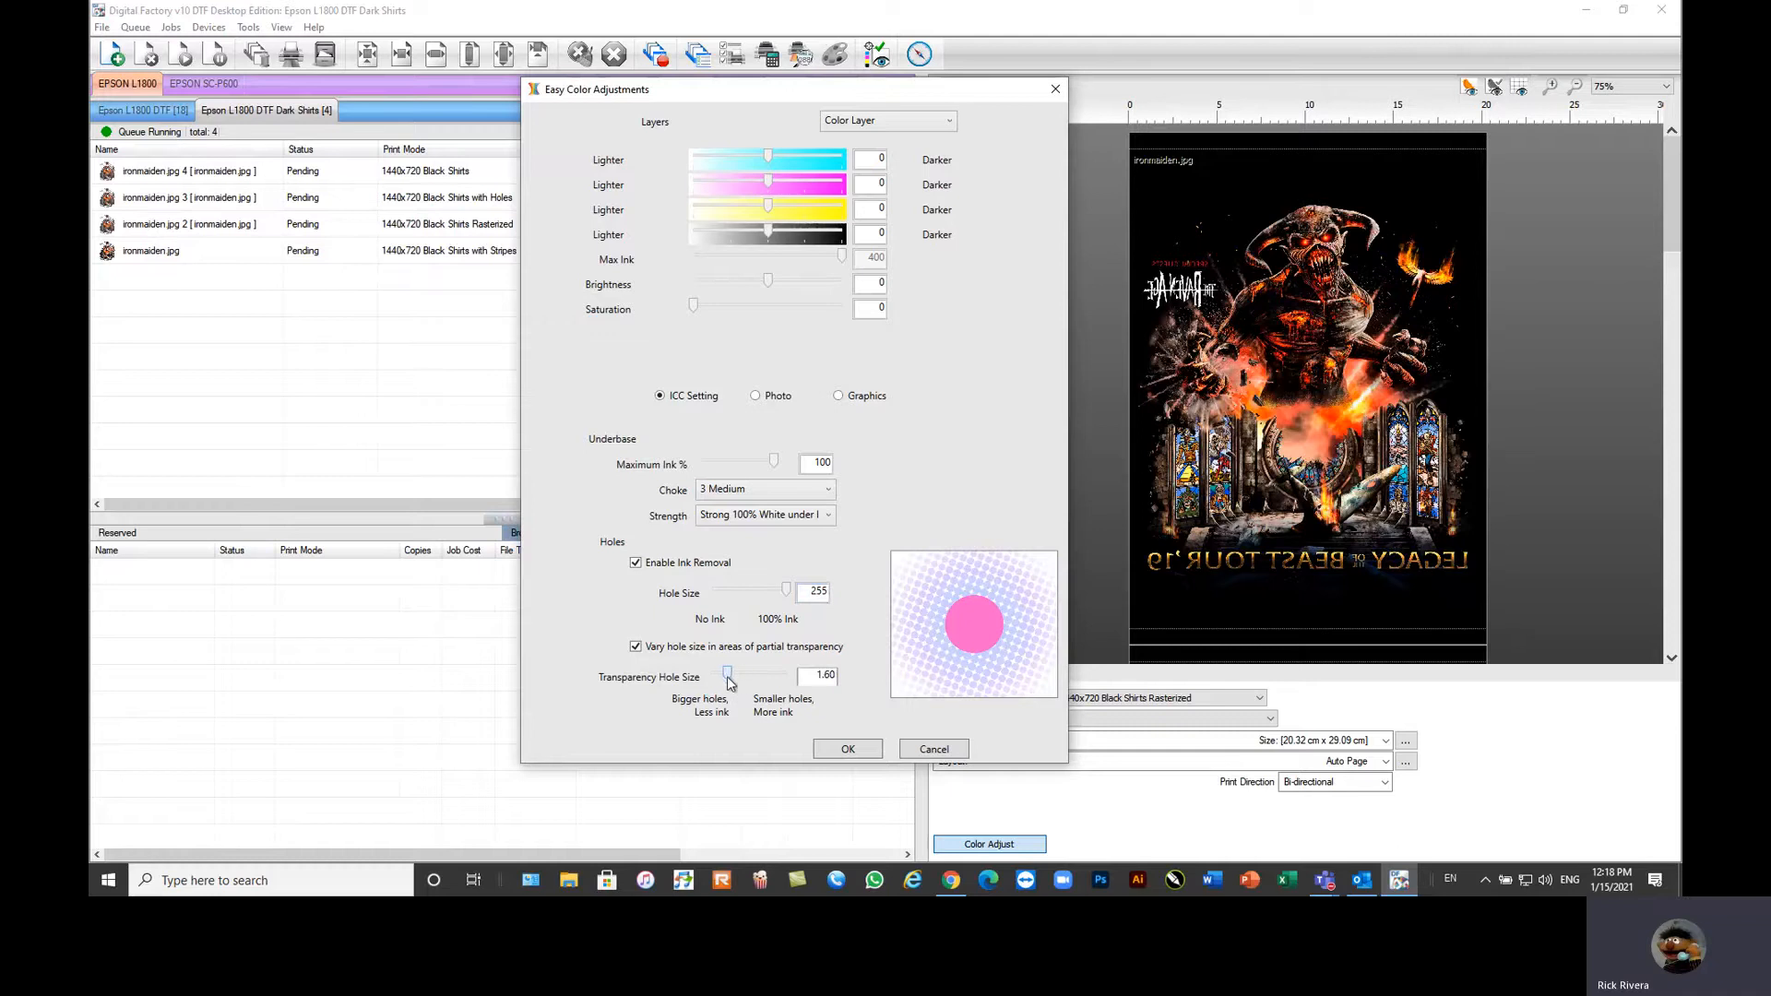
drag(728, 676, 735, 675)
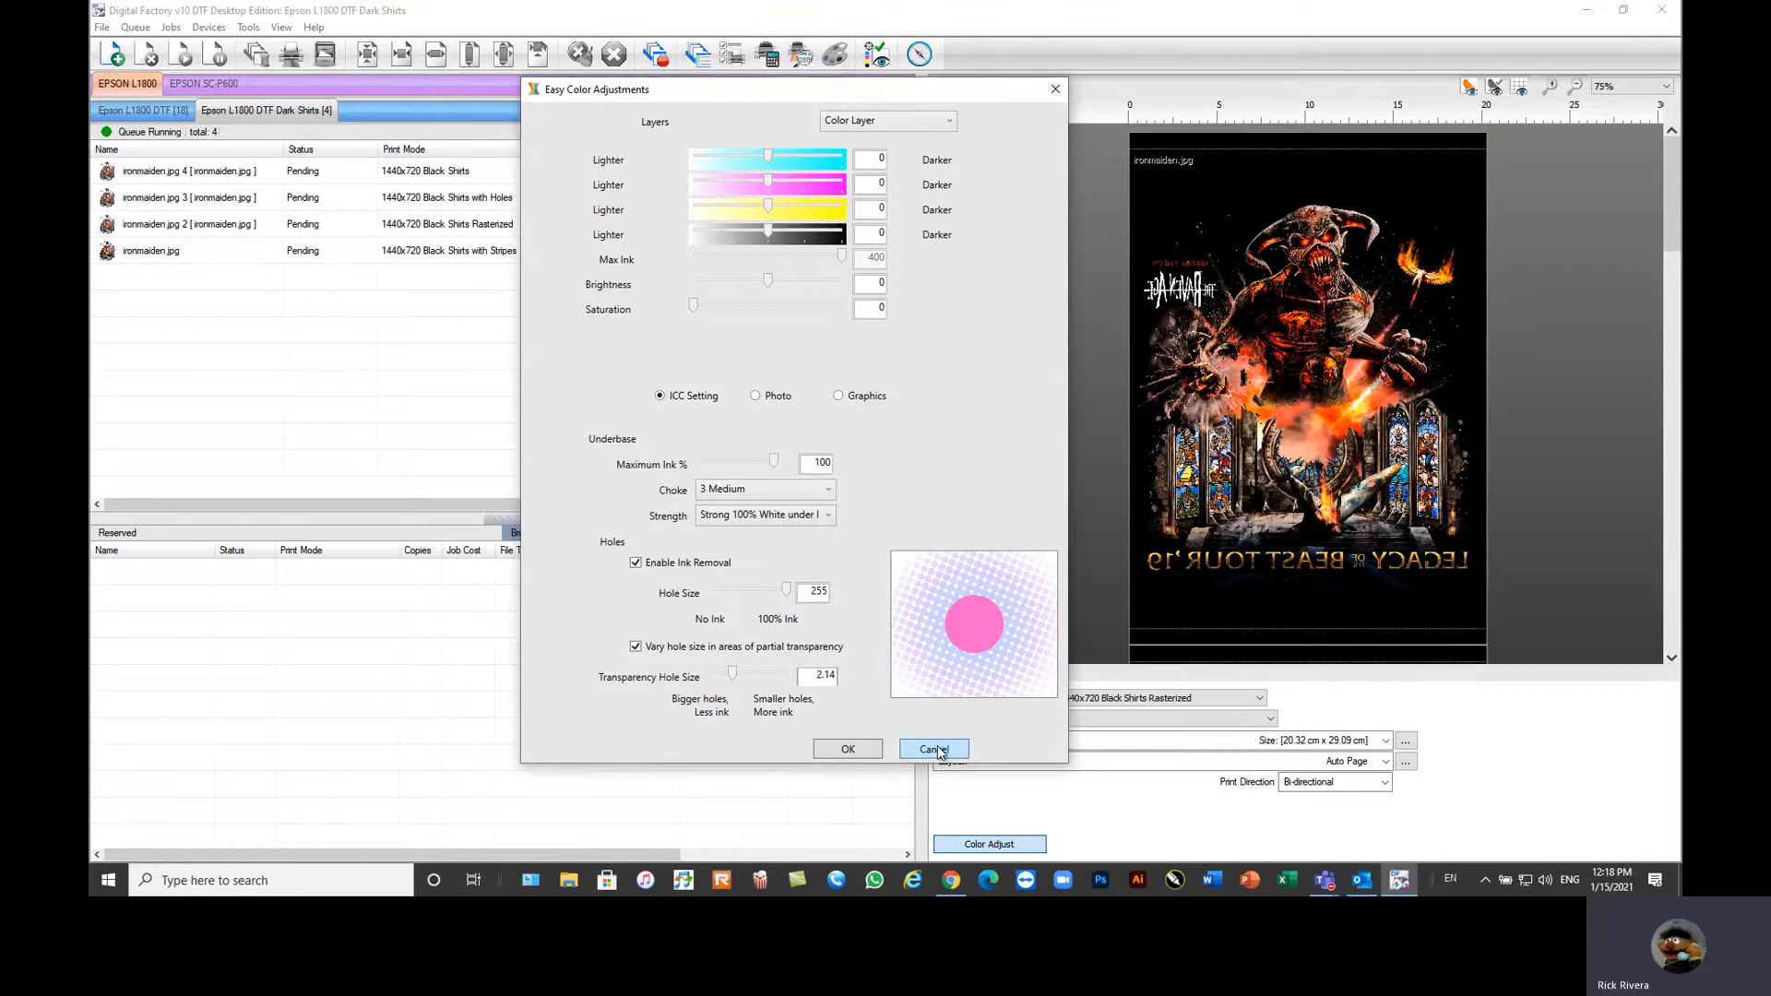
click(934, 749)
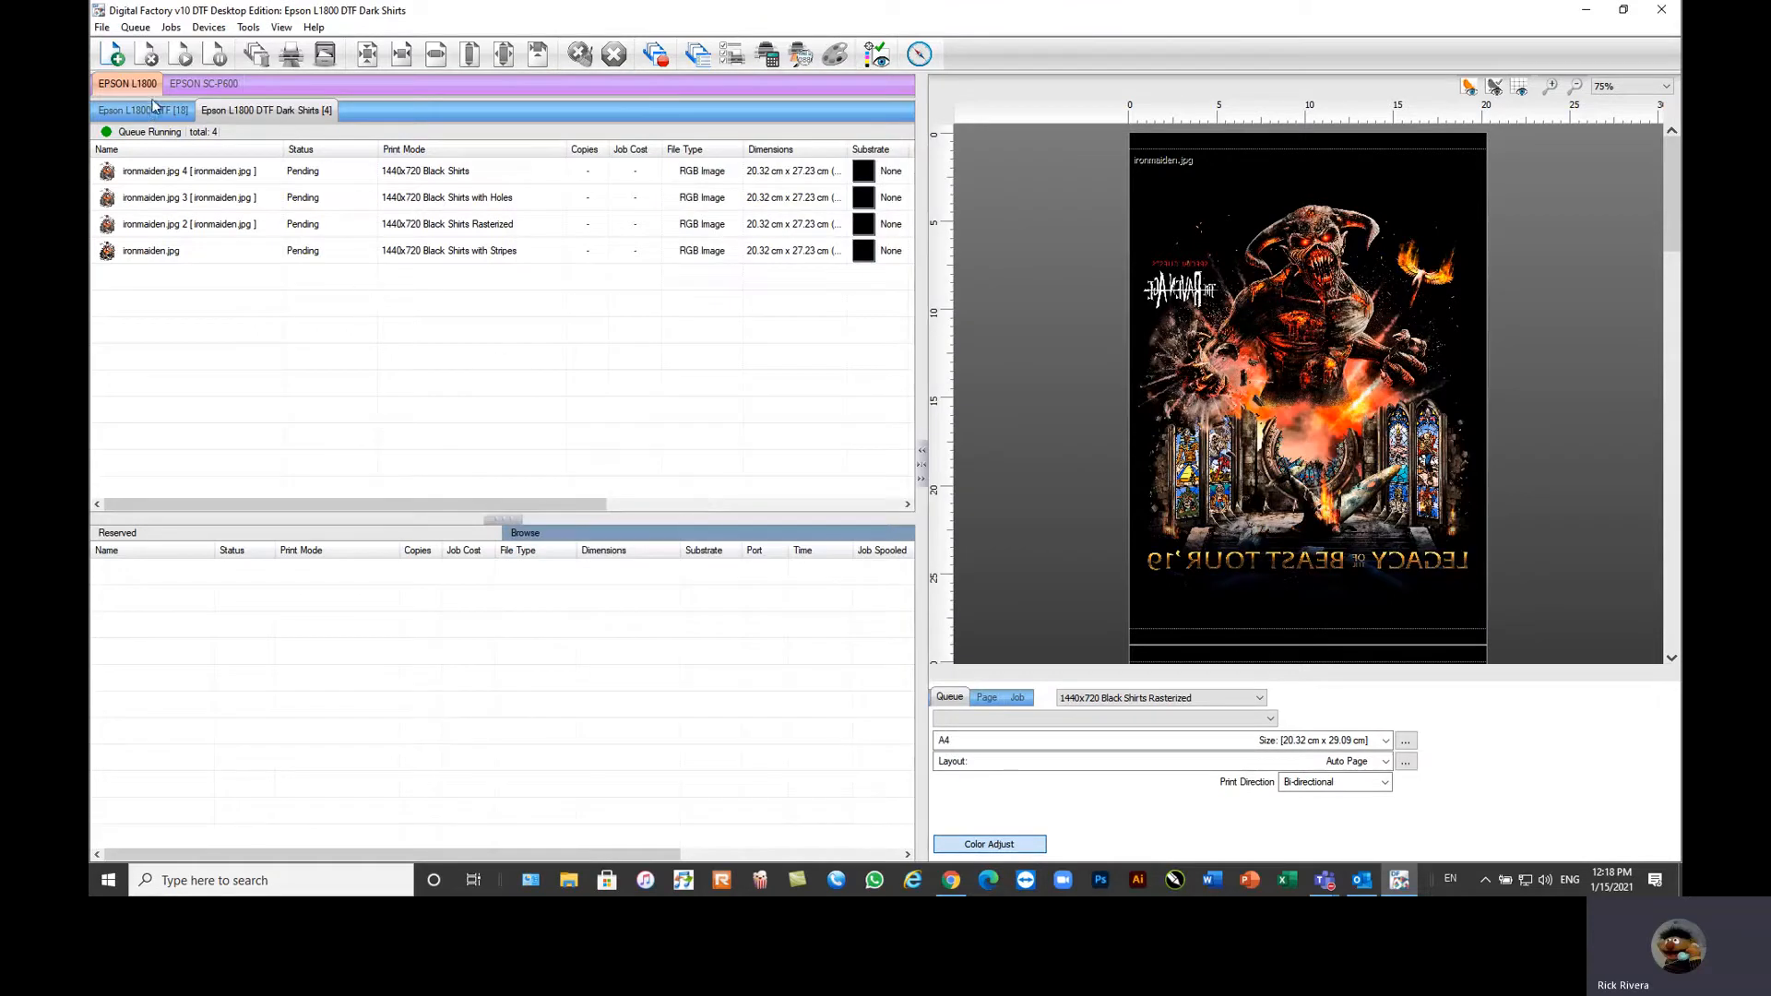
click(166, 26)
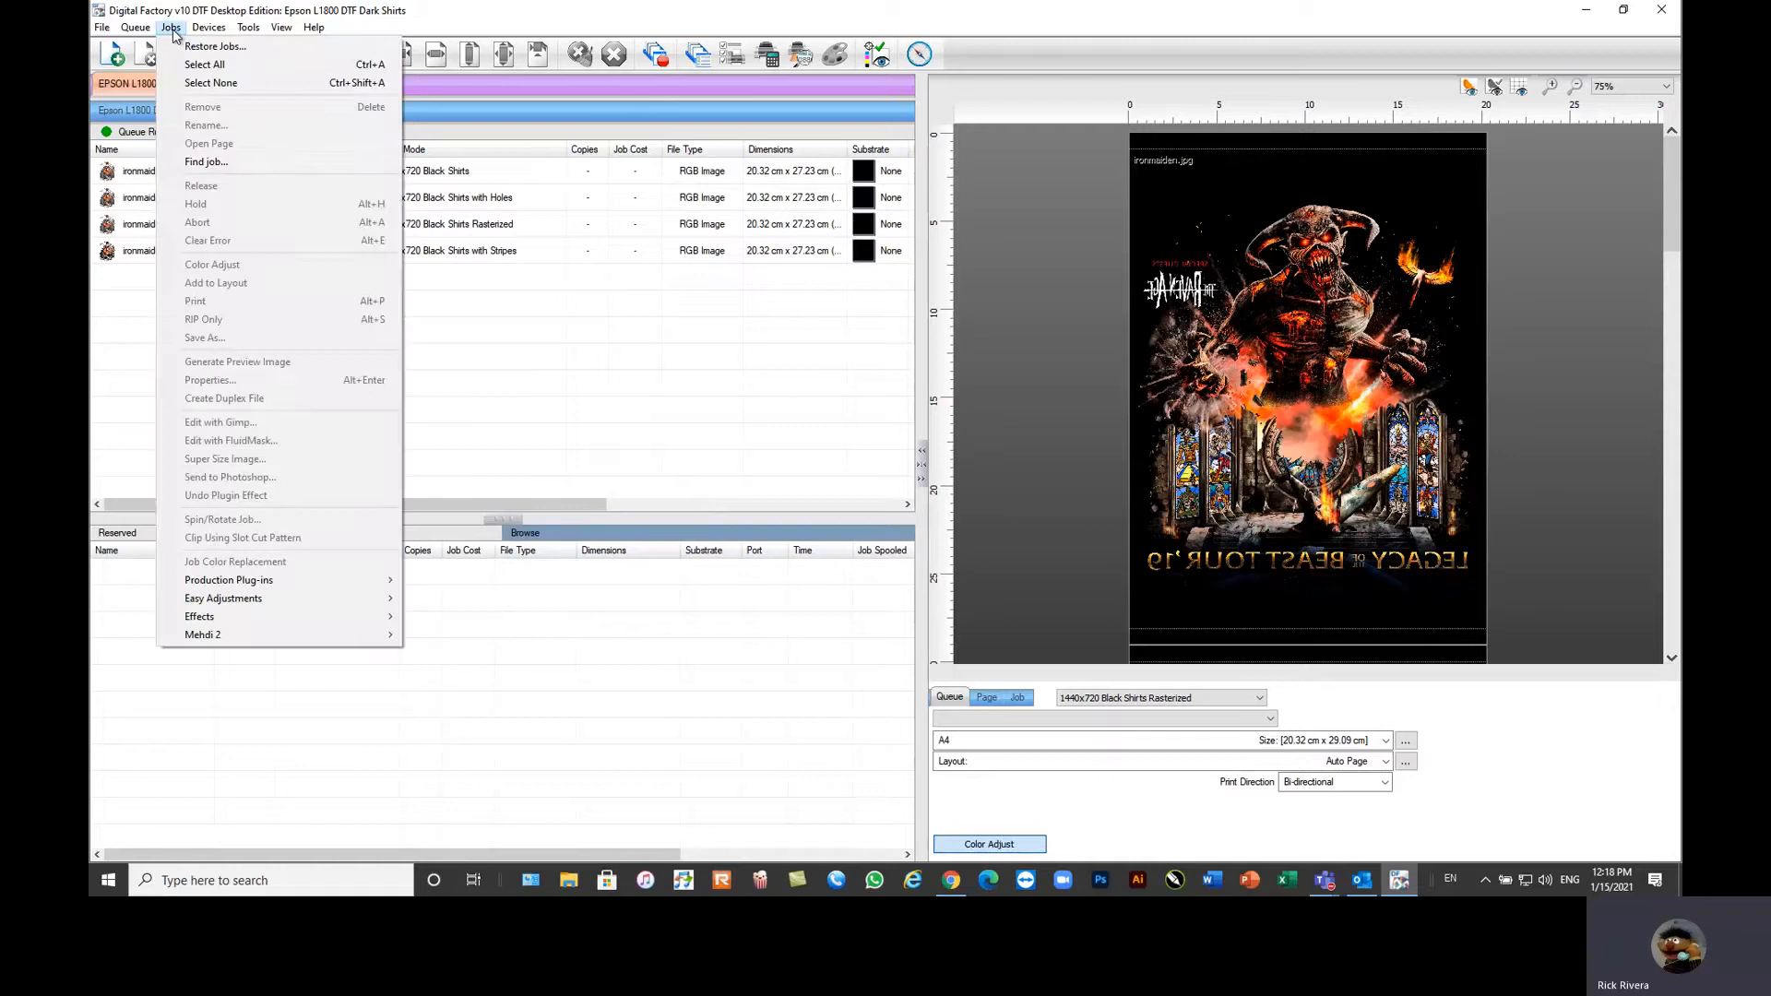
mouse_move(232, 428)
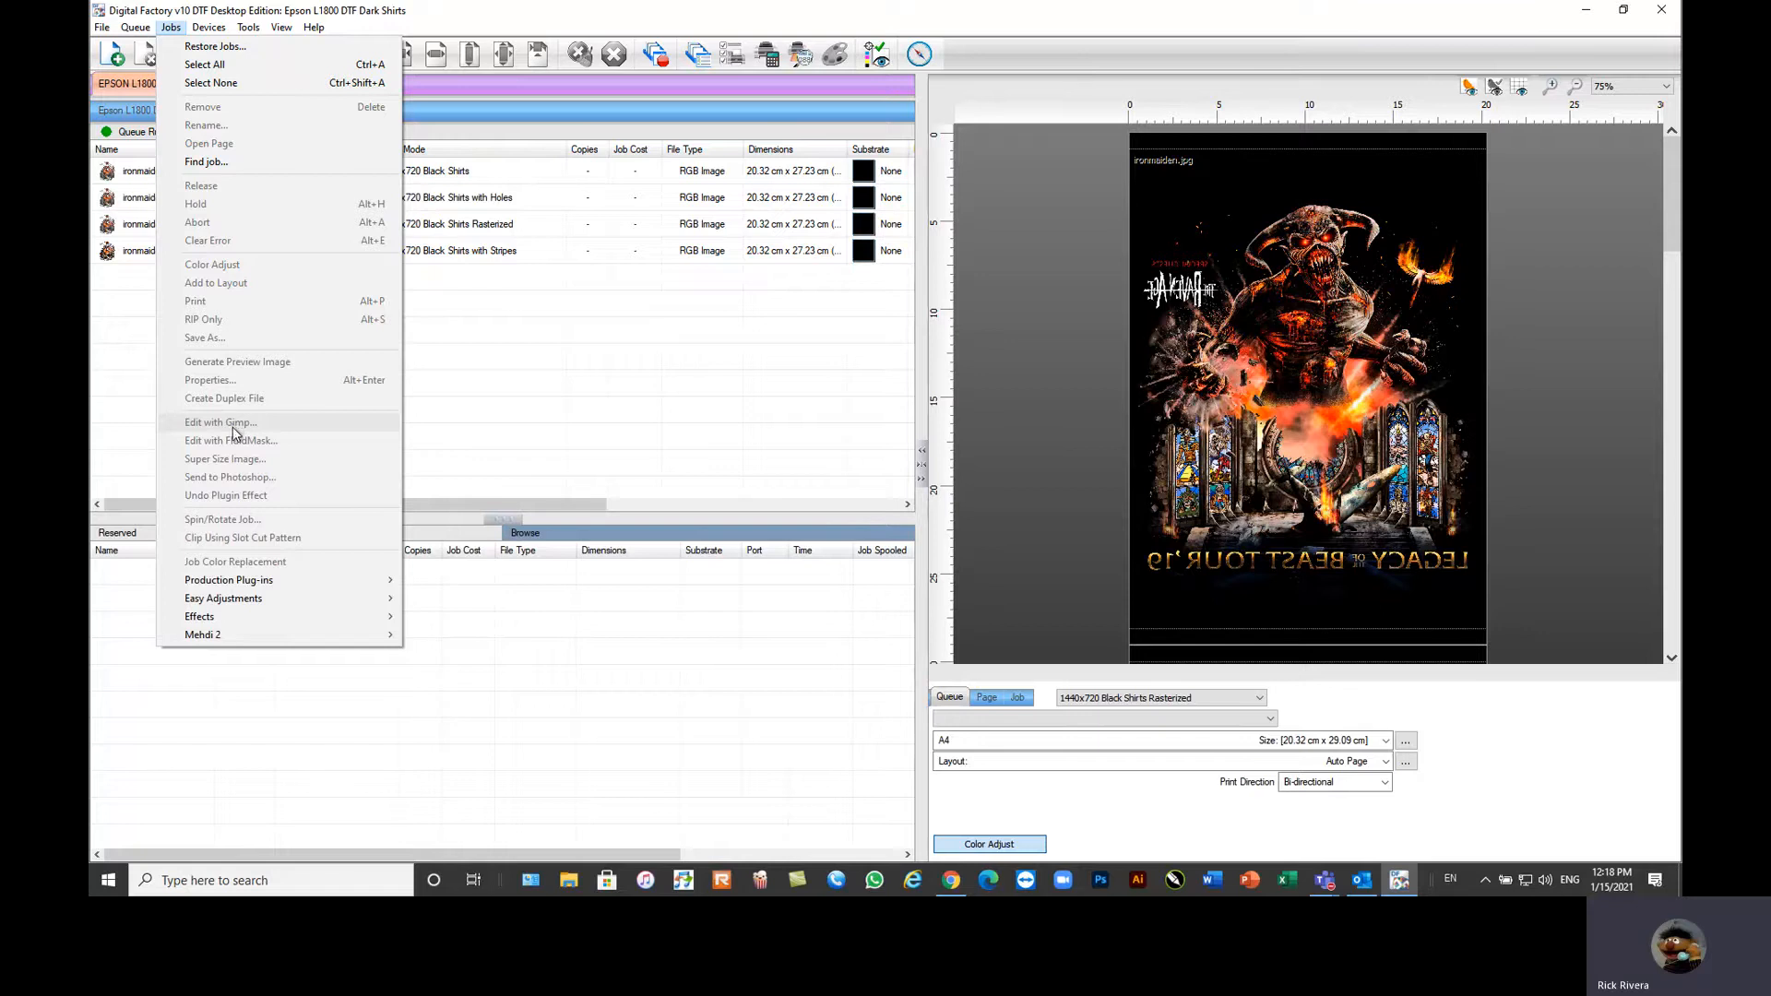
mouse_move(240, 426)
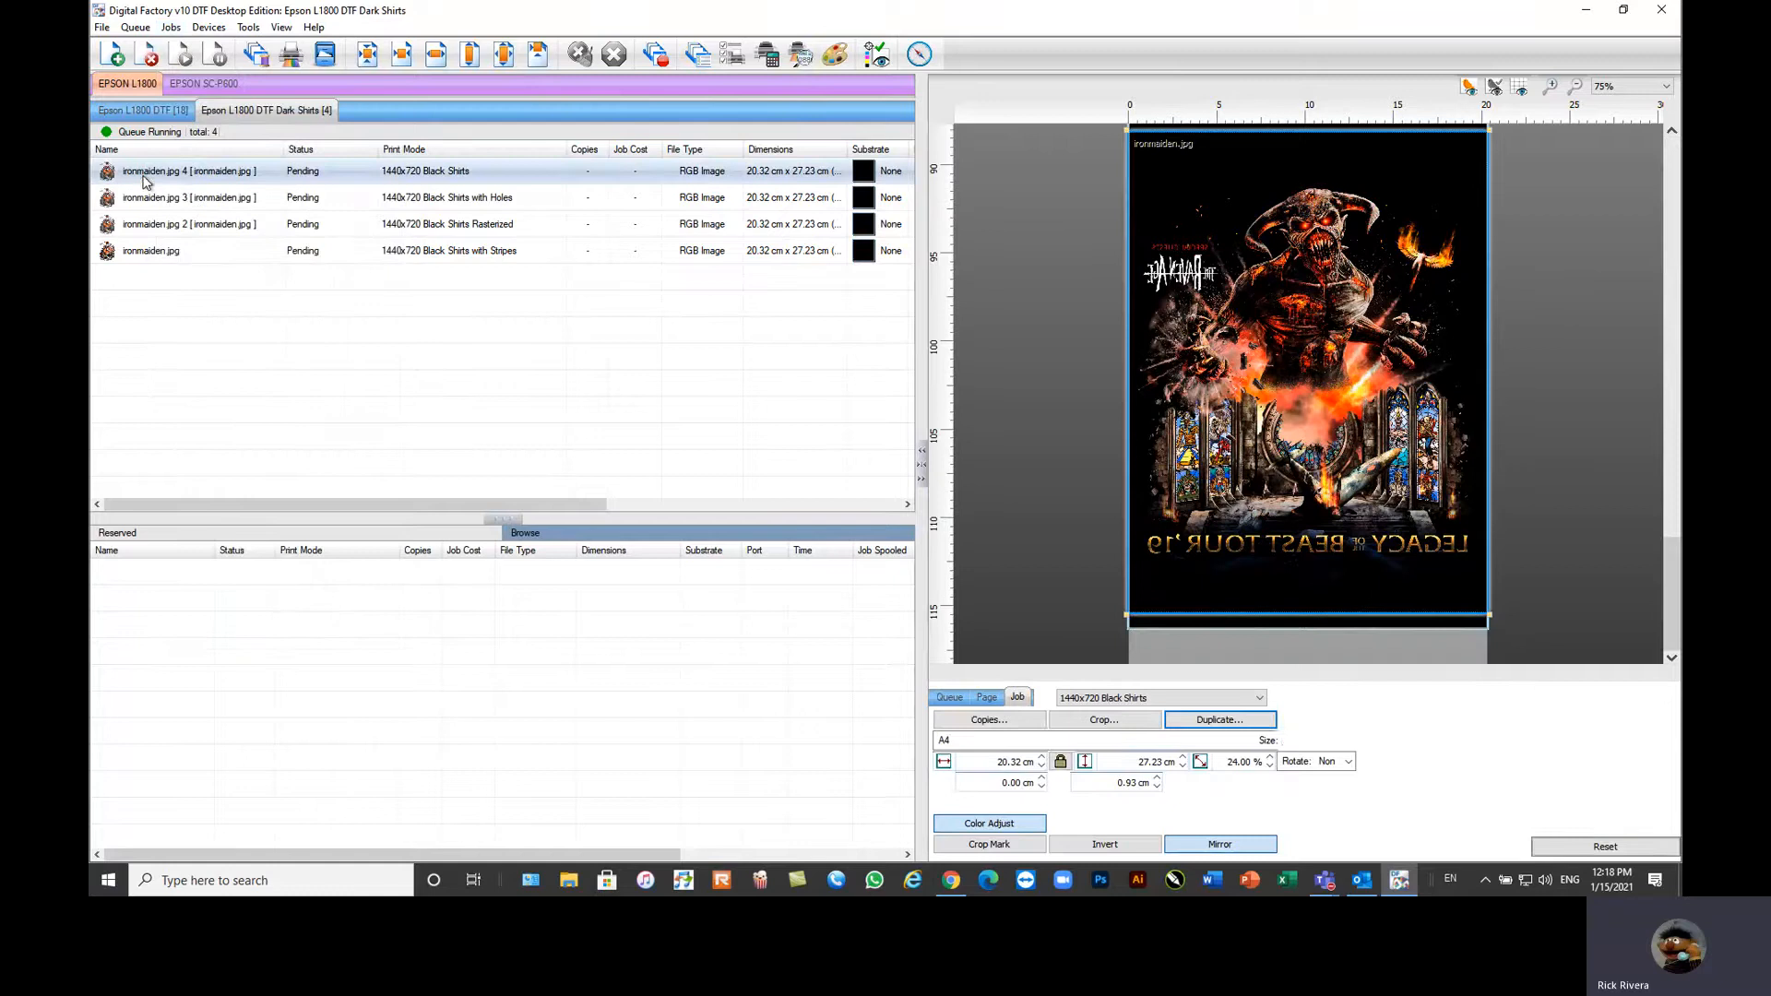
click(166, 26)
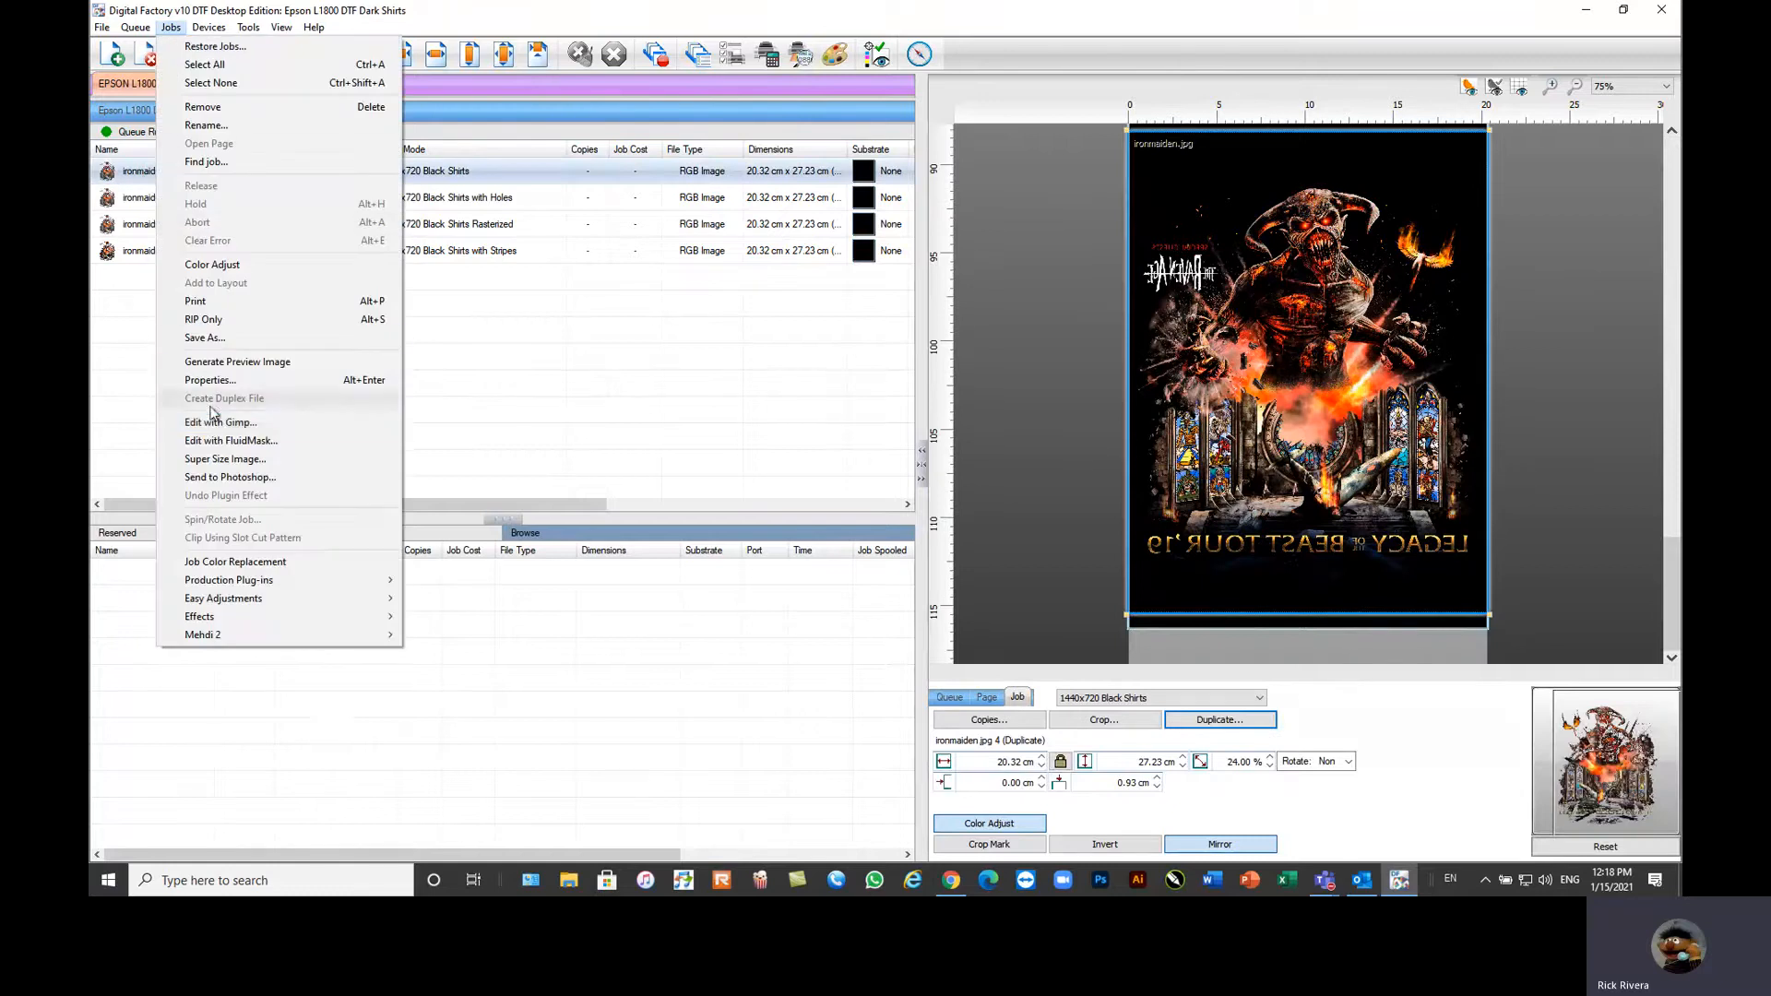
mouse_move(221, 420)
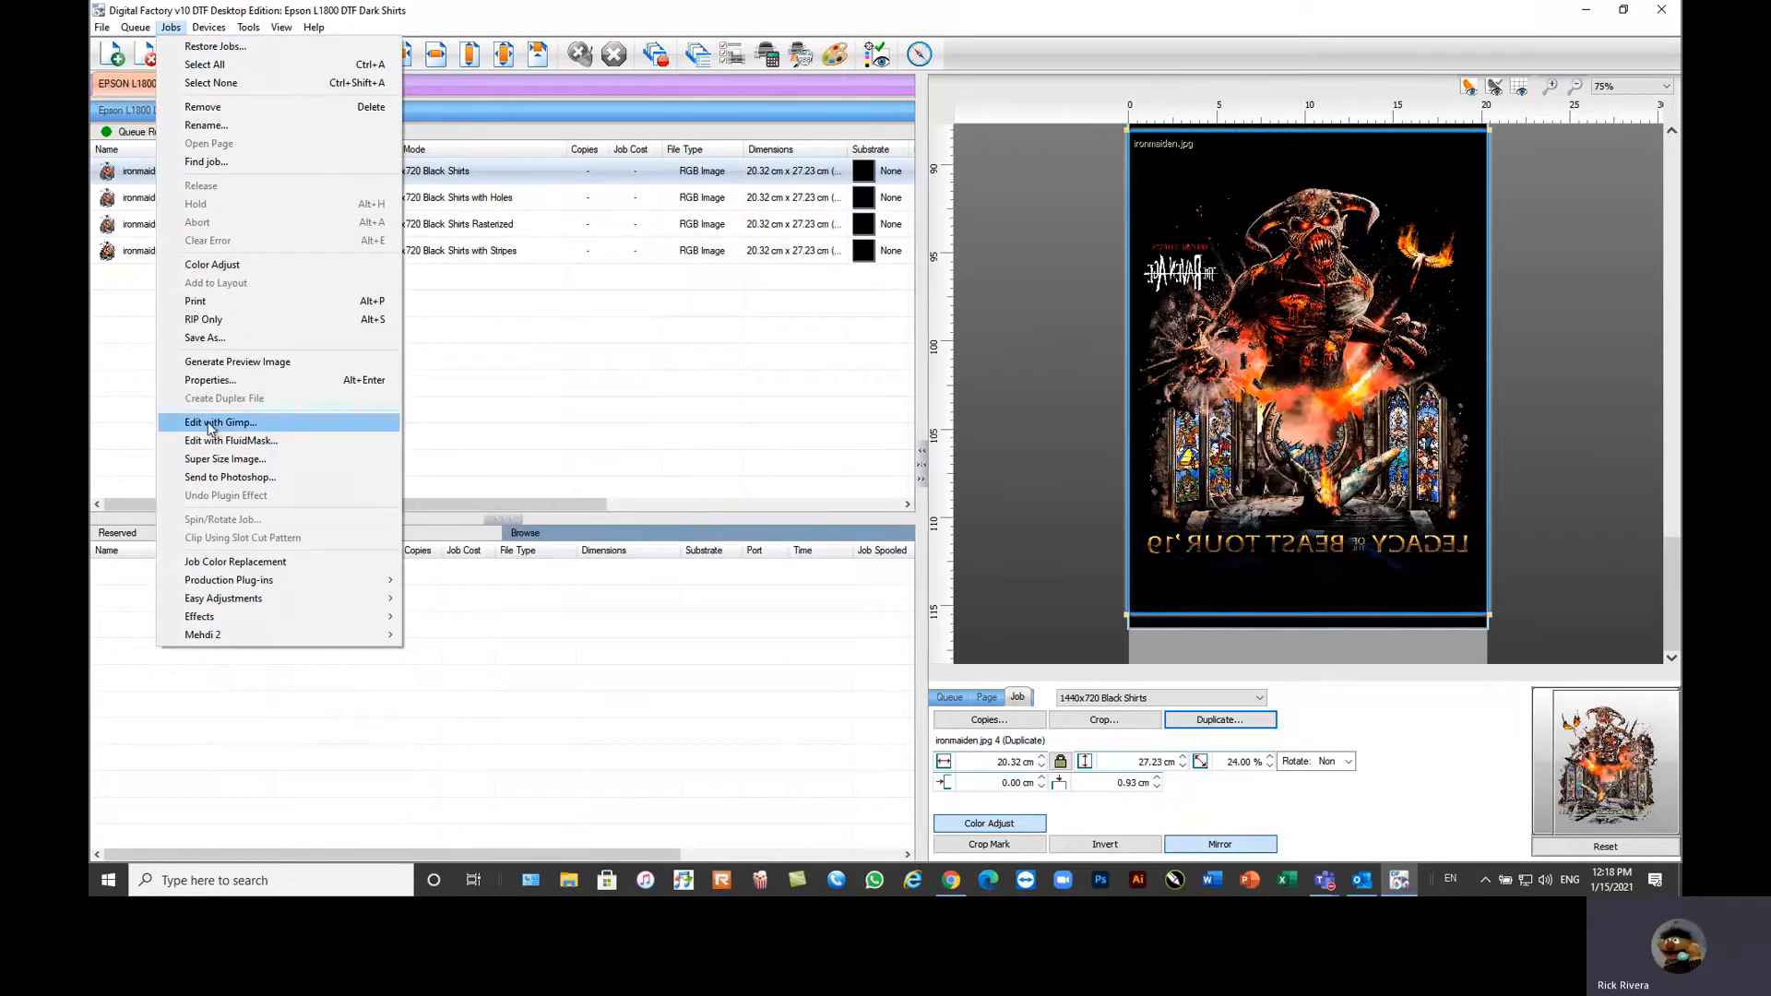
mouse_move(236, 424)
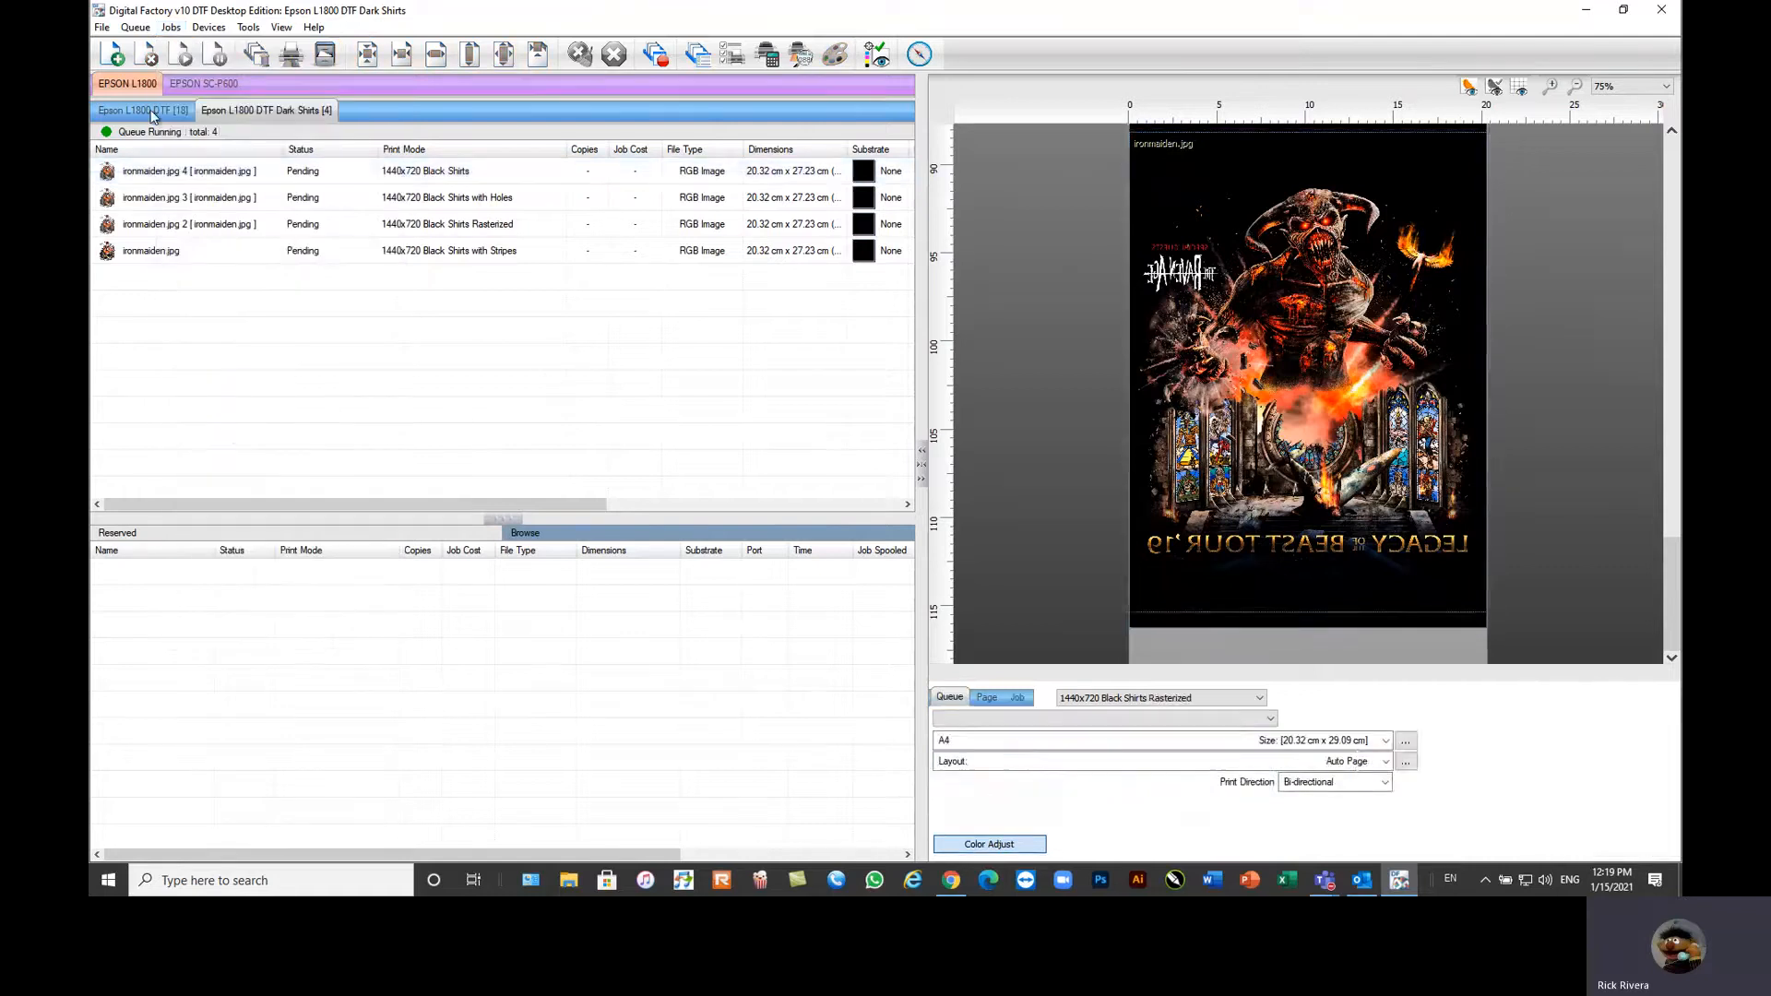
Step: Select Mahi.jpg in the regular DTF queue and supersize it to a resolution of 300
click(140, 111)
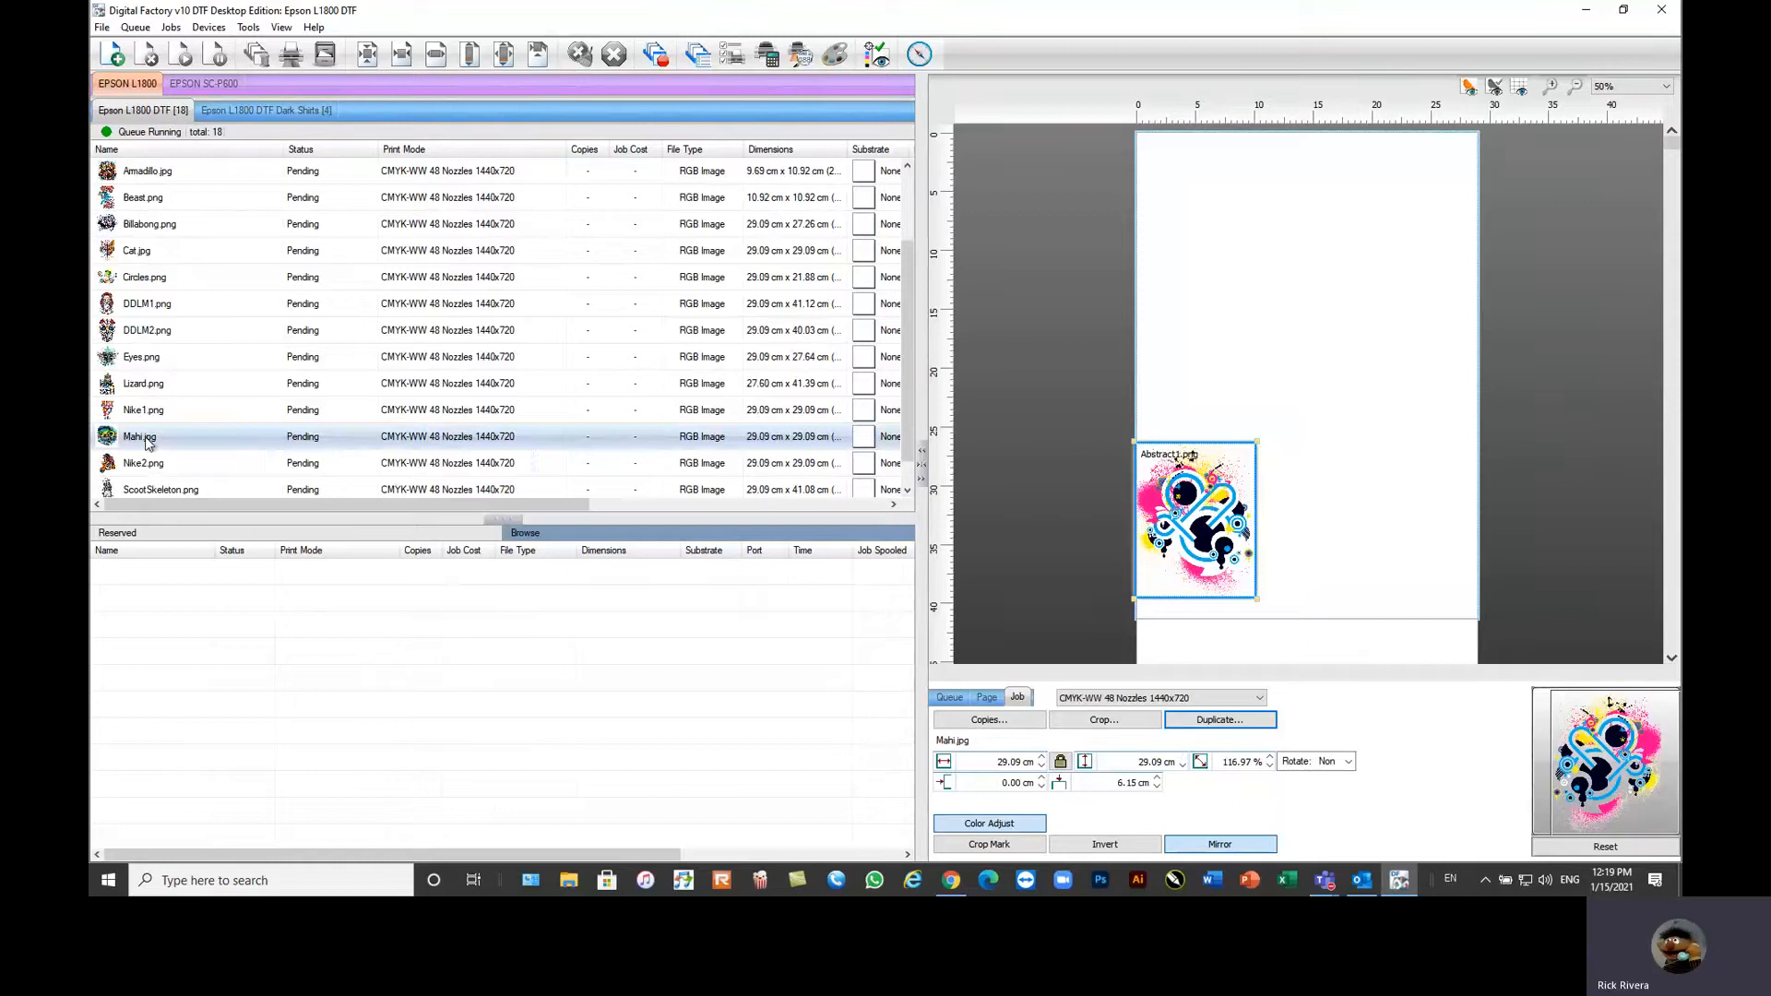
click(138, 435)
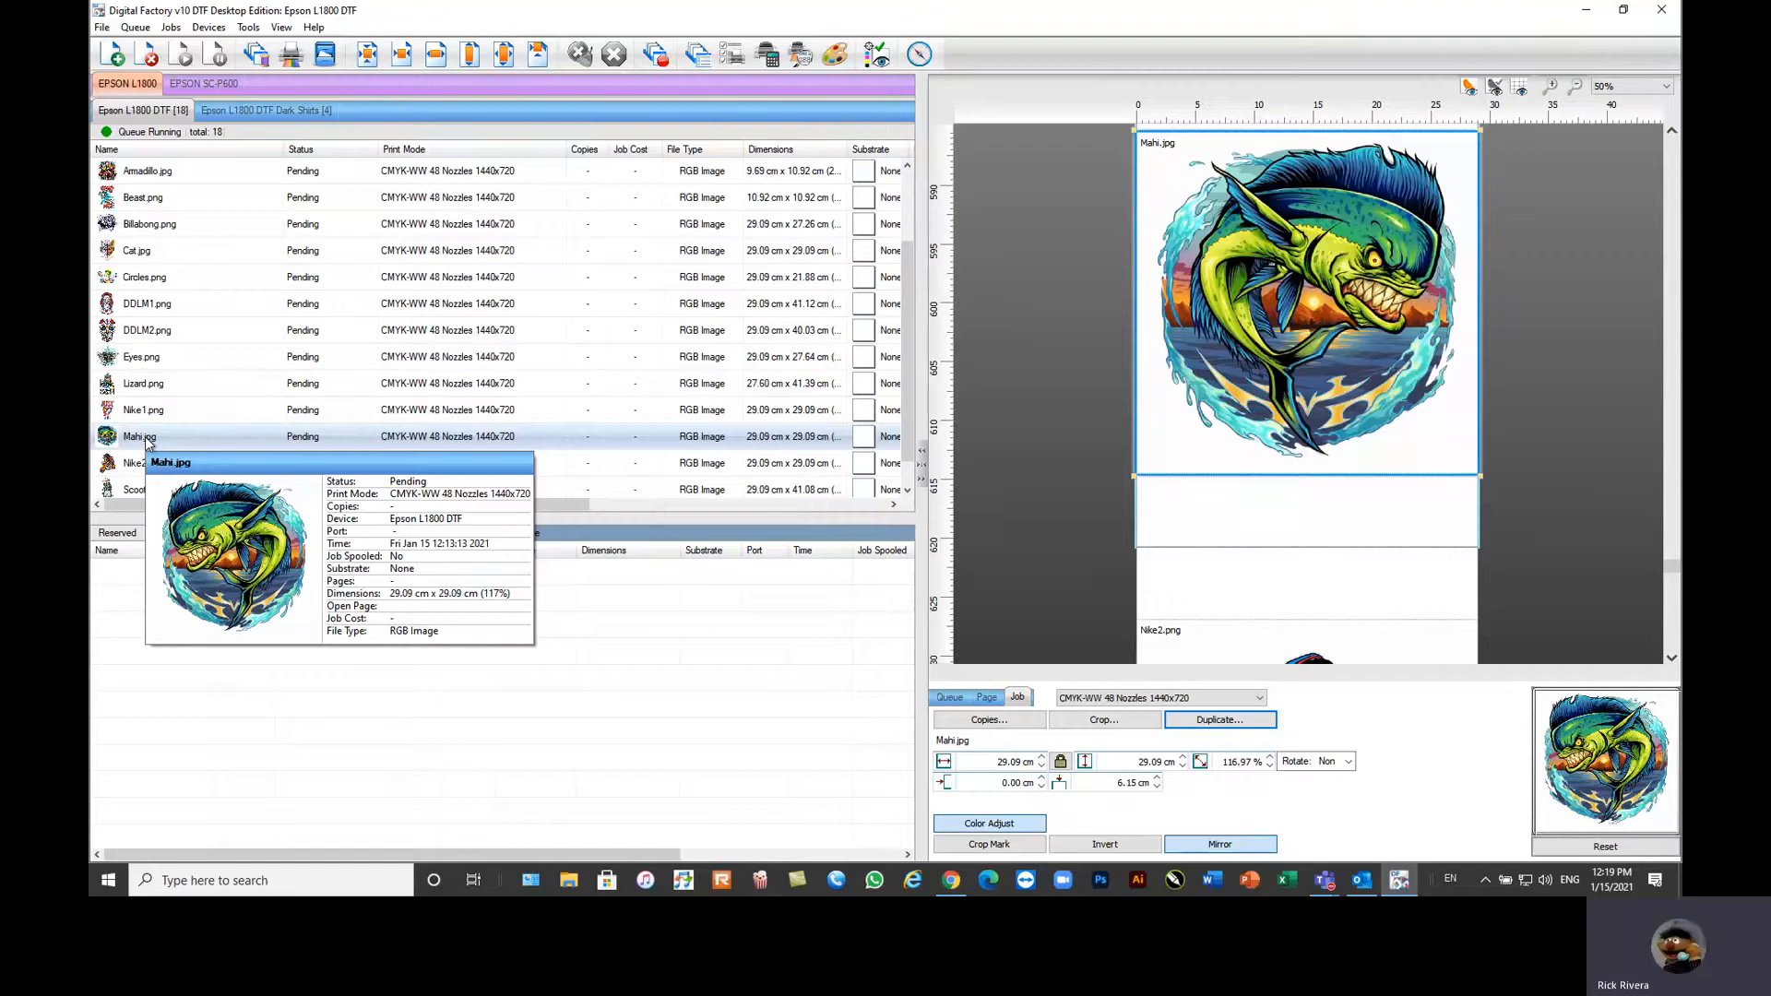
mouse_move(435, 427)
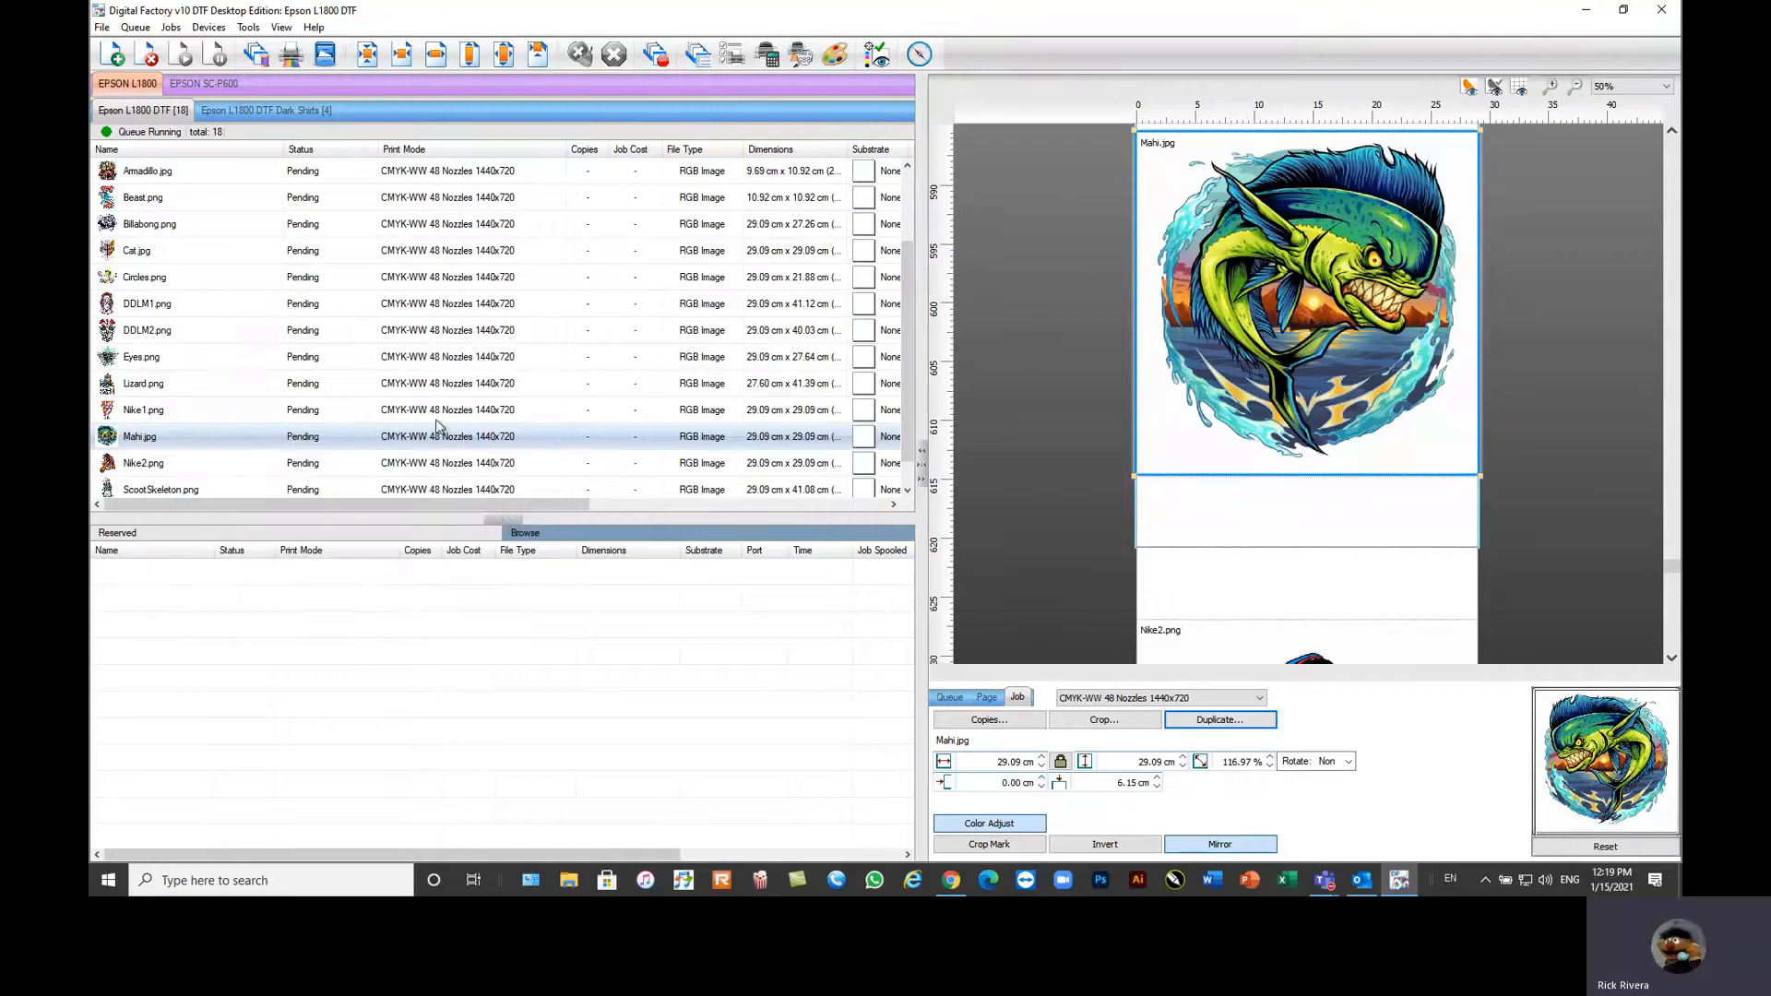
mouse_move(1350, 225)
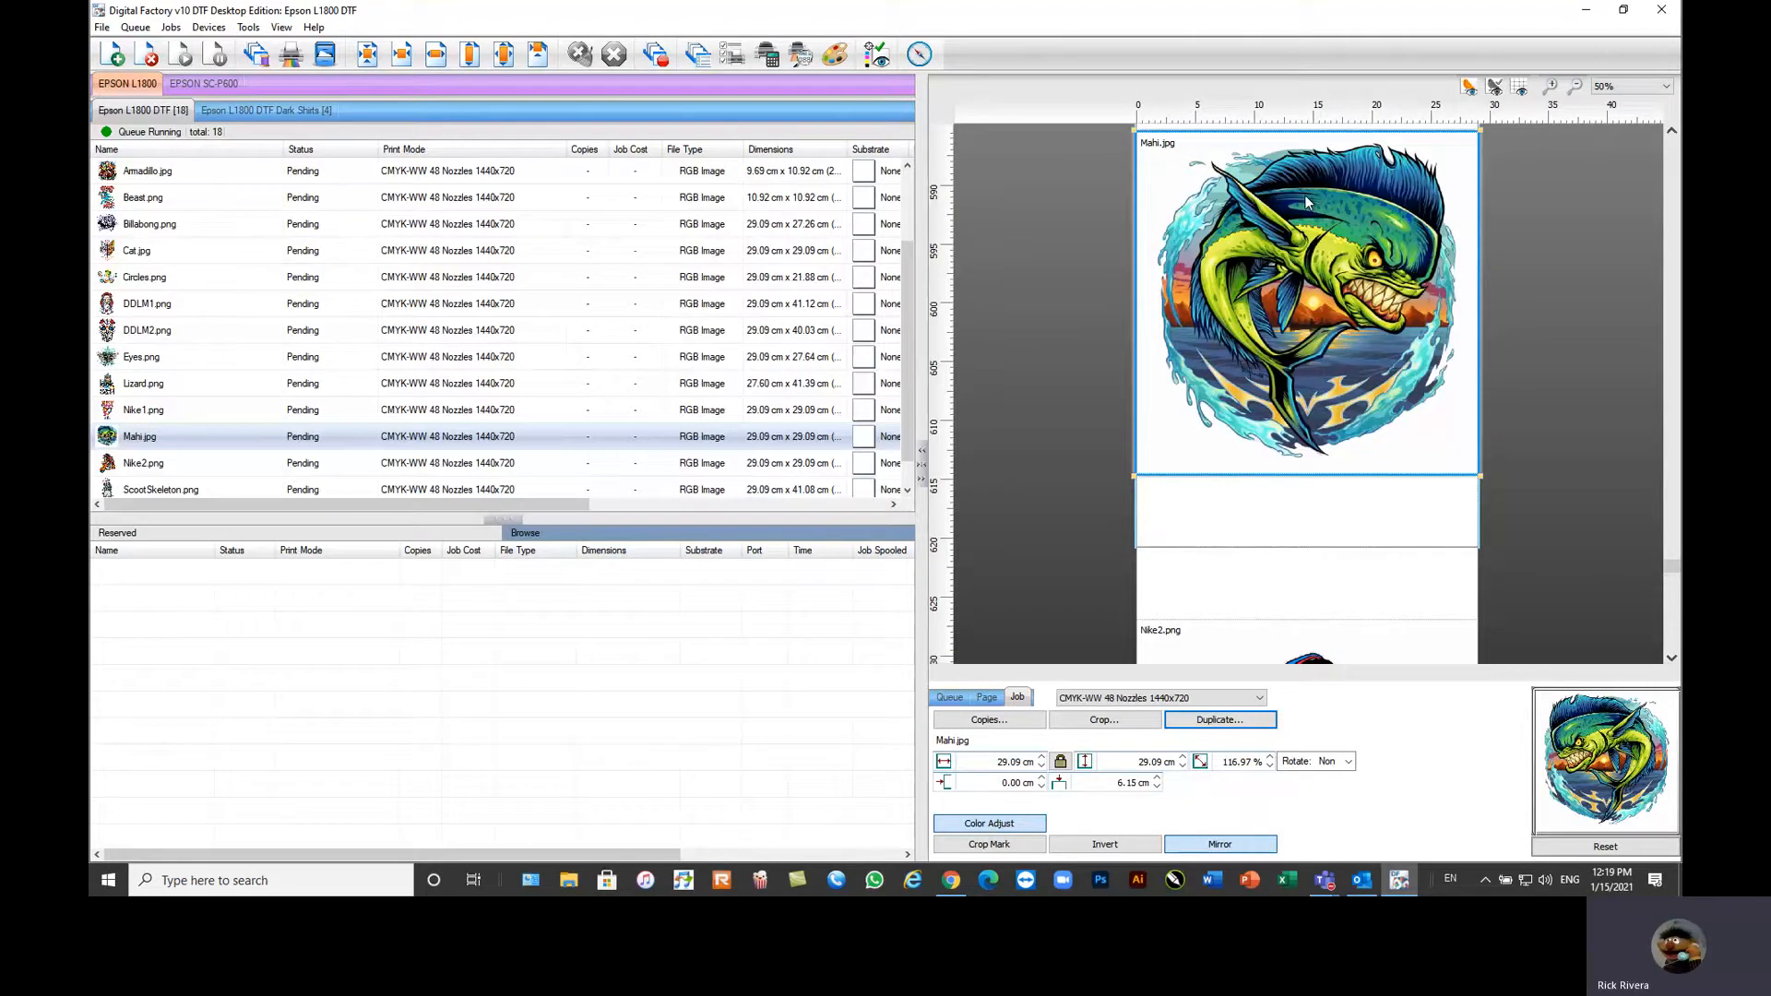
right_click(139, 436)
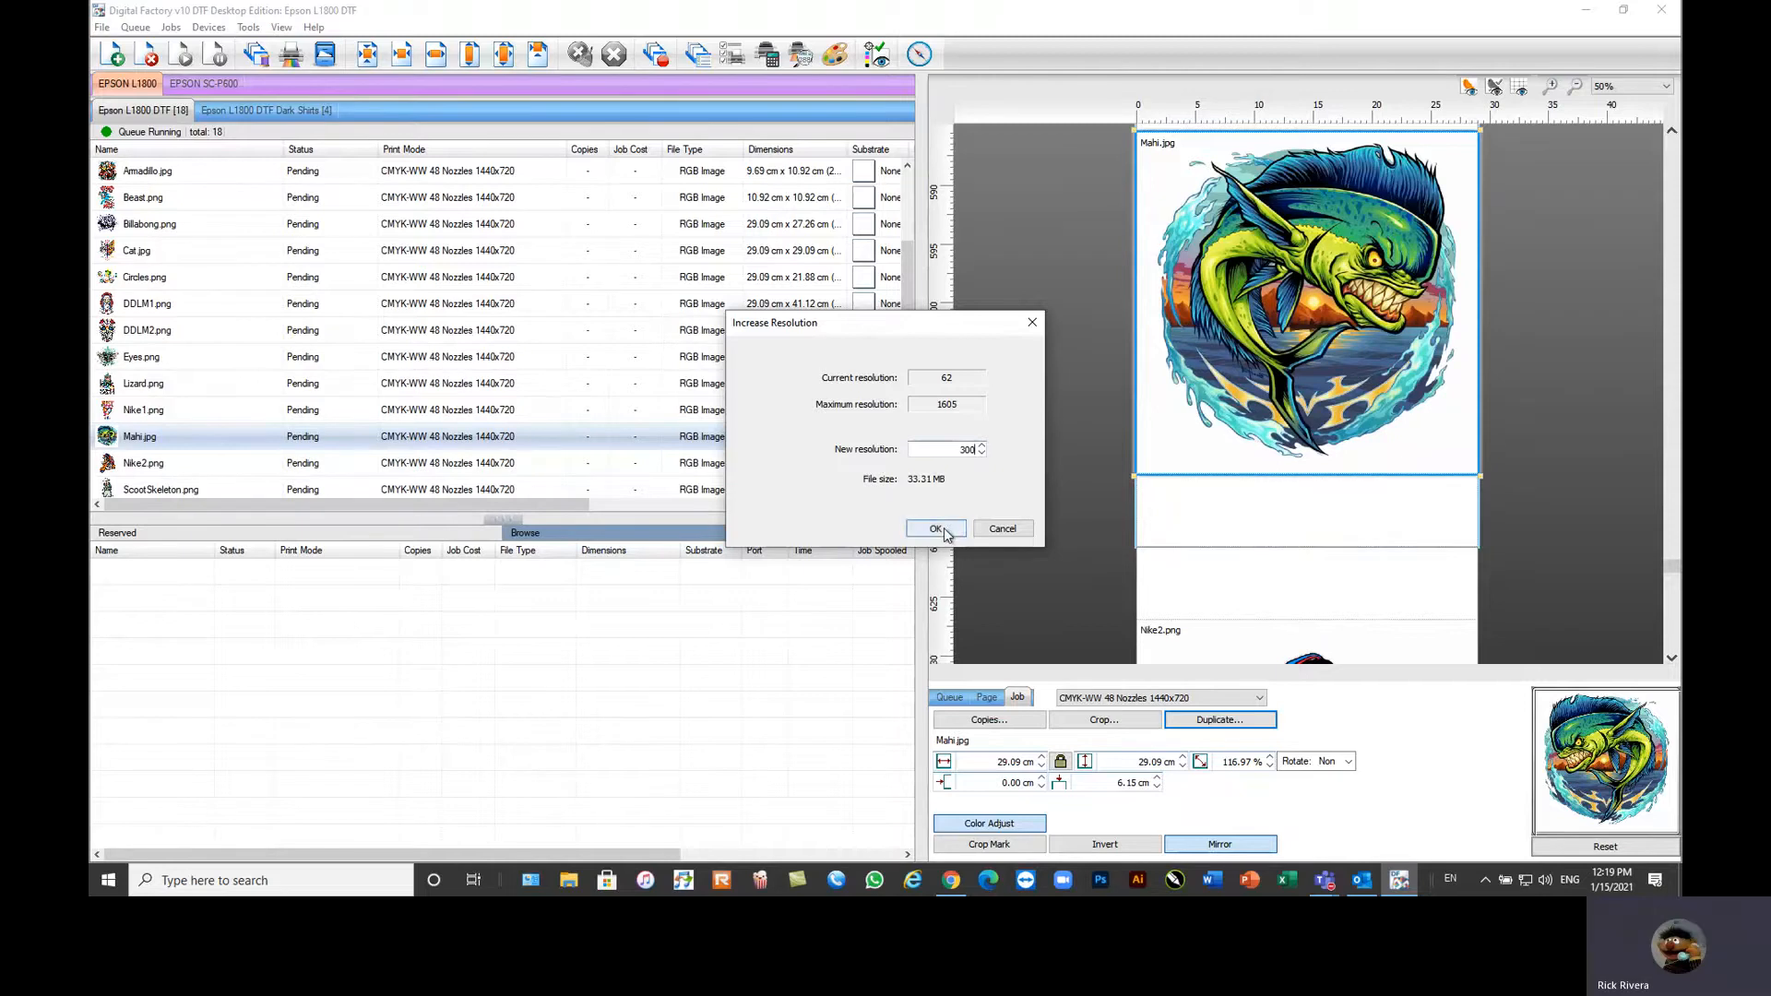
click(935, 528)
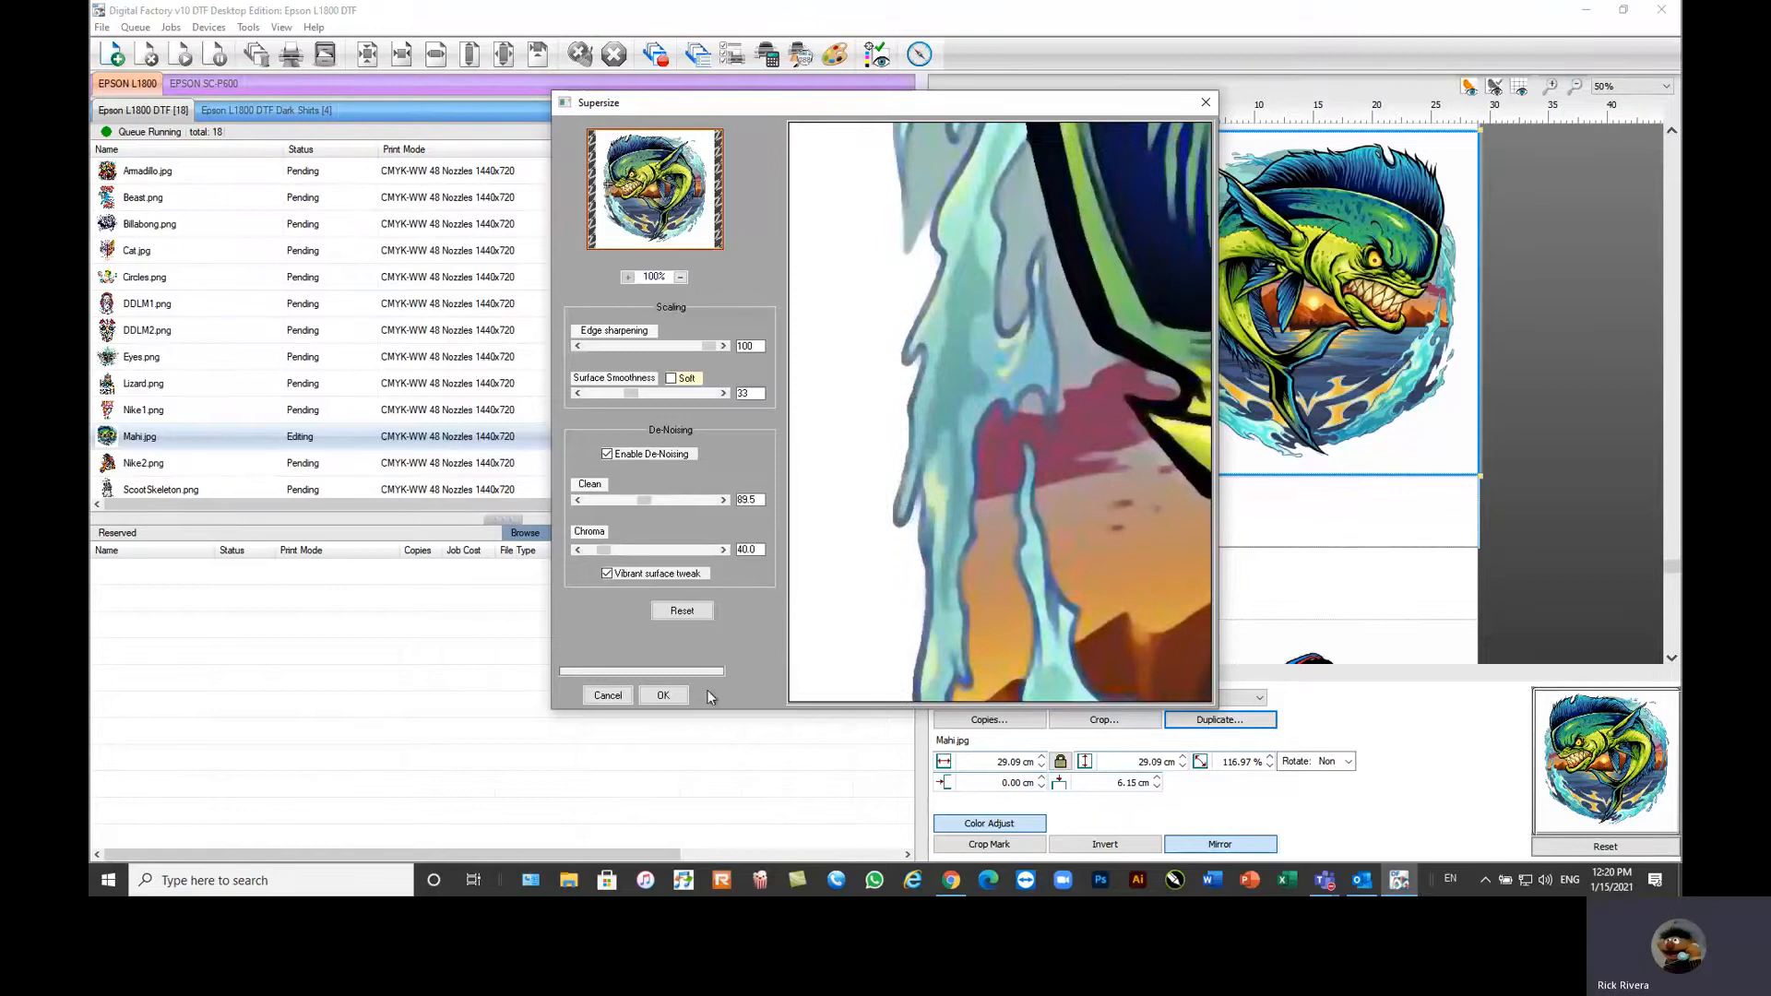
click(664, 696)
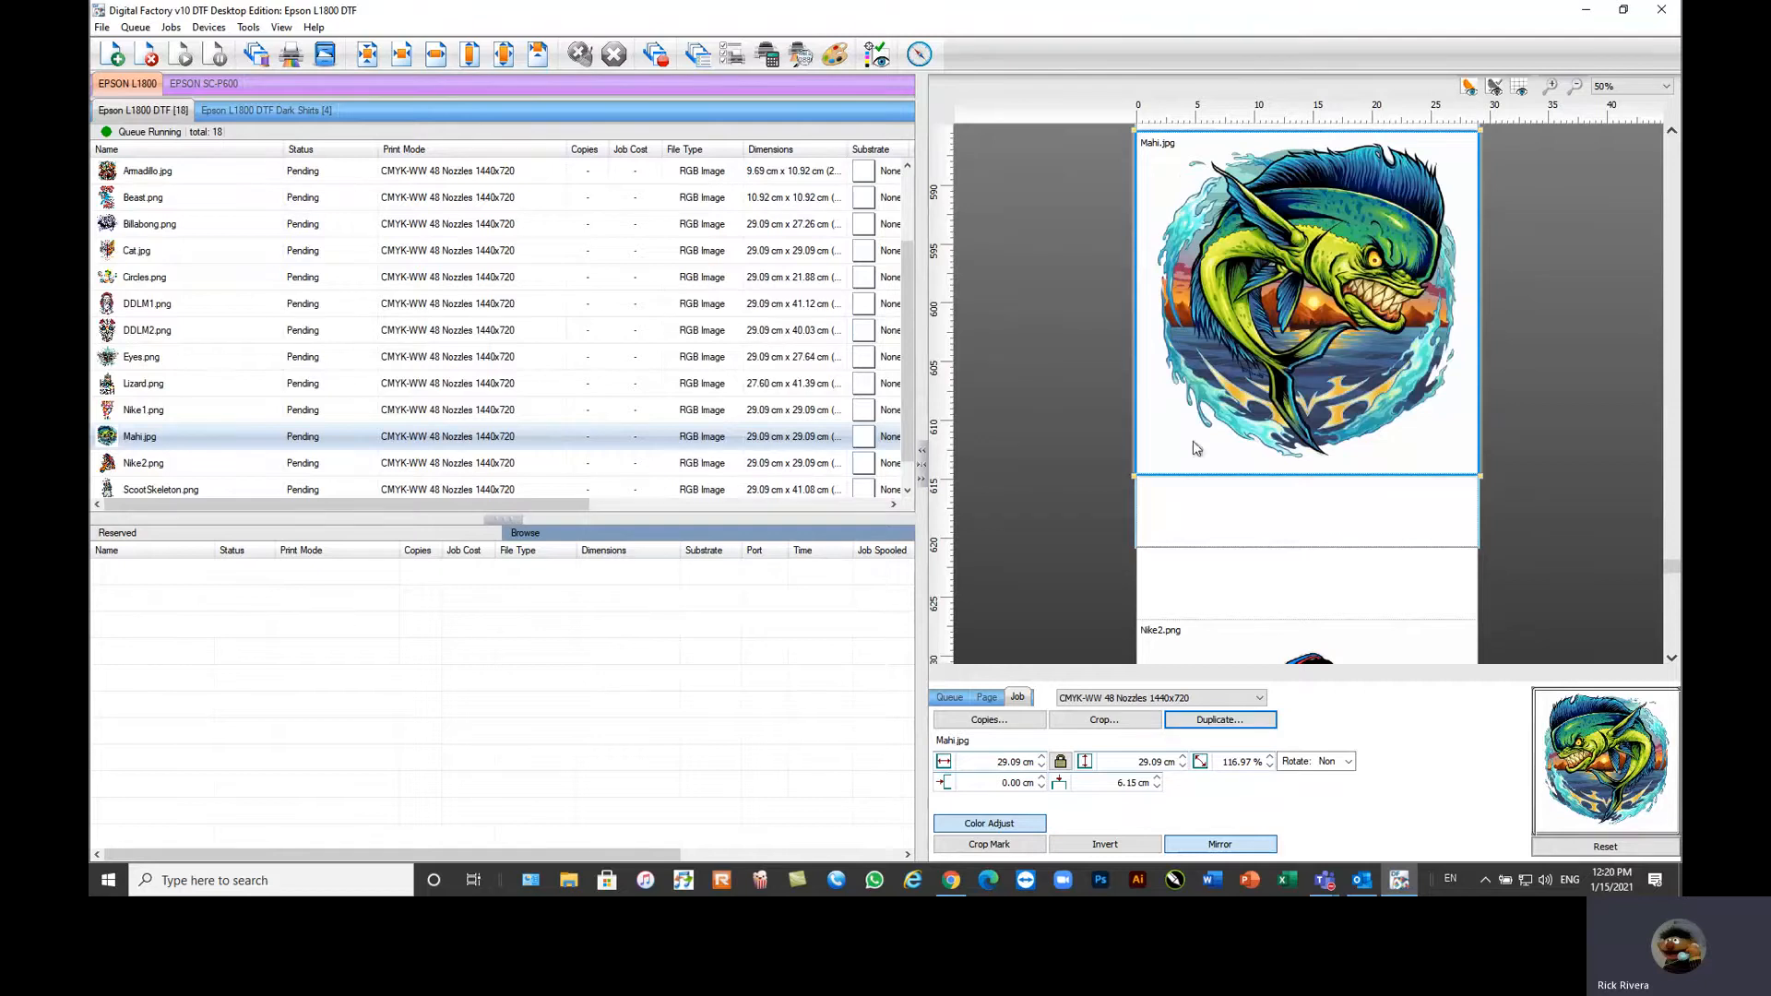
Step: Auto-nest all queued content so several small designs share the first L1800 DTF sheet
click(985, 698)
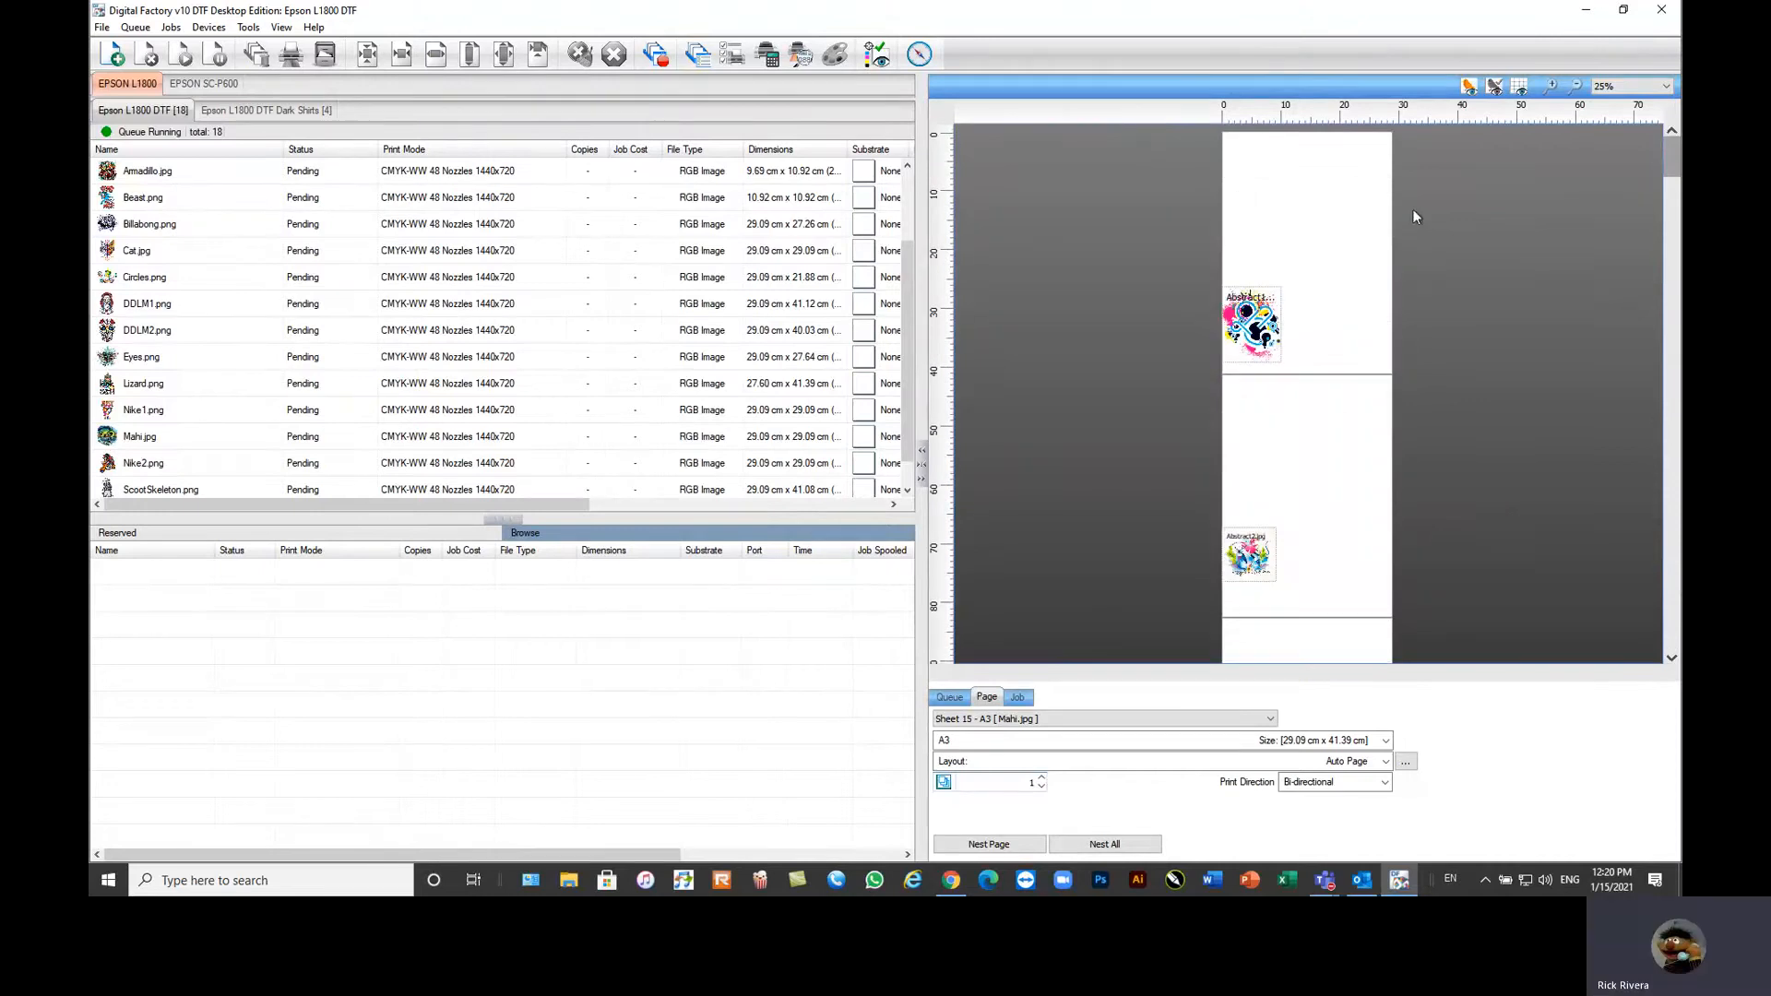
mouse_move(1253, 528)
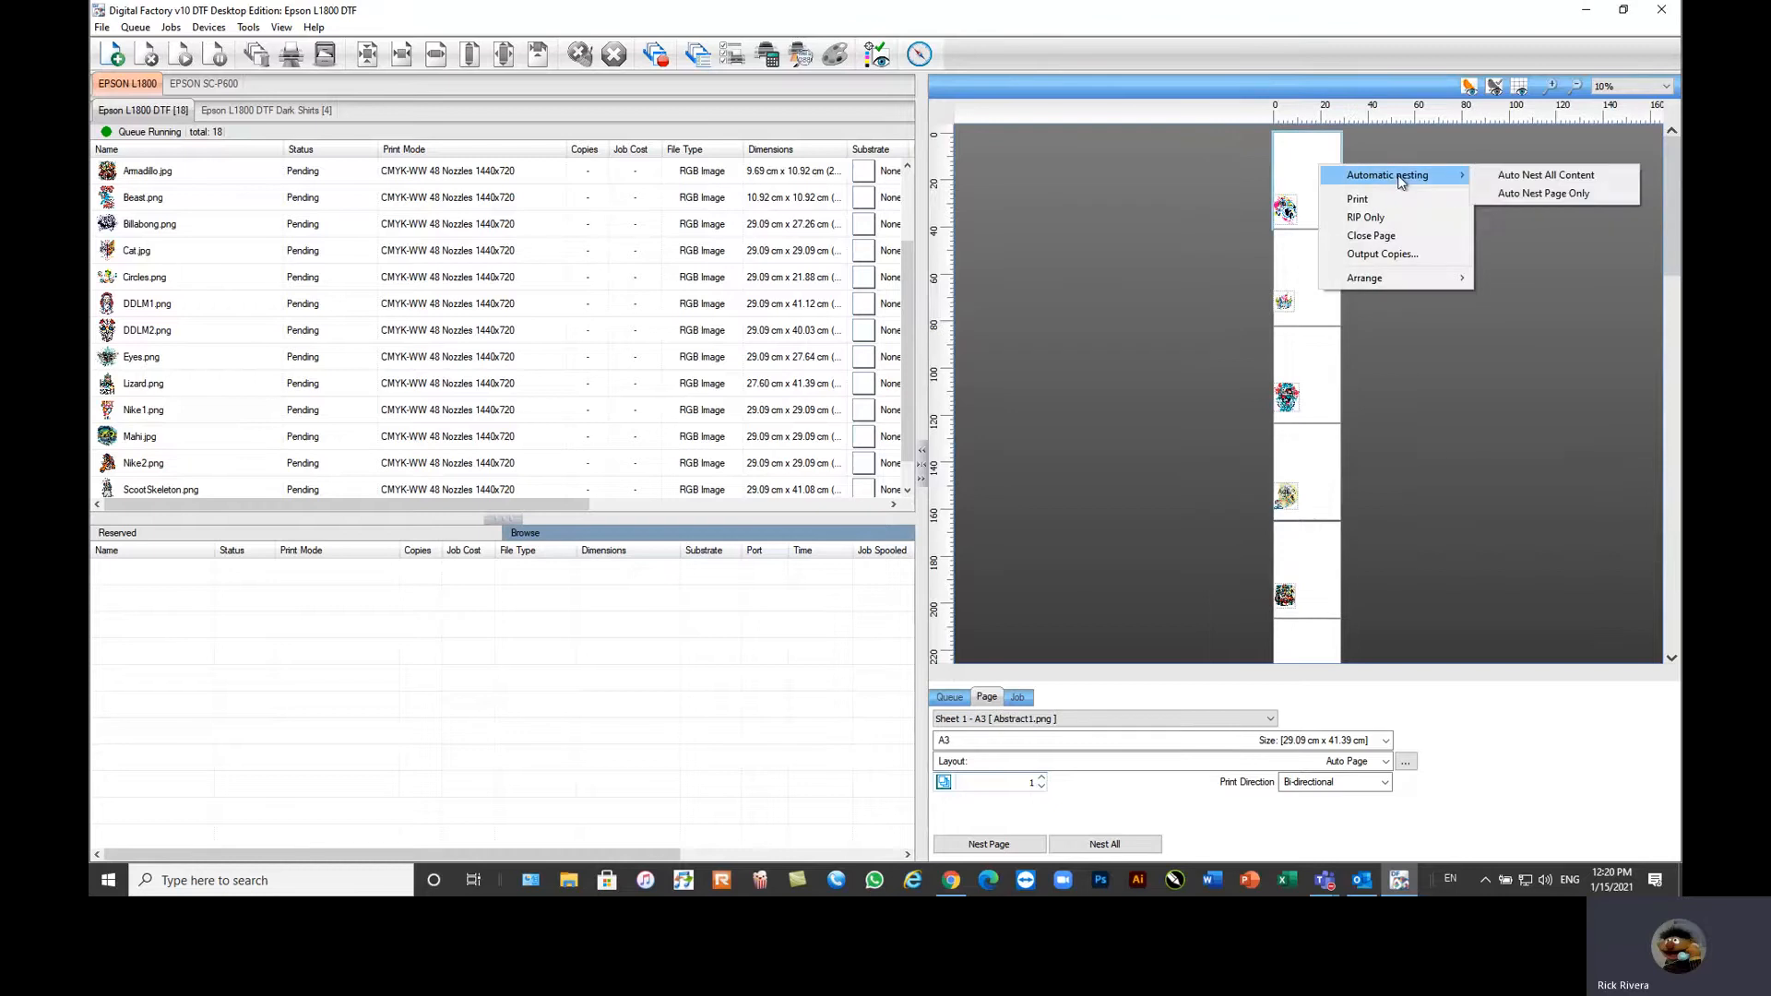
mouse_move(1354, 175)
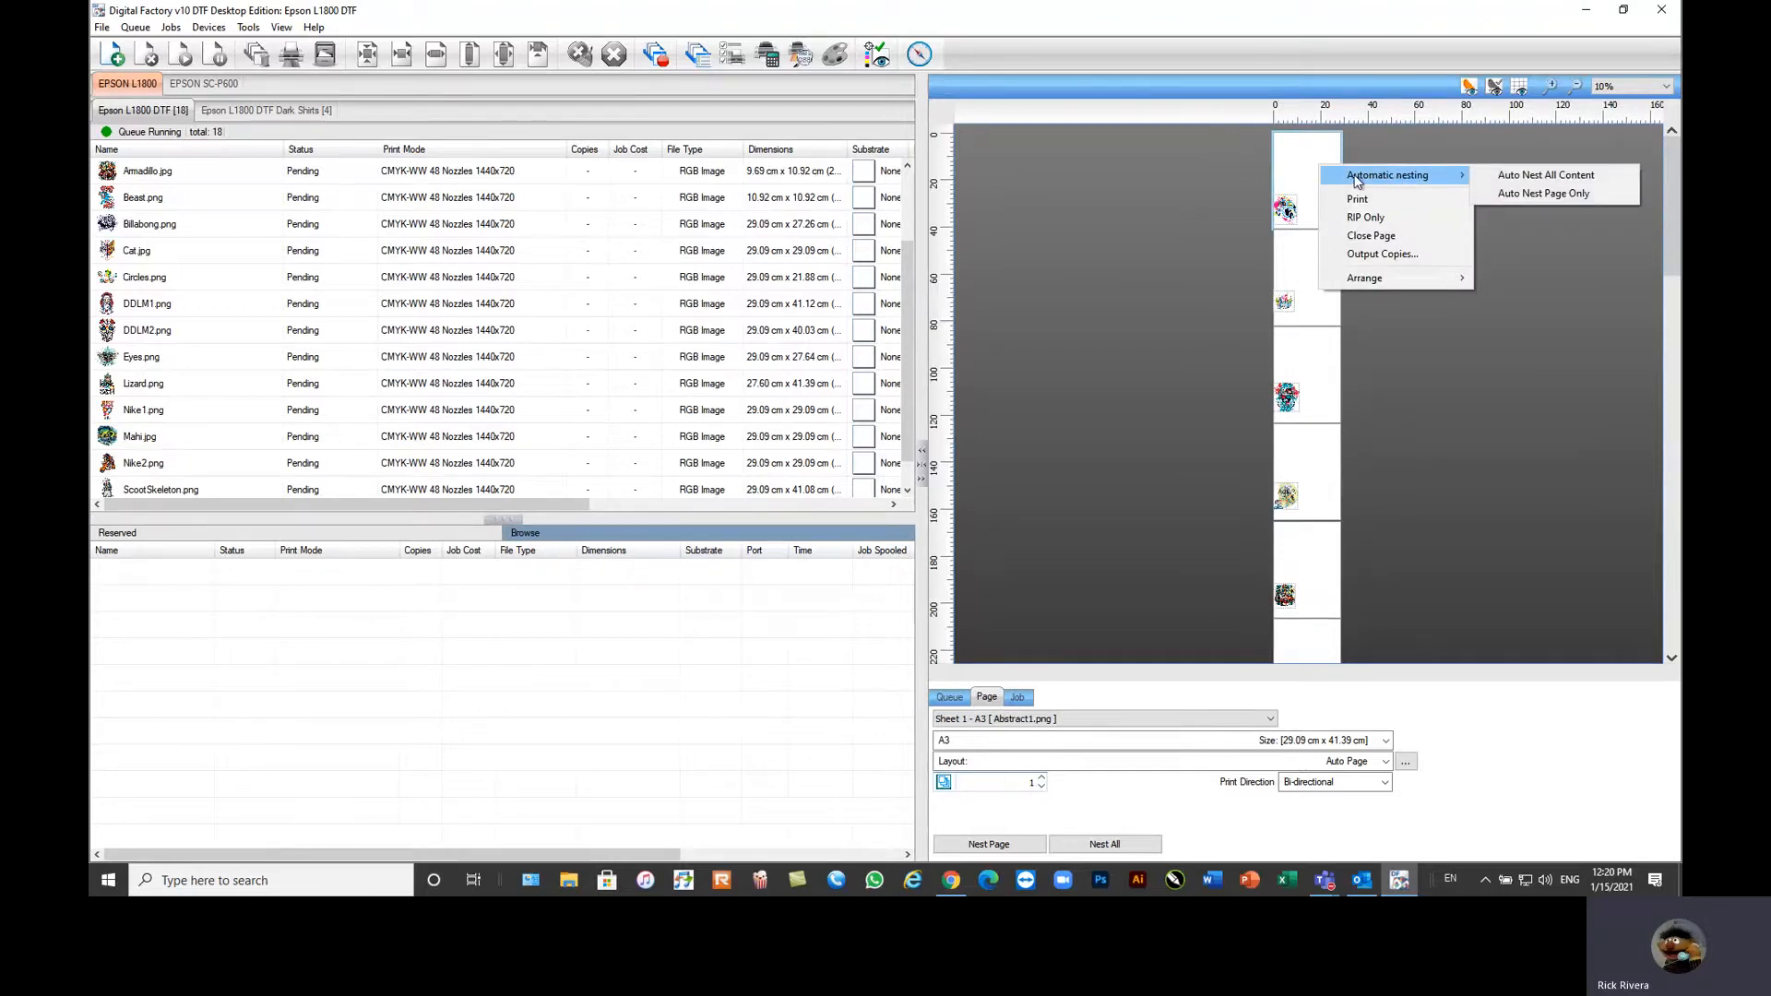
click(1546, 173)
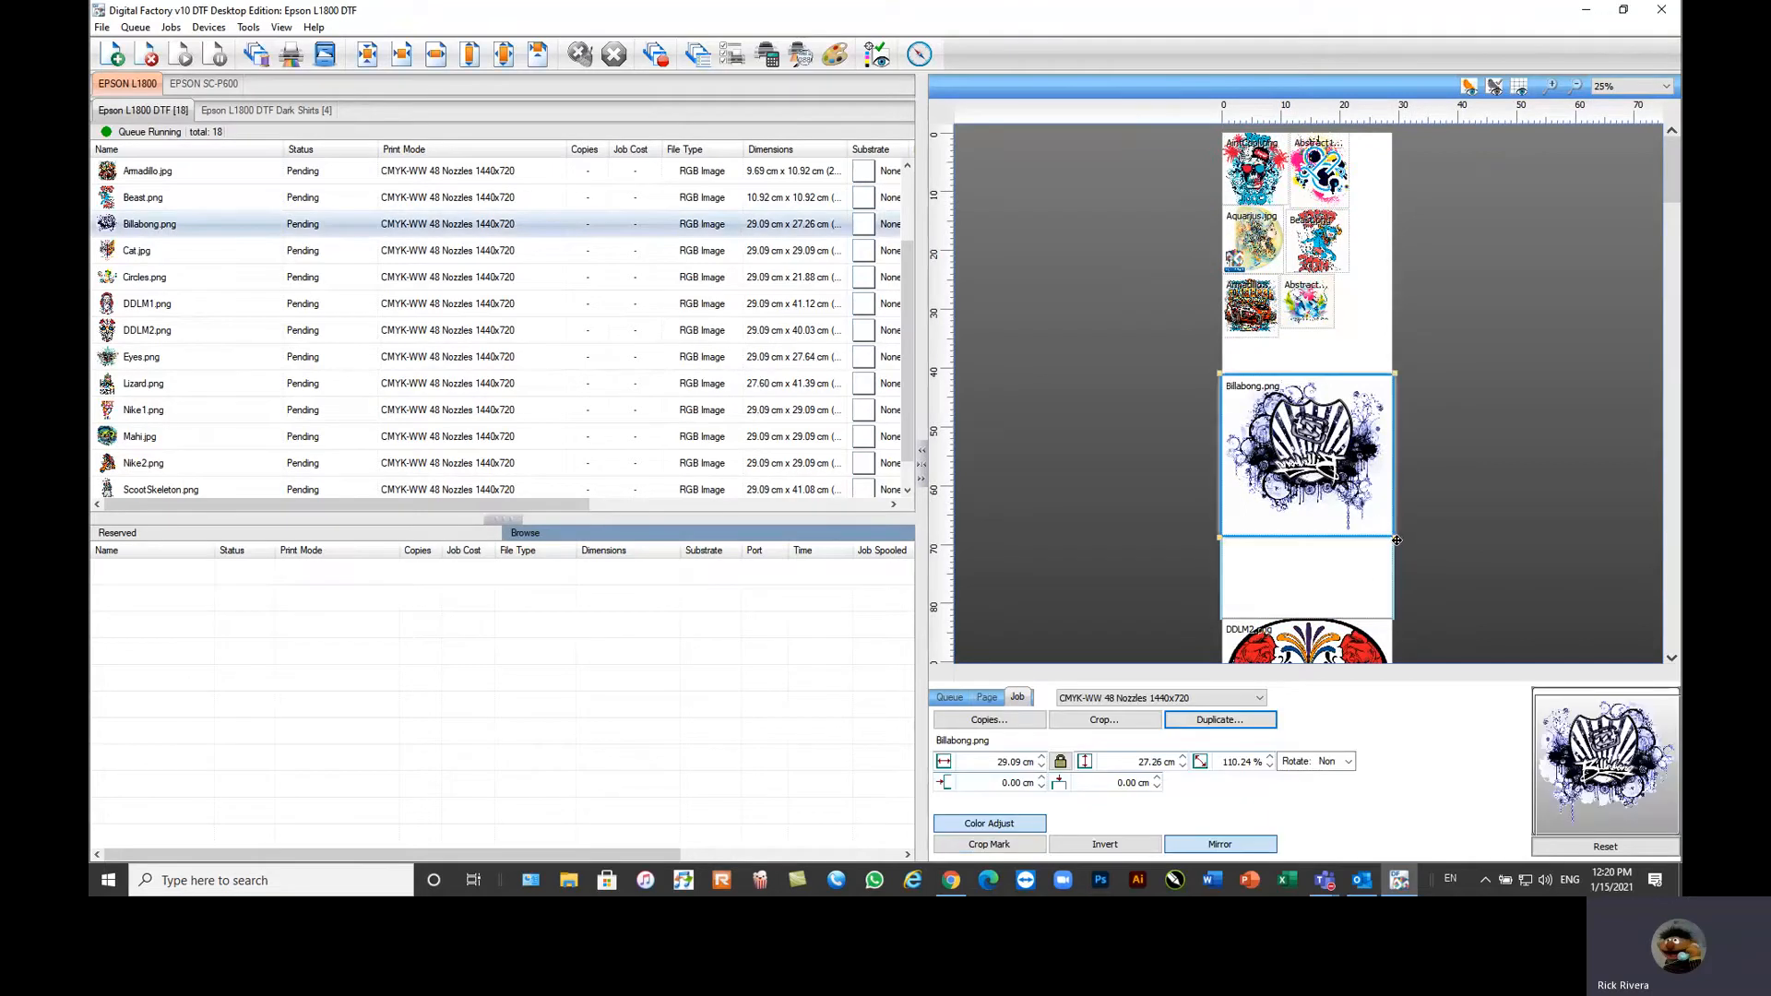
Step: Resize the Billabong design back to near full size and drop the DDLM2 sugar skull onto its sheet
drag(1397, 541, 1330, 480)
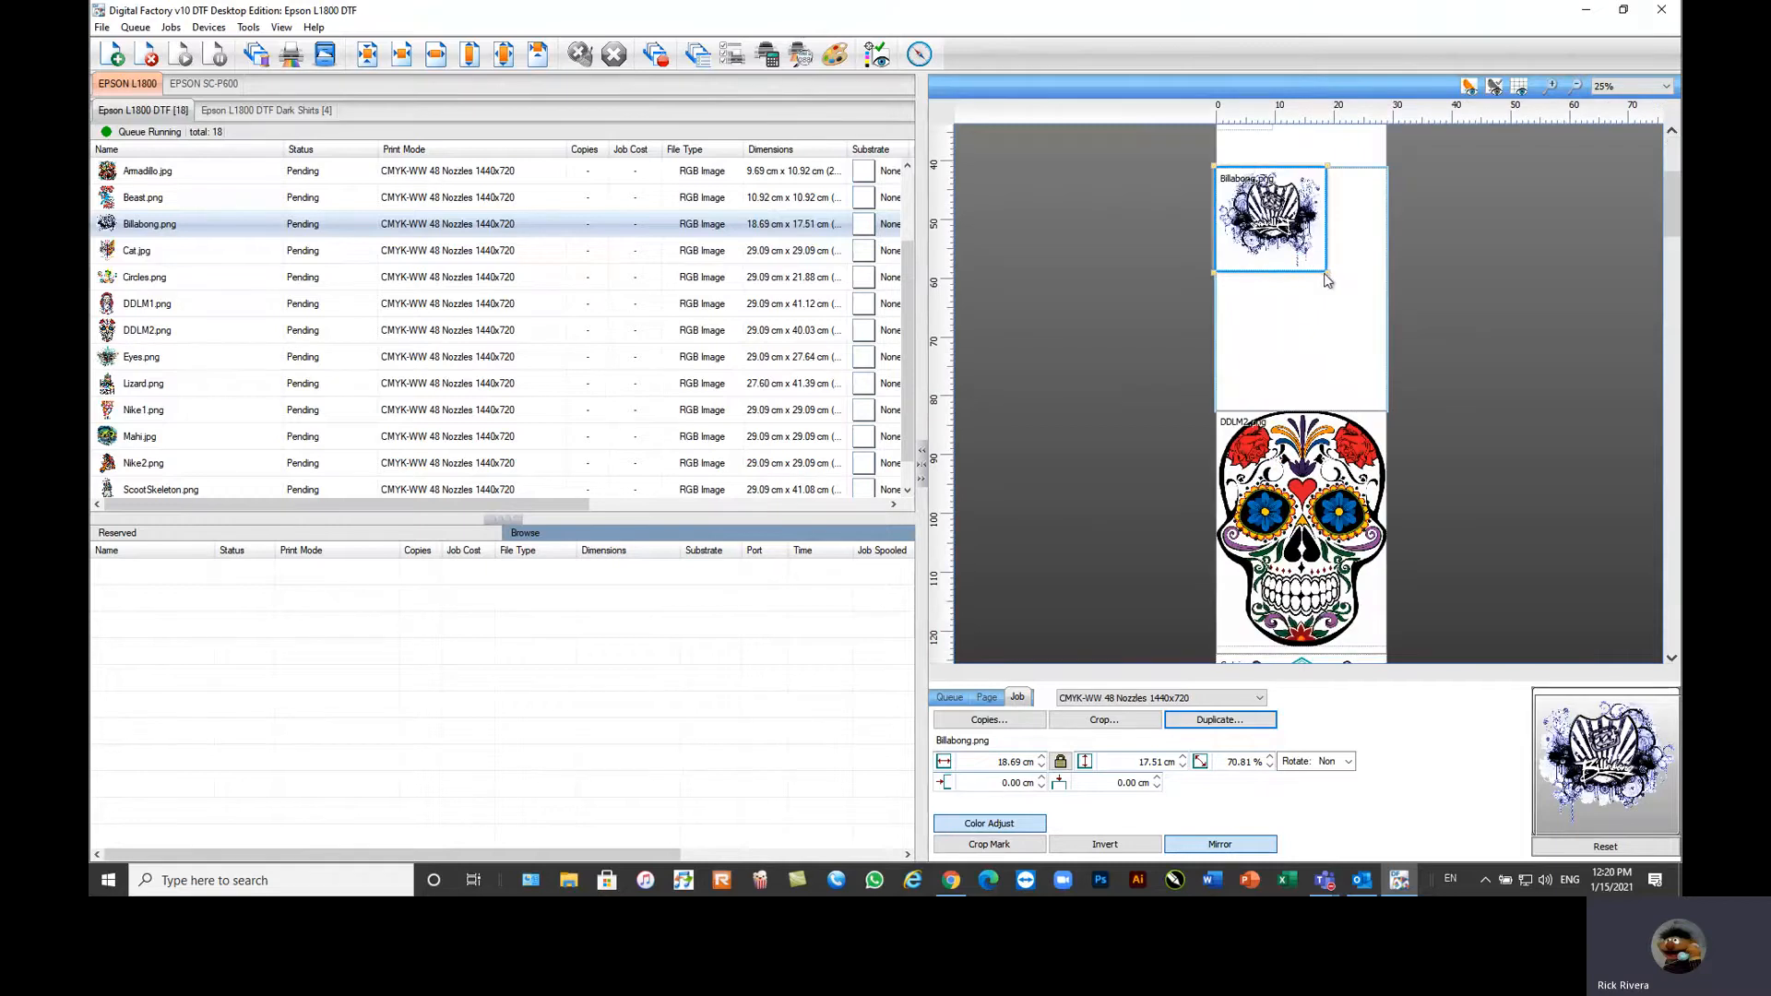
drag(1326, 279, 1406, 356)
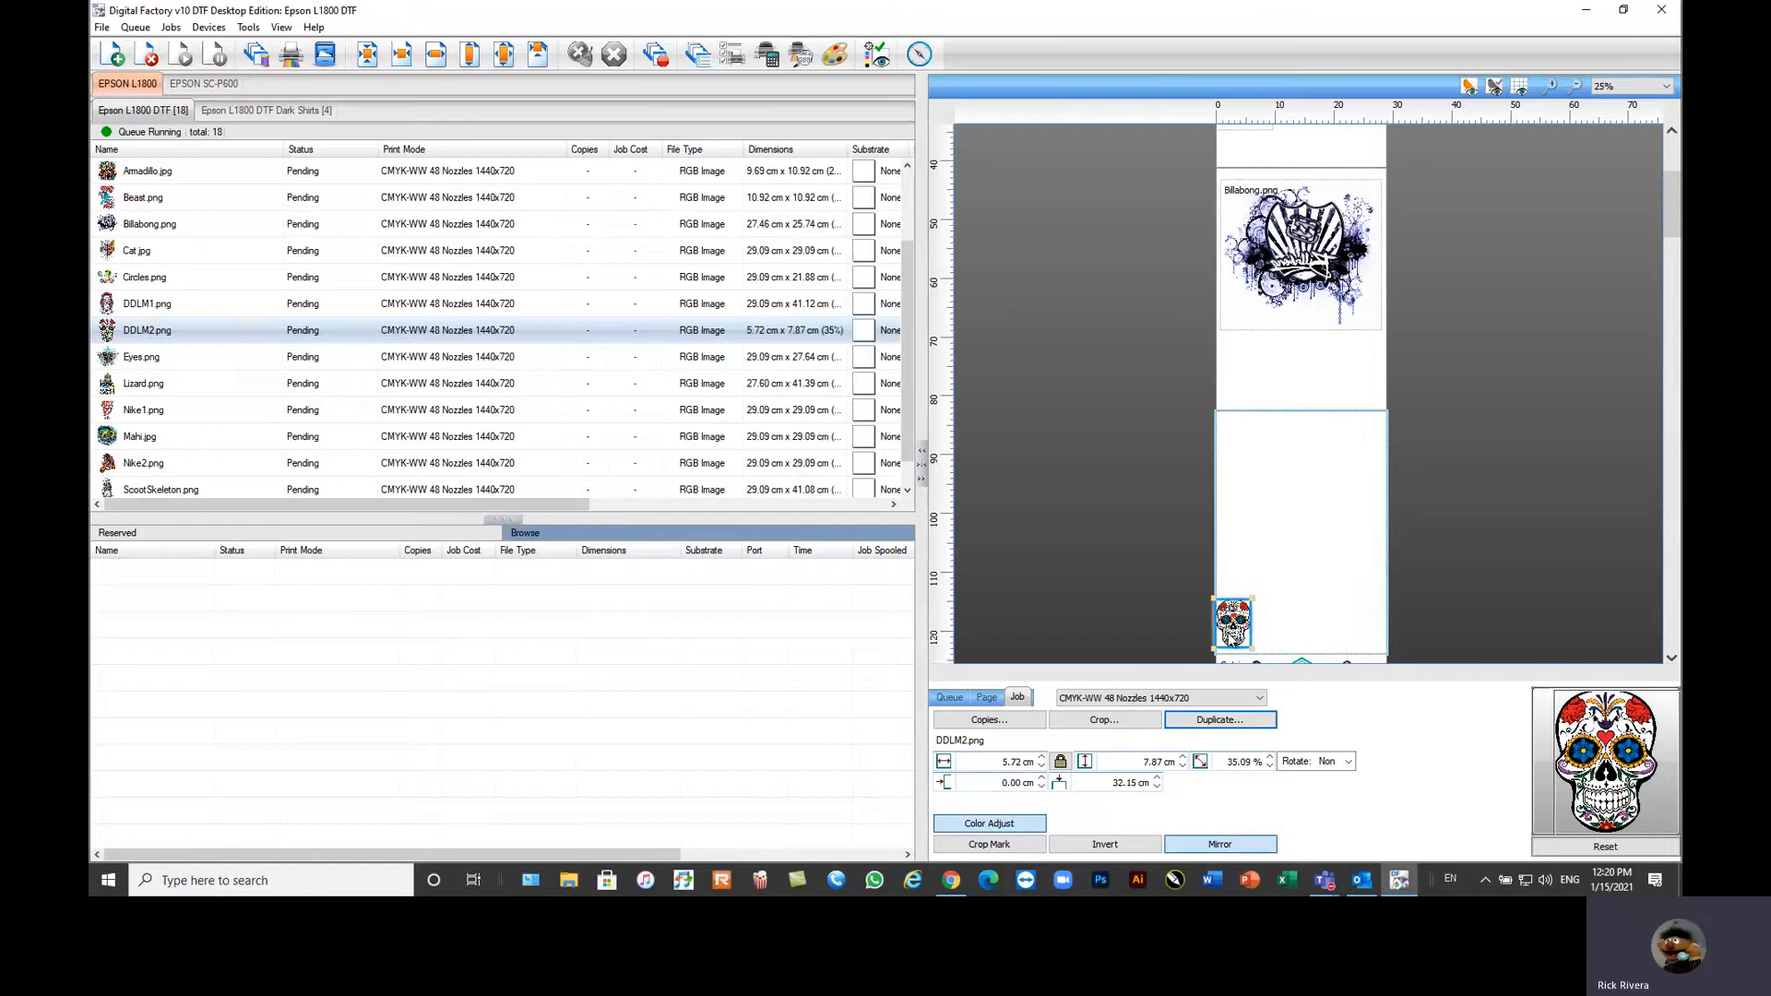
drag(1233, 622, 1321, 301)
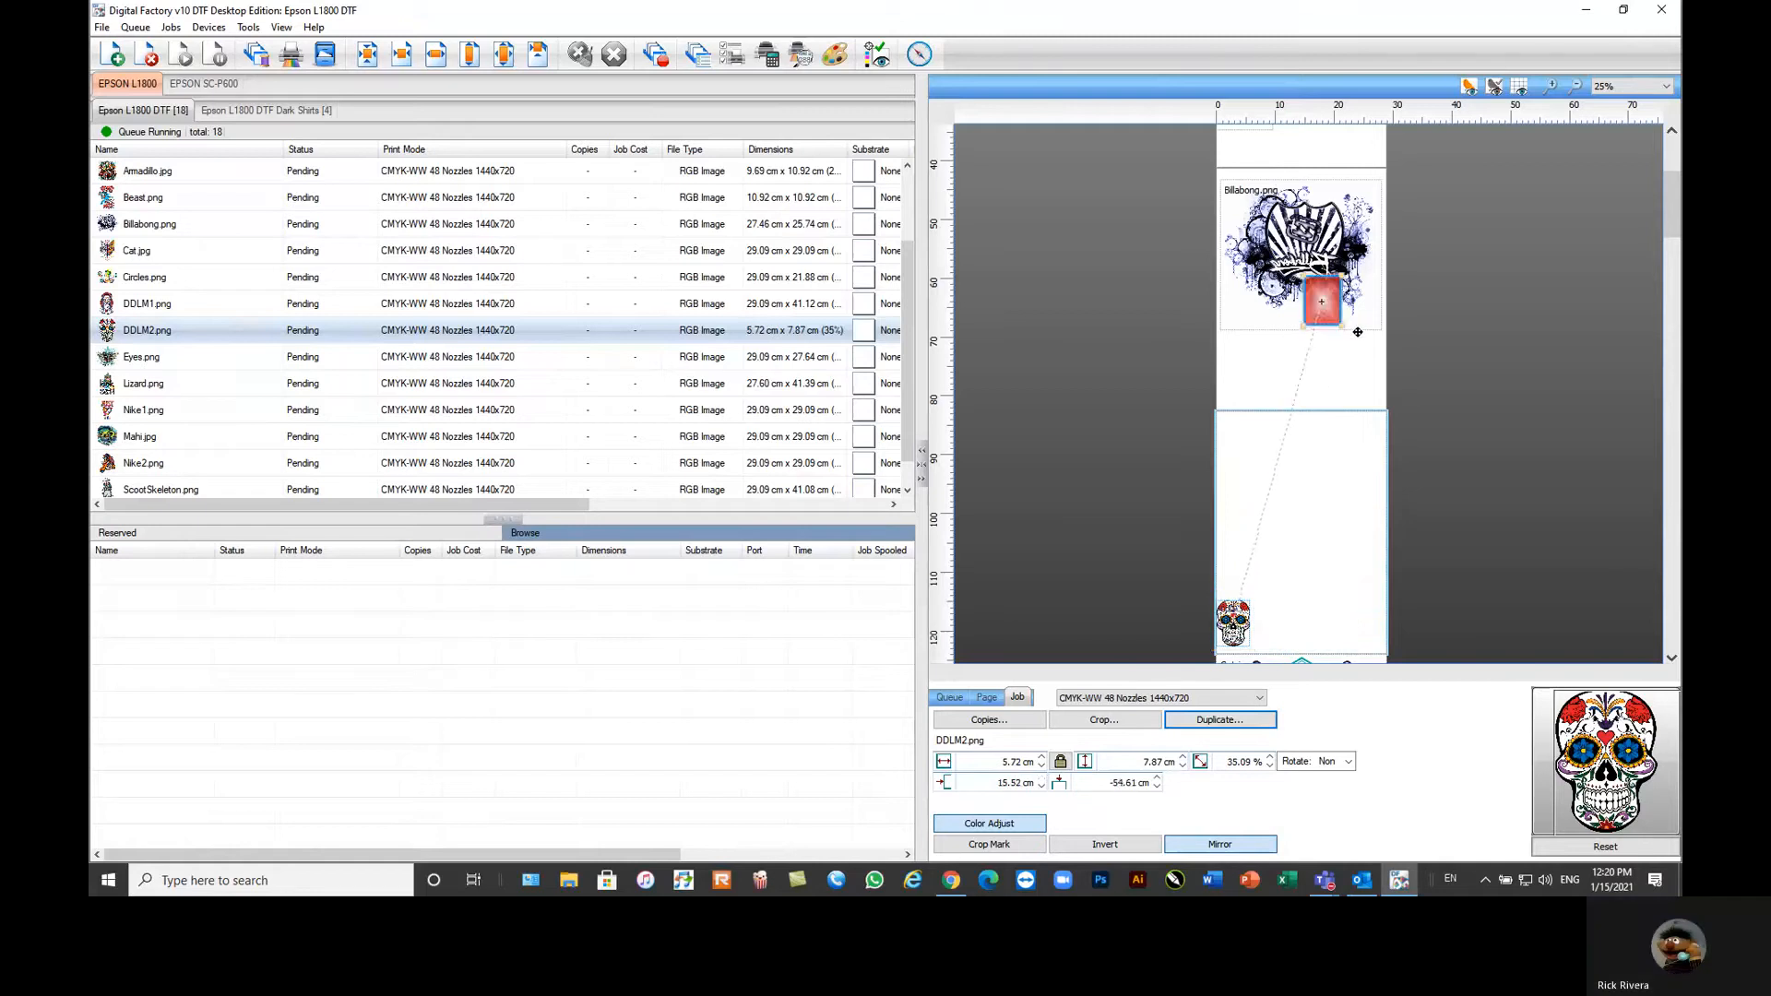
drag(1321, 301, 1360, 432)
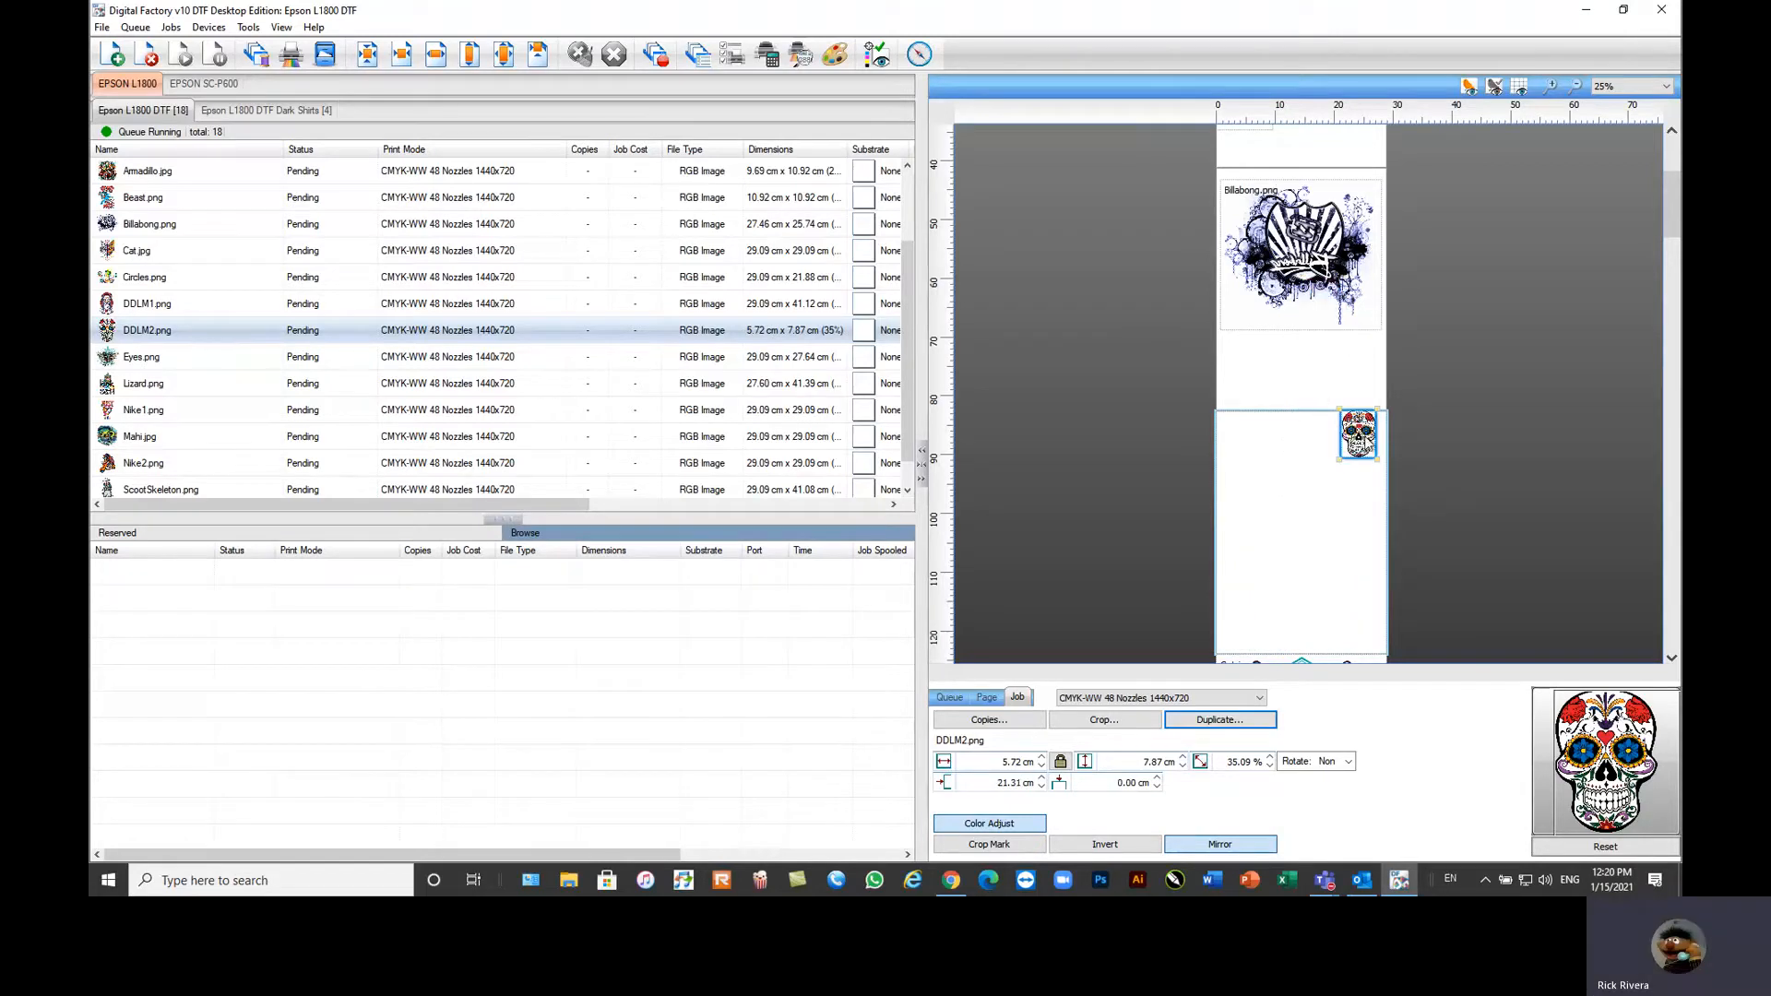
Step: Zoom in and position the sugar skull at the lower left below the Billabong design
click(985, 697)
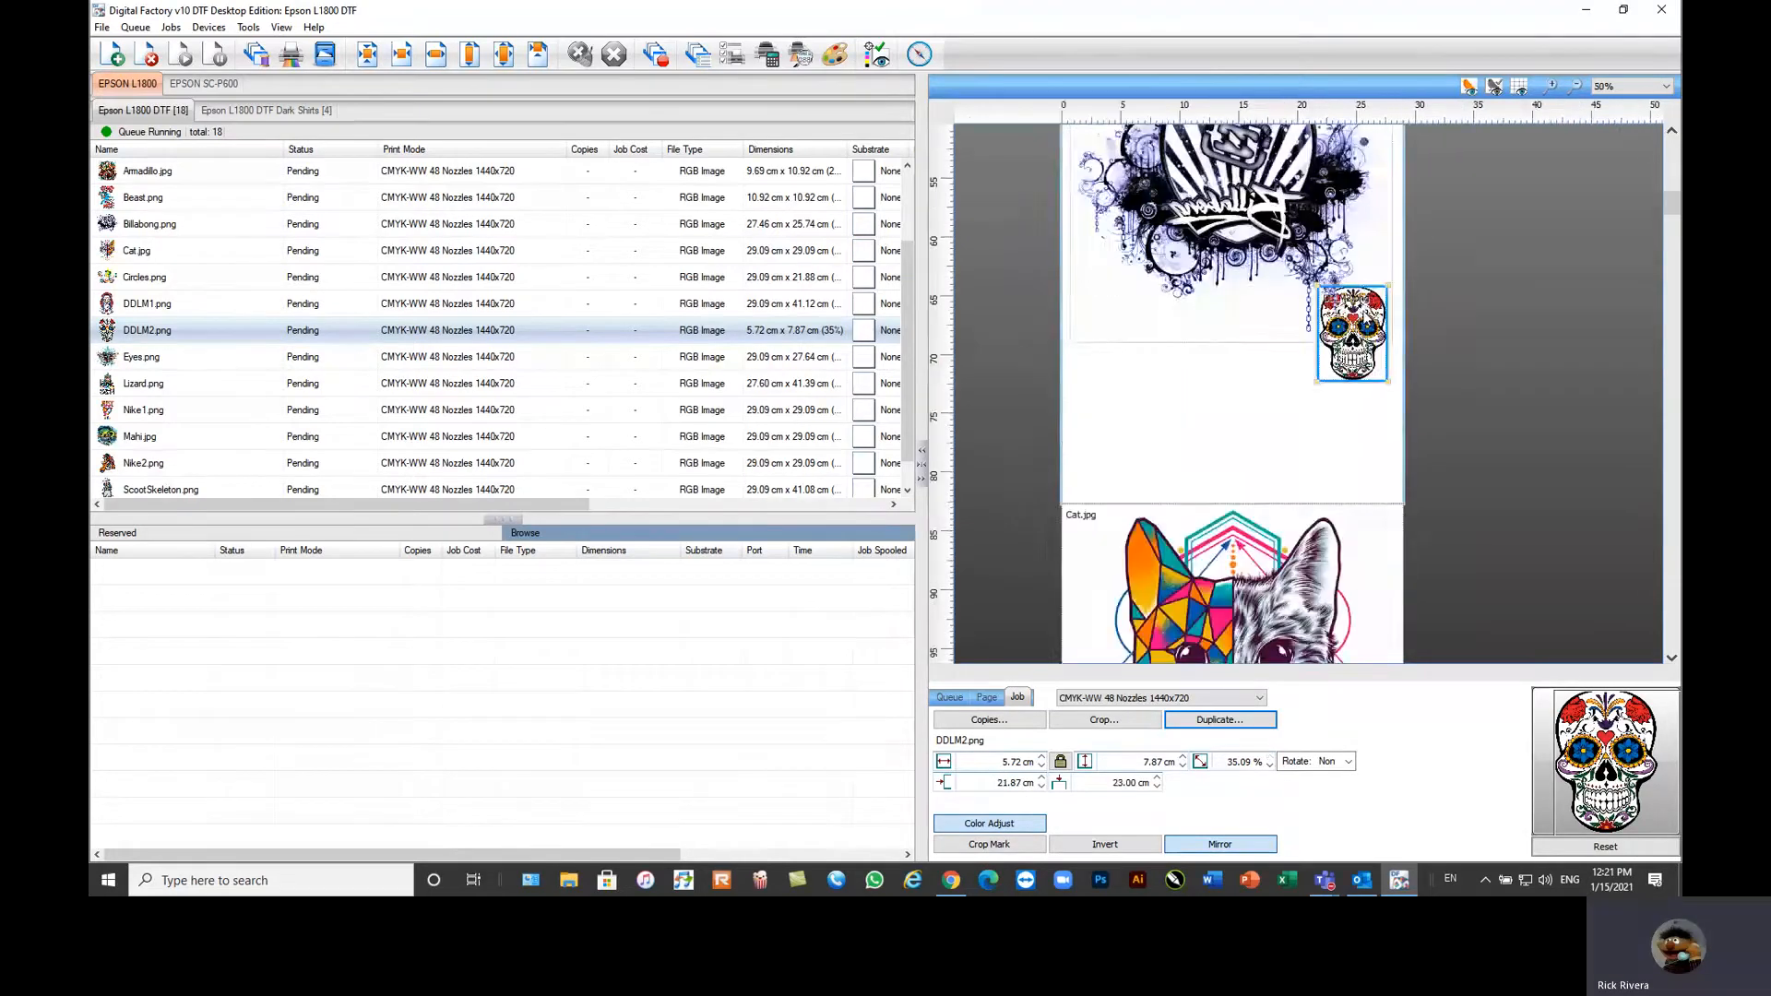
click(150, 223)
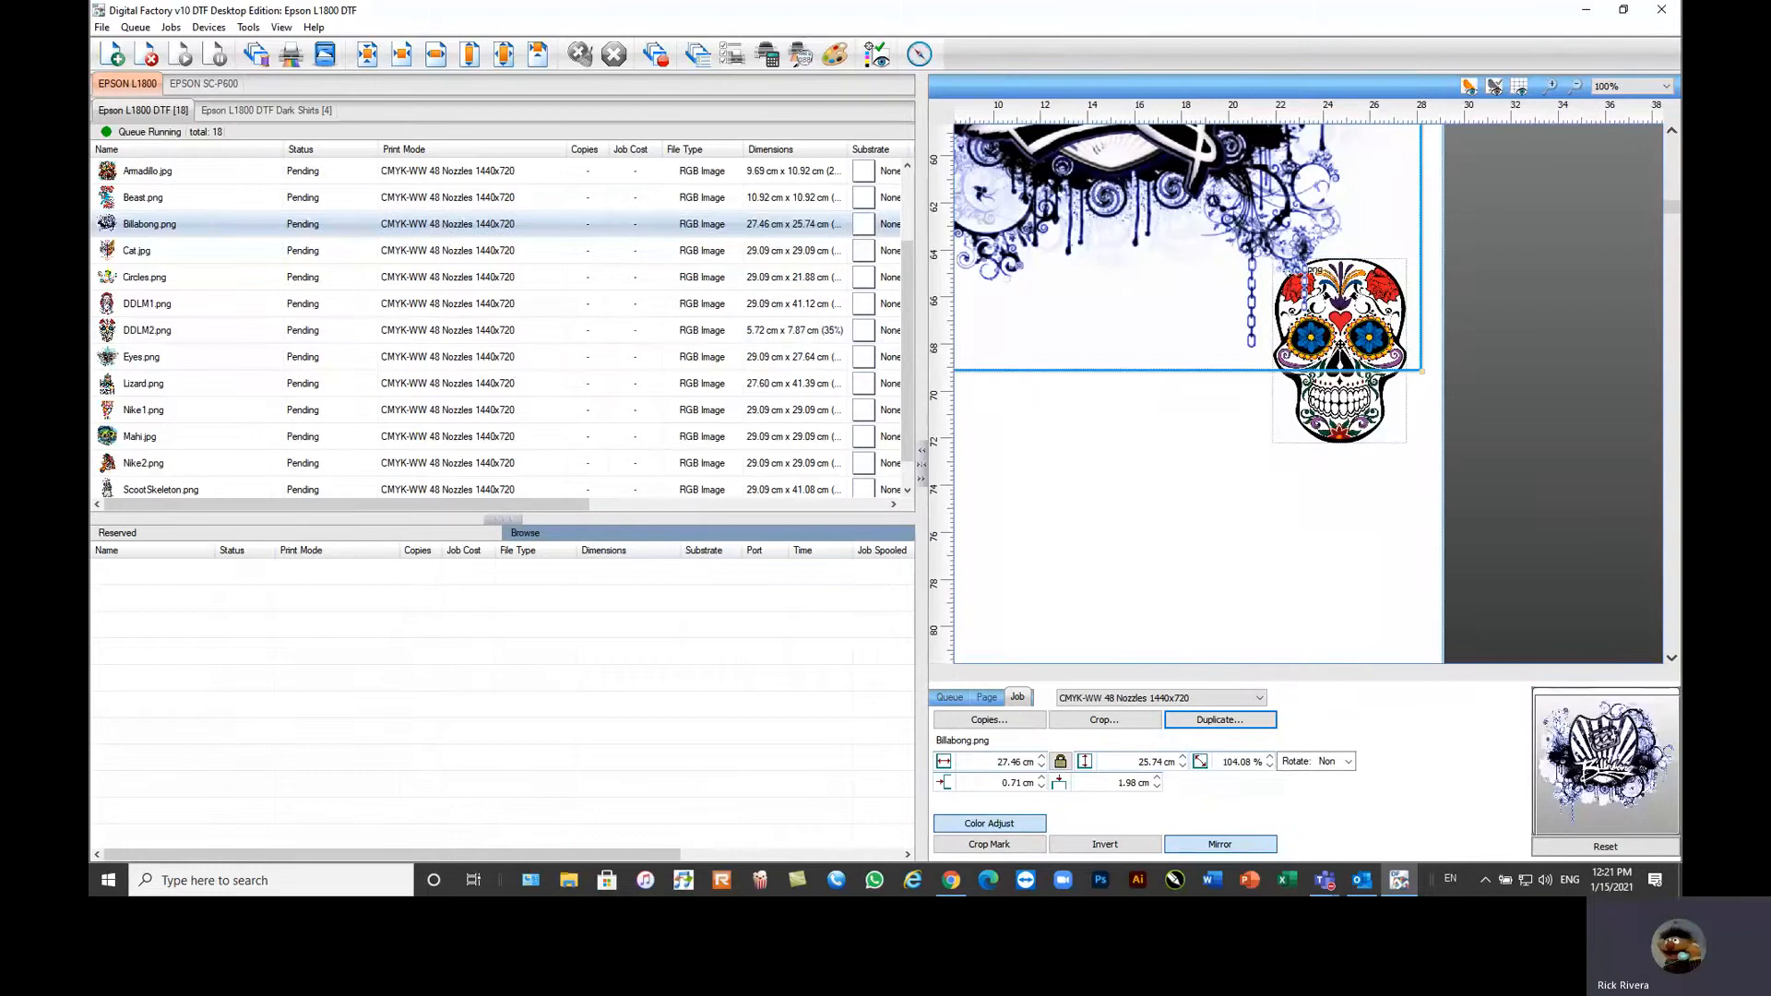
click(147, 328)
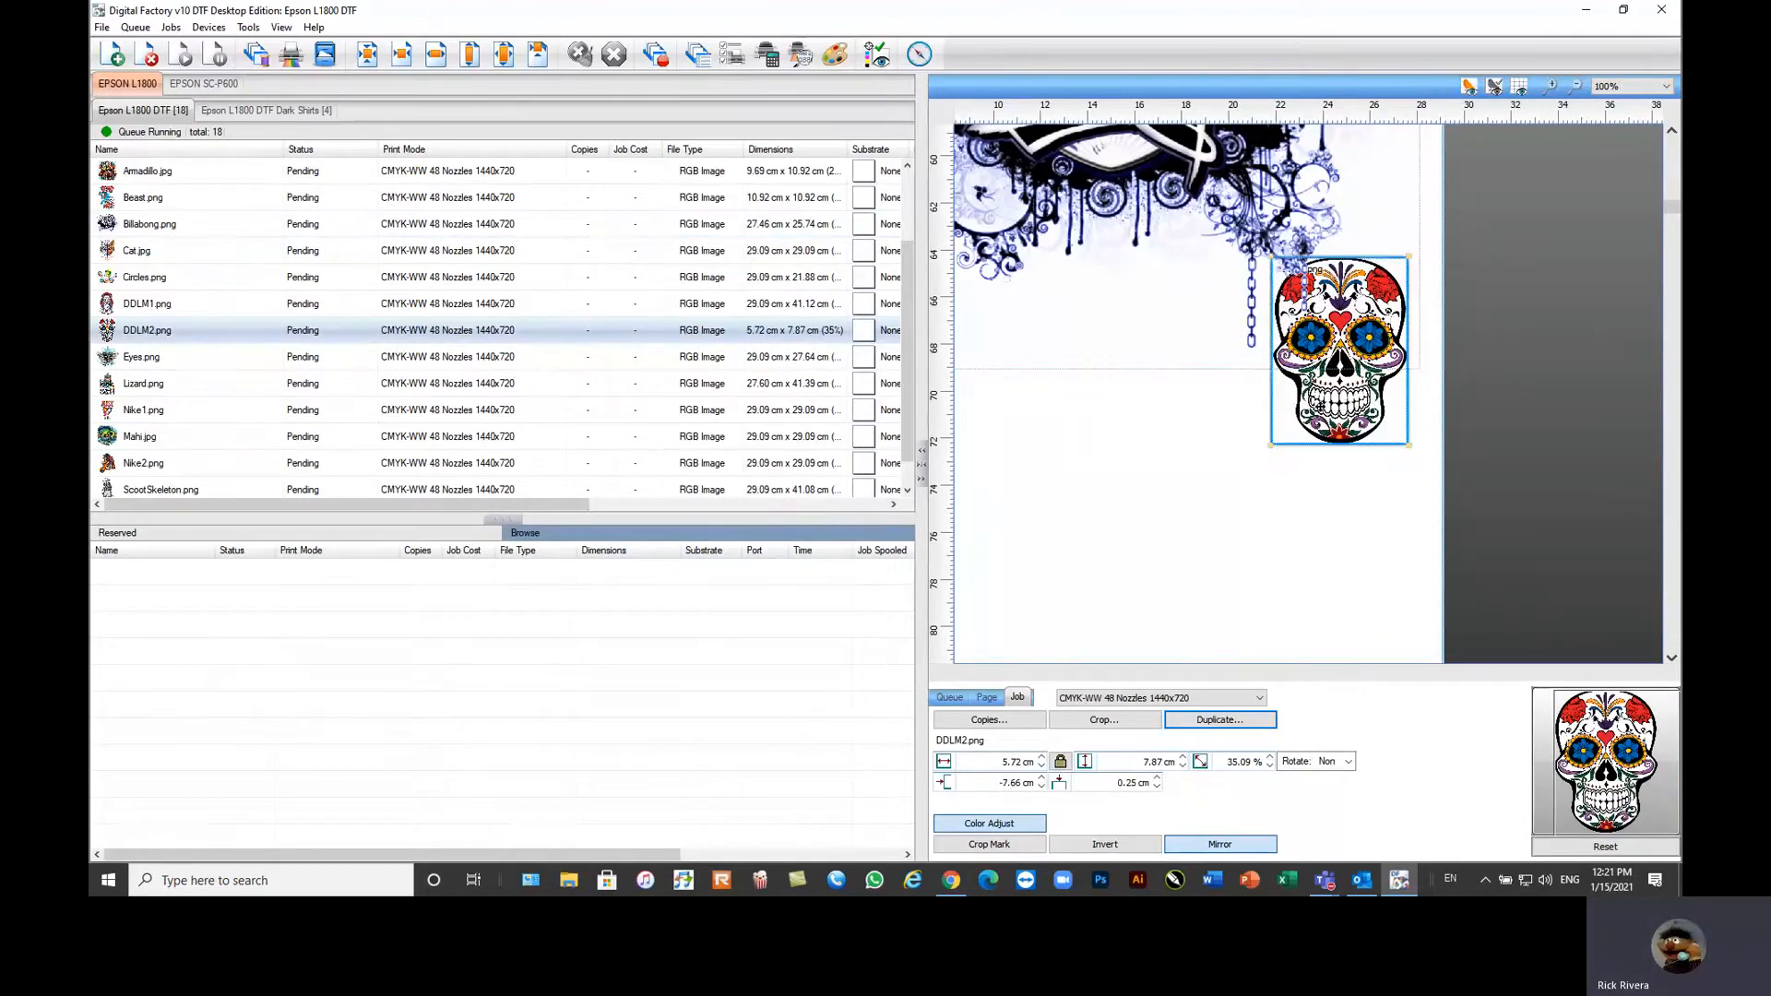
drag(1339, 350, 1122, 374)
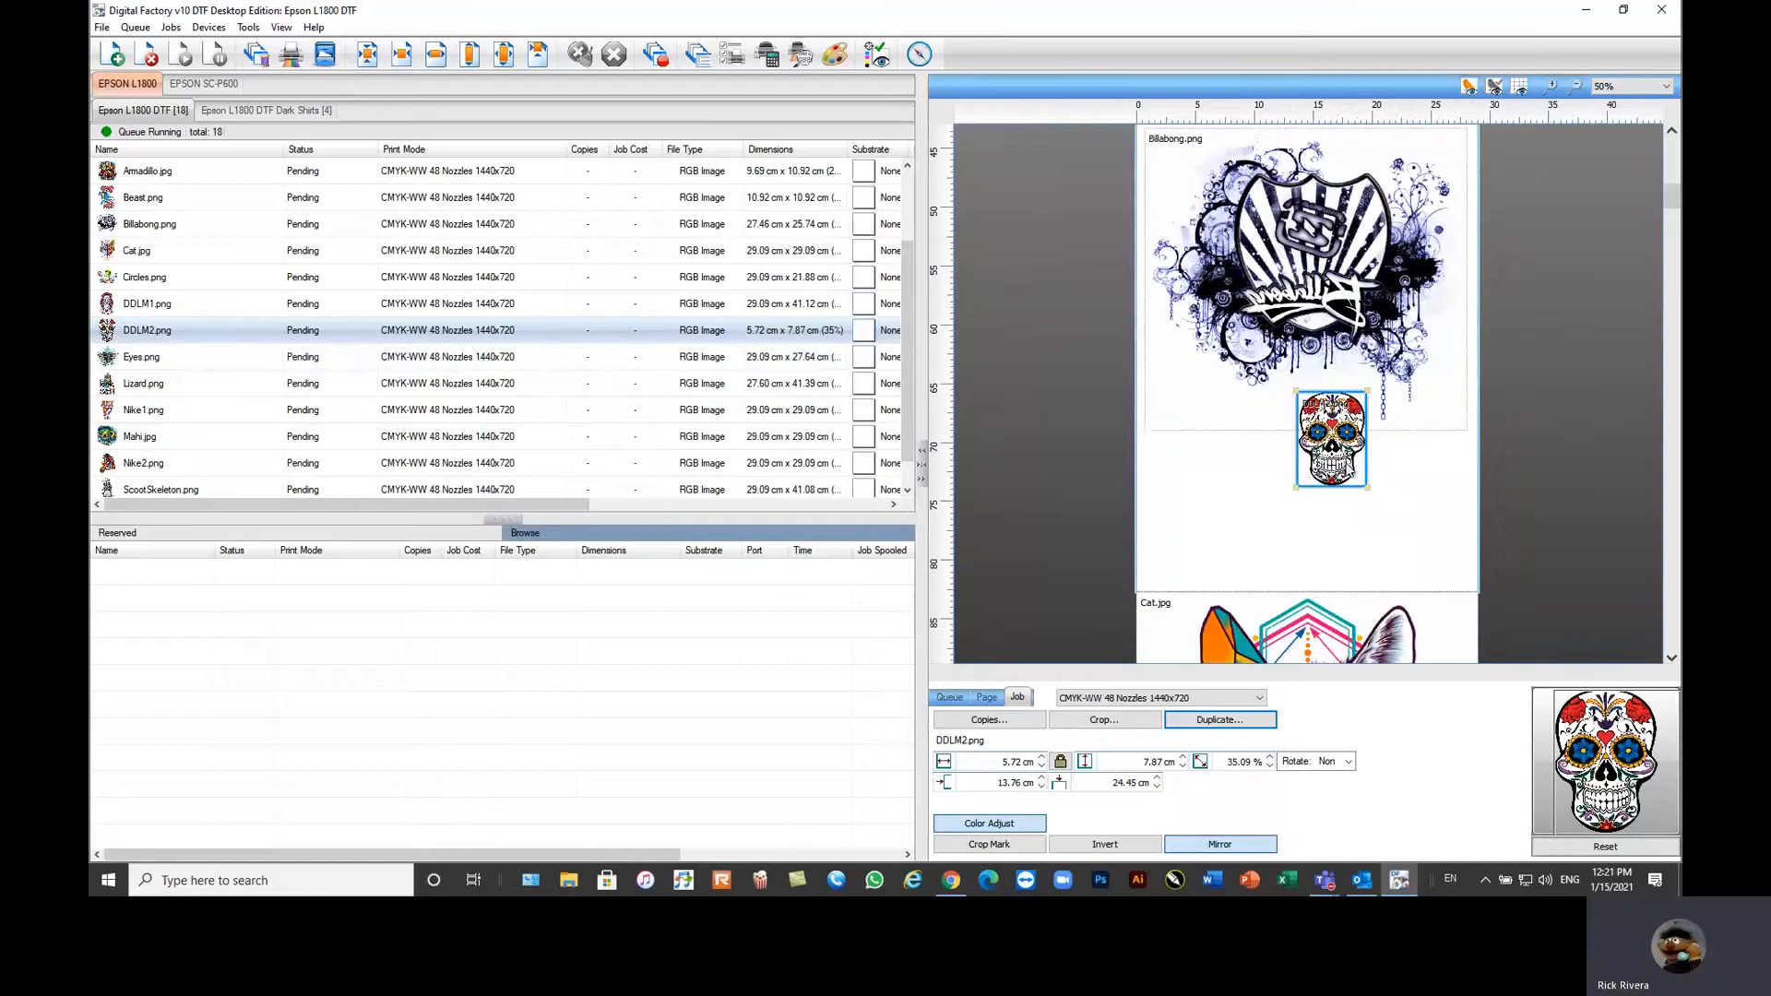
drag(1331, 439, 1179, 418)
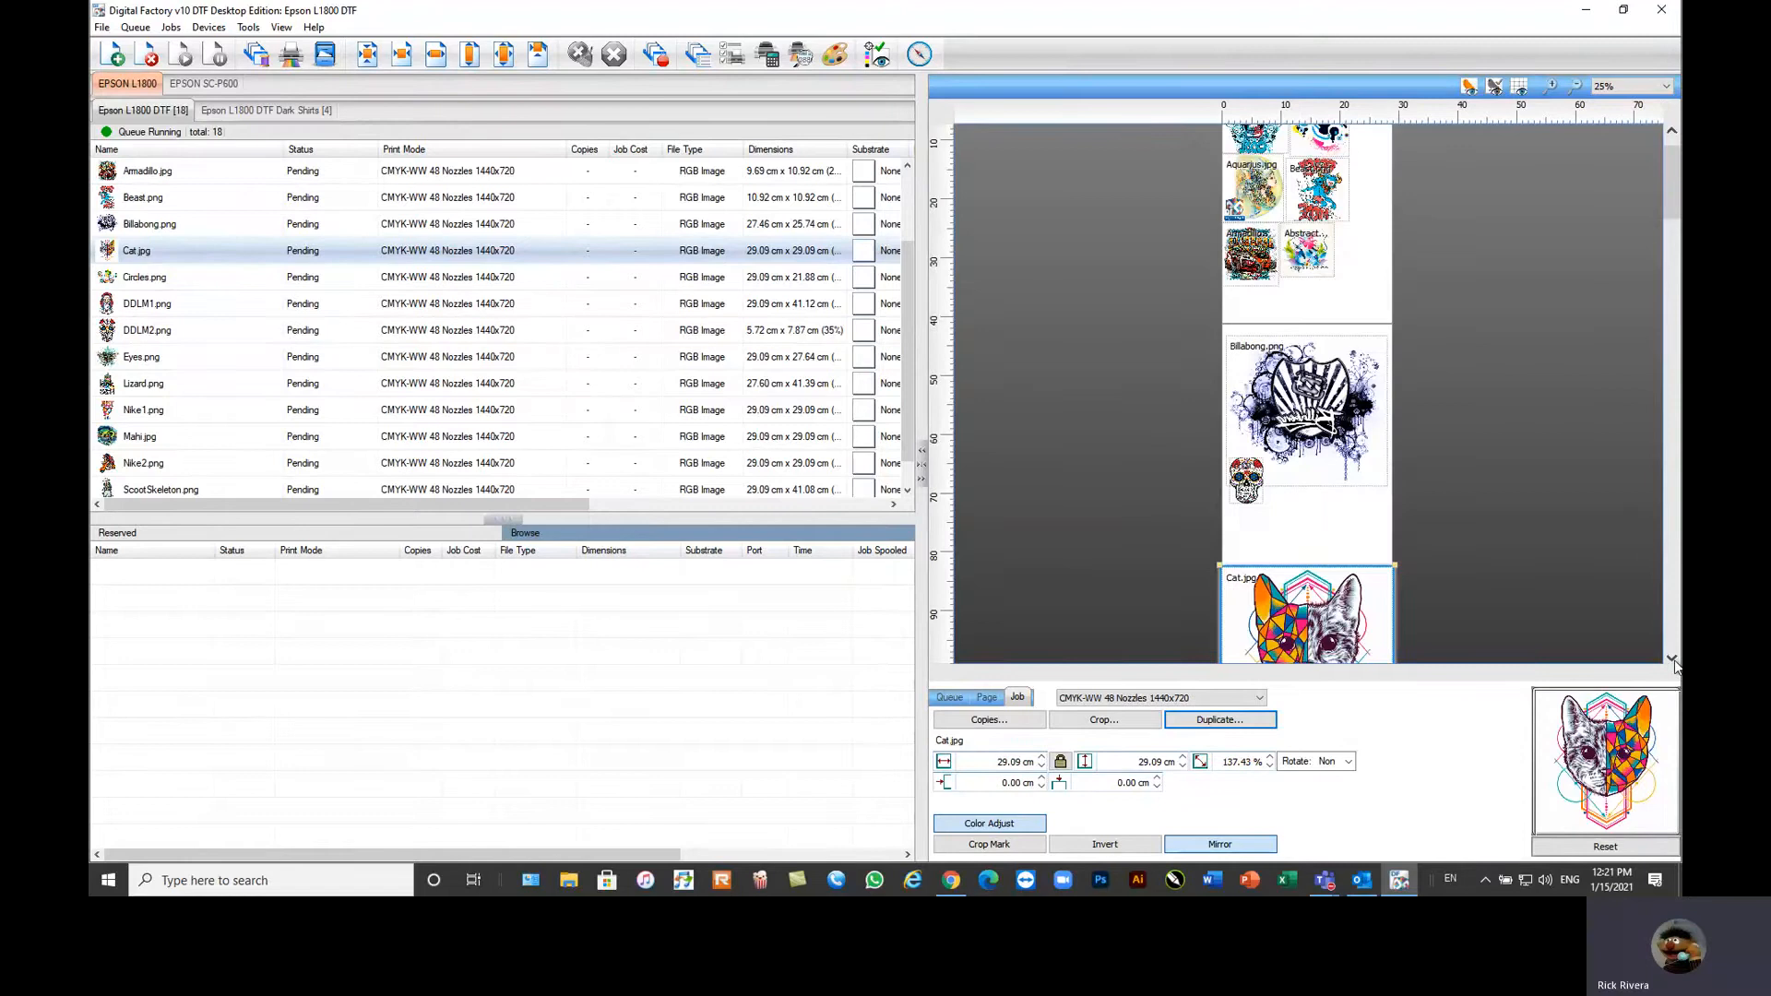
Step: Scroll the layout preview down to the Cat.jpg sheet followed by Lizard.png
scroll(down, 3)
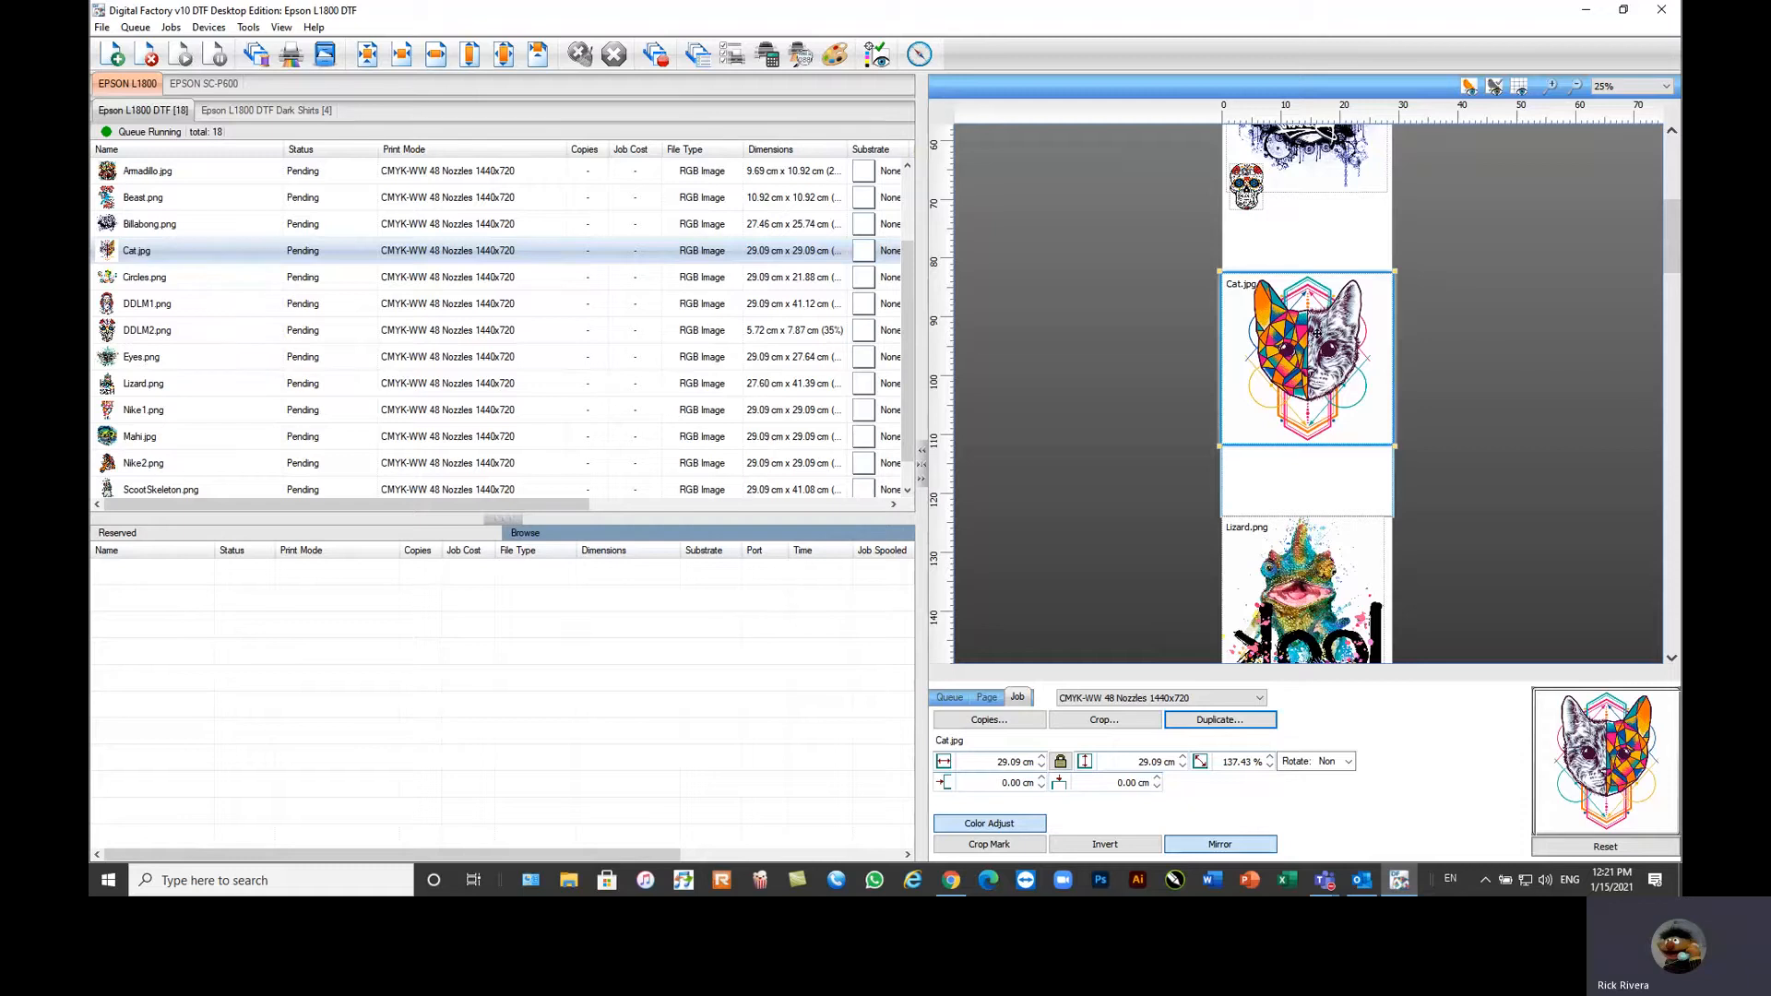
mouse_move(325, 309)
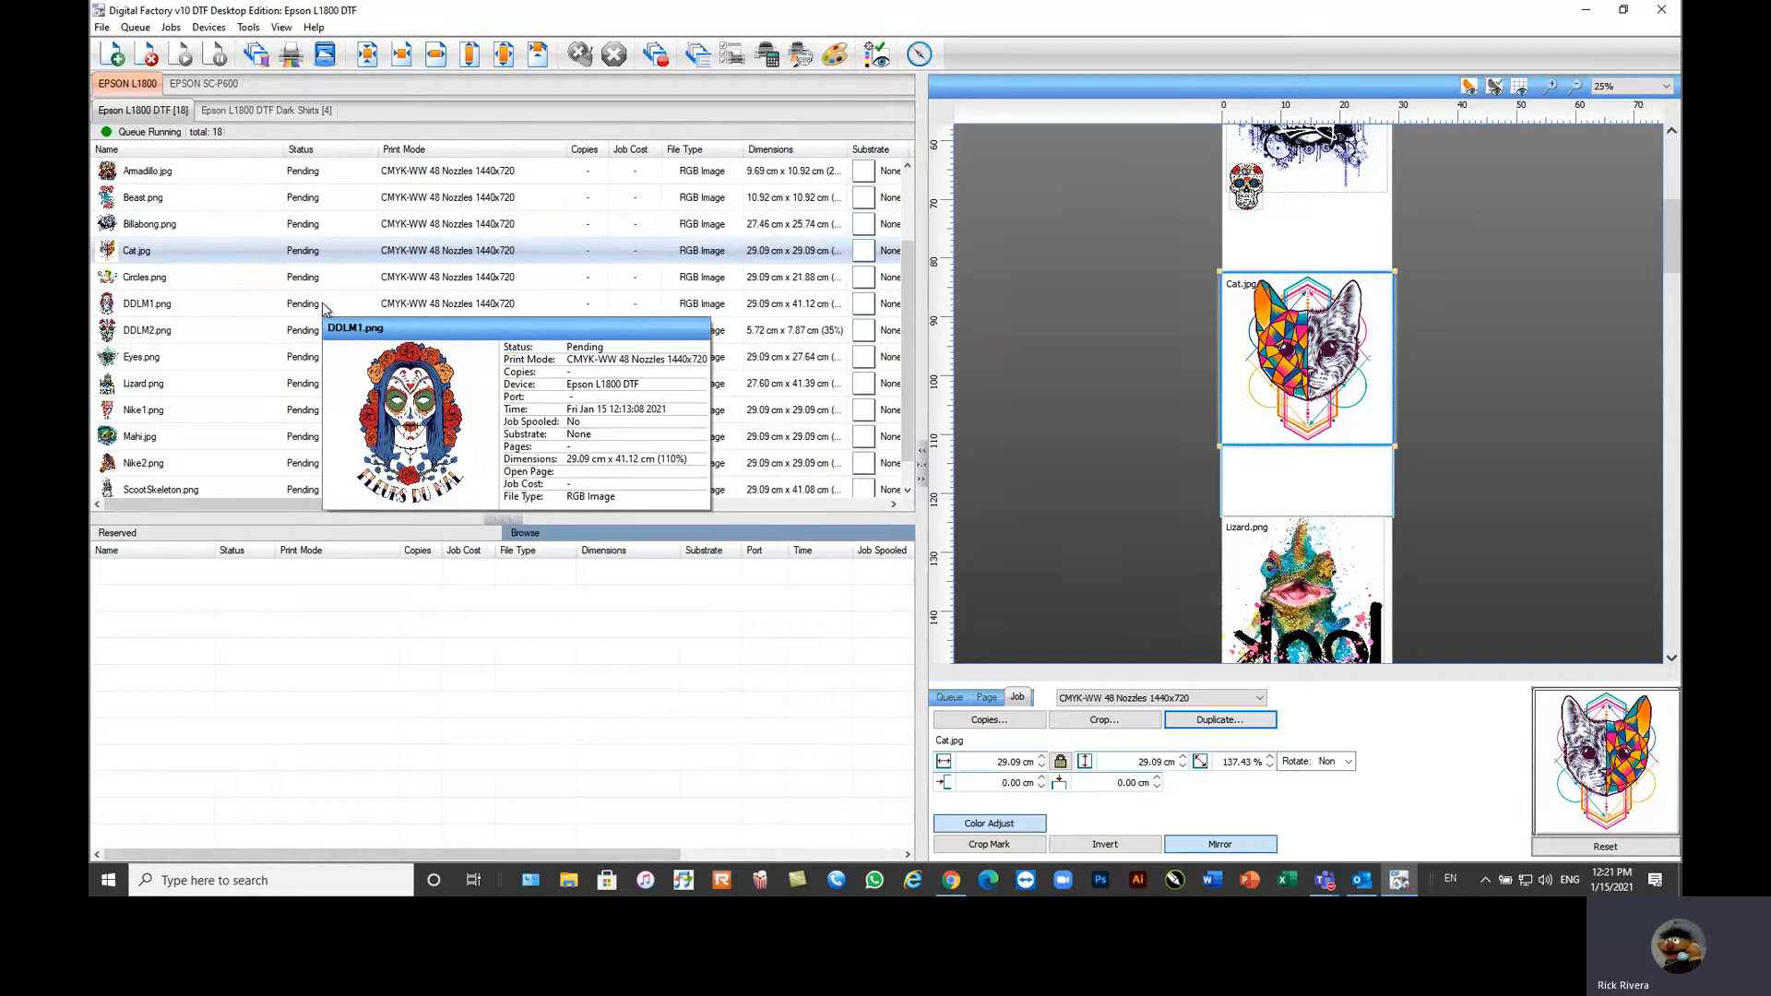
mouse_move(221, 269)
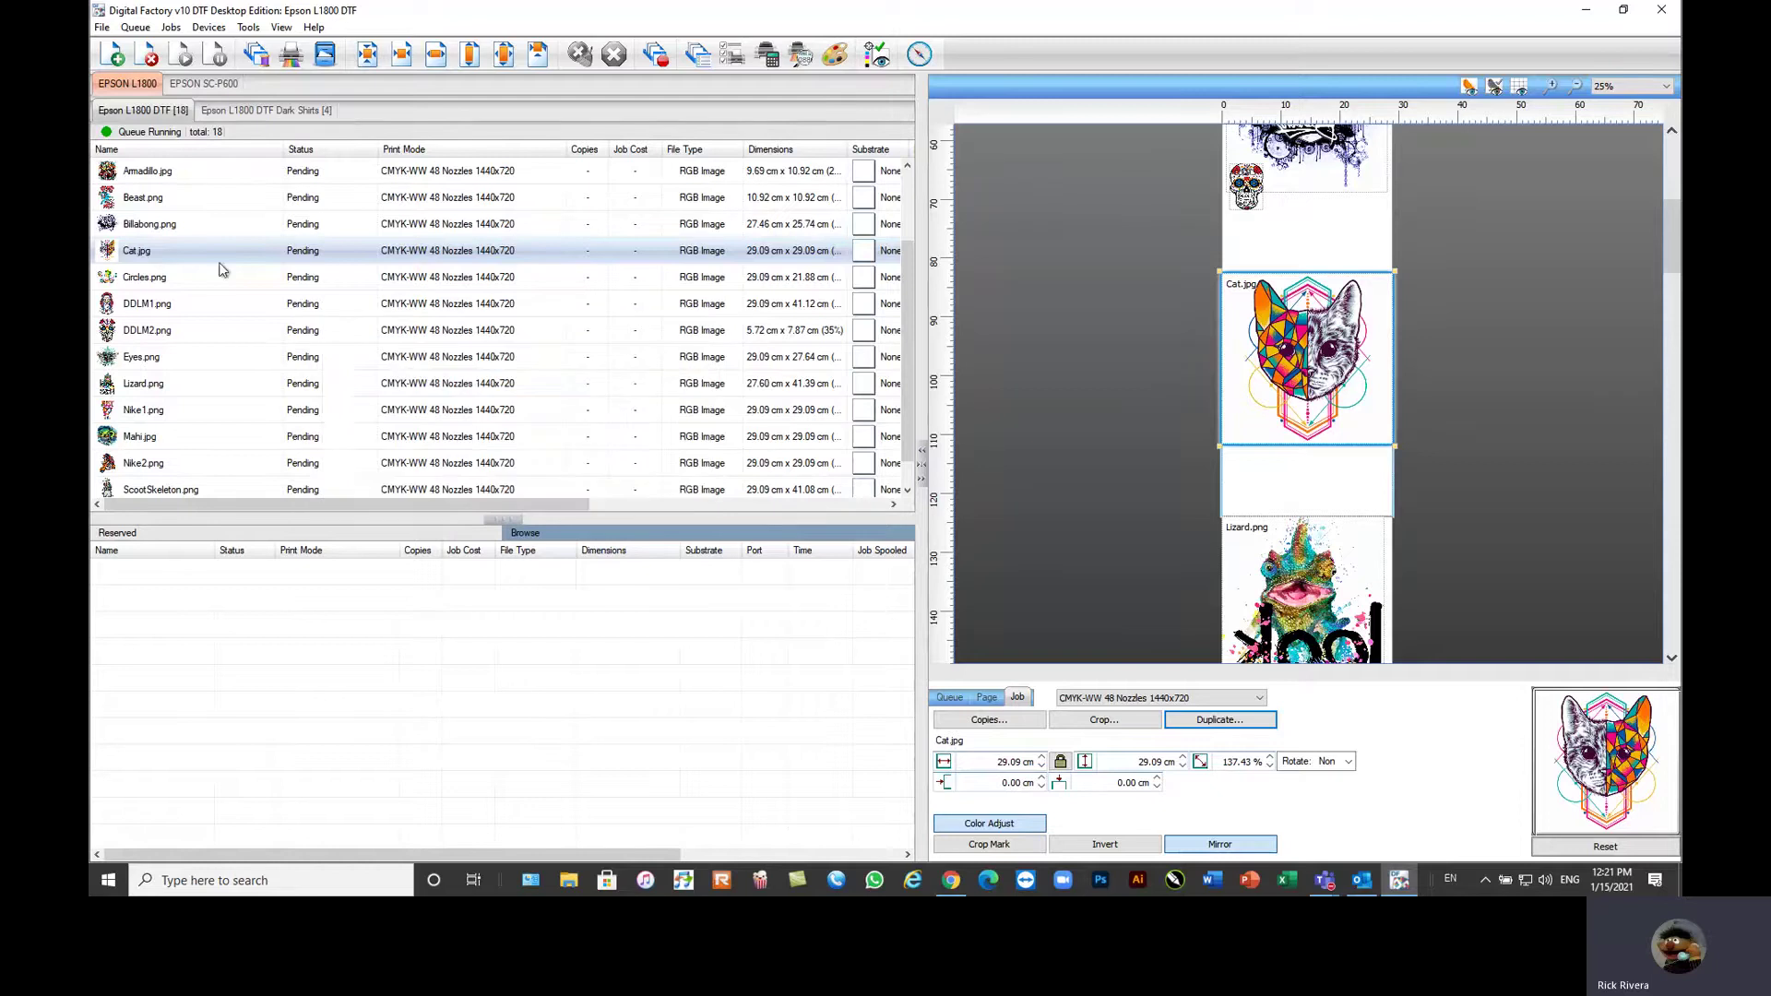
Step: Bring up the job options for Cat.jpg listing production plug-ins such as black and colour knockout
right_click(137, 251)
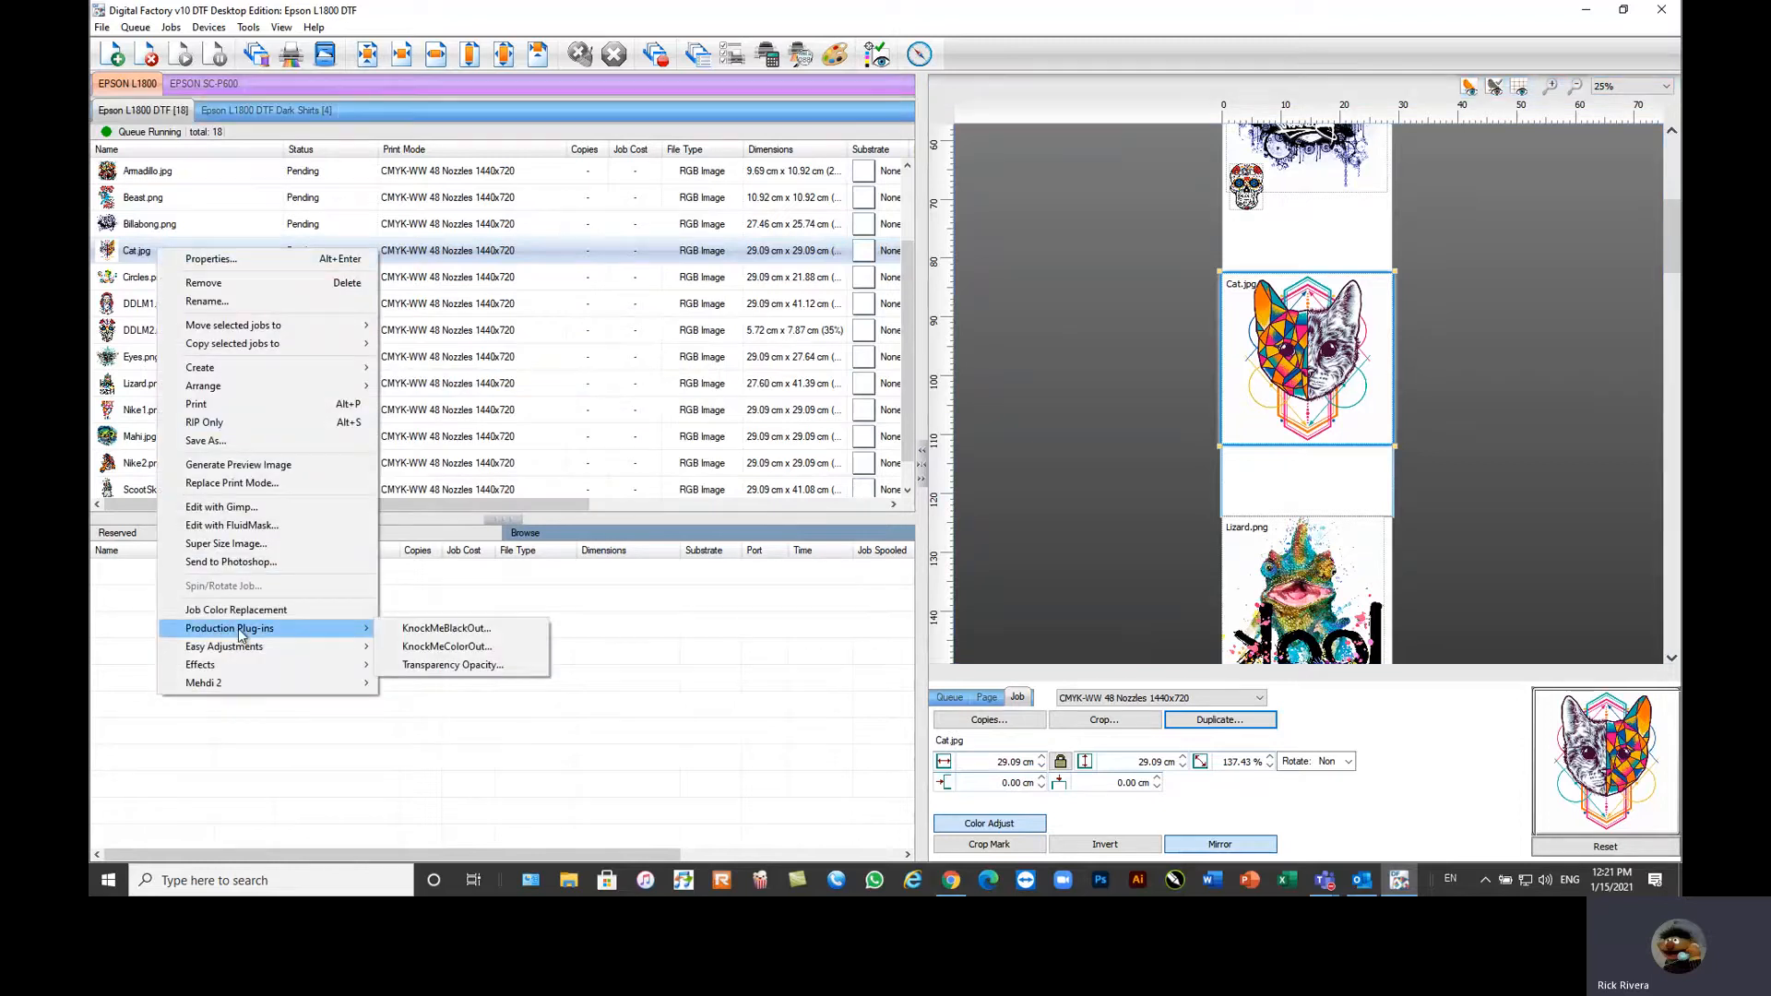
Step: Run KnockMeColorOut on Cat.jpg, removing white to a transparent background
click(447, 646)
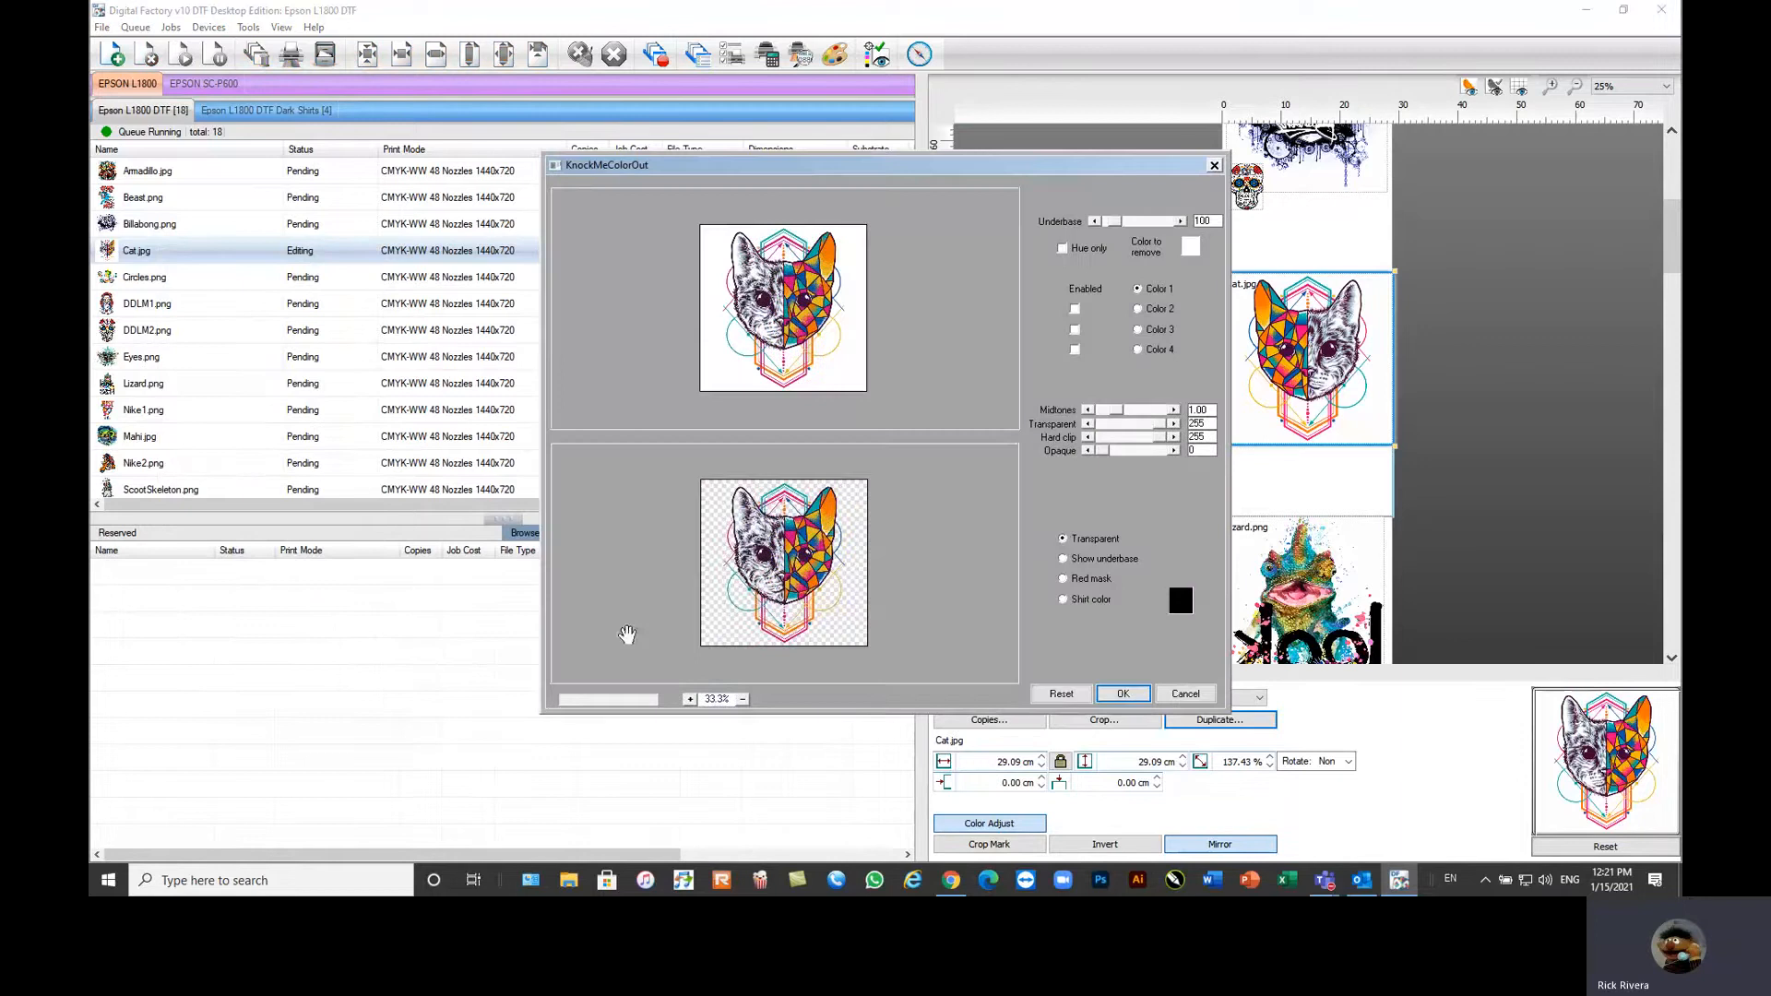
mouse_move(708, 541)
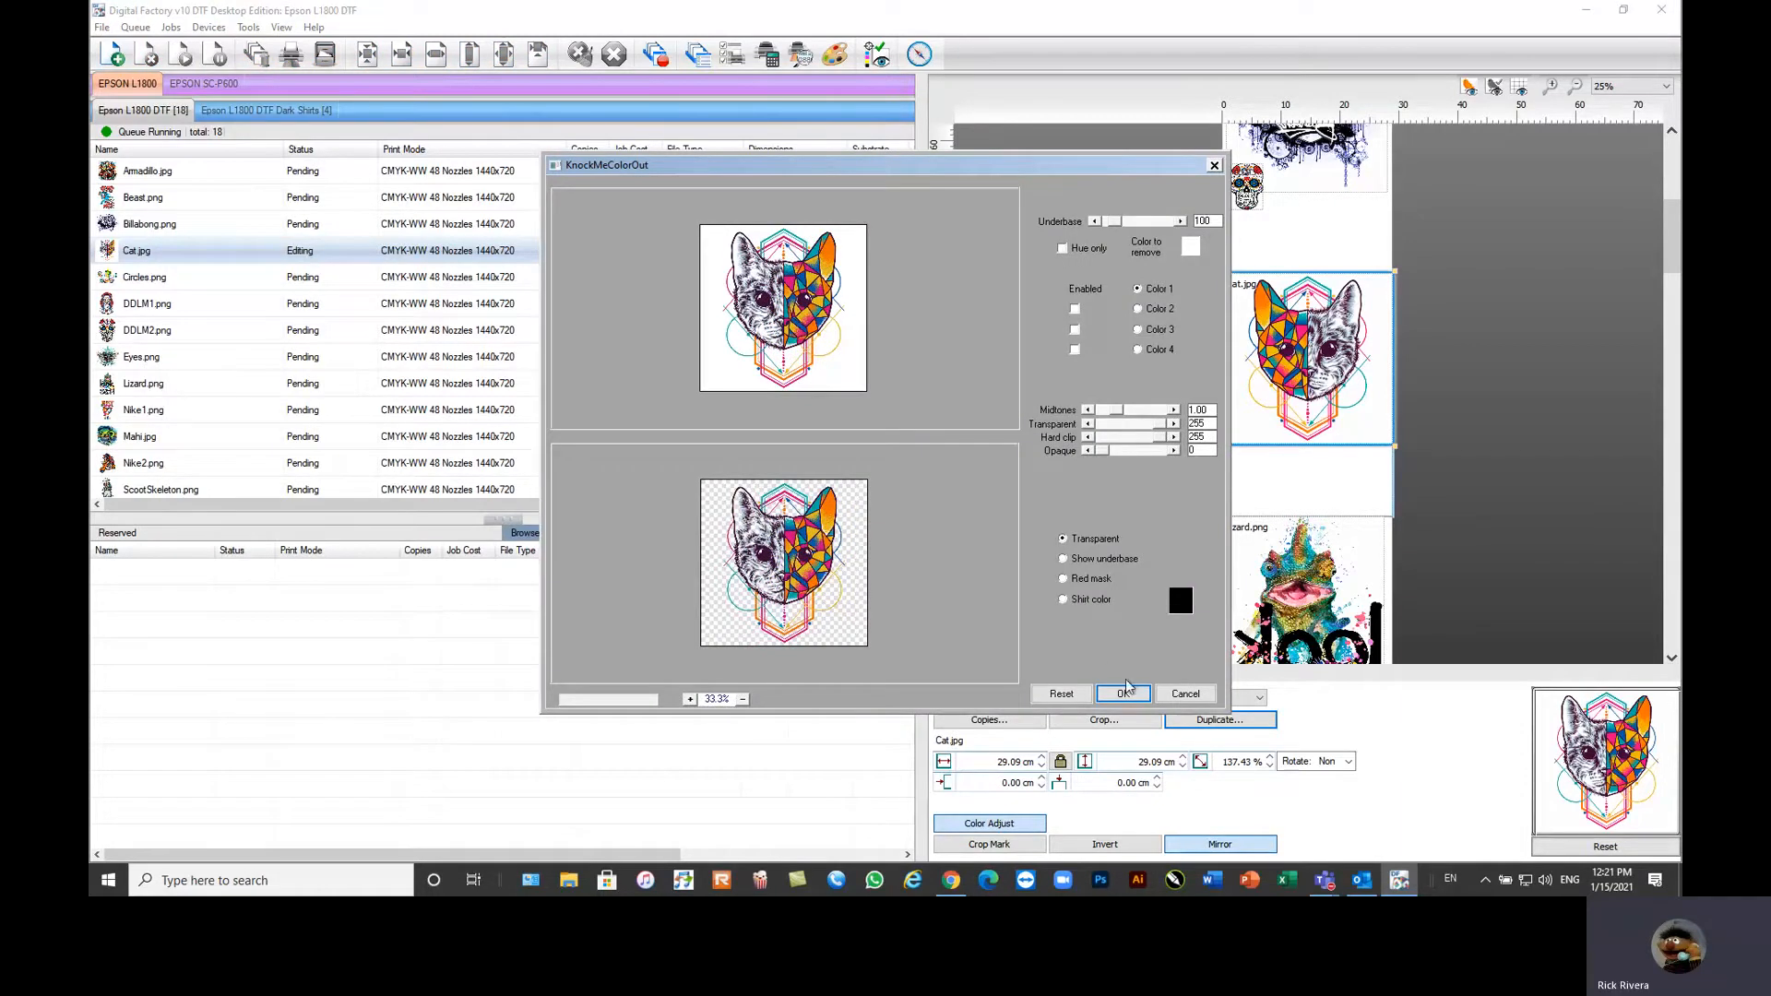
click(1122, 694)
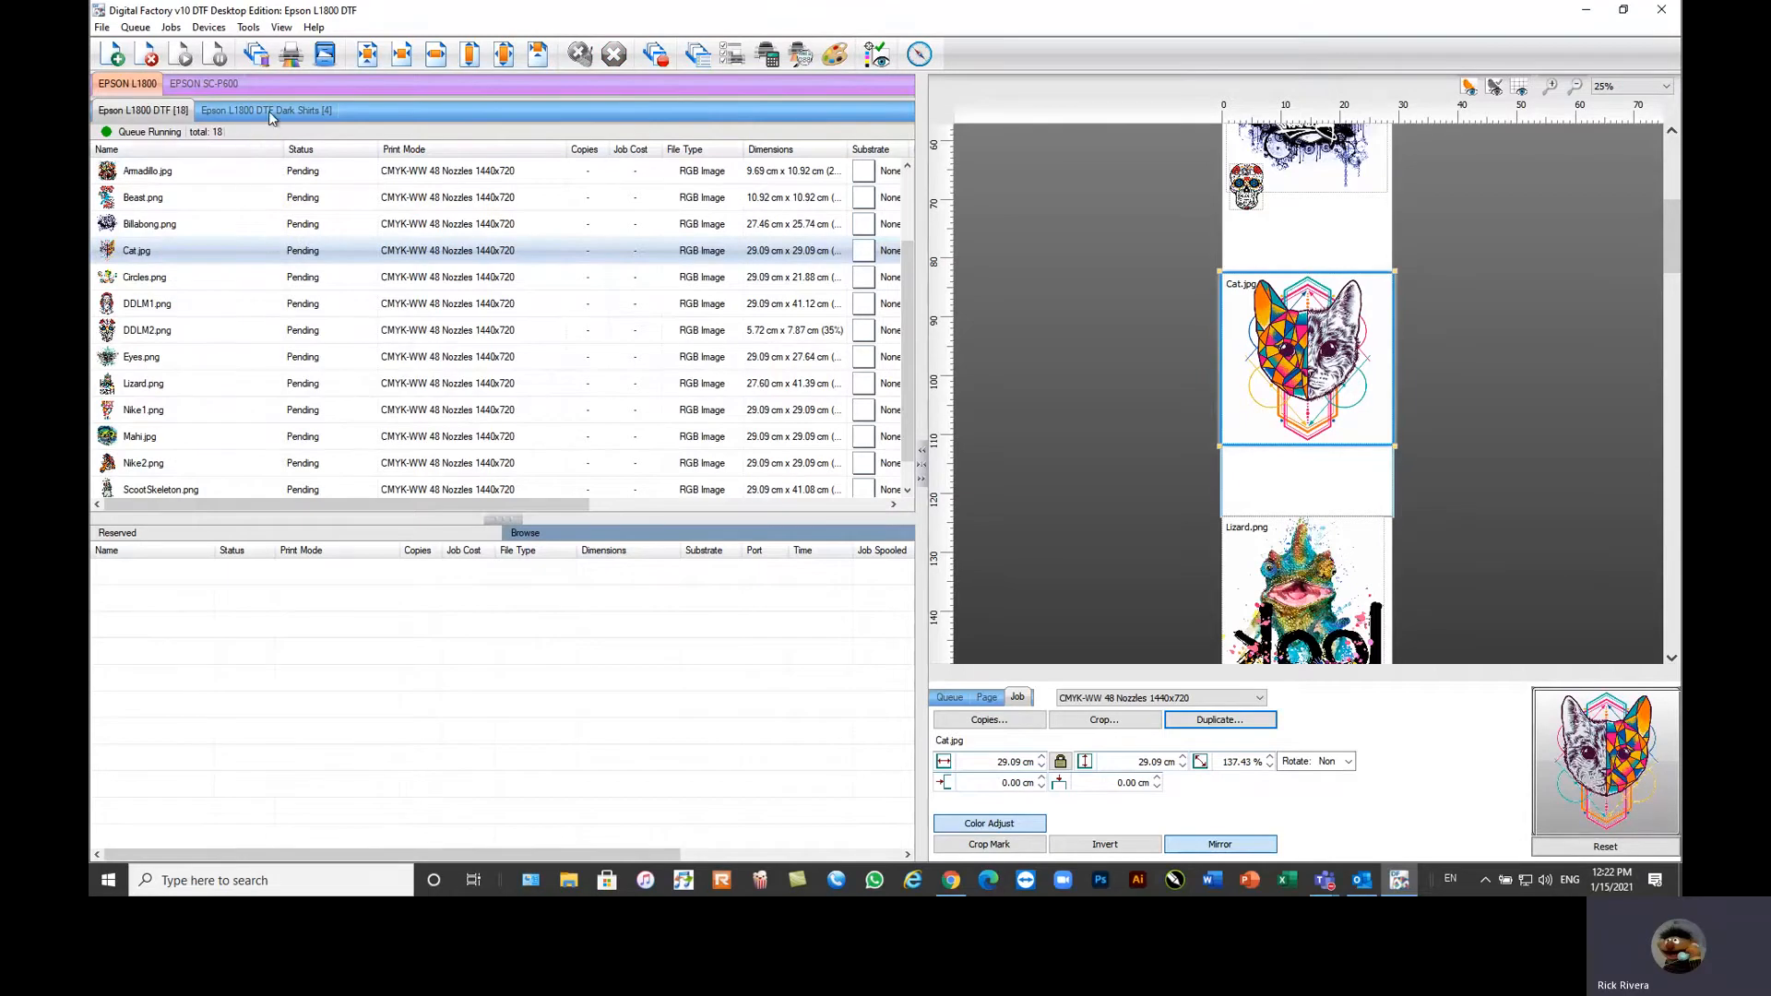
Step: Select the ironmaiden jobs in the Dark Shirts queue and choose RIP Only from their options
click(268, 111)
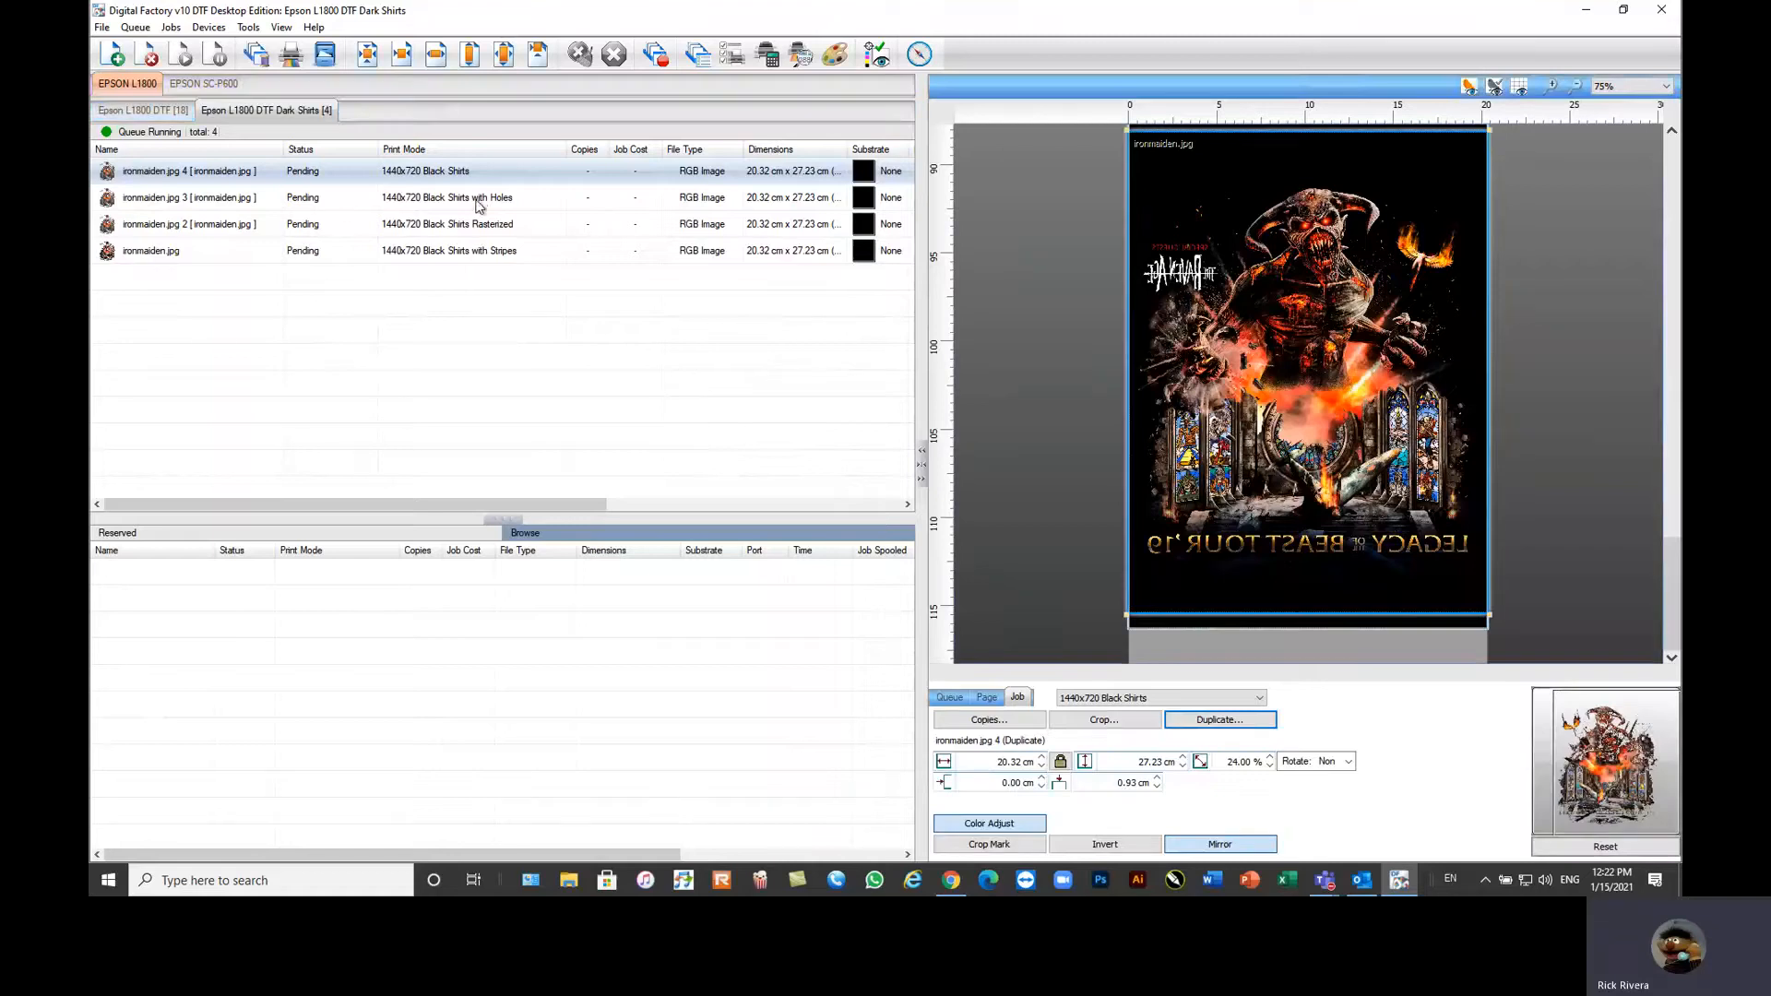
click(184, 198)
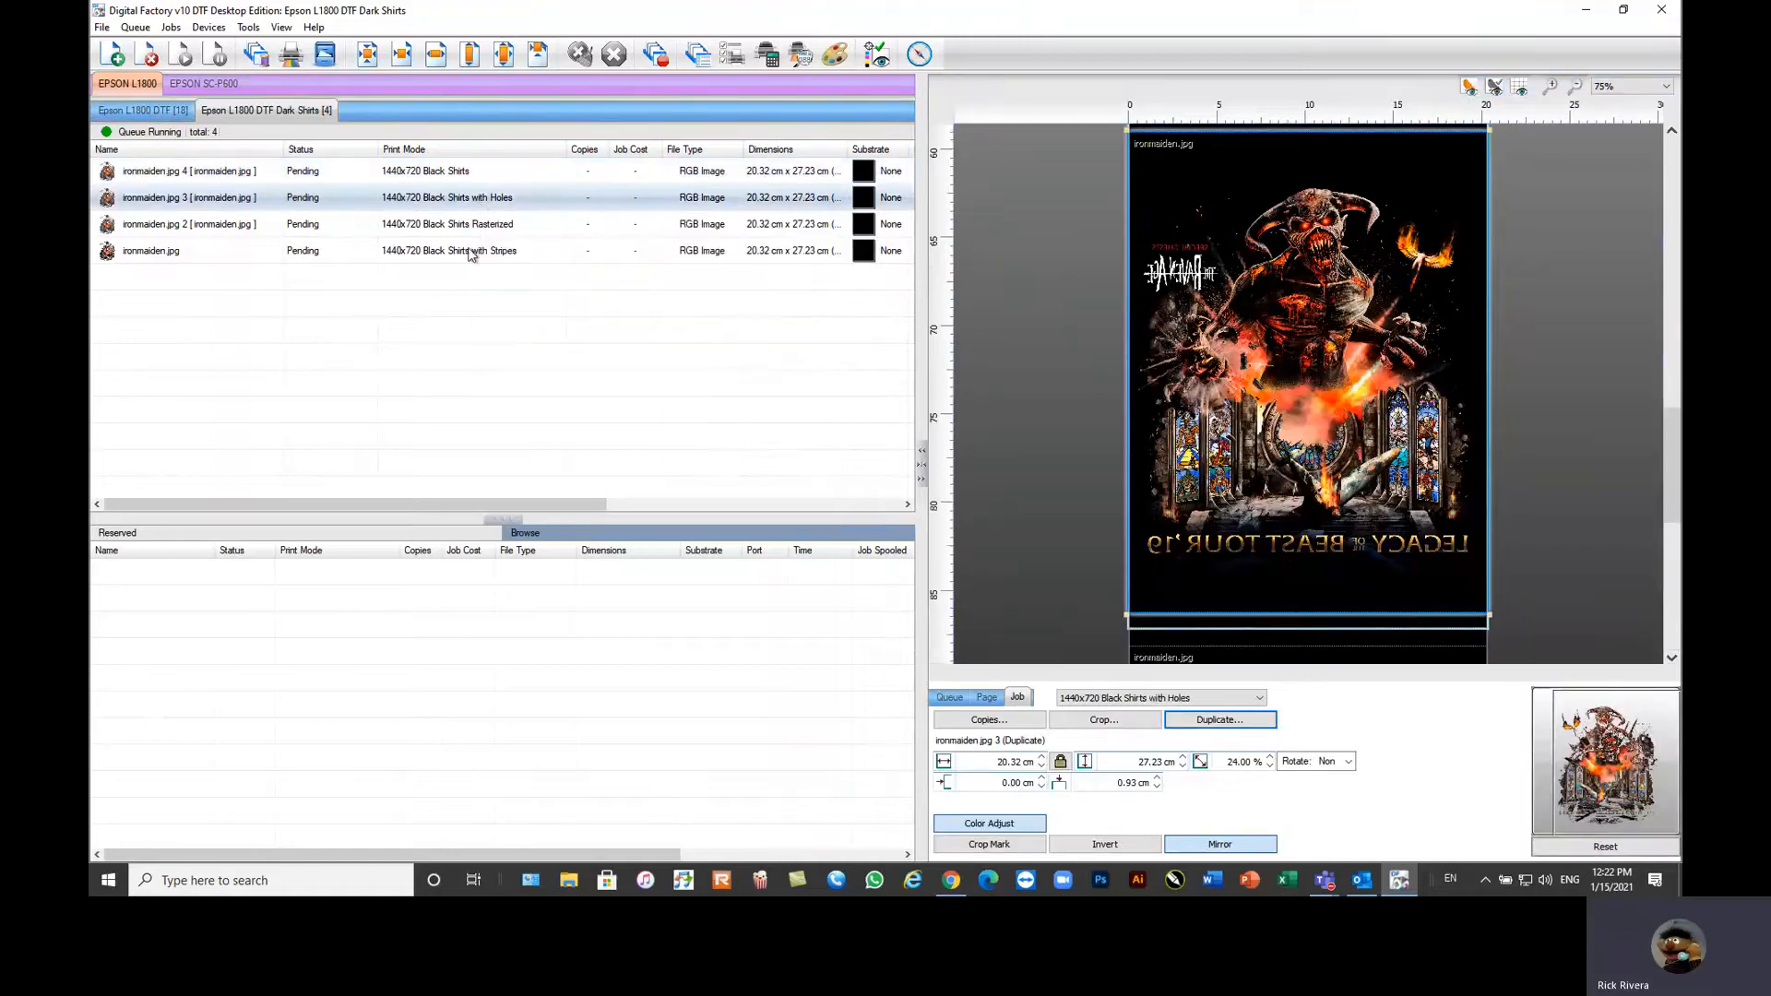
click(150, 251)
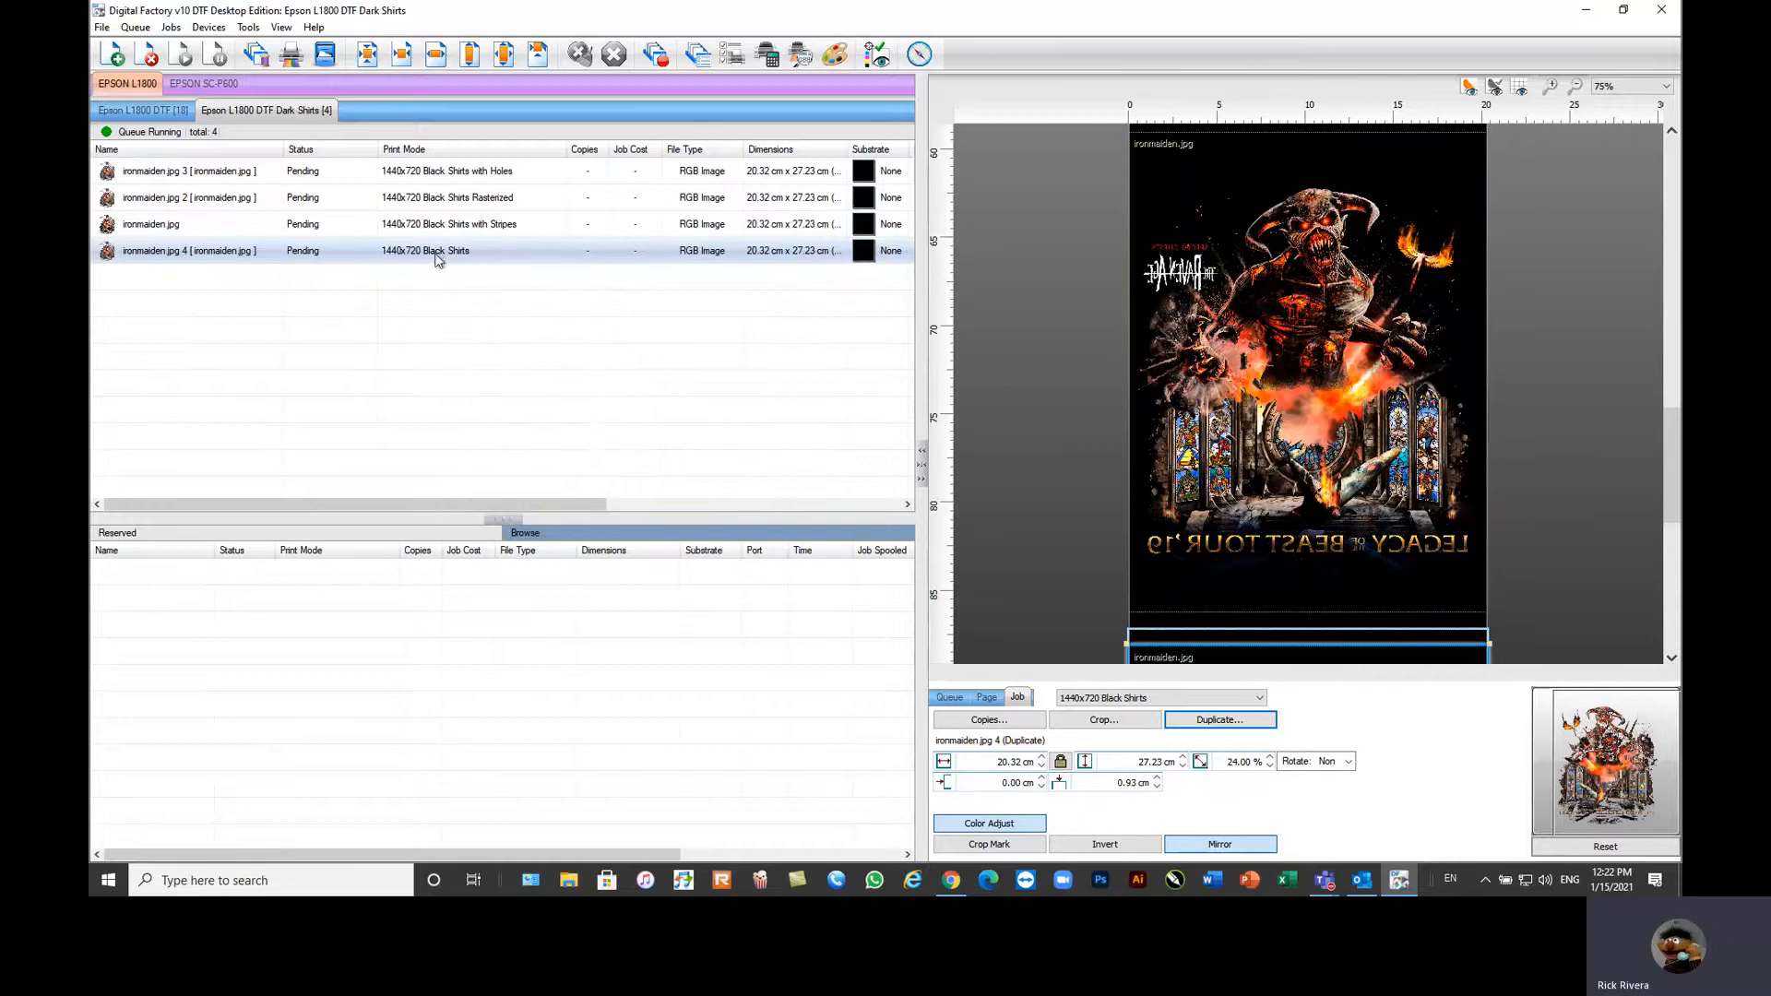
right_click(436, 250)
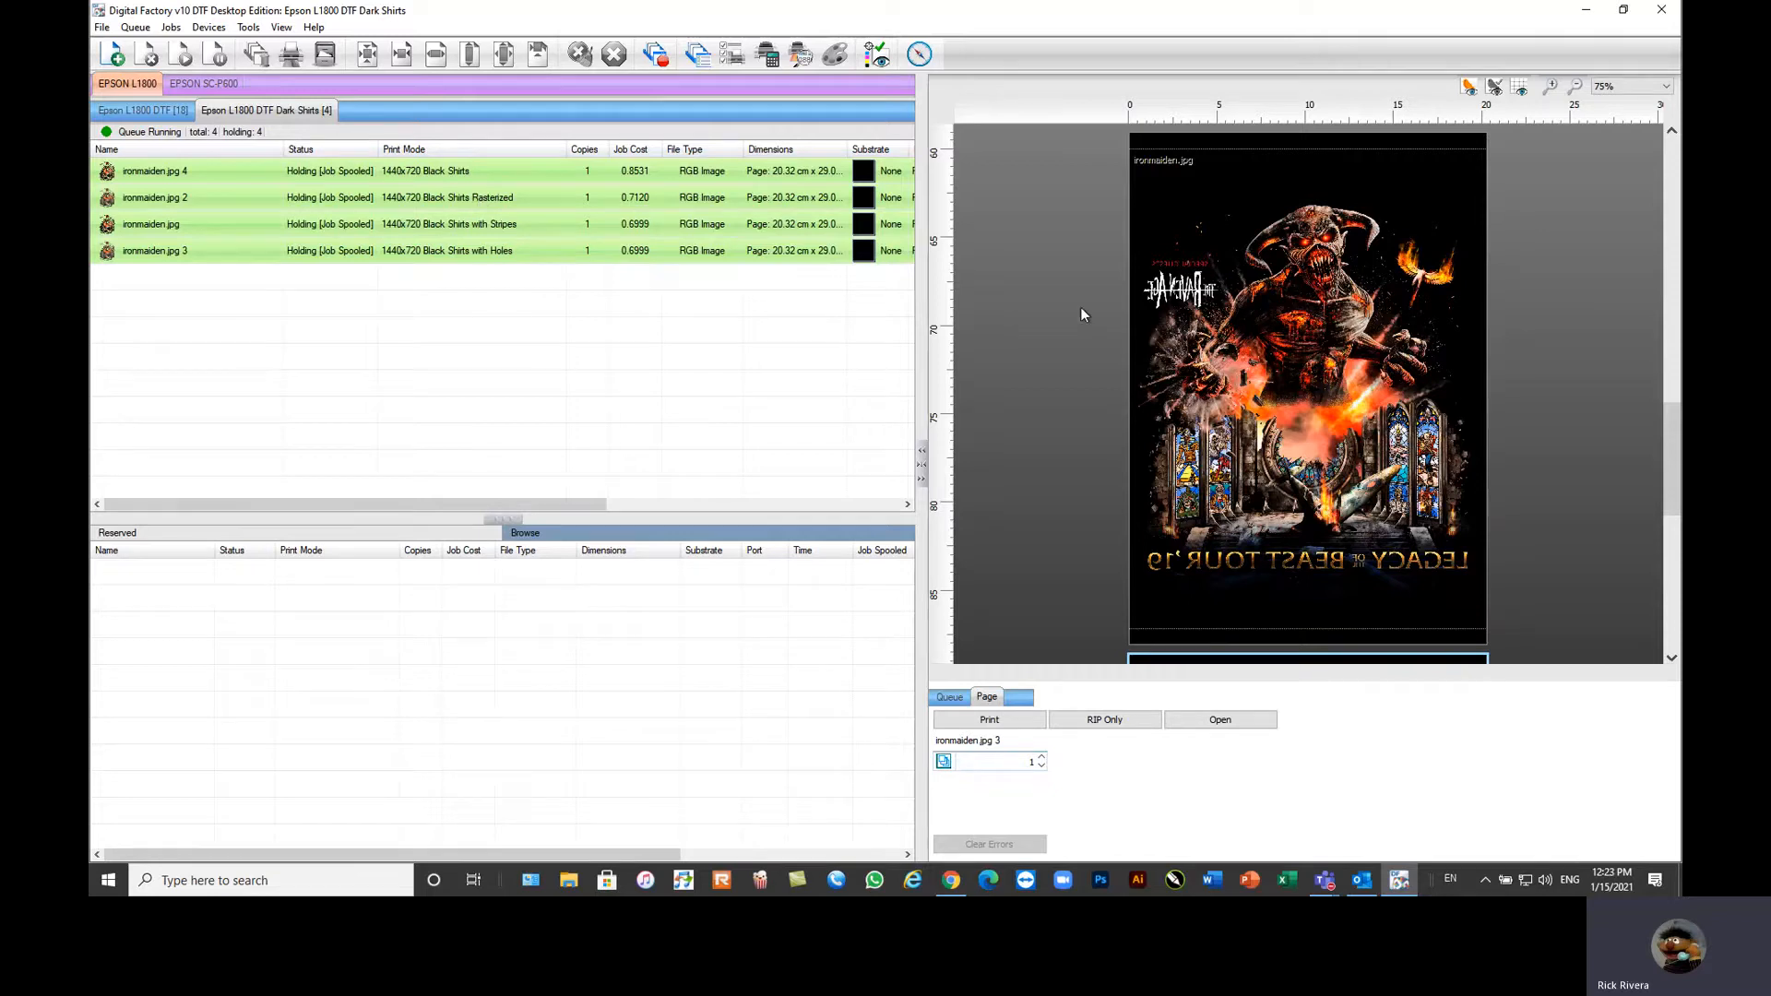
mouse_move(1321, 353)
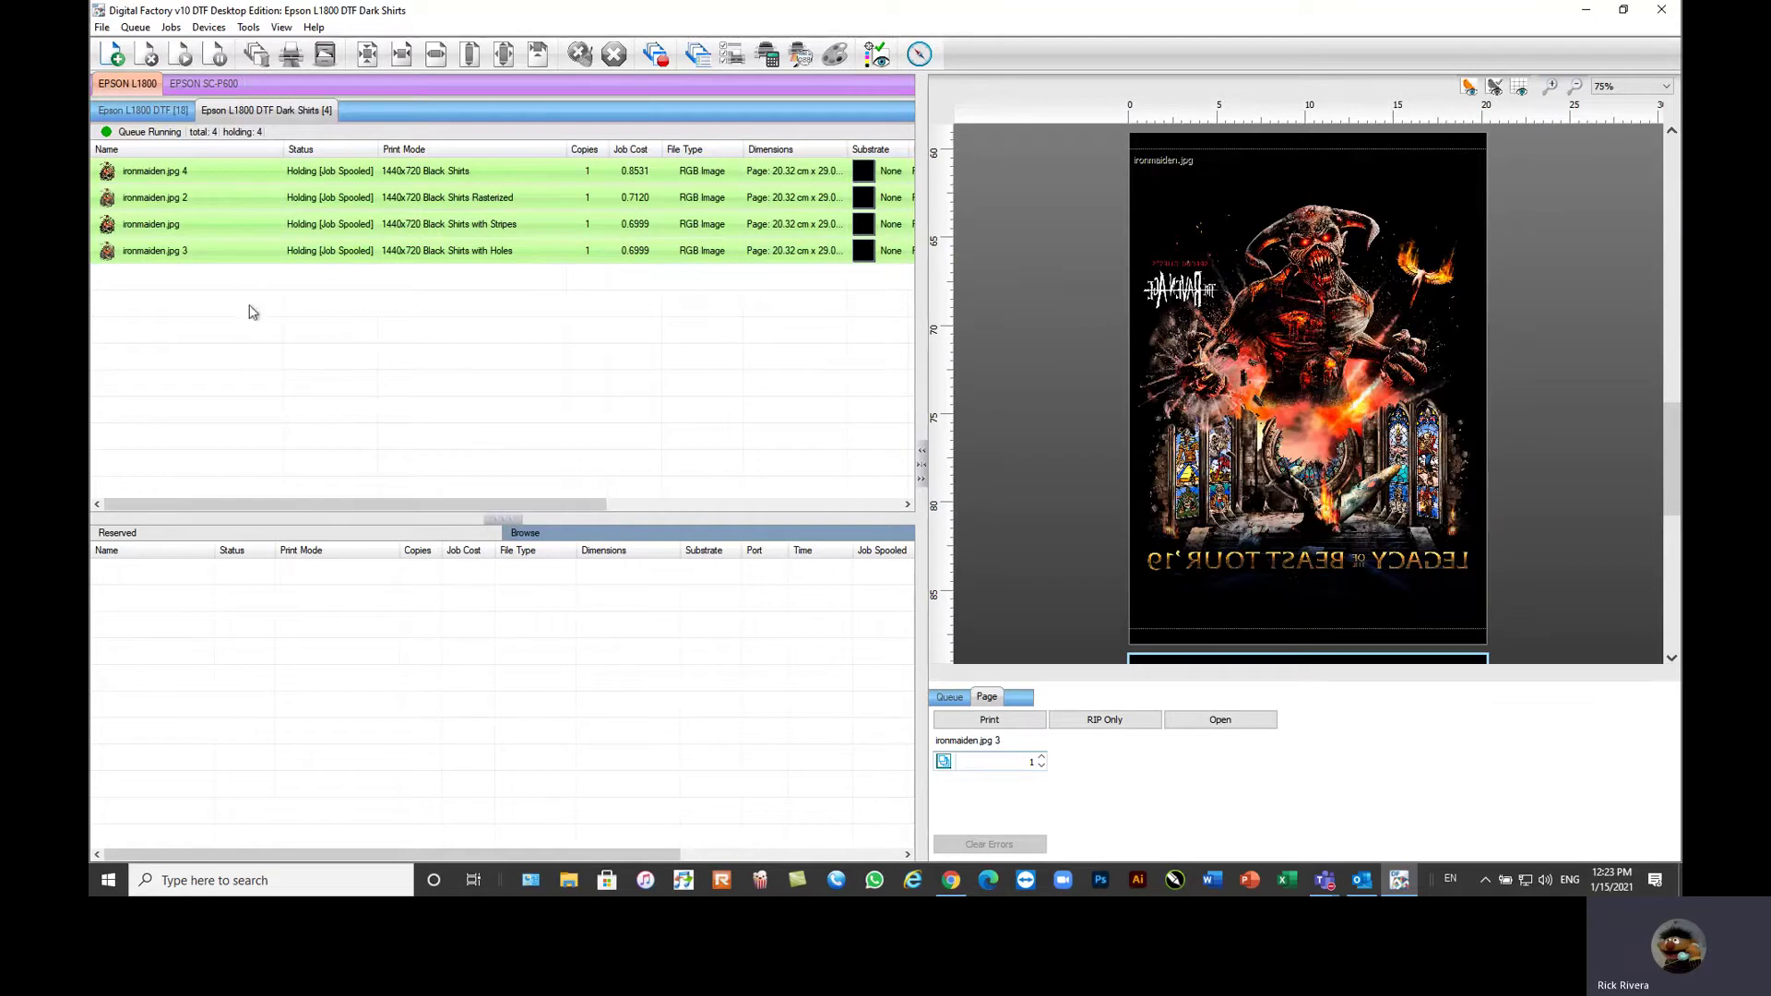
Step: Show ironmaiden.jpg 4's raw print data zoomed to the whole film on the confirmed background colour
click(155, 197)
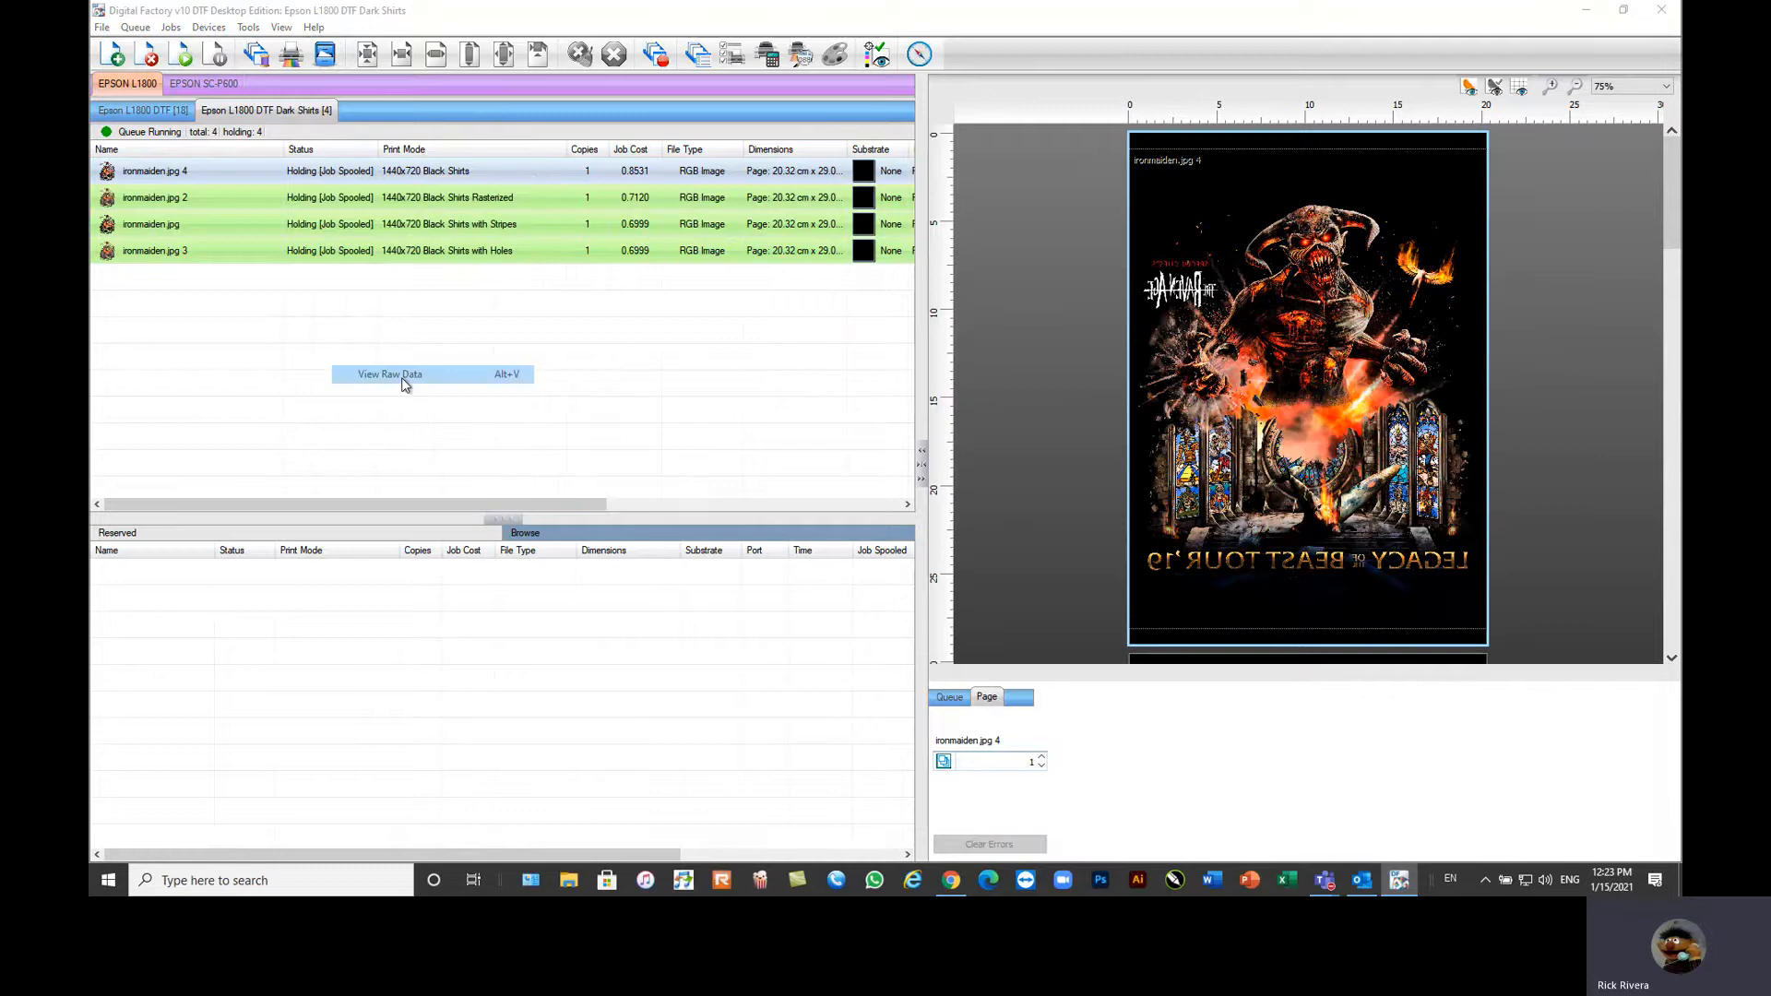
click(390, 375)
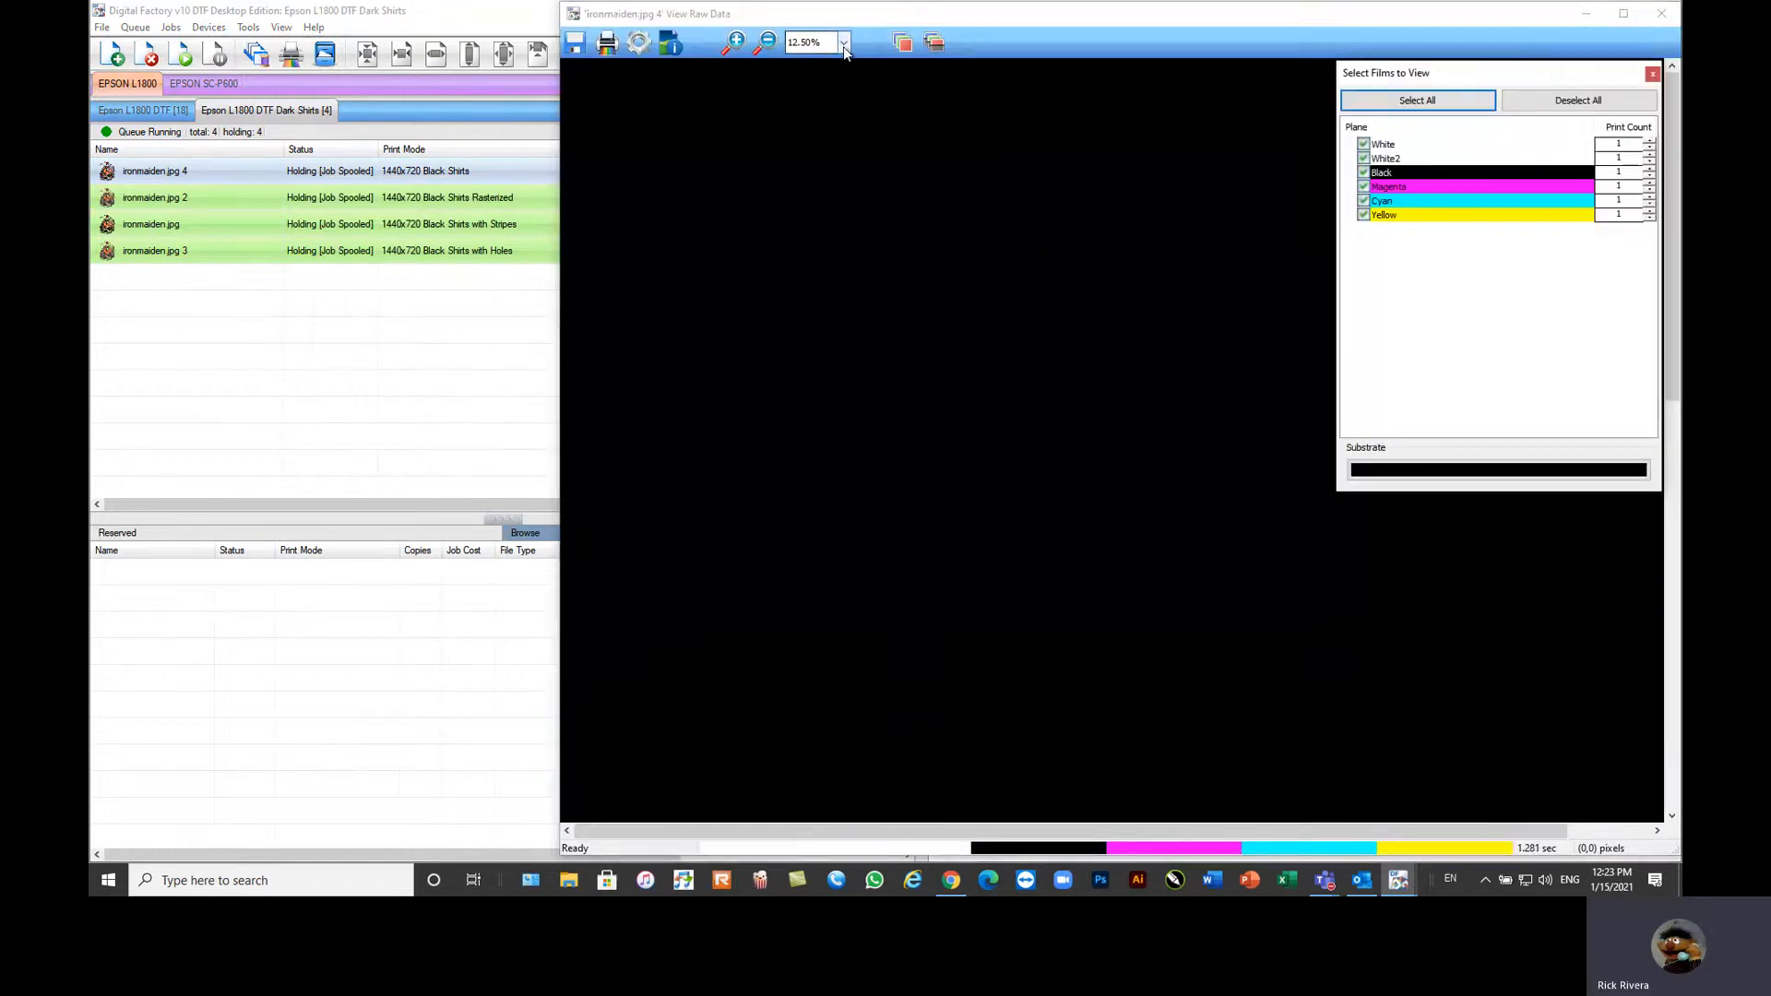
click(764, 42)
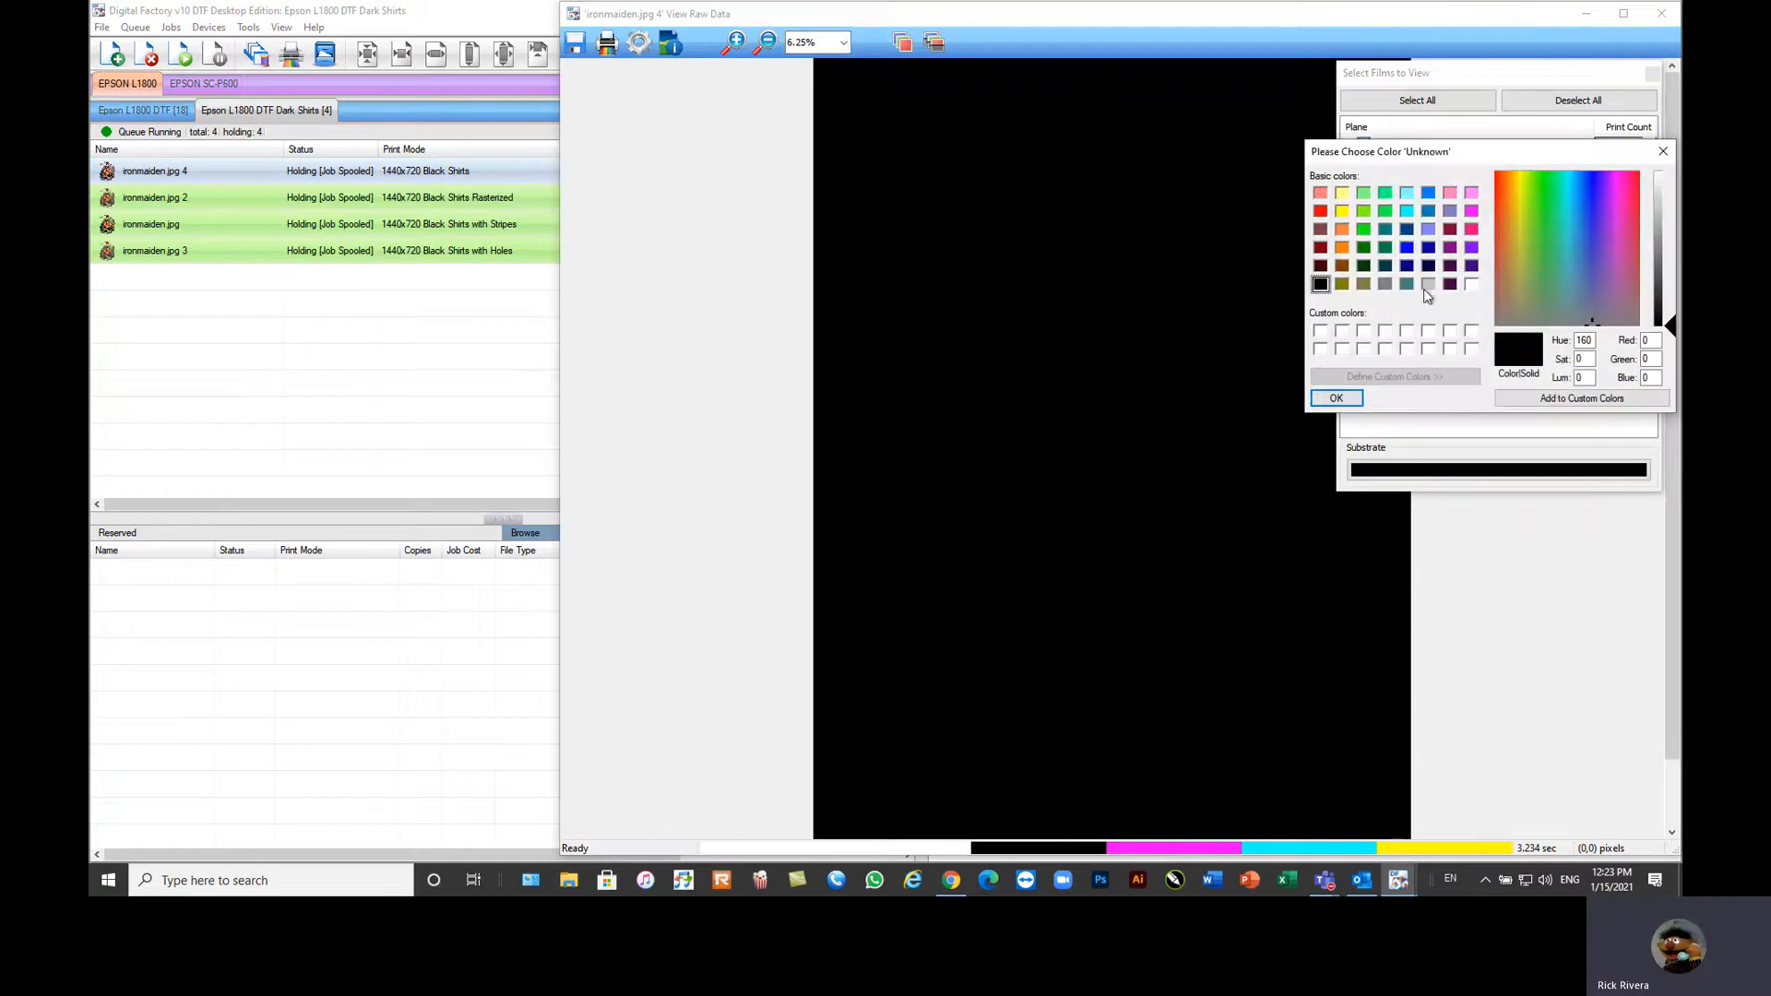
click(1336, 399)
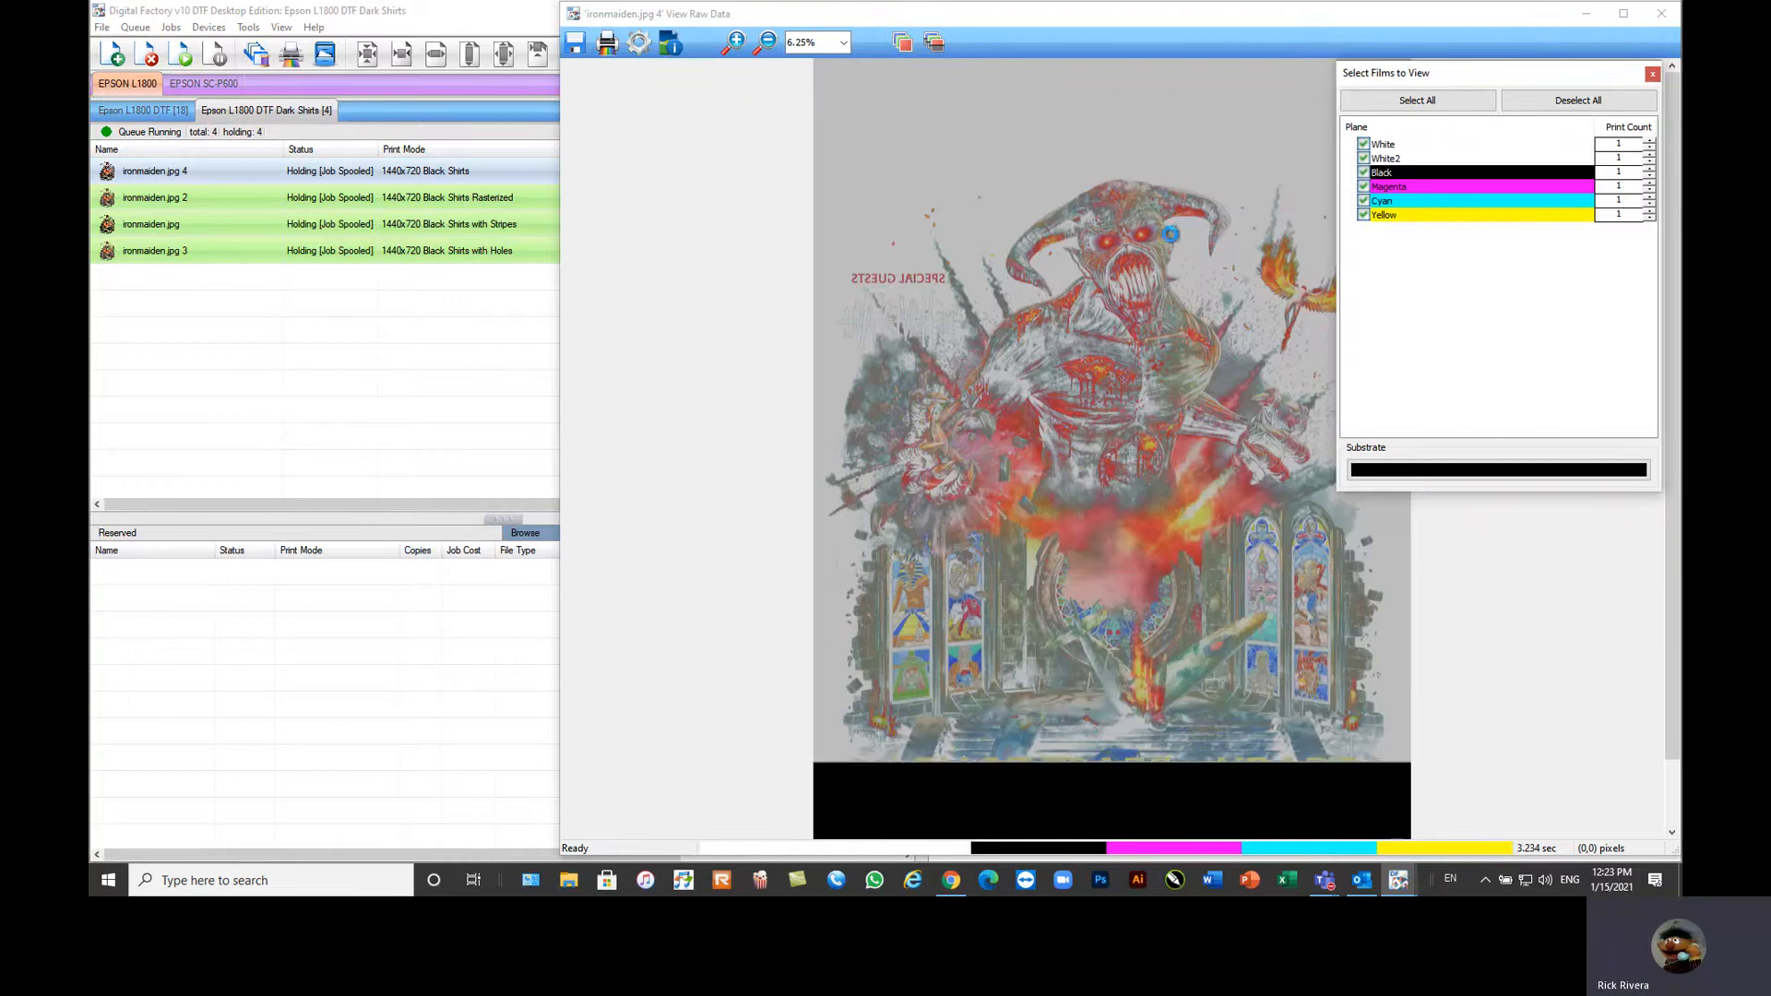
Step: Hide all ink planes, show only the White plane, zoom into the artwork, then close the viewer
click(1579, 100)
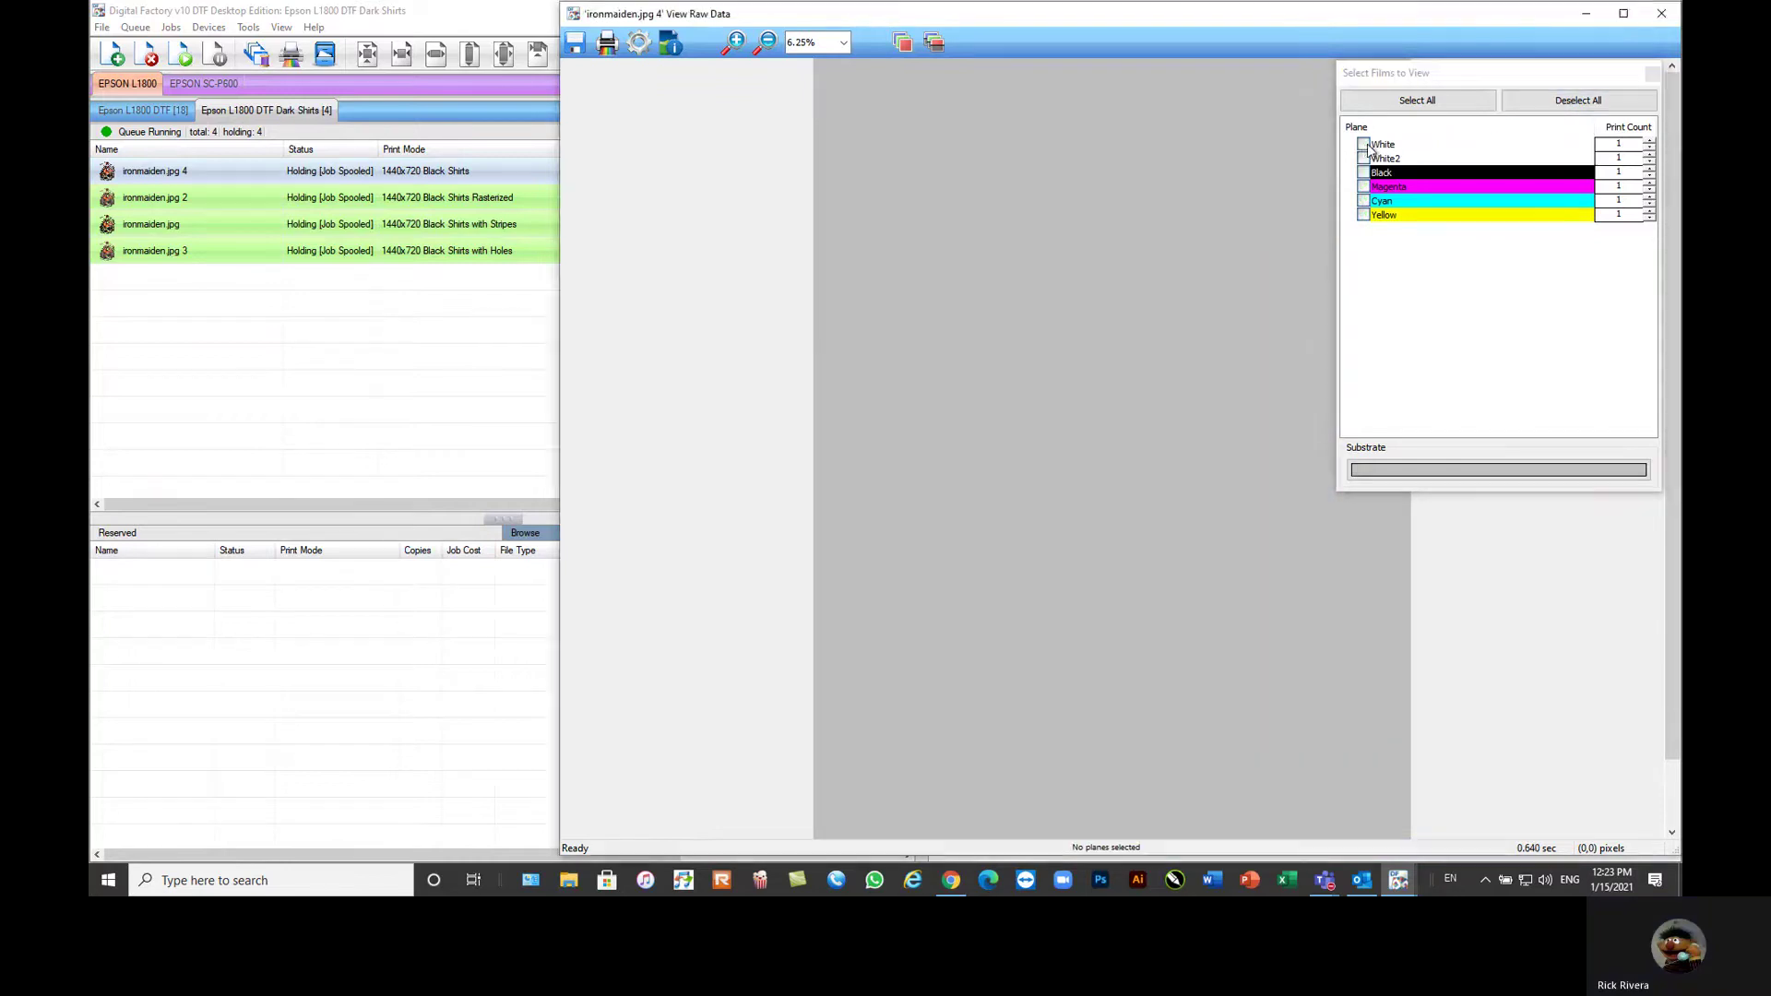
click(1363, 144)
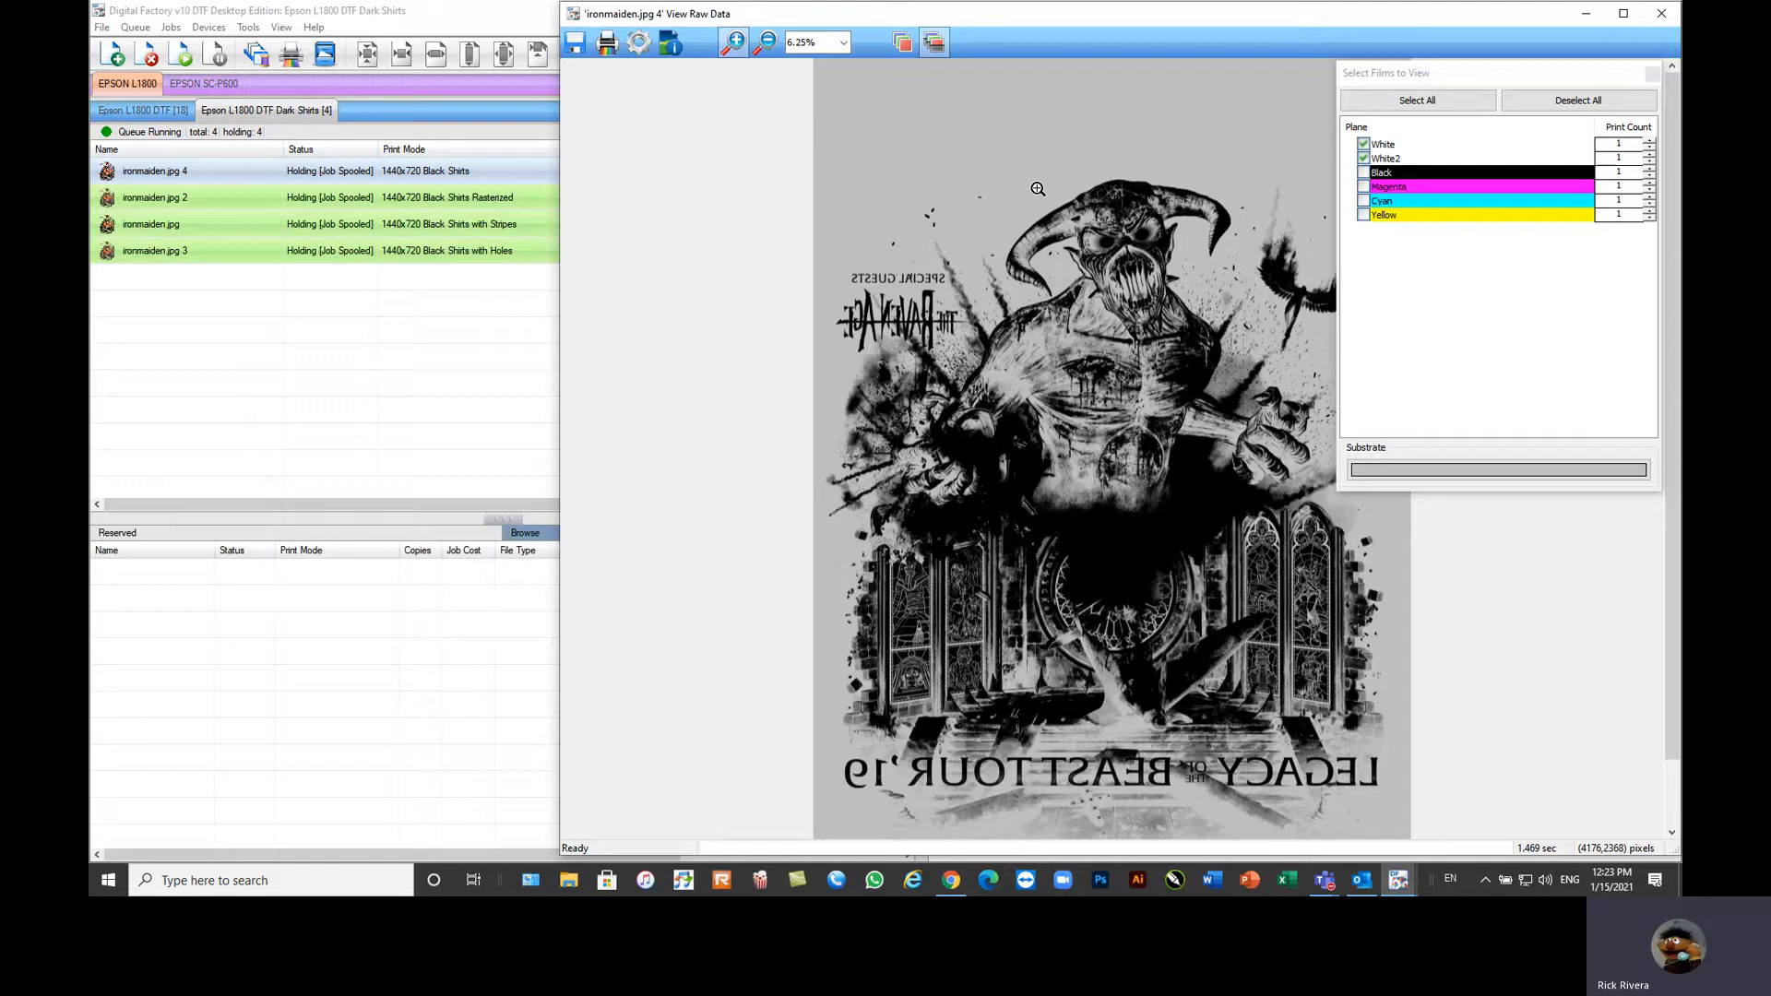
click(730, 44)
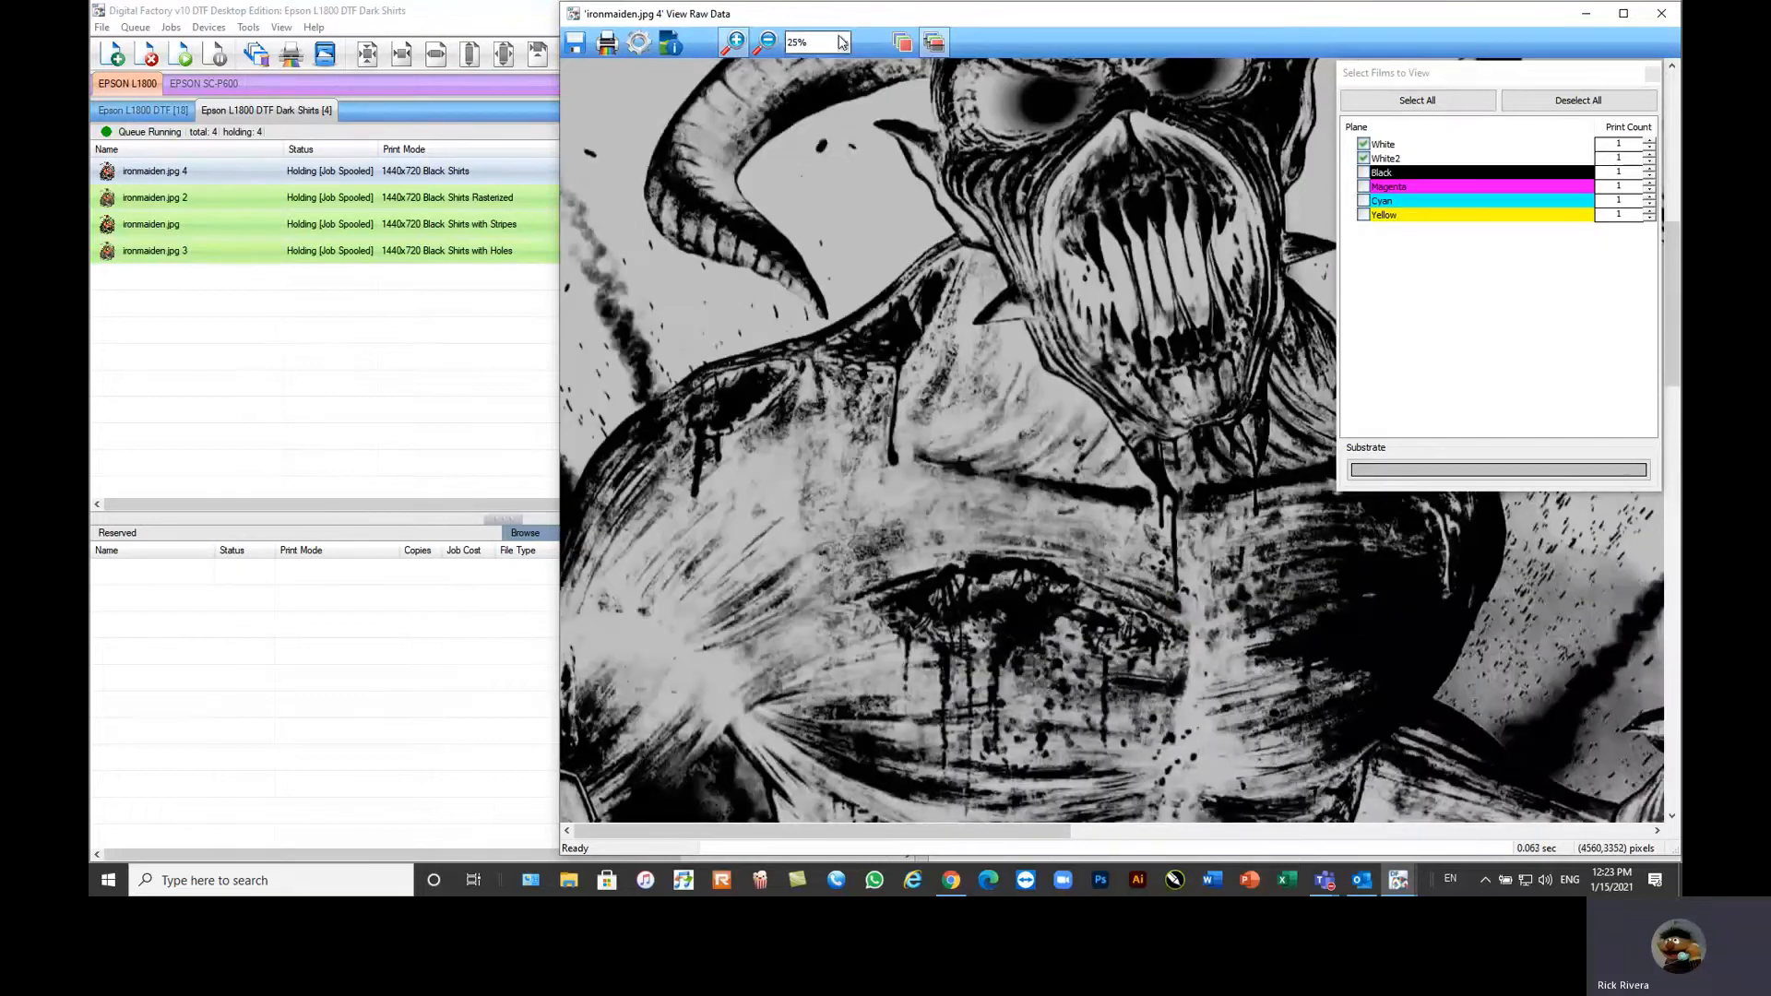
click(763, 43)
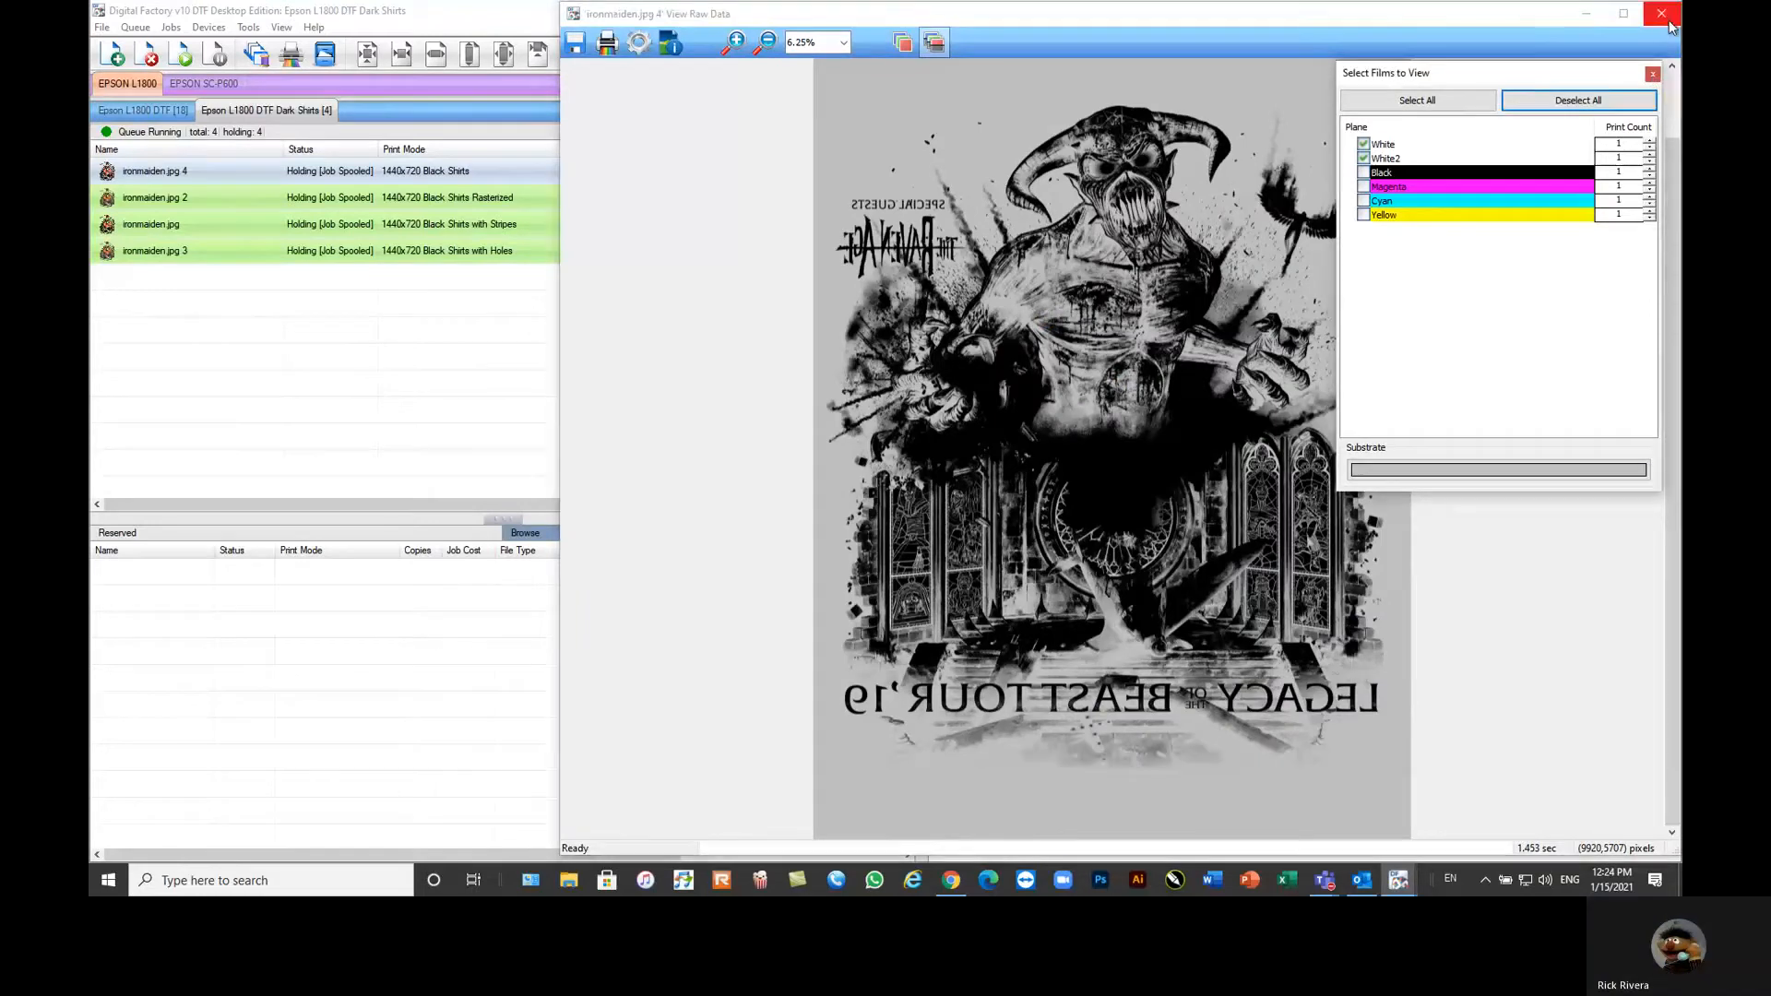
click(1657, 13)
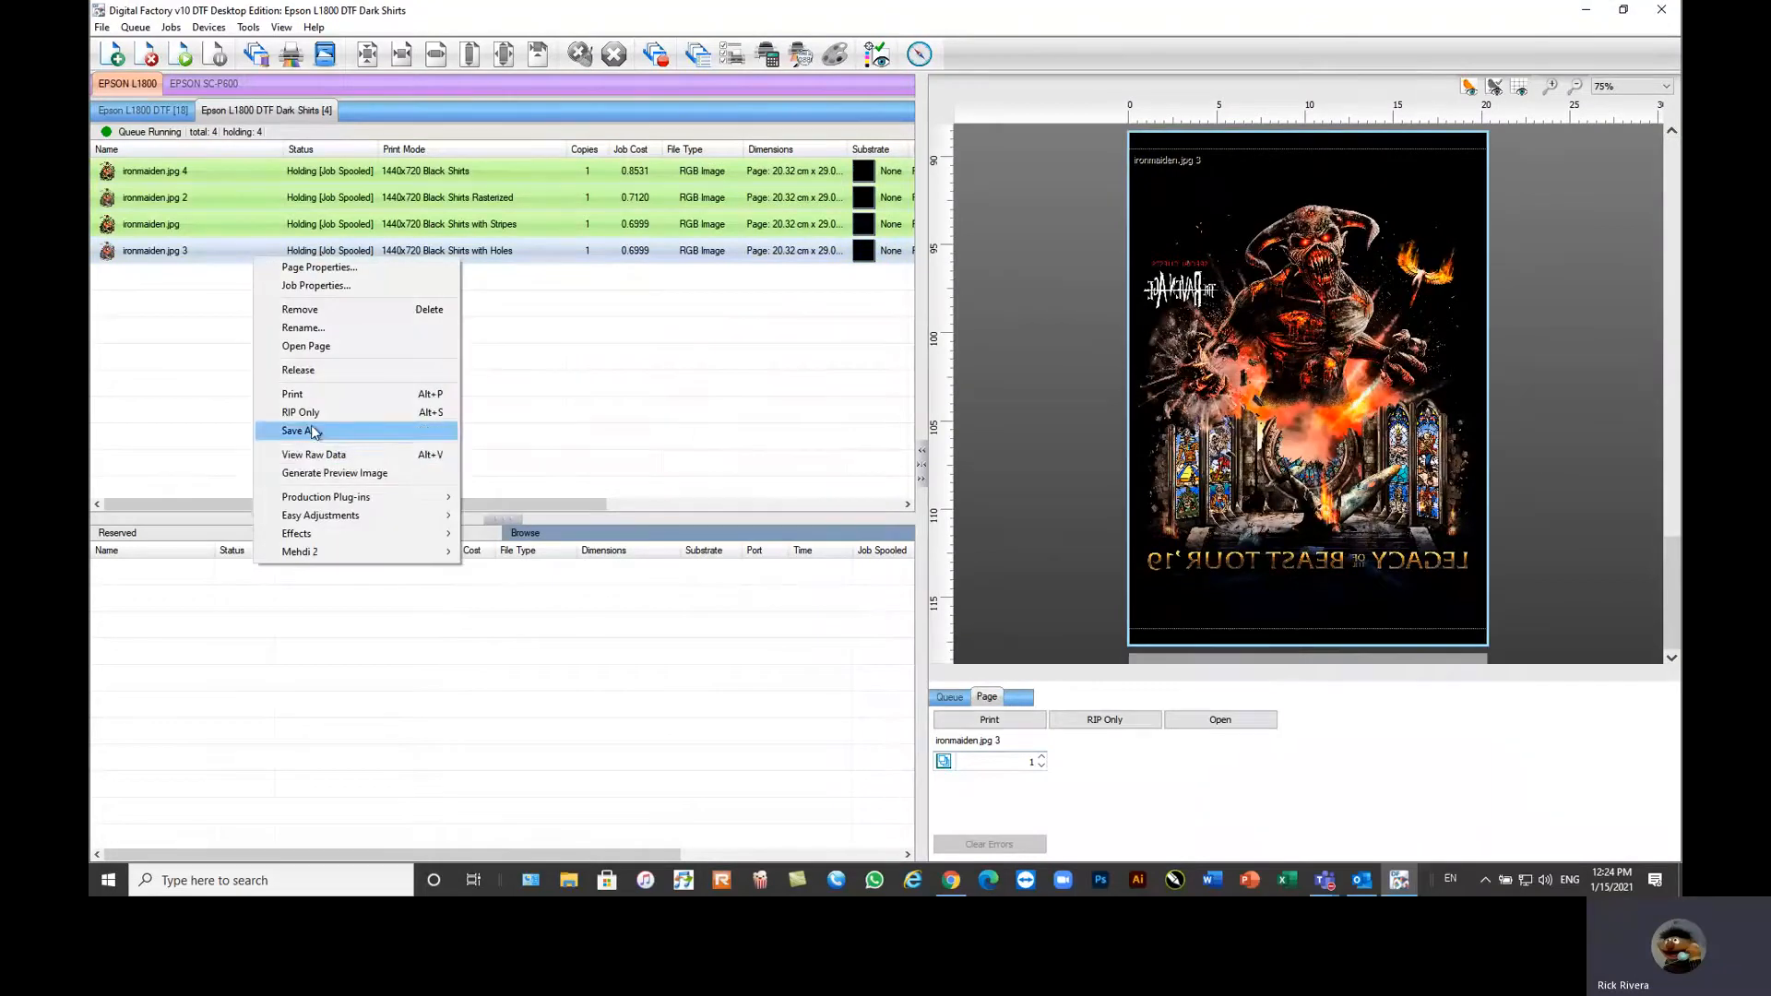
Step: Show ironmaiden.jpg 3's raw data on the substrate colour, zoomed in on the halftone
click(313, 453)
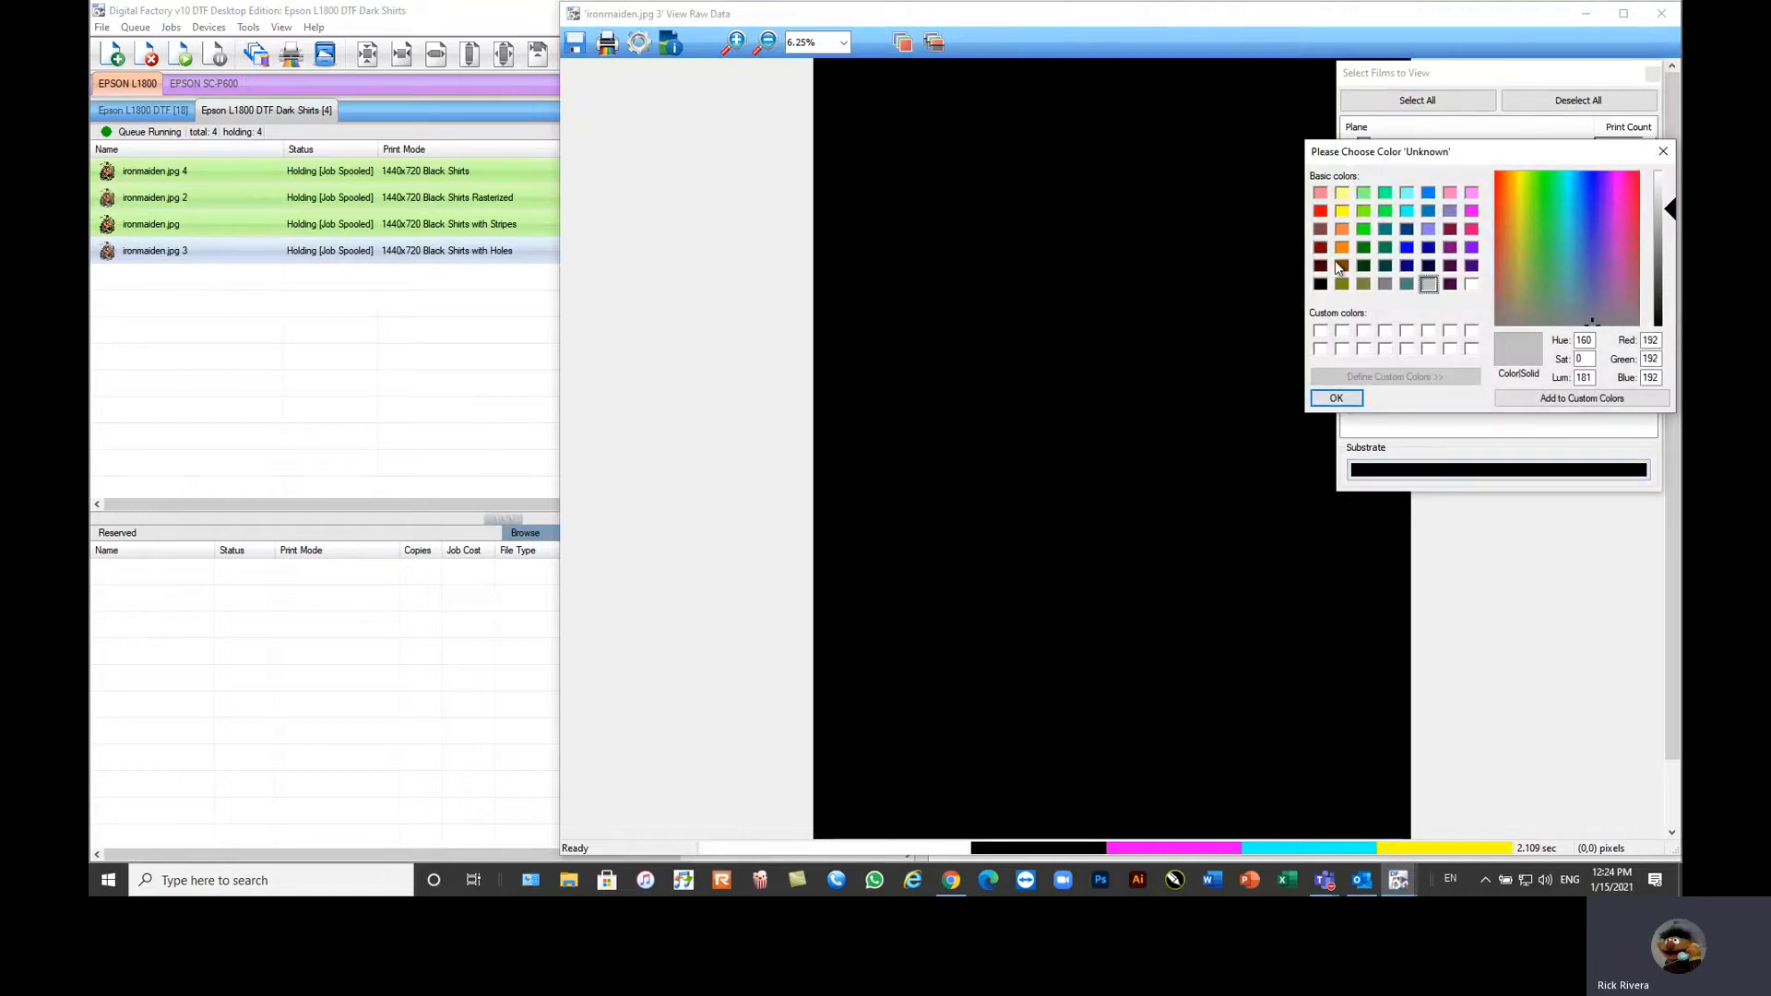
click(1336, 398)
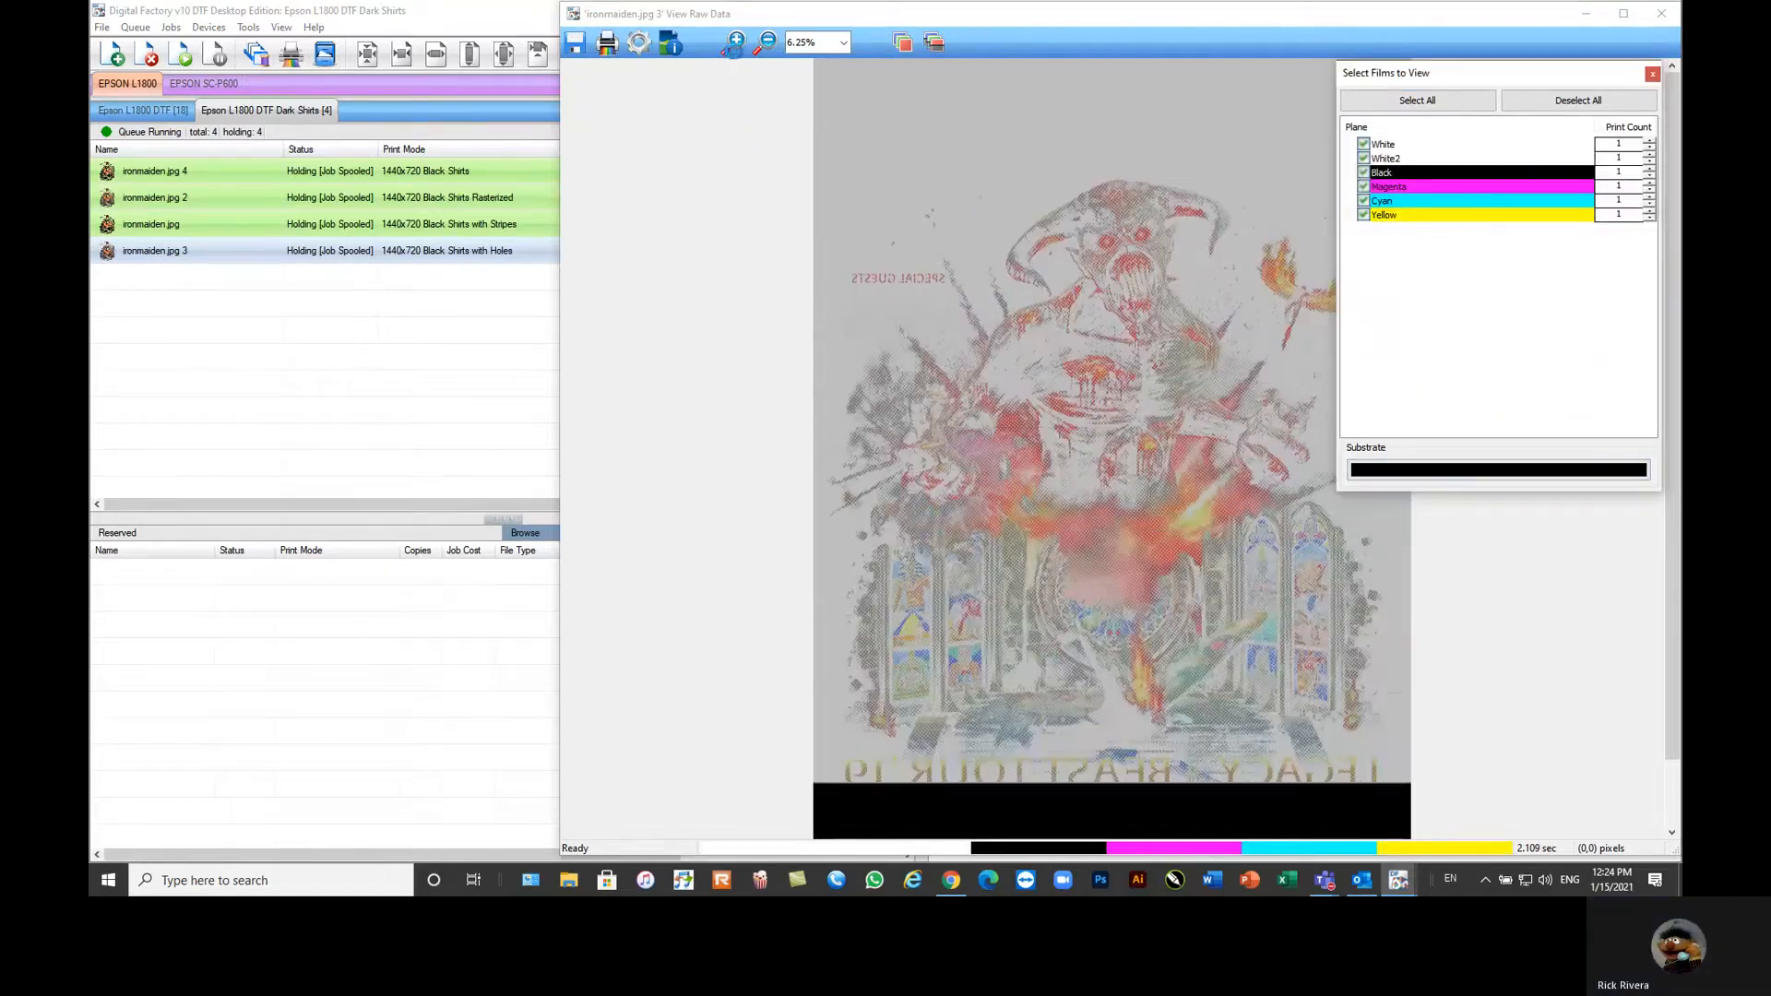
click(730, 44)
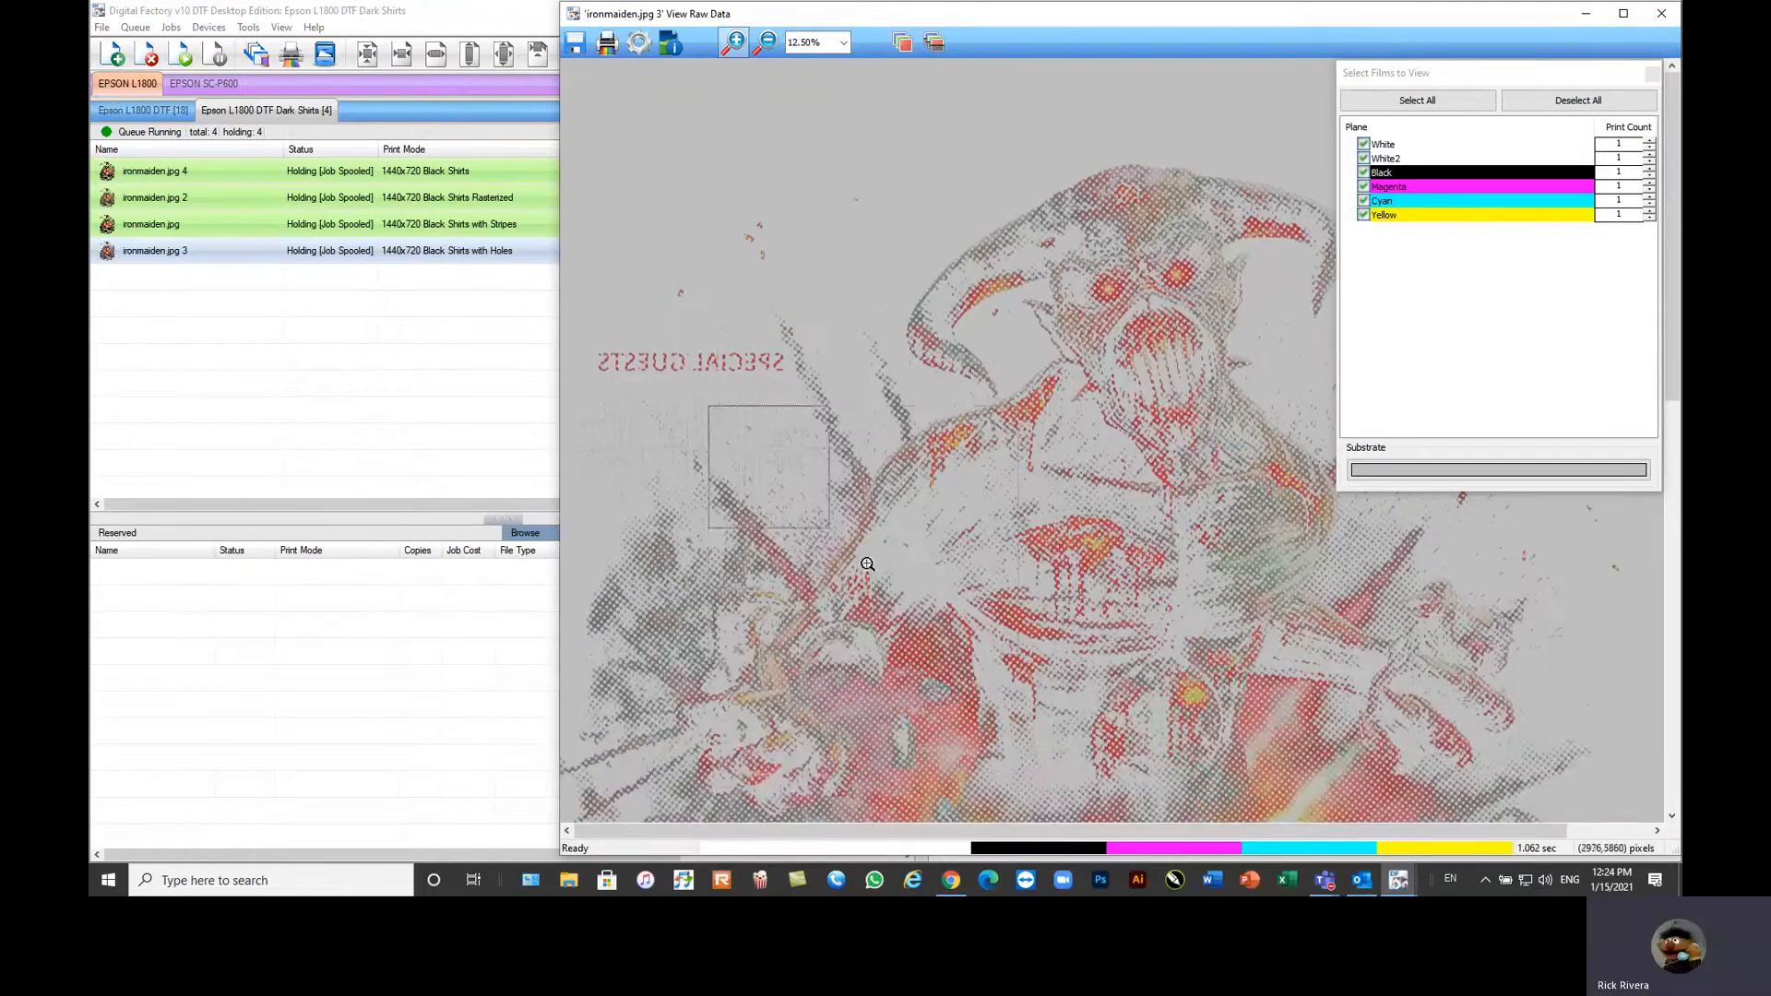
click(734, 45)
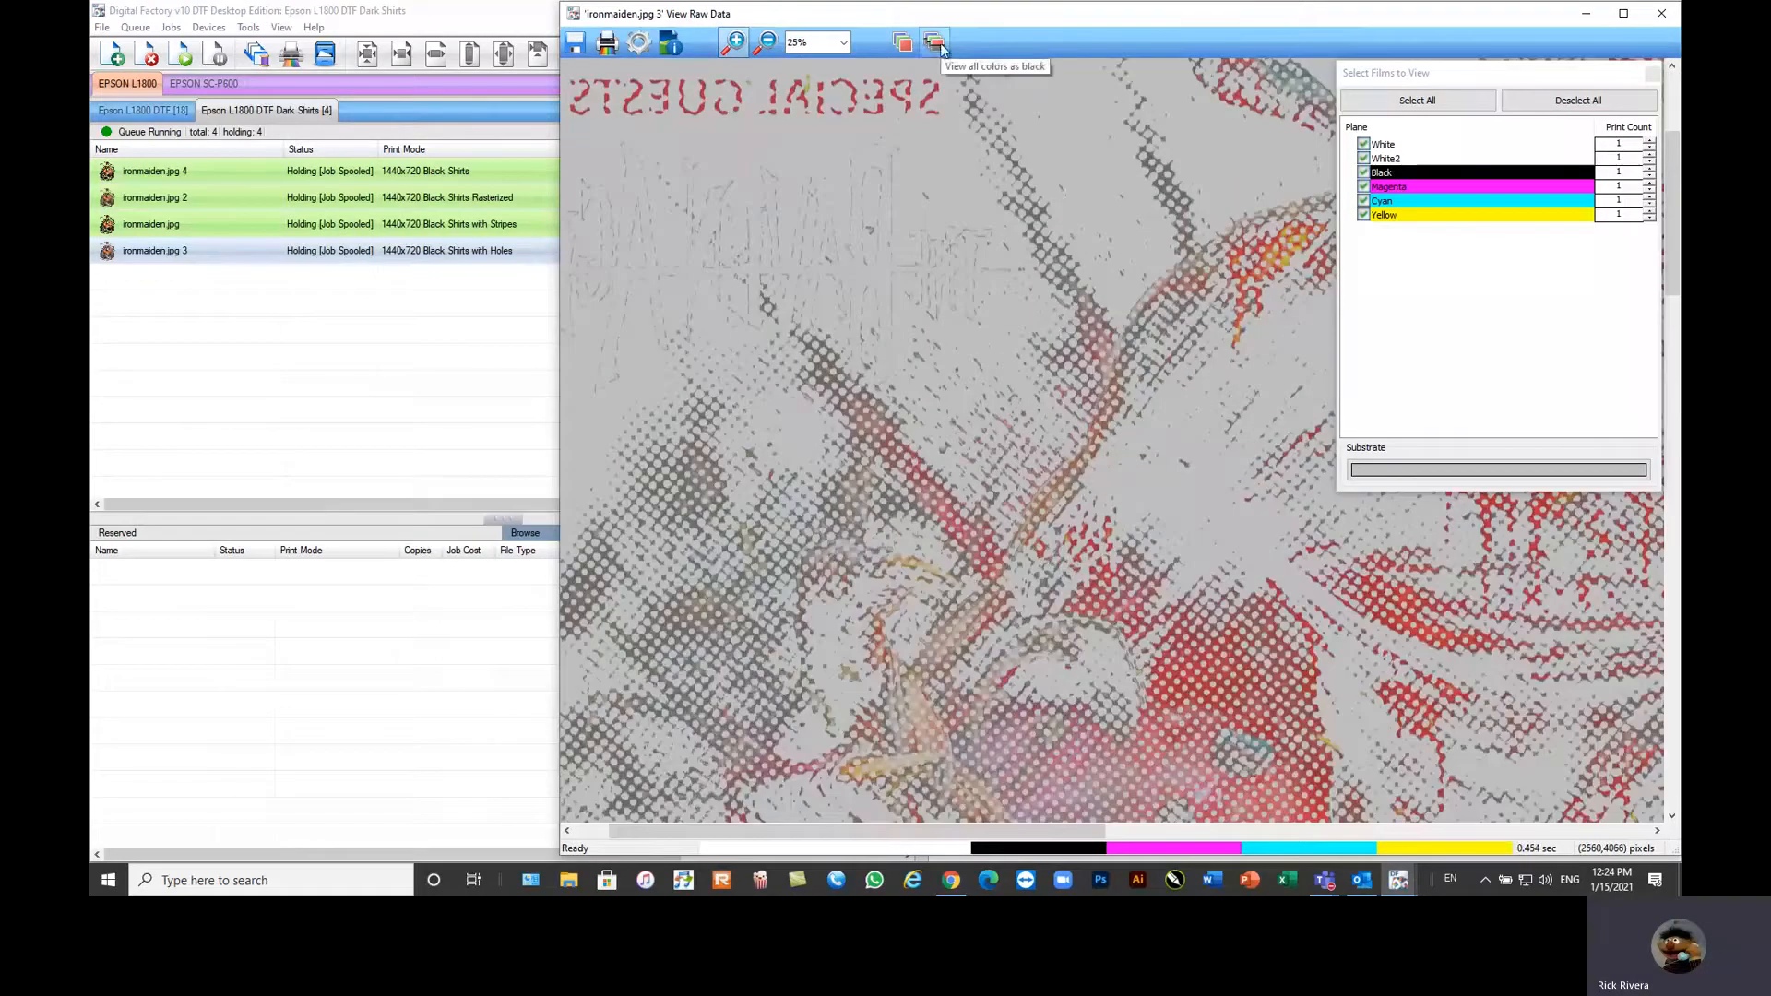
Step: Display all colour planes as black, zoom back out, and bring up the ironmaiden.jpg job options
click(930, 43)
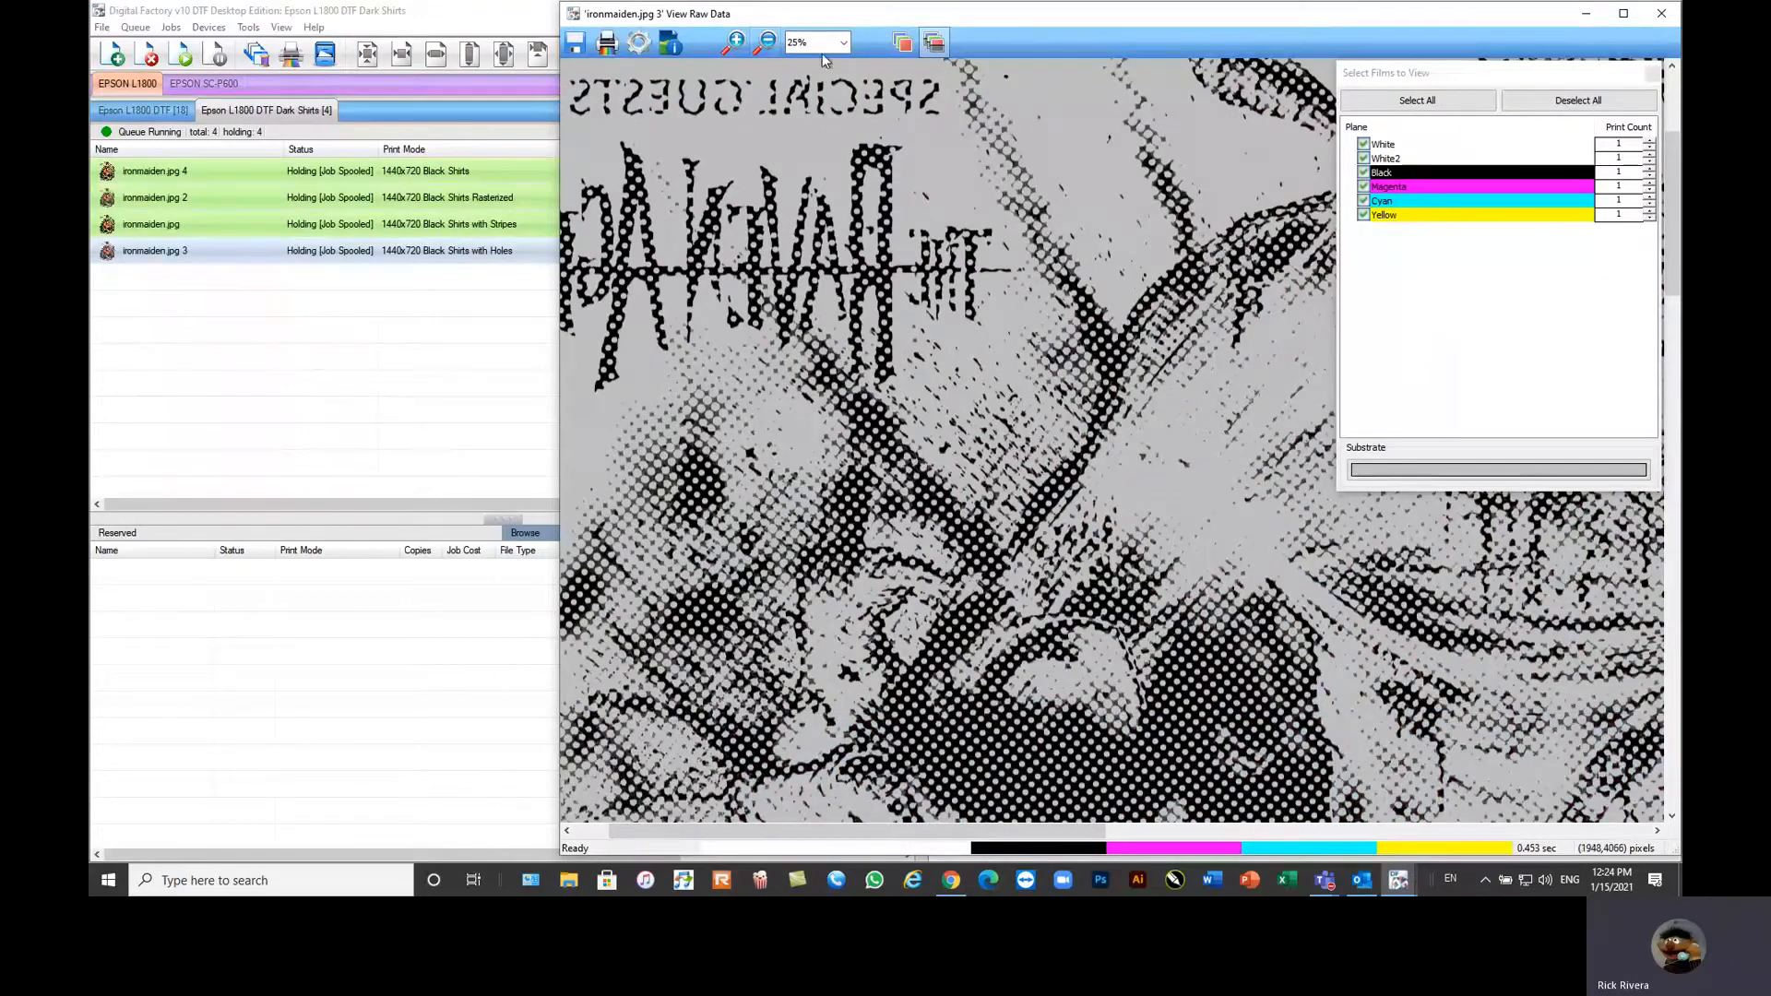
click(764, 42)
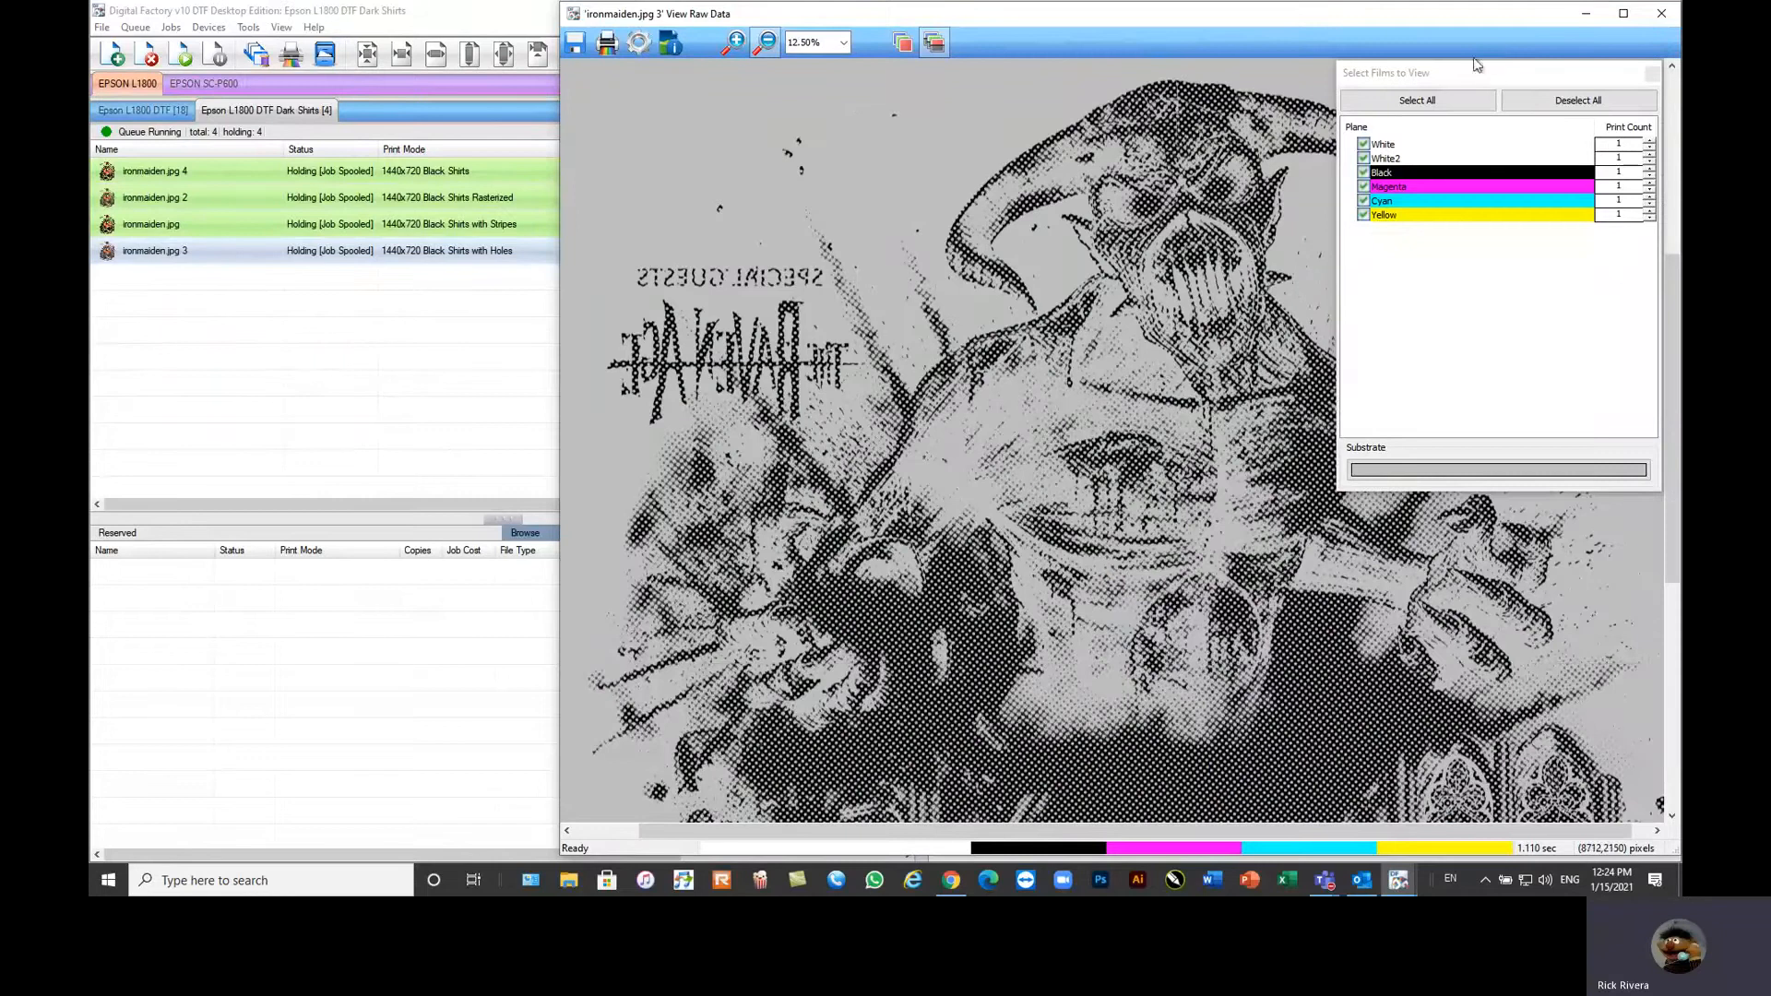
right_click(151, 223)
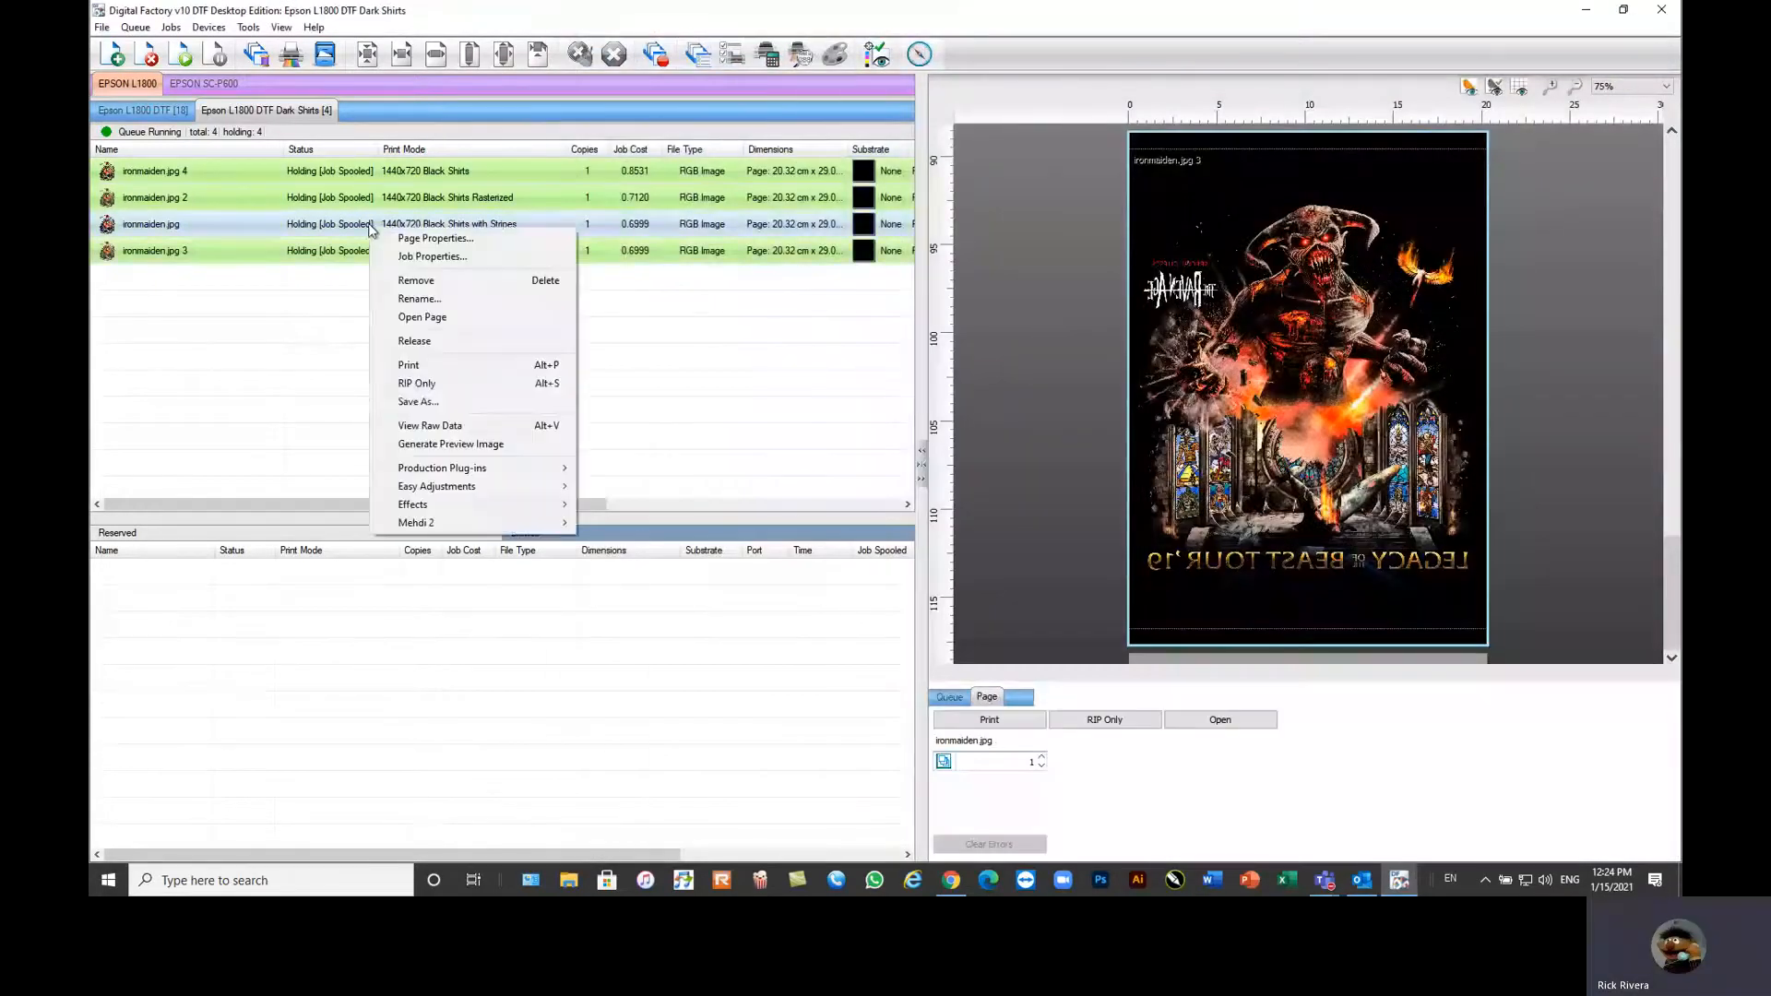
Step: View ironmaiden.jpg's striped raw print data on the substrate colour, then close the viewer
click(430, 425)
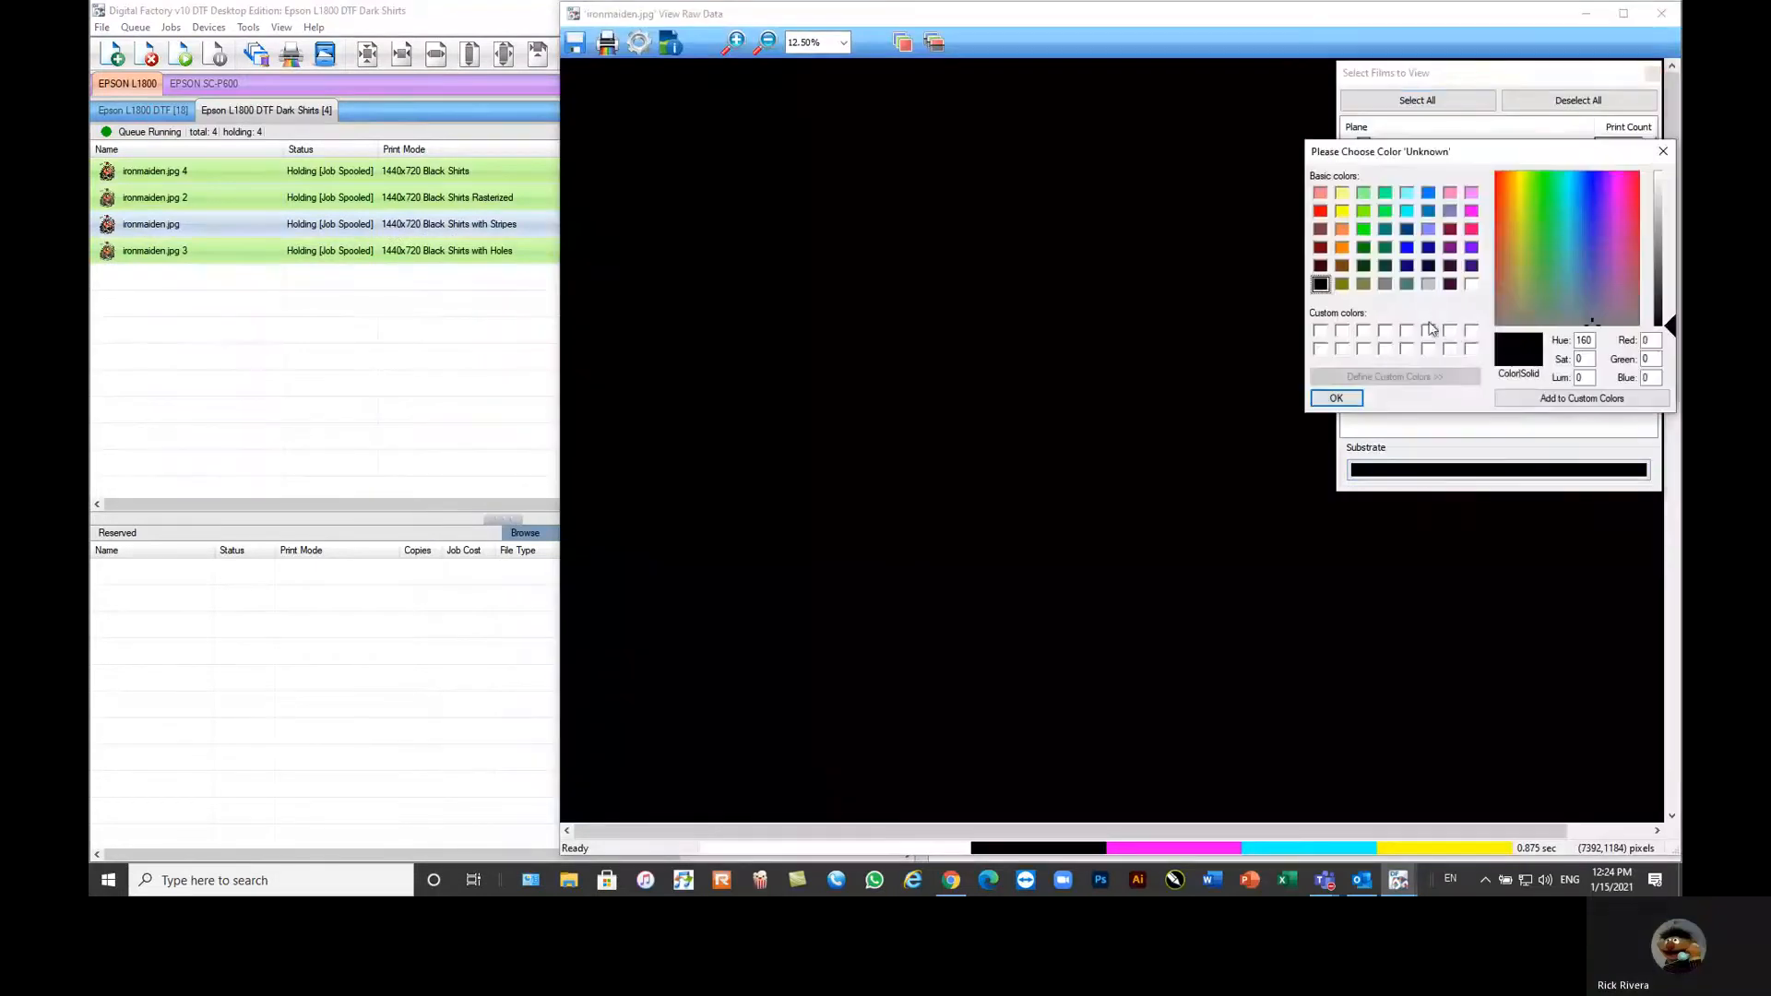
click(1336, 399)
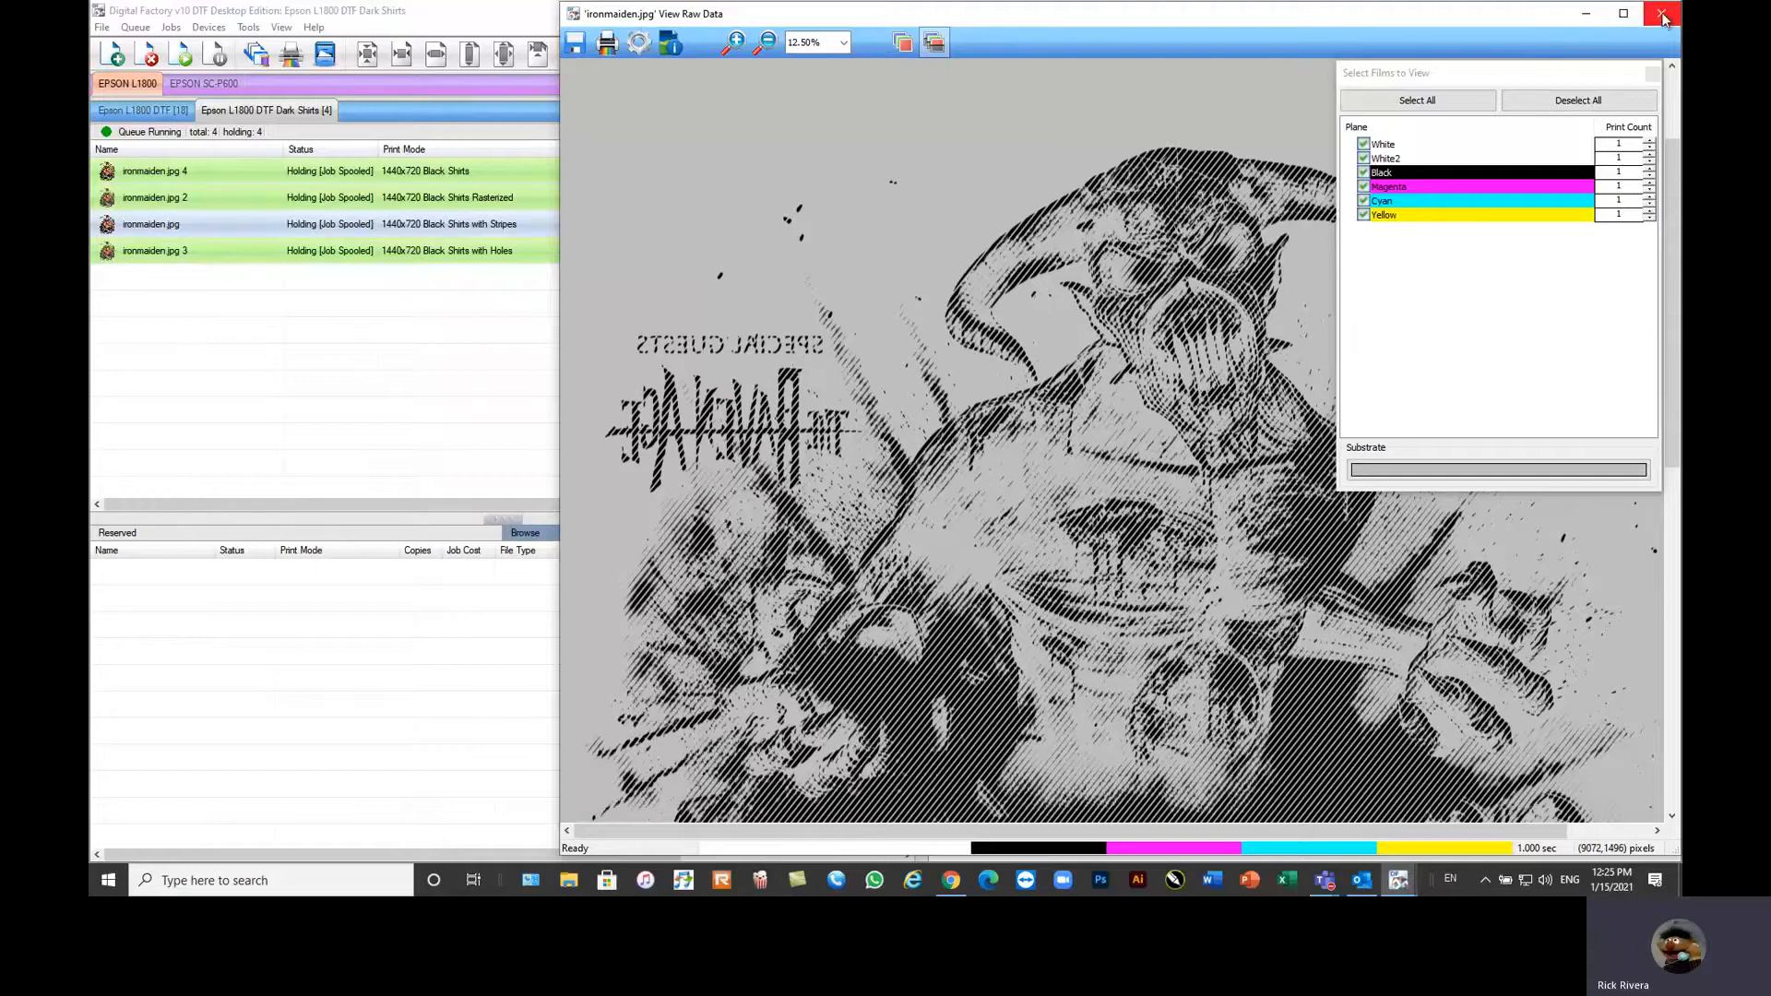
click(1658, 15)
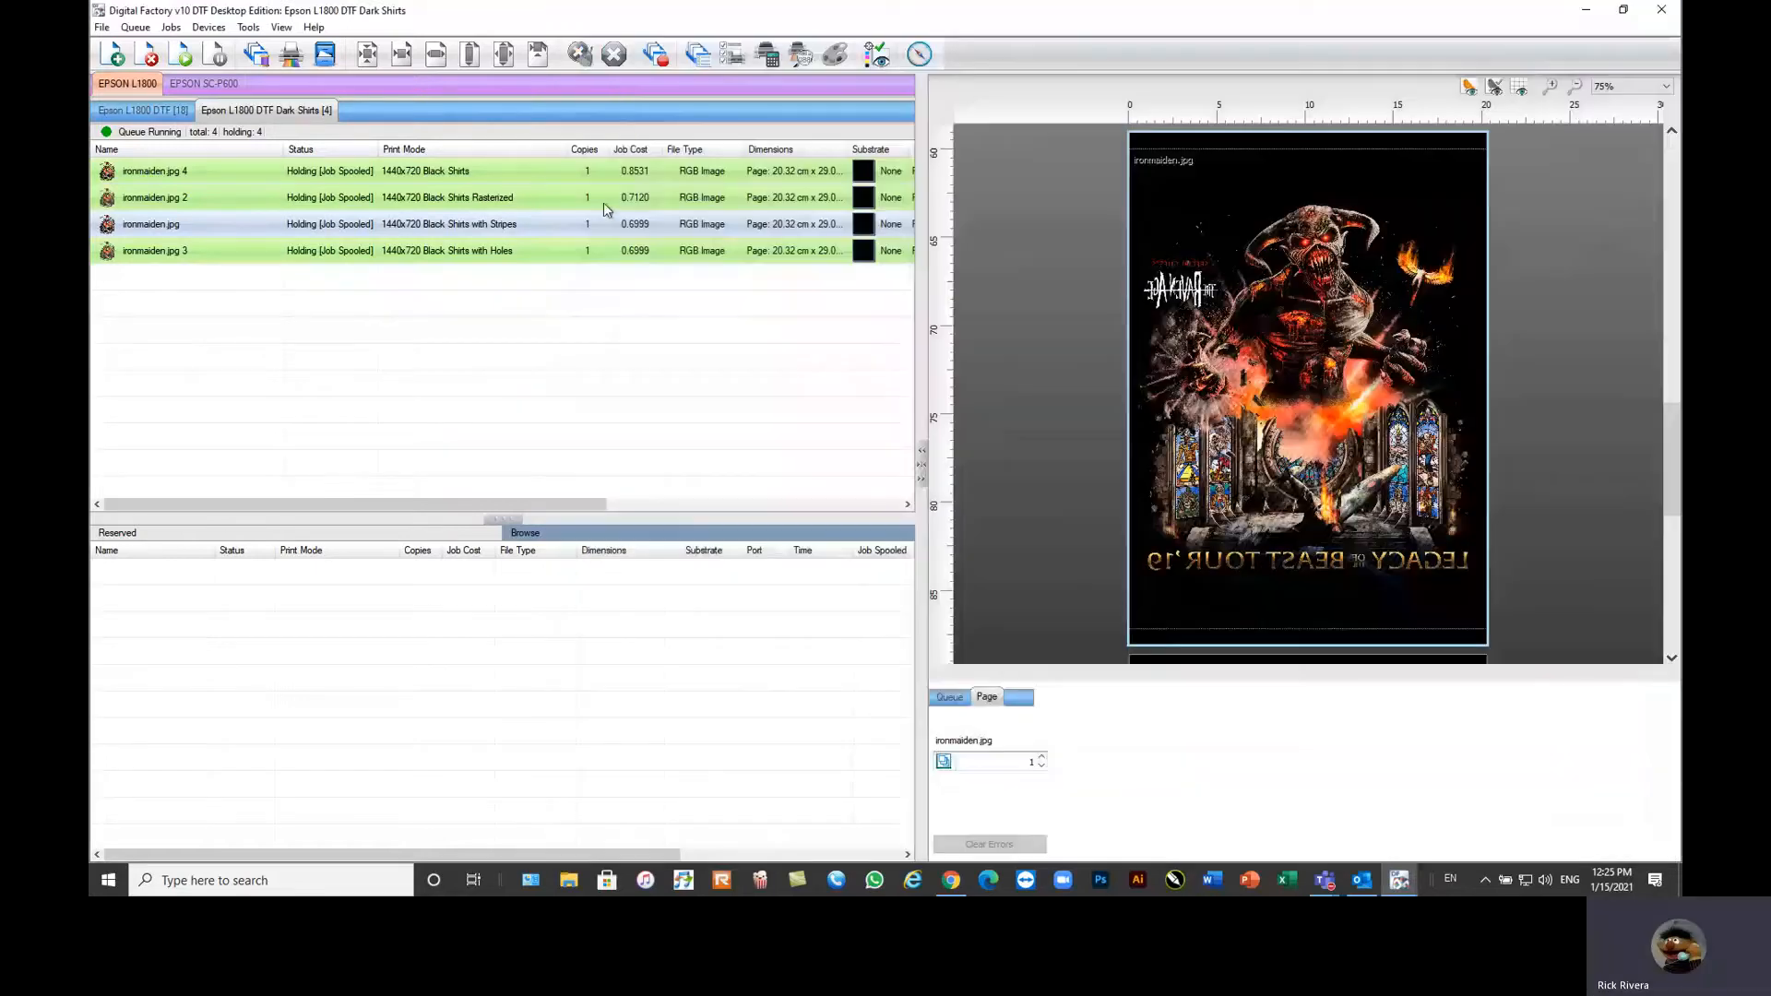
Step: Show ironmaiden.jpg 2's rasterized halftone raw data with the substrate colour adjusted
click(155, 198)
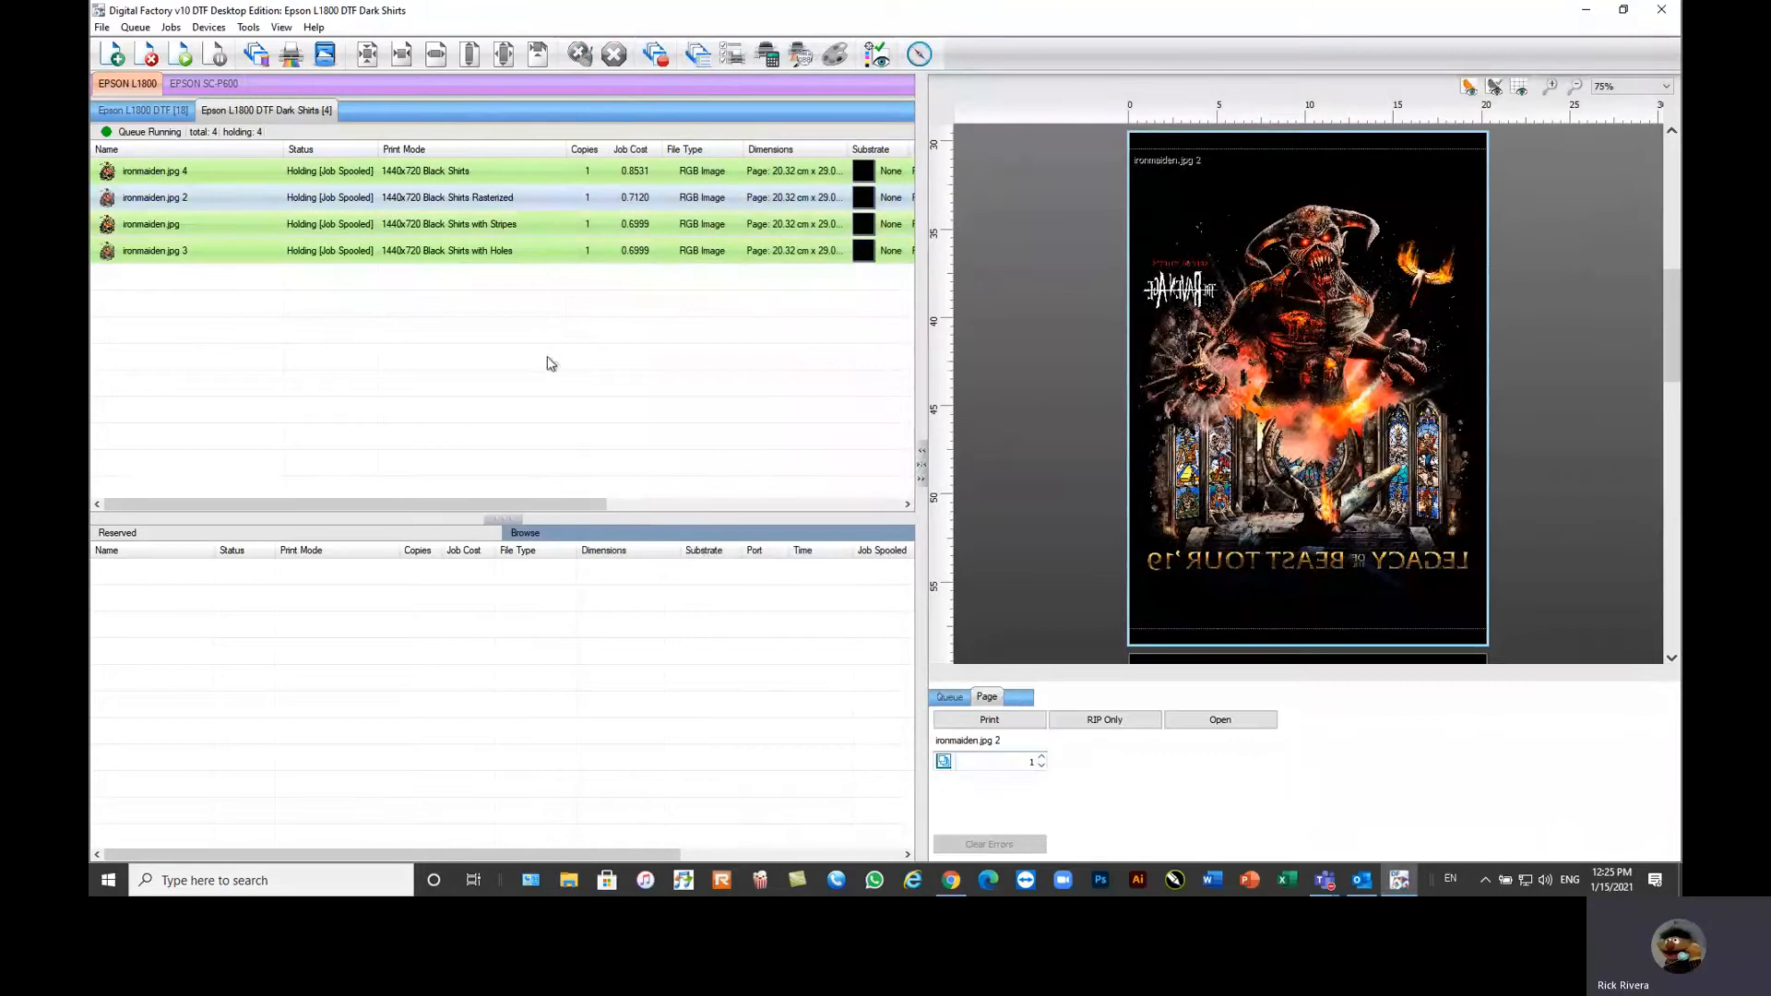
right_click(552, 363)
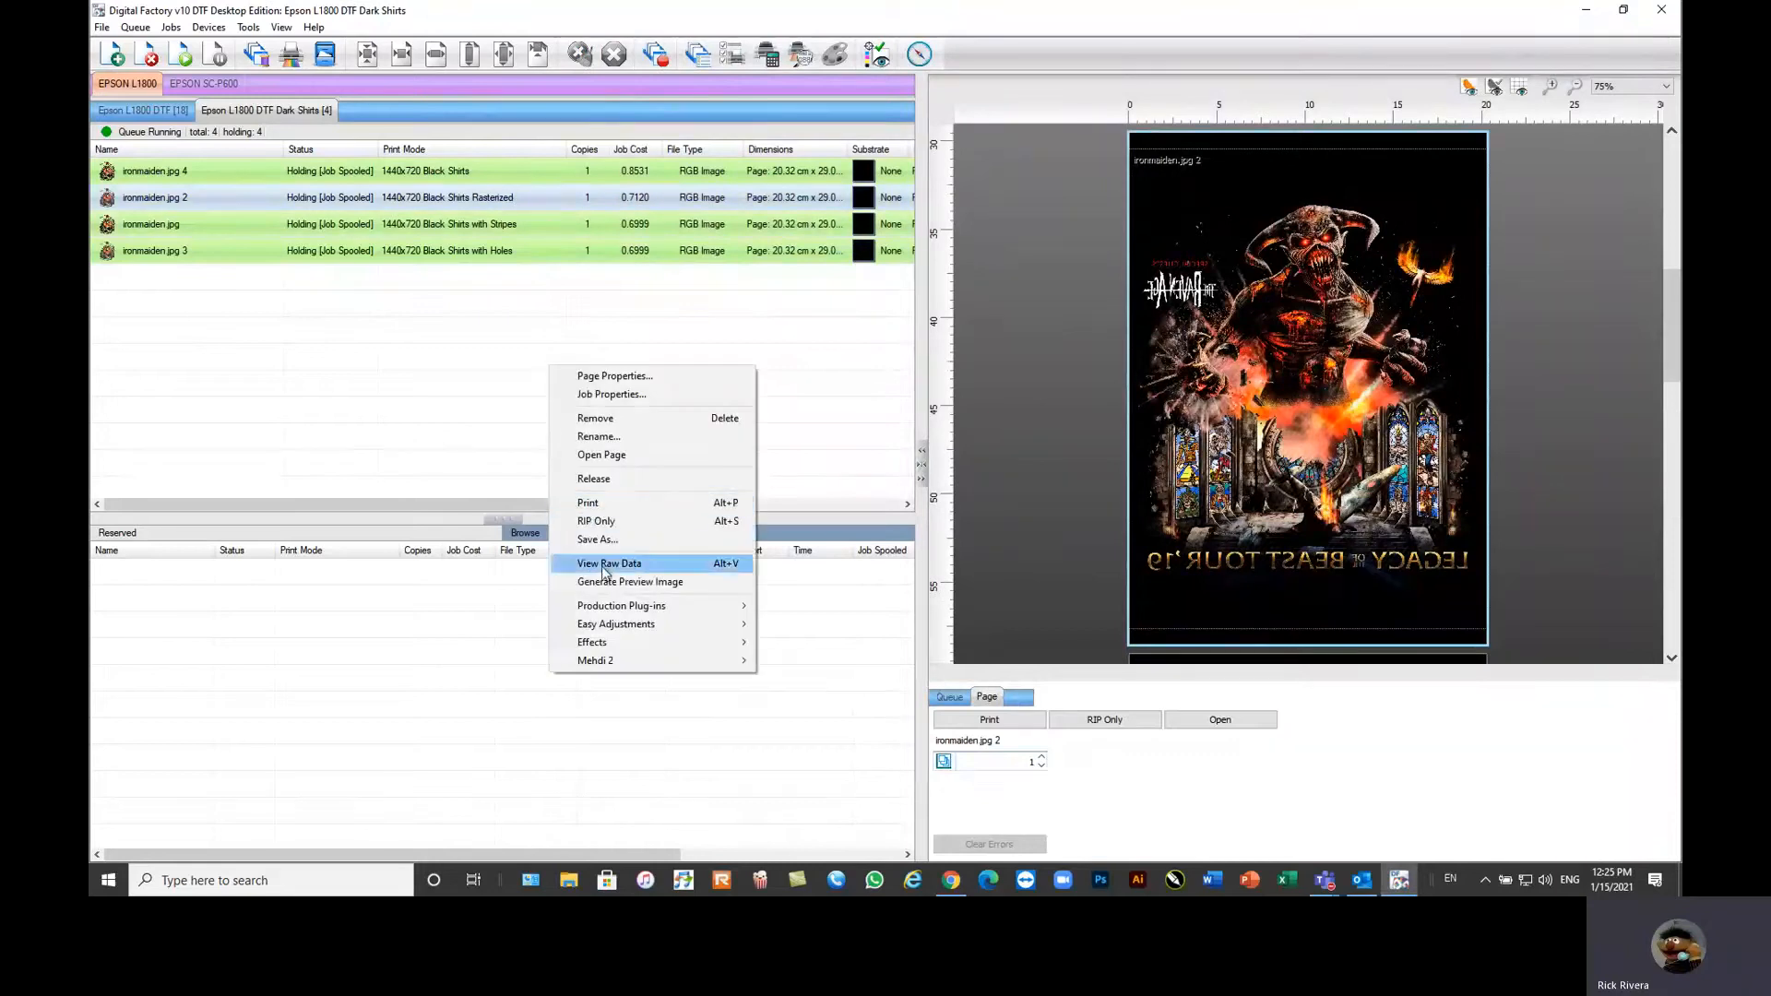
click(609, 563)
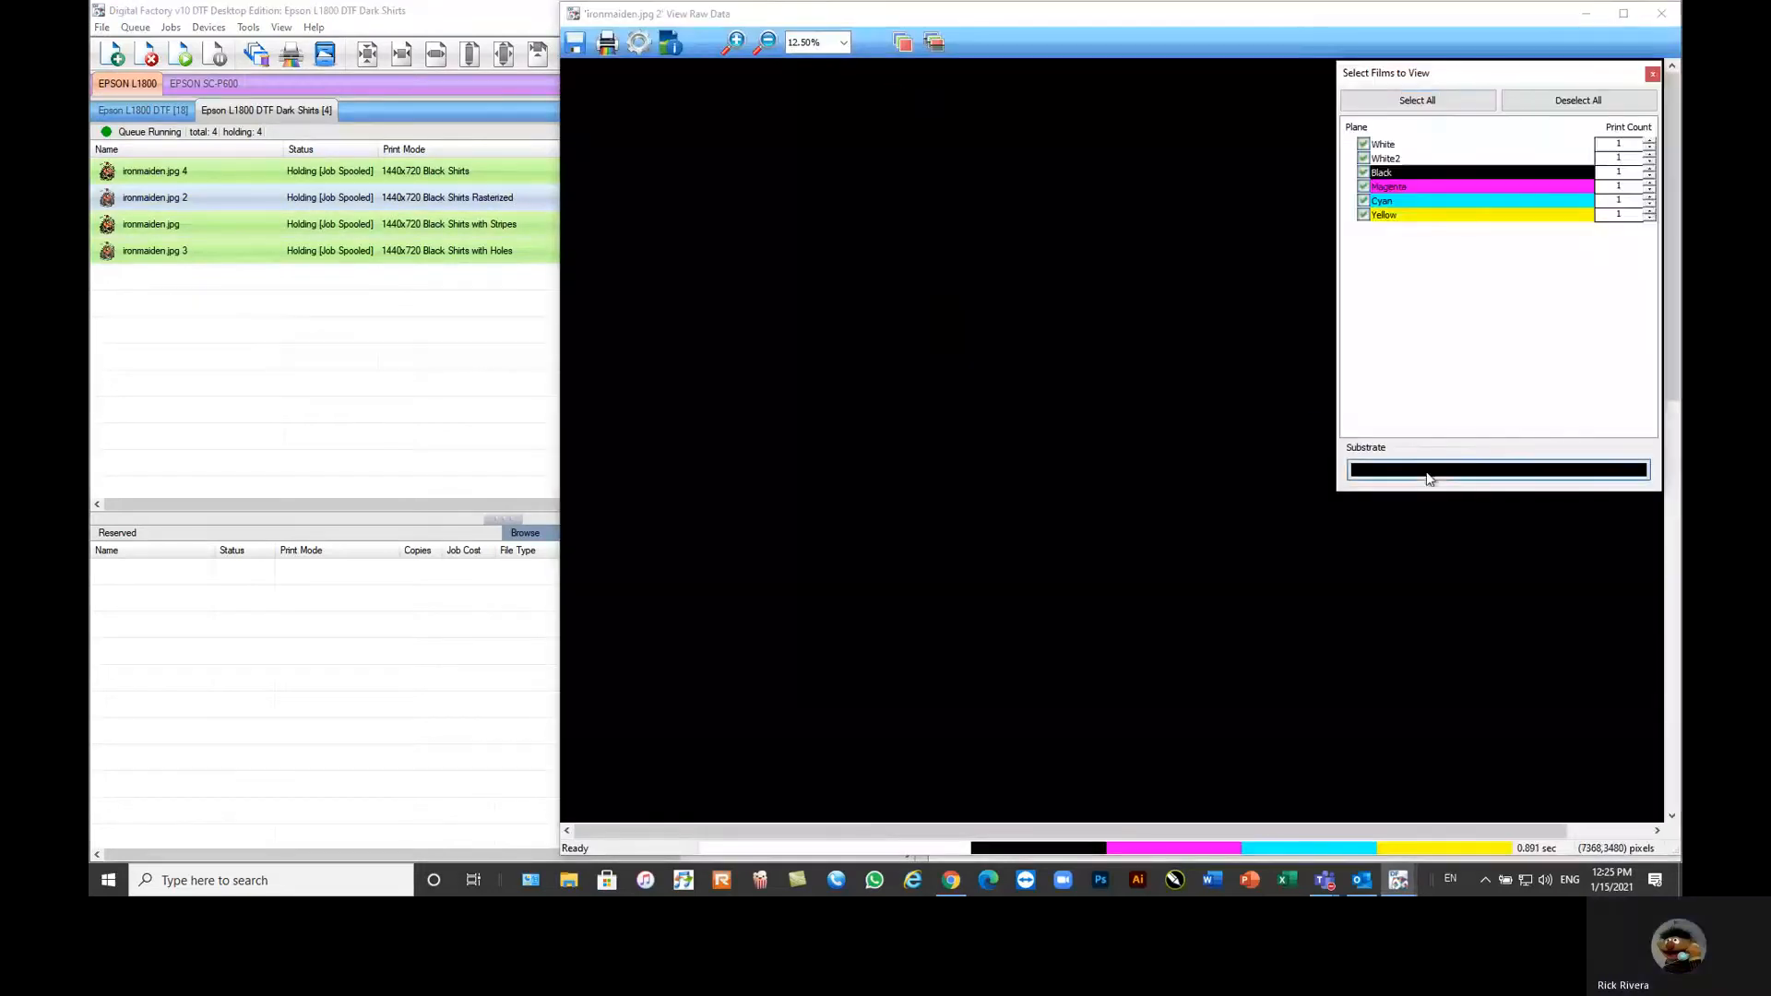
click(1498, 471)
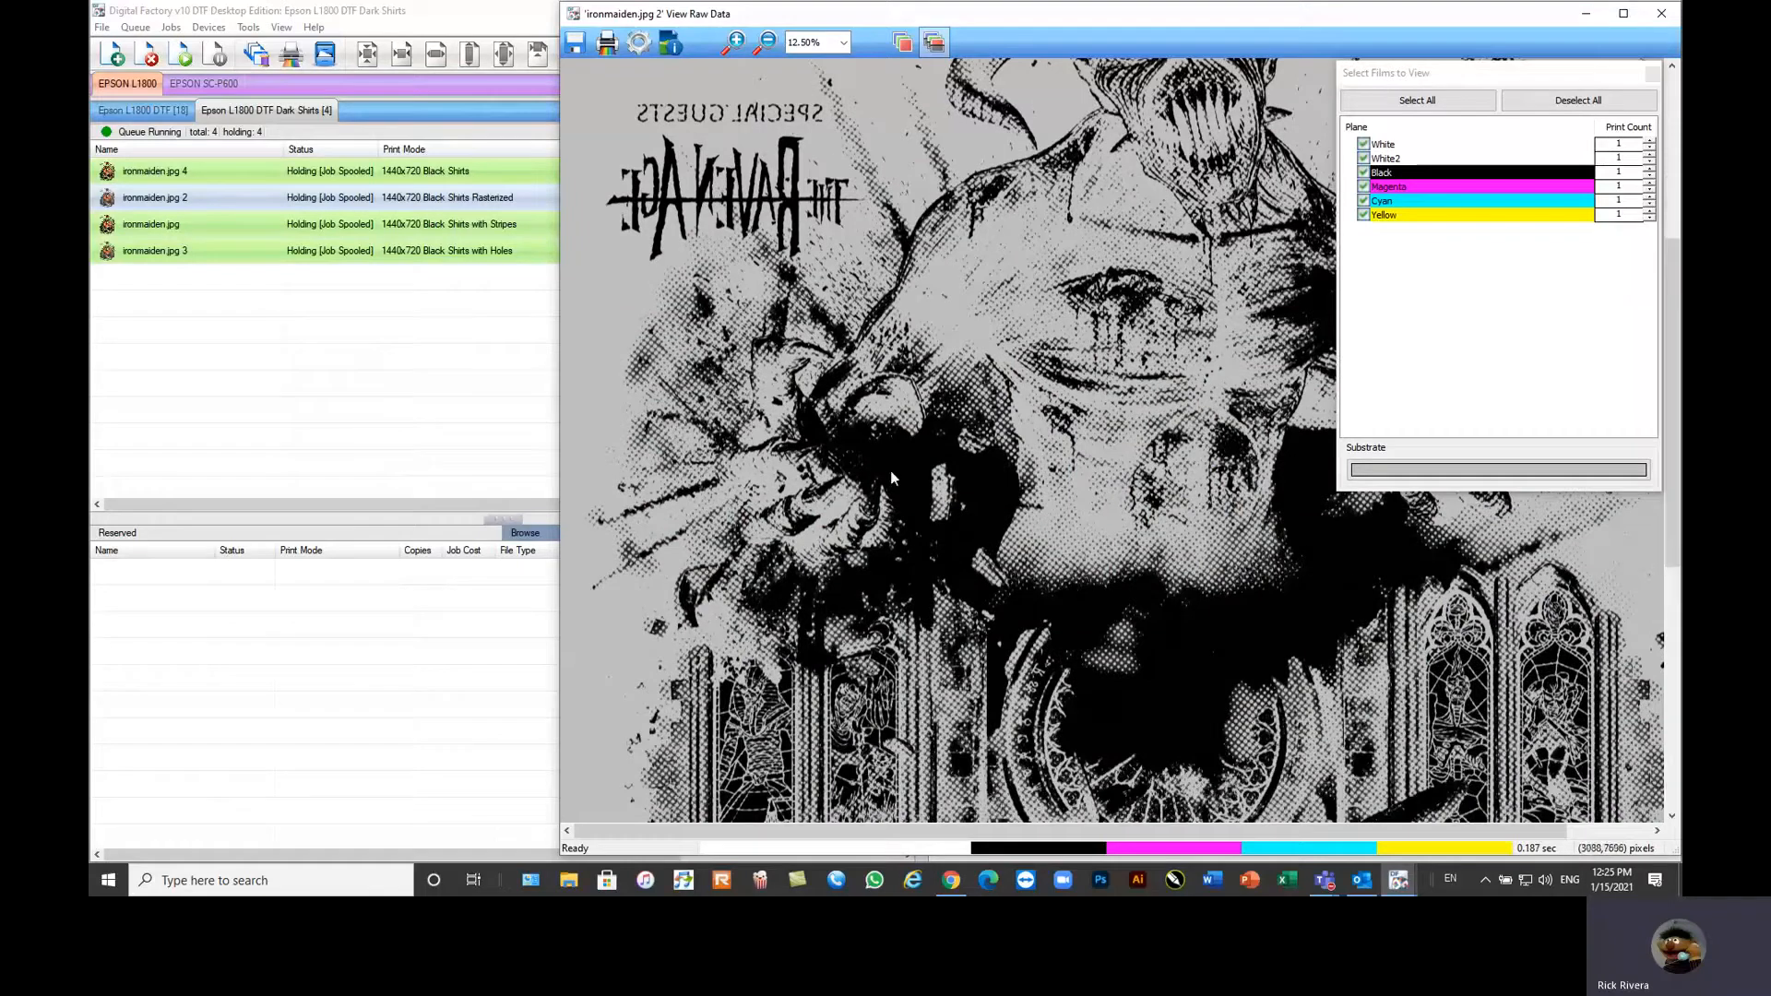
mouse_move(1129, 679)
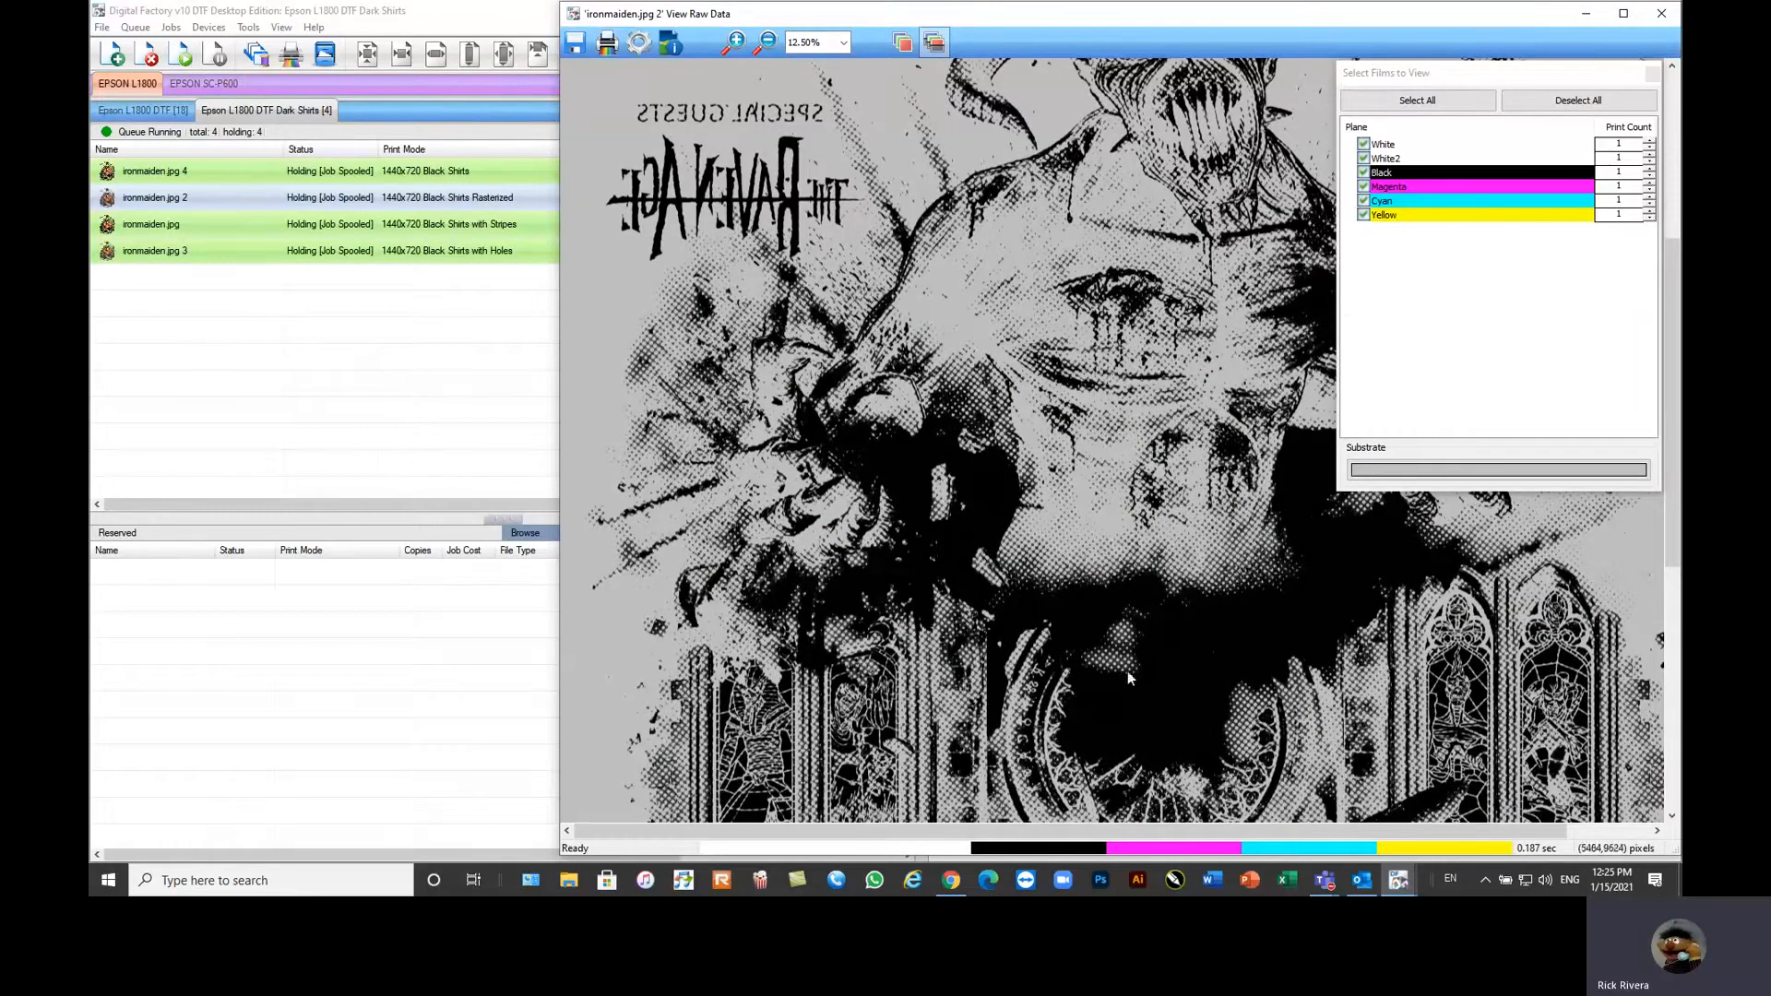
mouse_move(1221, 277)
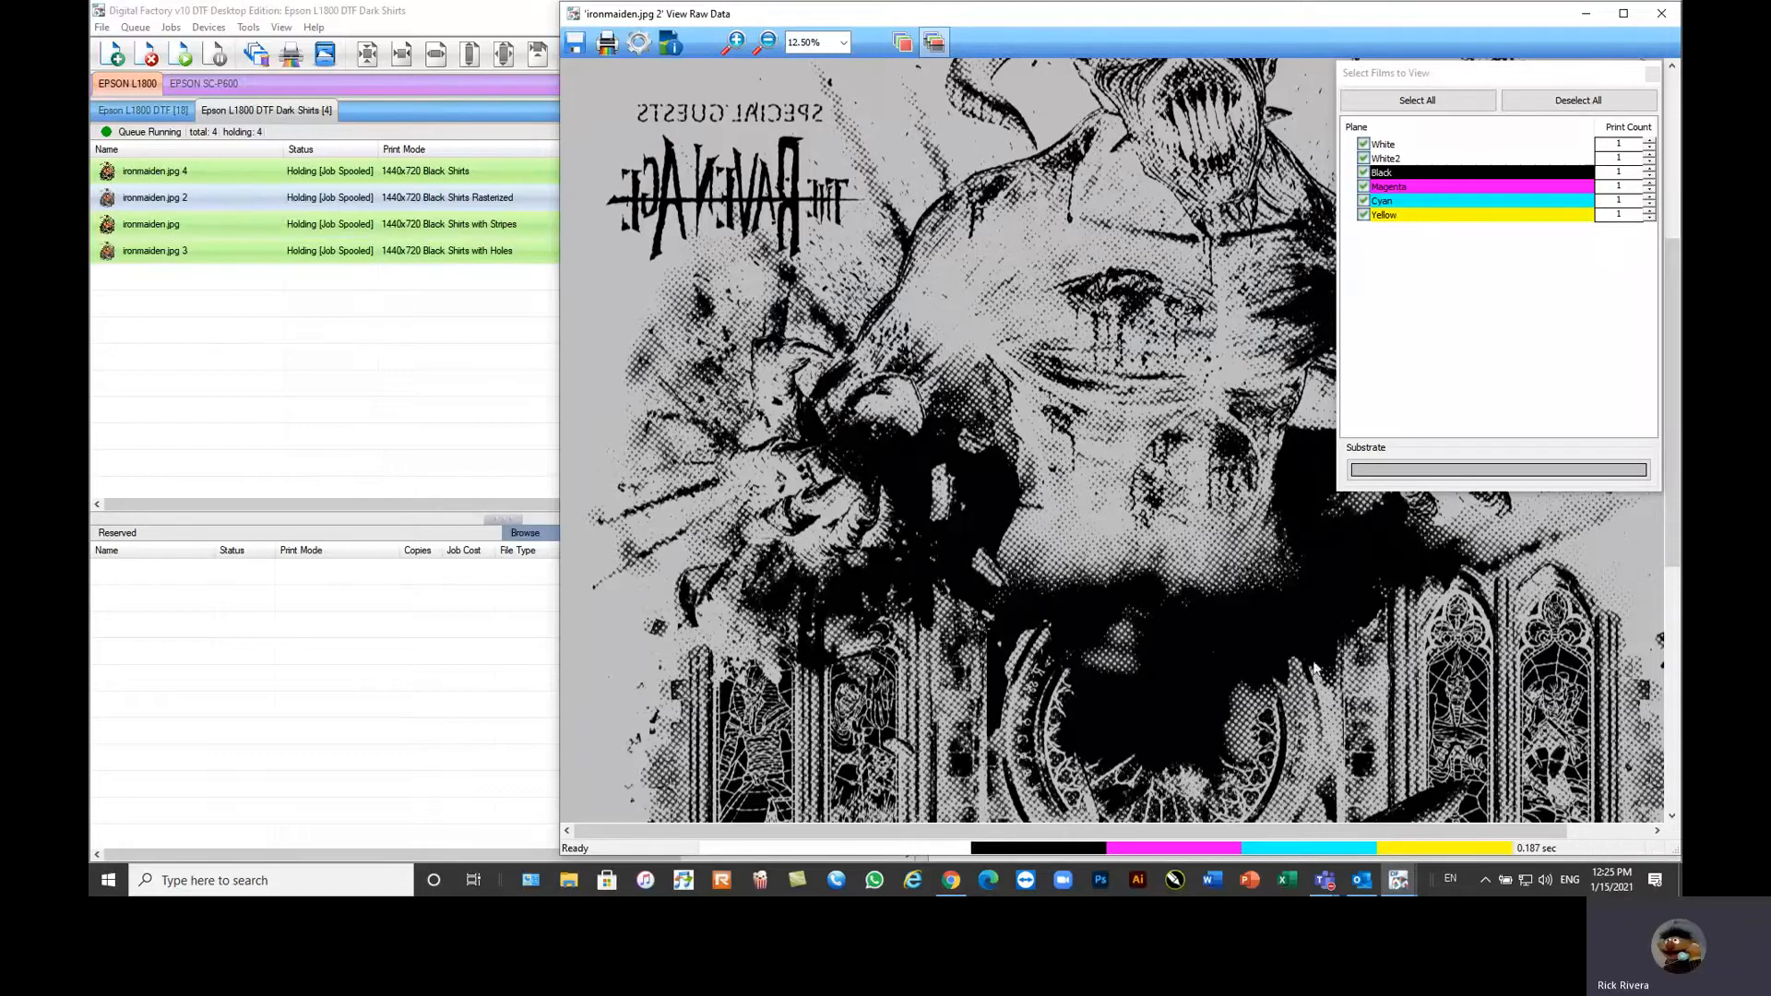
scroll(down, 3)
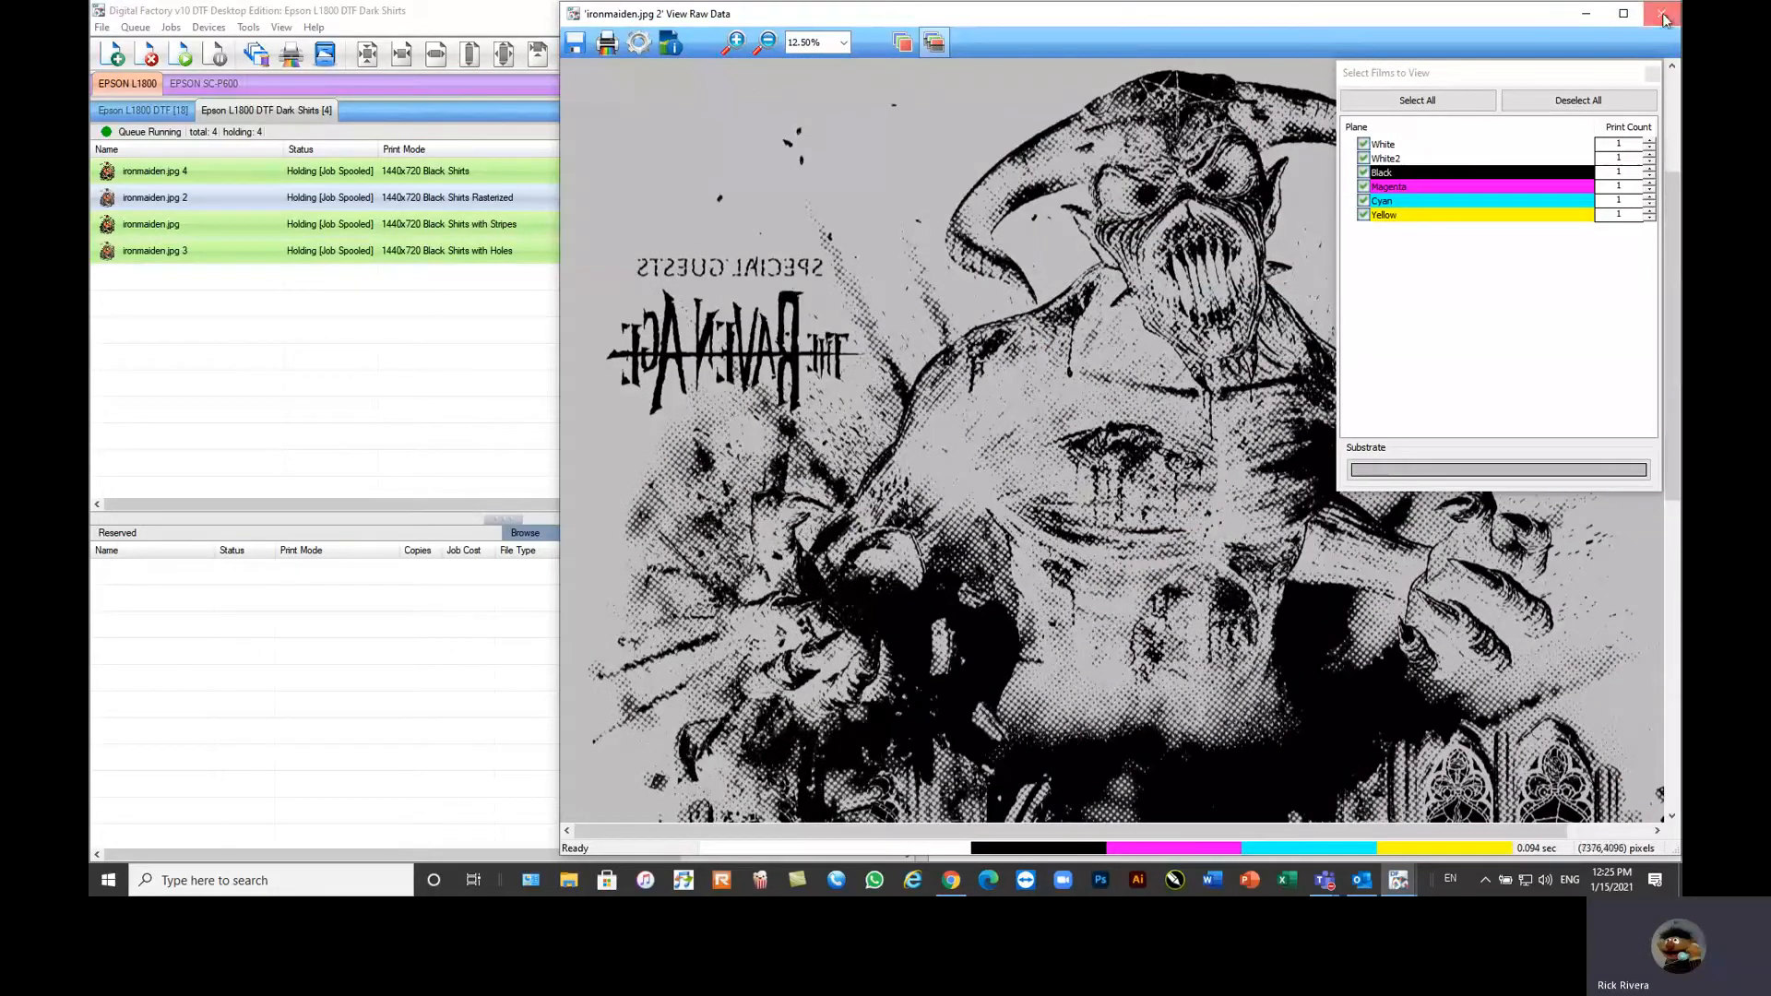
Step: Close the raw data viewer and generate a preview image for ironmaiden.jpg 2
click(1661, 15)
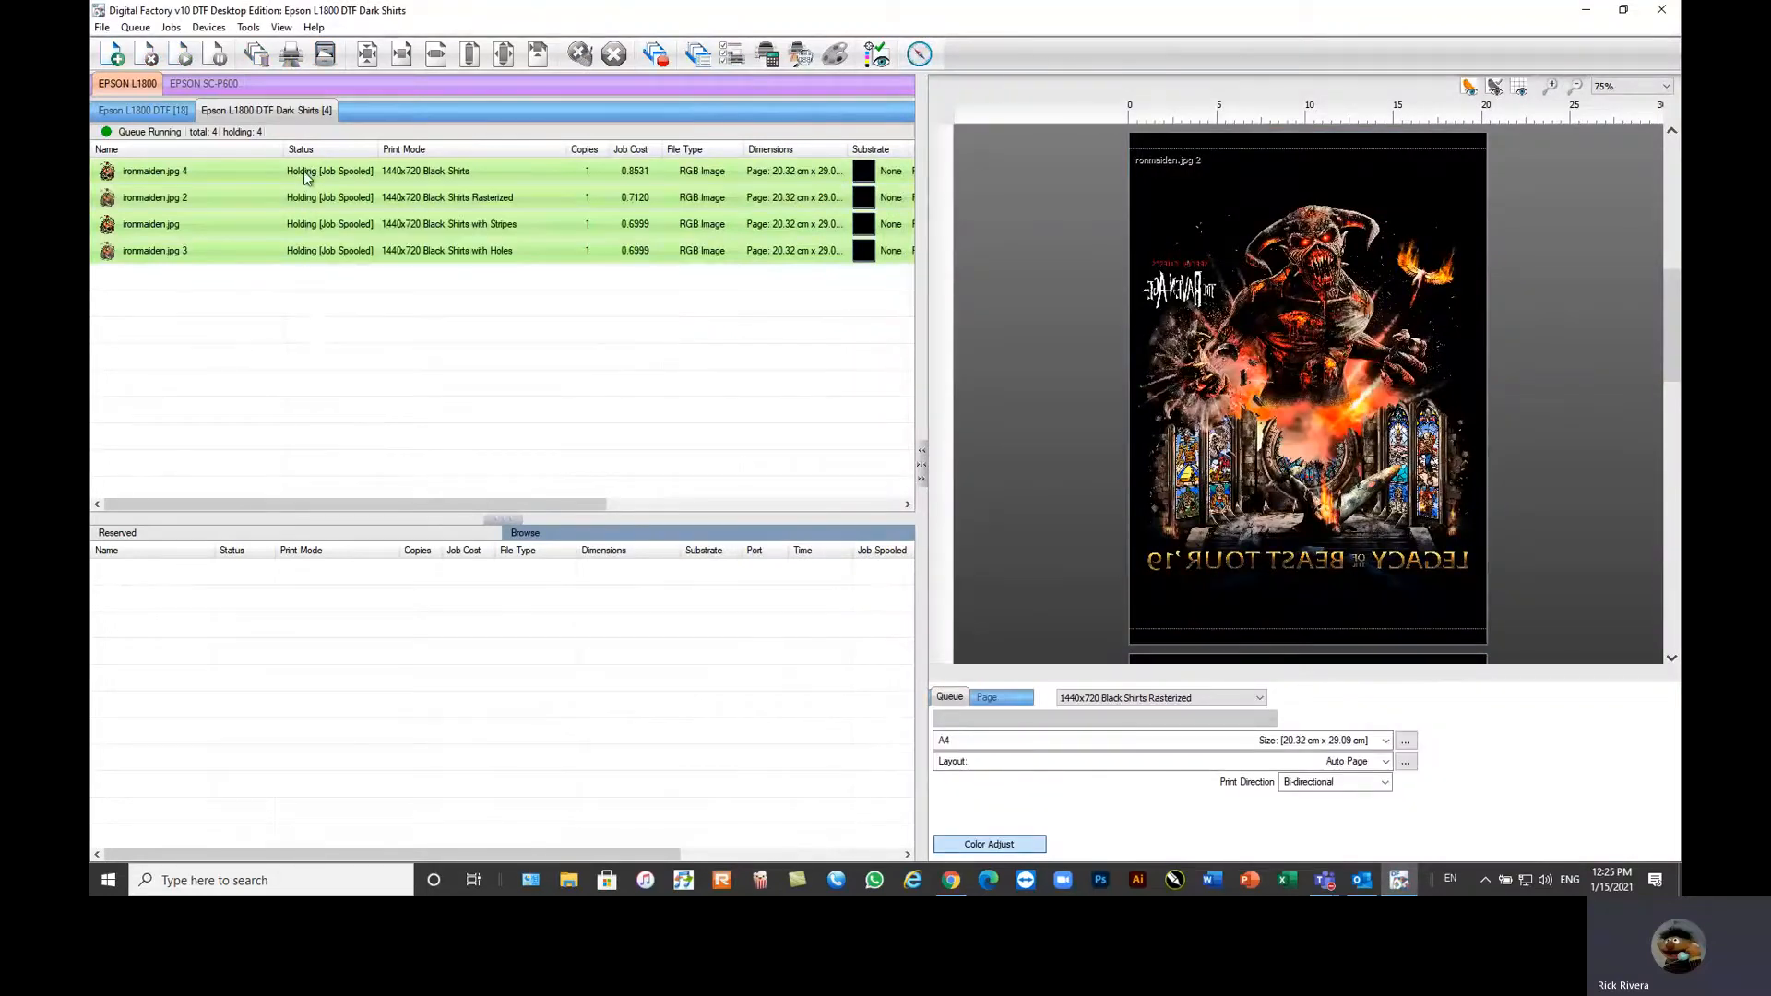
right_click(155, 170)
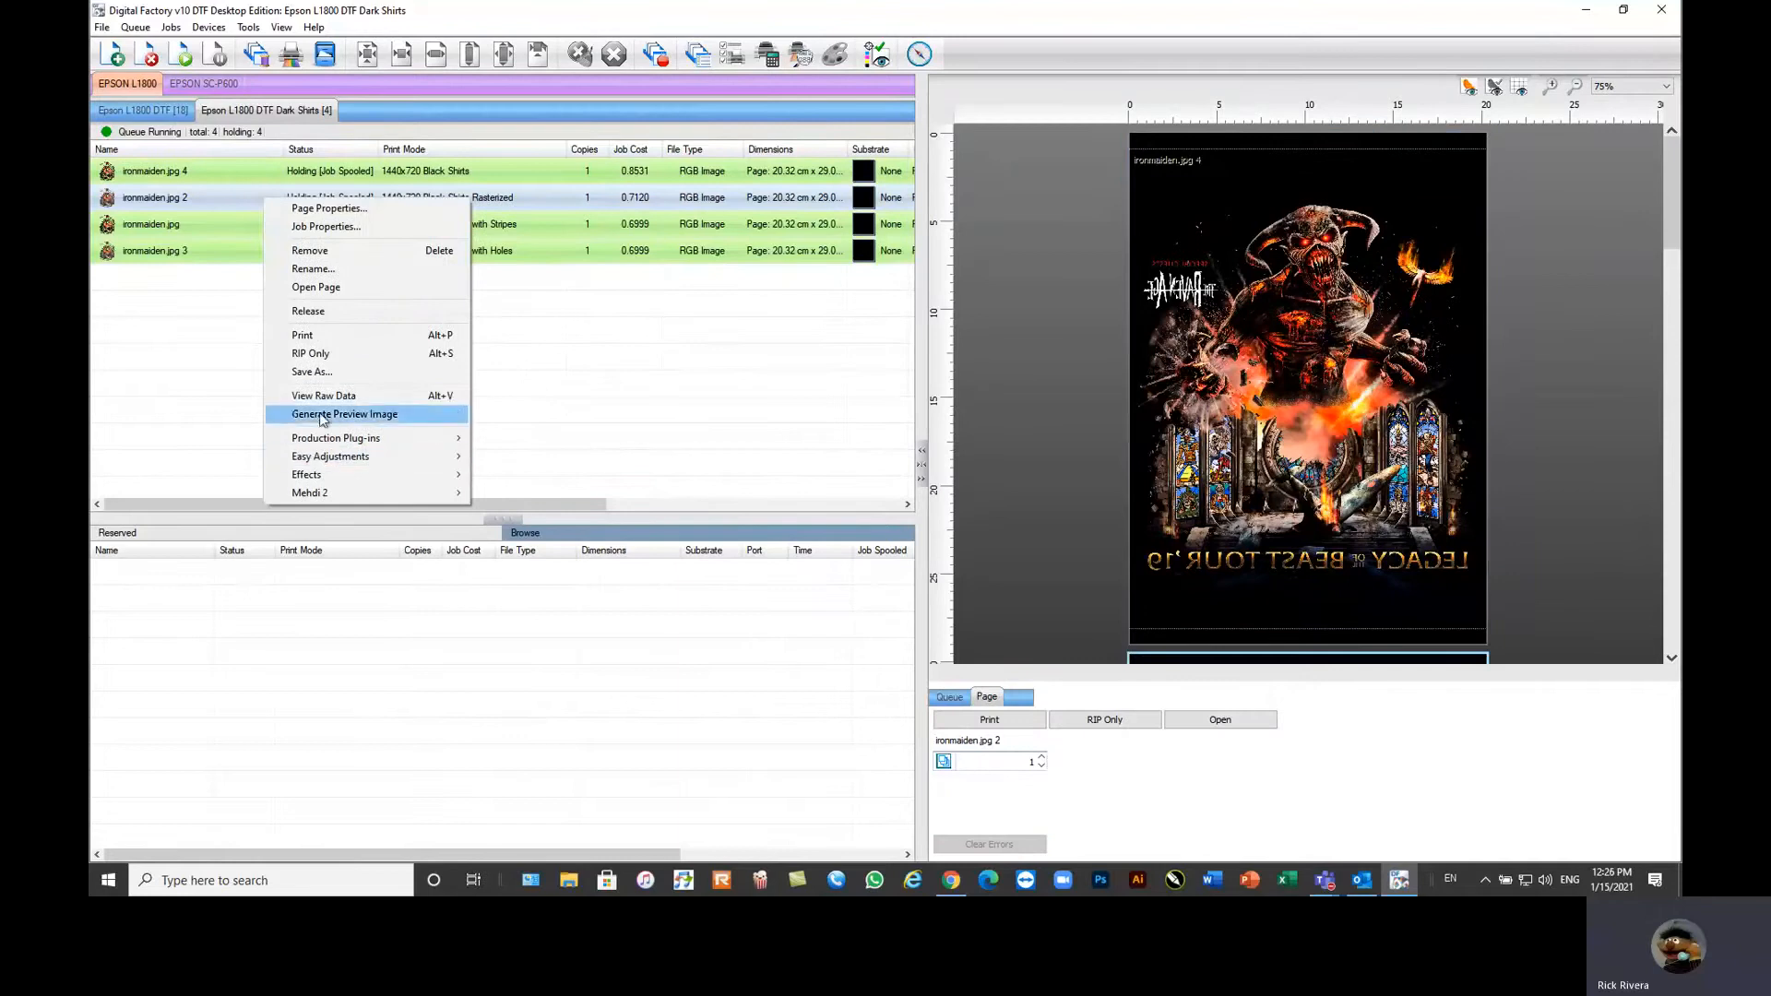
click(343, 413)
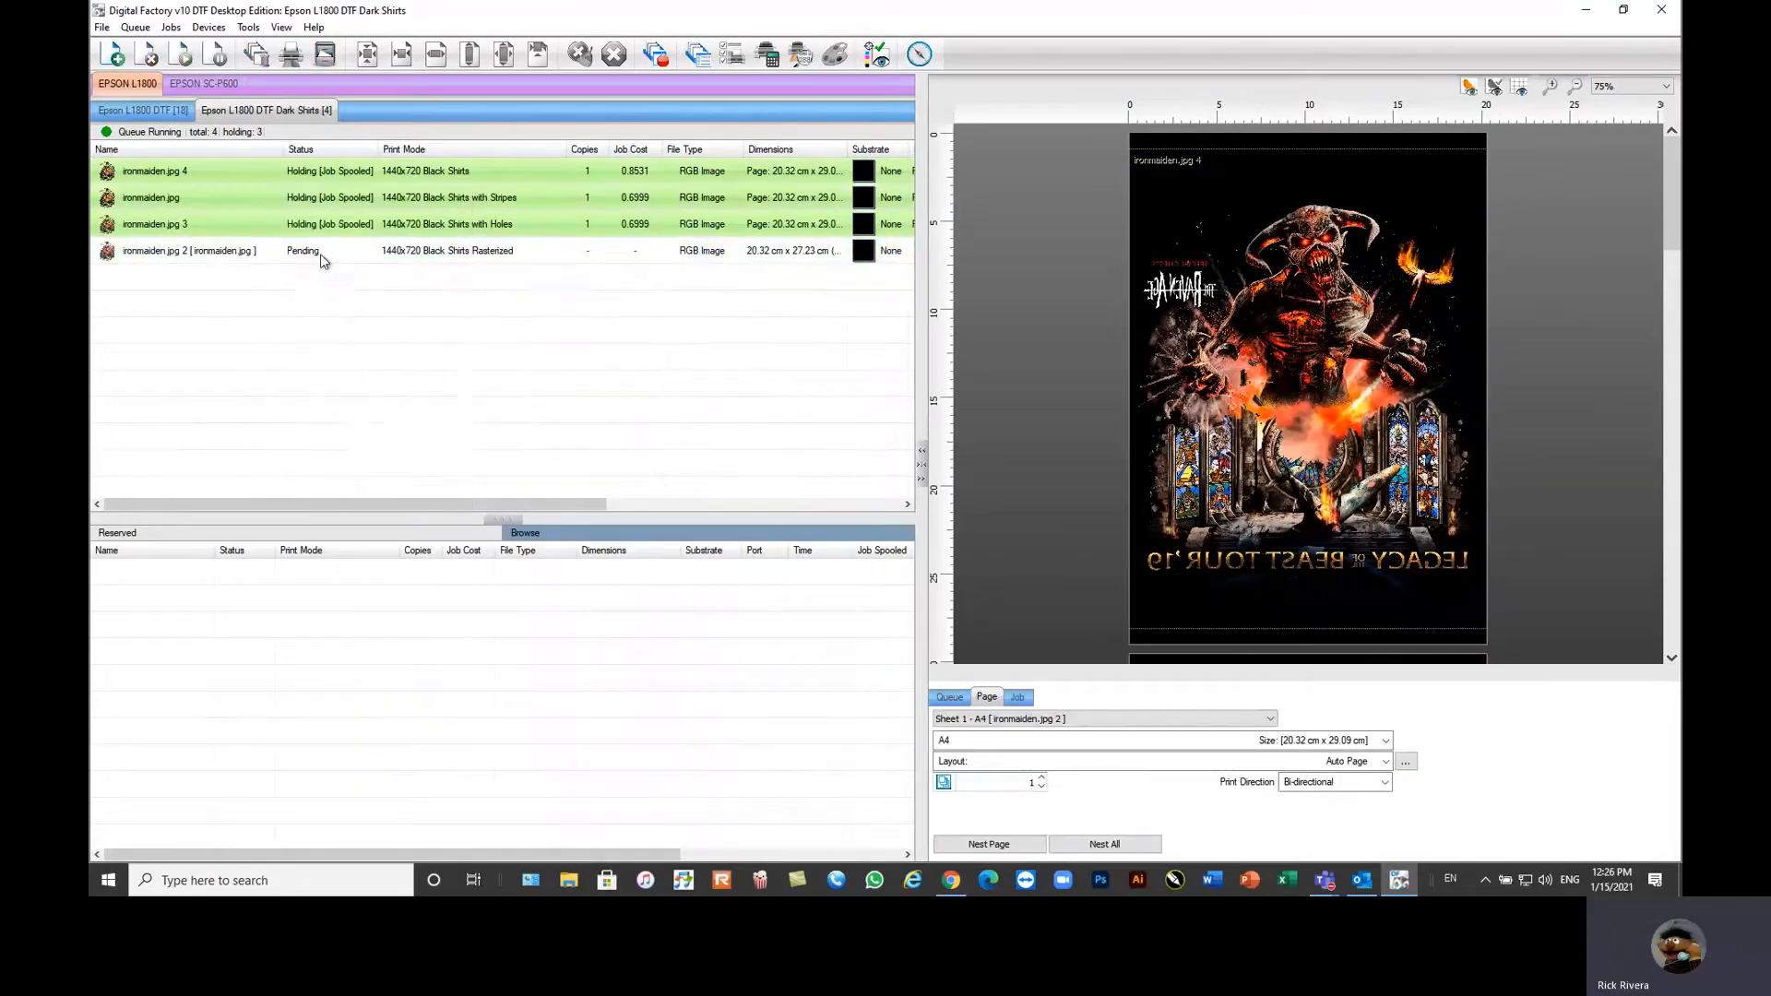
Step: Review ironmaiden.jpg 2's Inverted round ink-removal hole shape in its job ticket and accept it
click(185, 251)
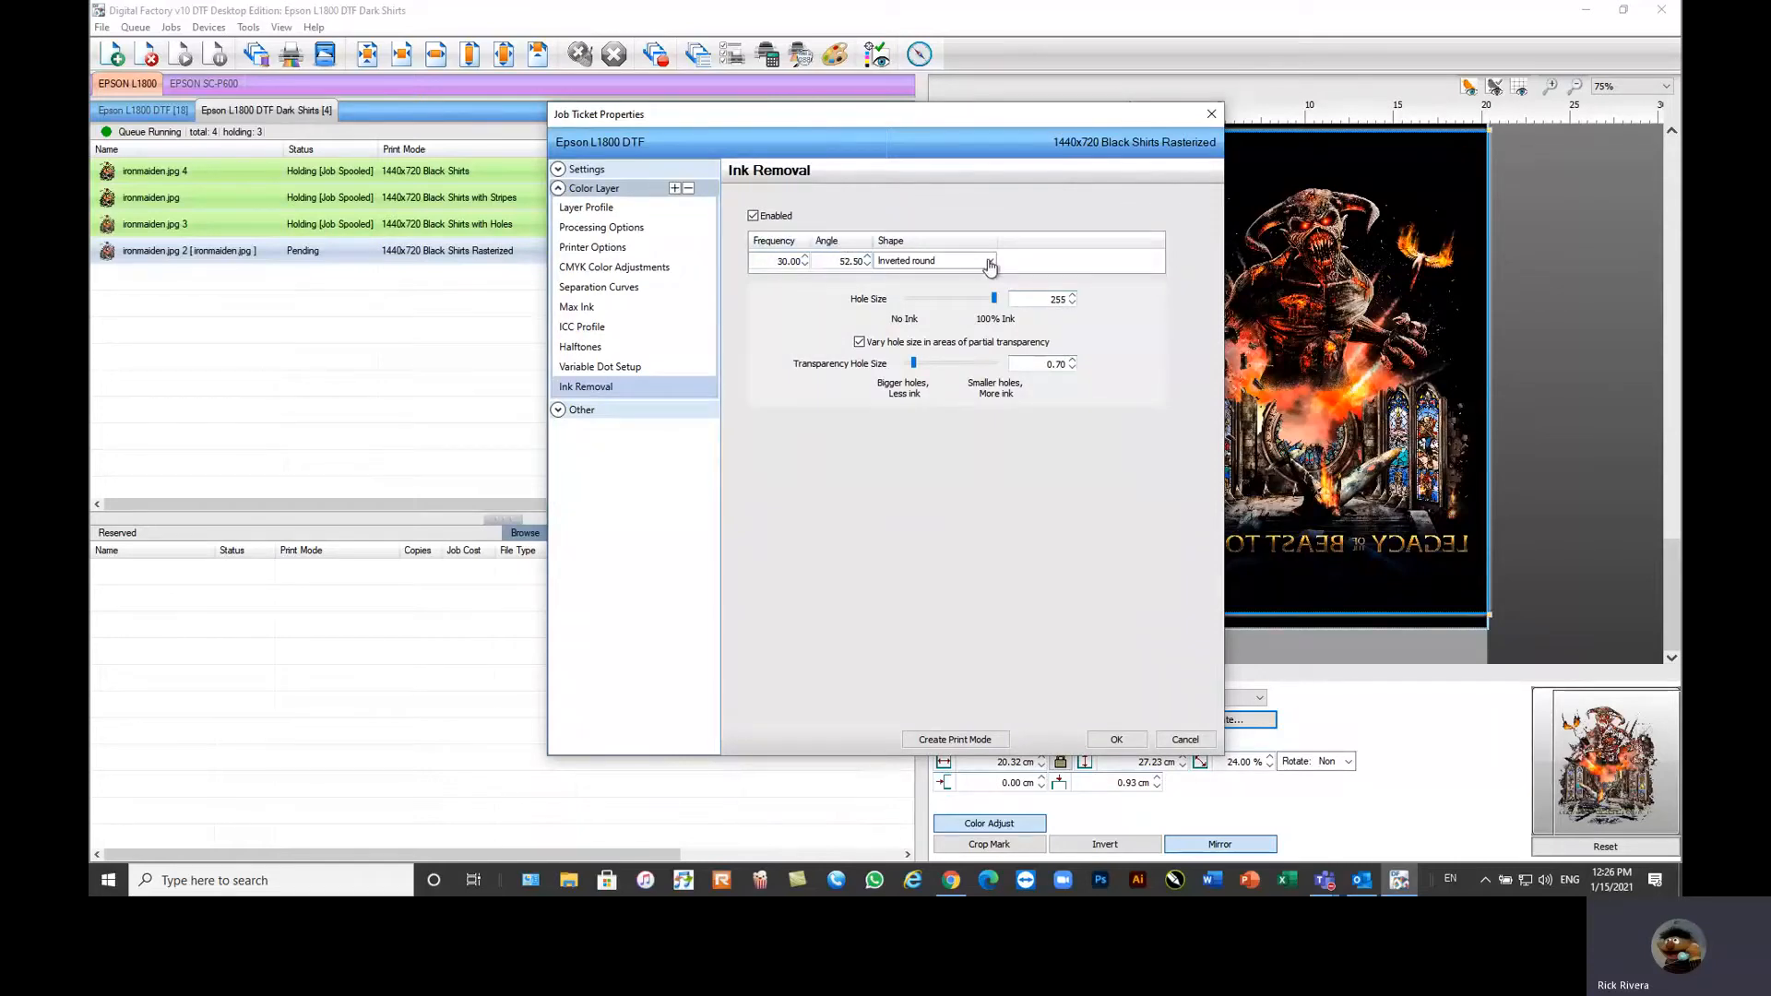
click(989, 262)
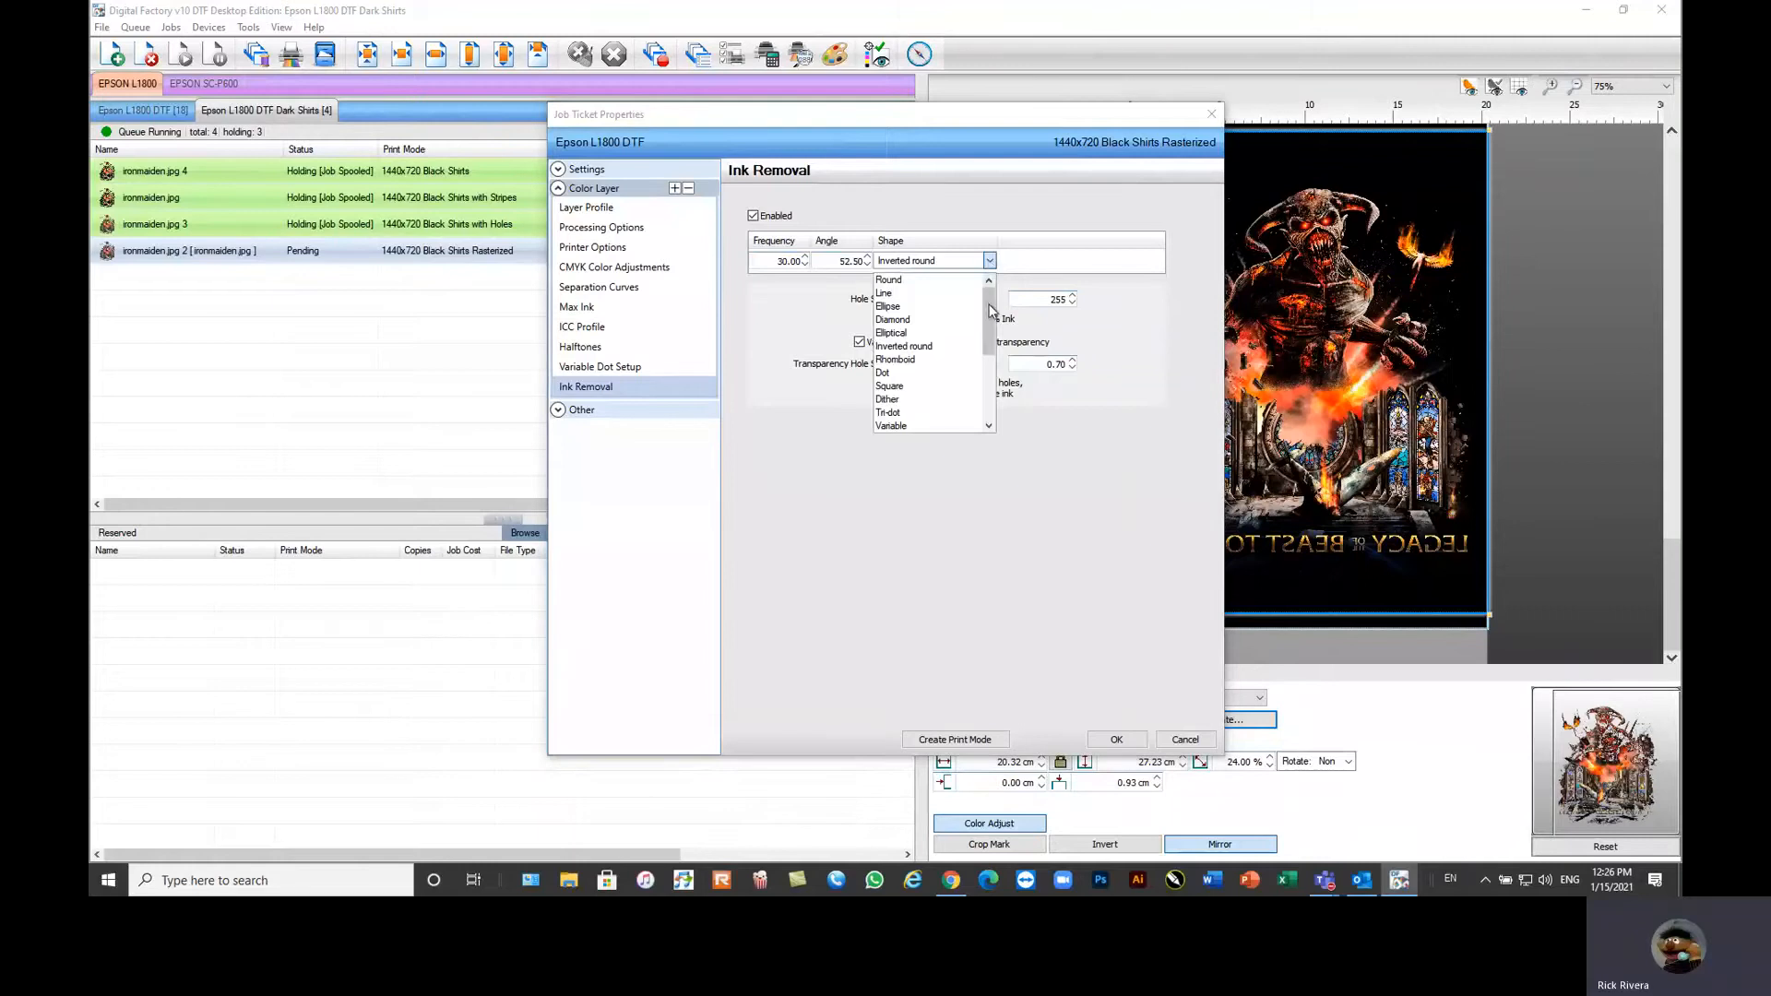
scroll(down, 3)
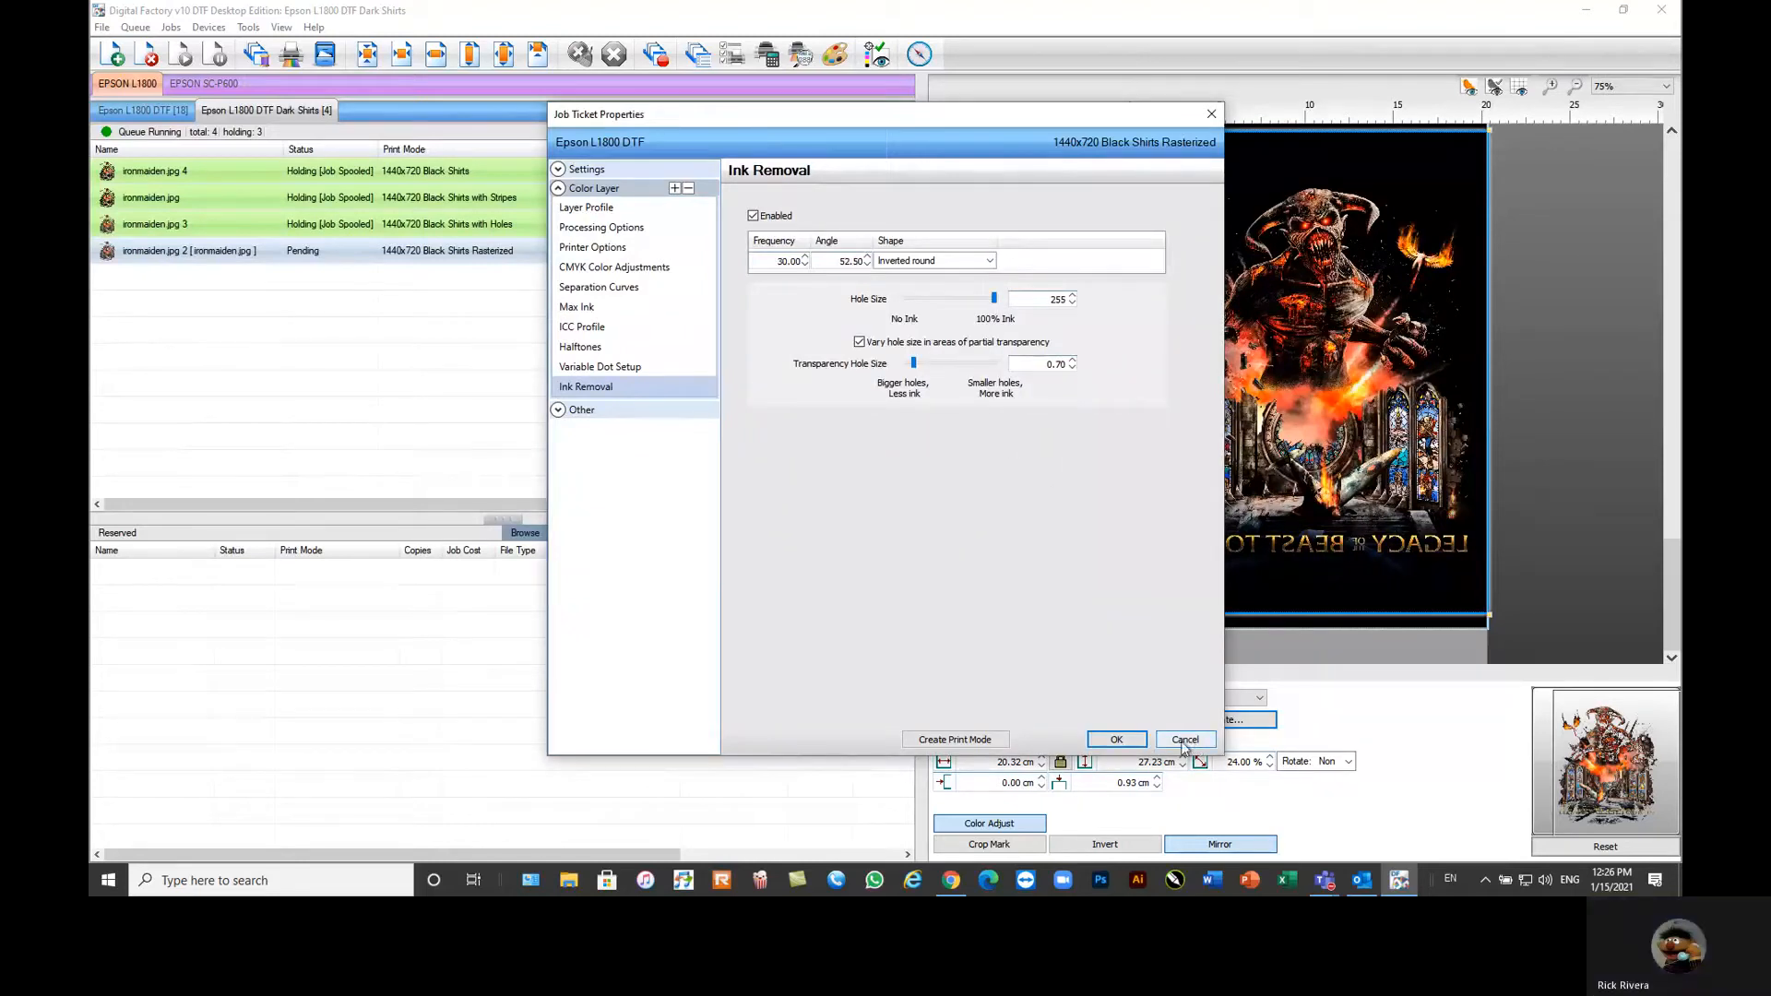
mouse_move(1118, 740)
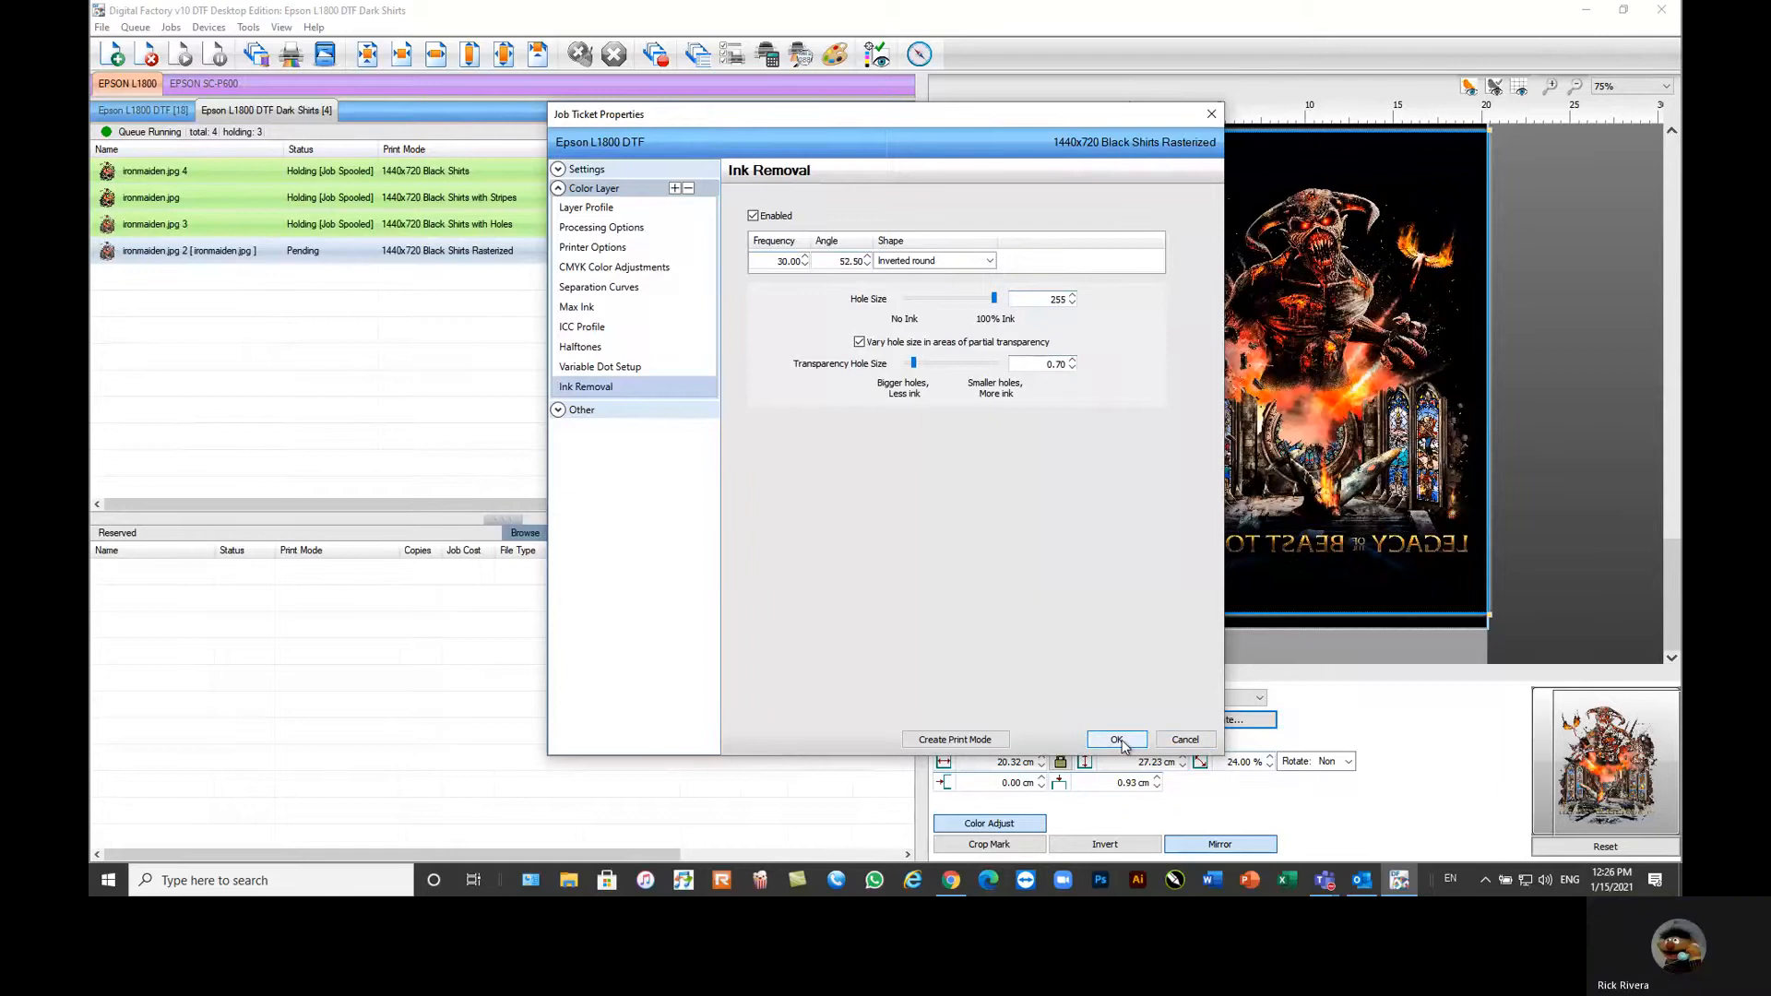
click(1118, 739)
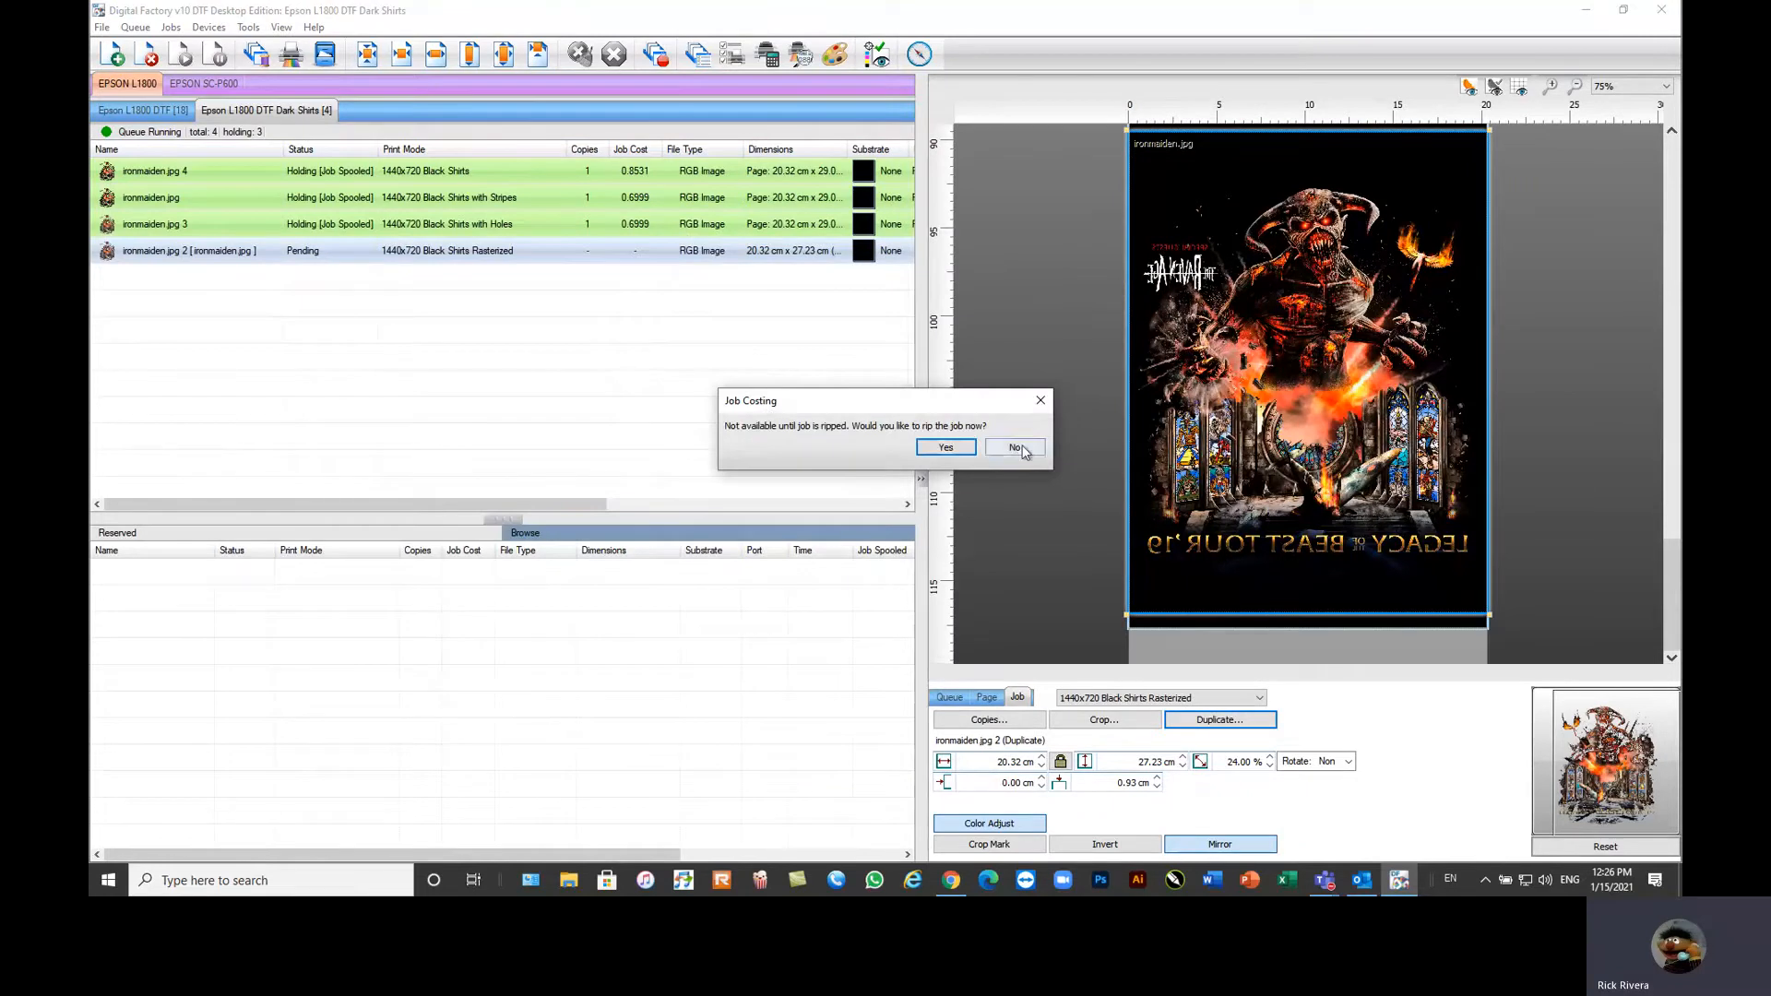
Step: Select the rasterized duplicate job and bring up the Epson L1800 DTF queue's costing properties
click(1015, 447)
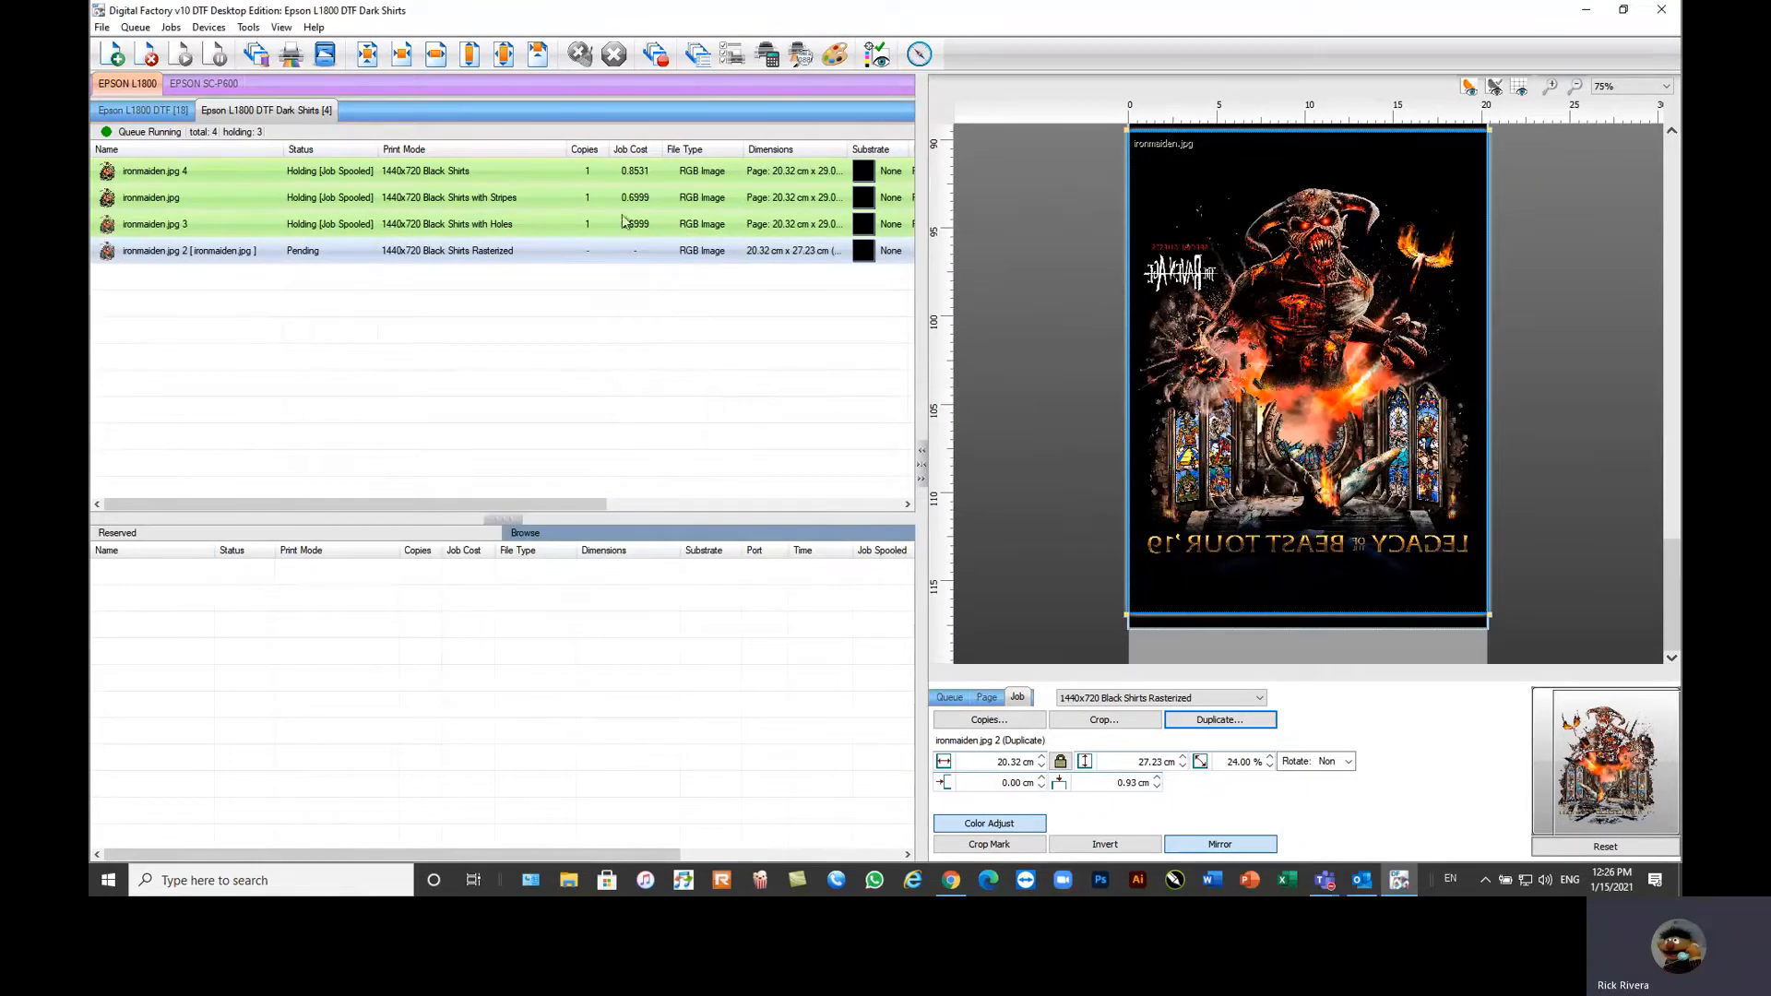
click(985, 697)
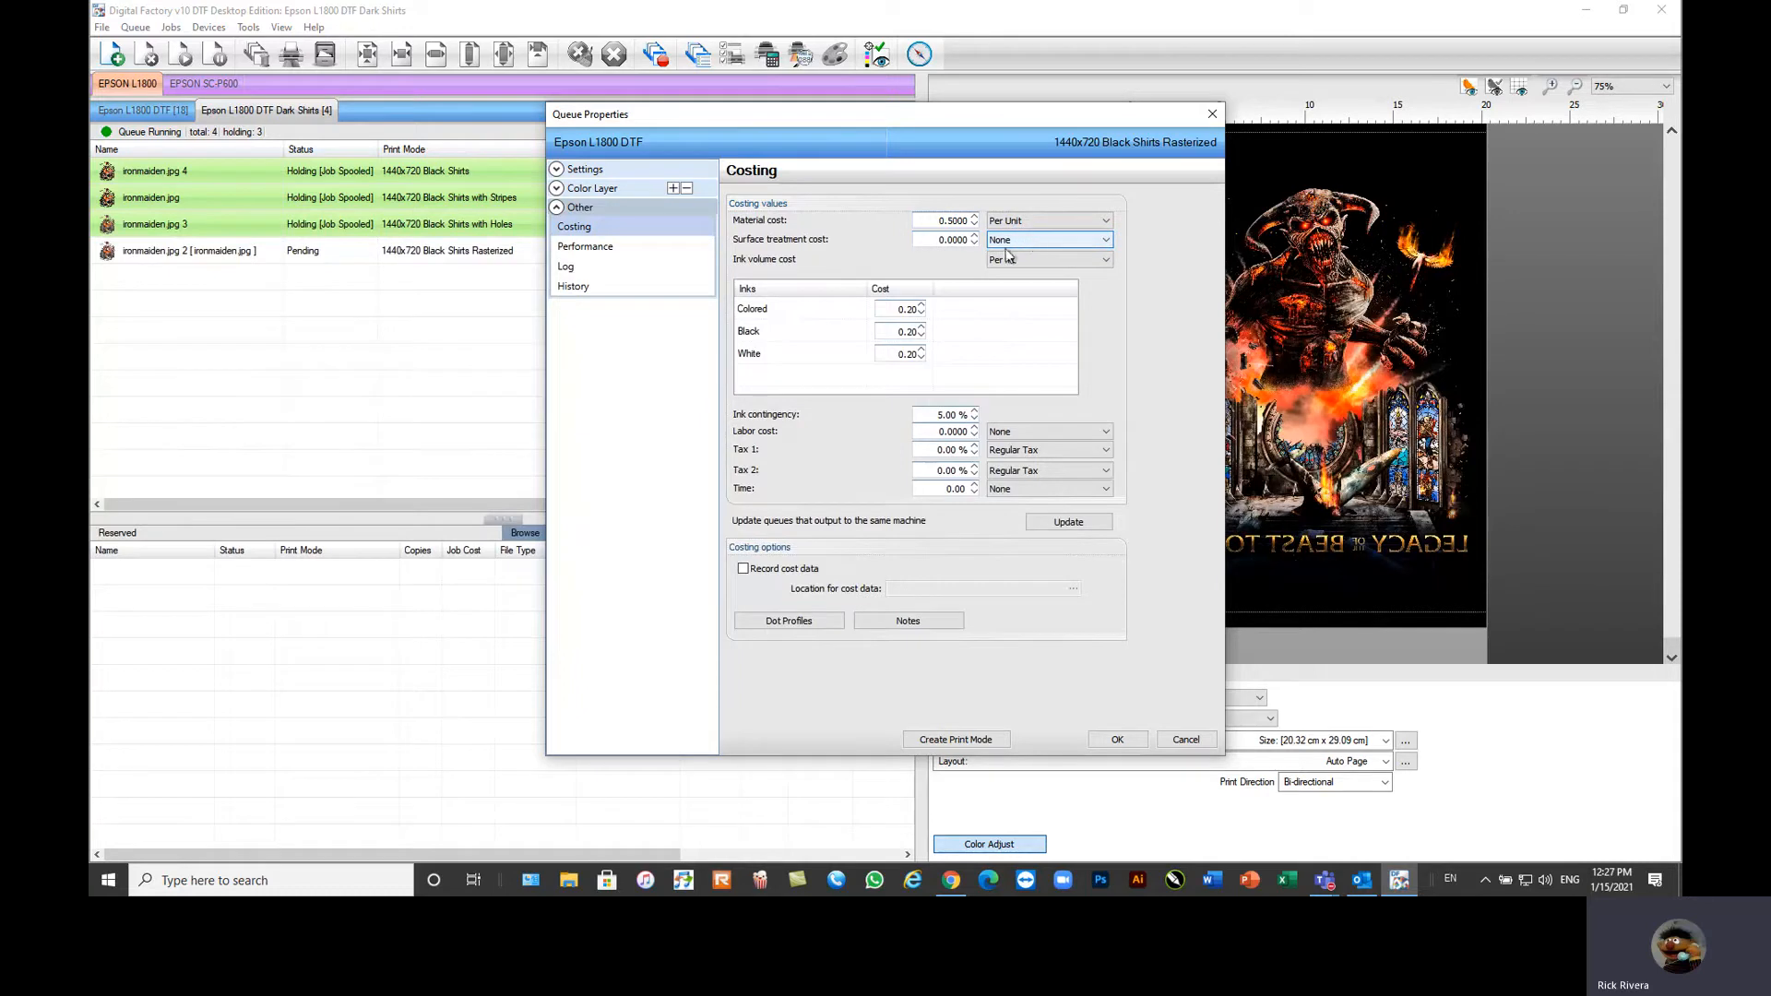
Step: Check the ink volume cost unit and the ink contingency percentage in the queue costing
click(1099, 258)
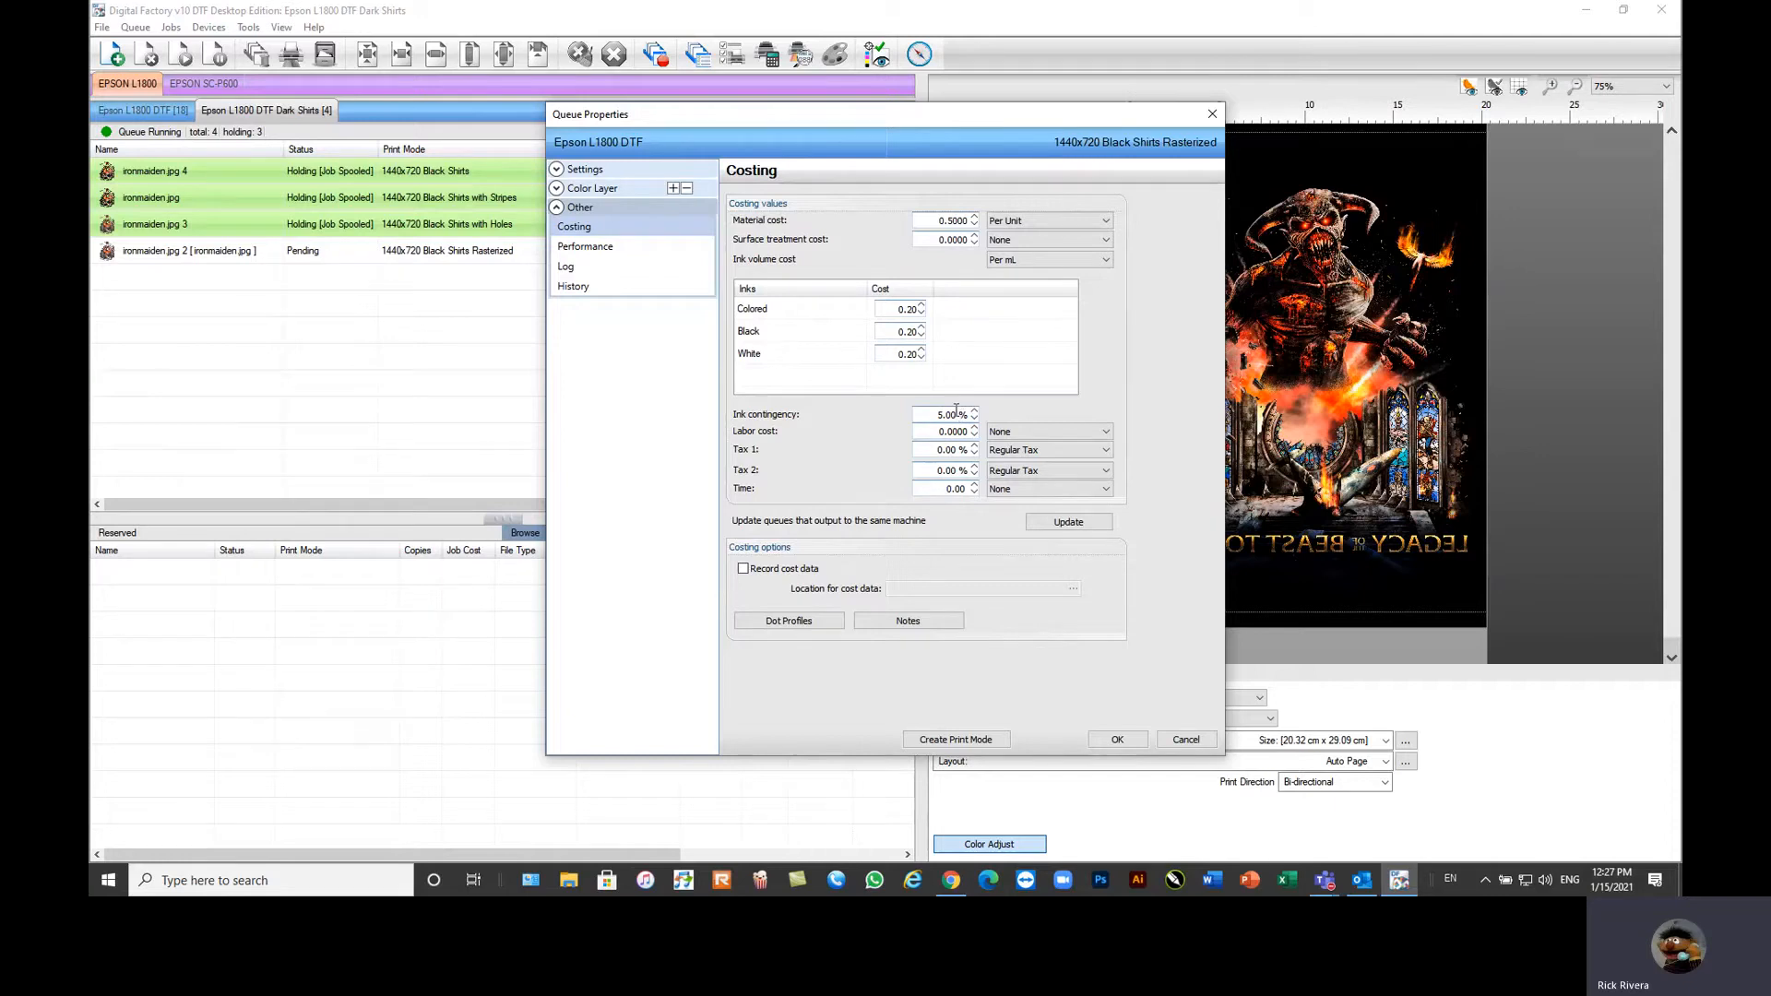
triple_click(941, 413)
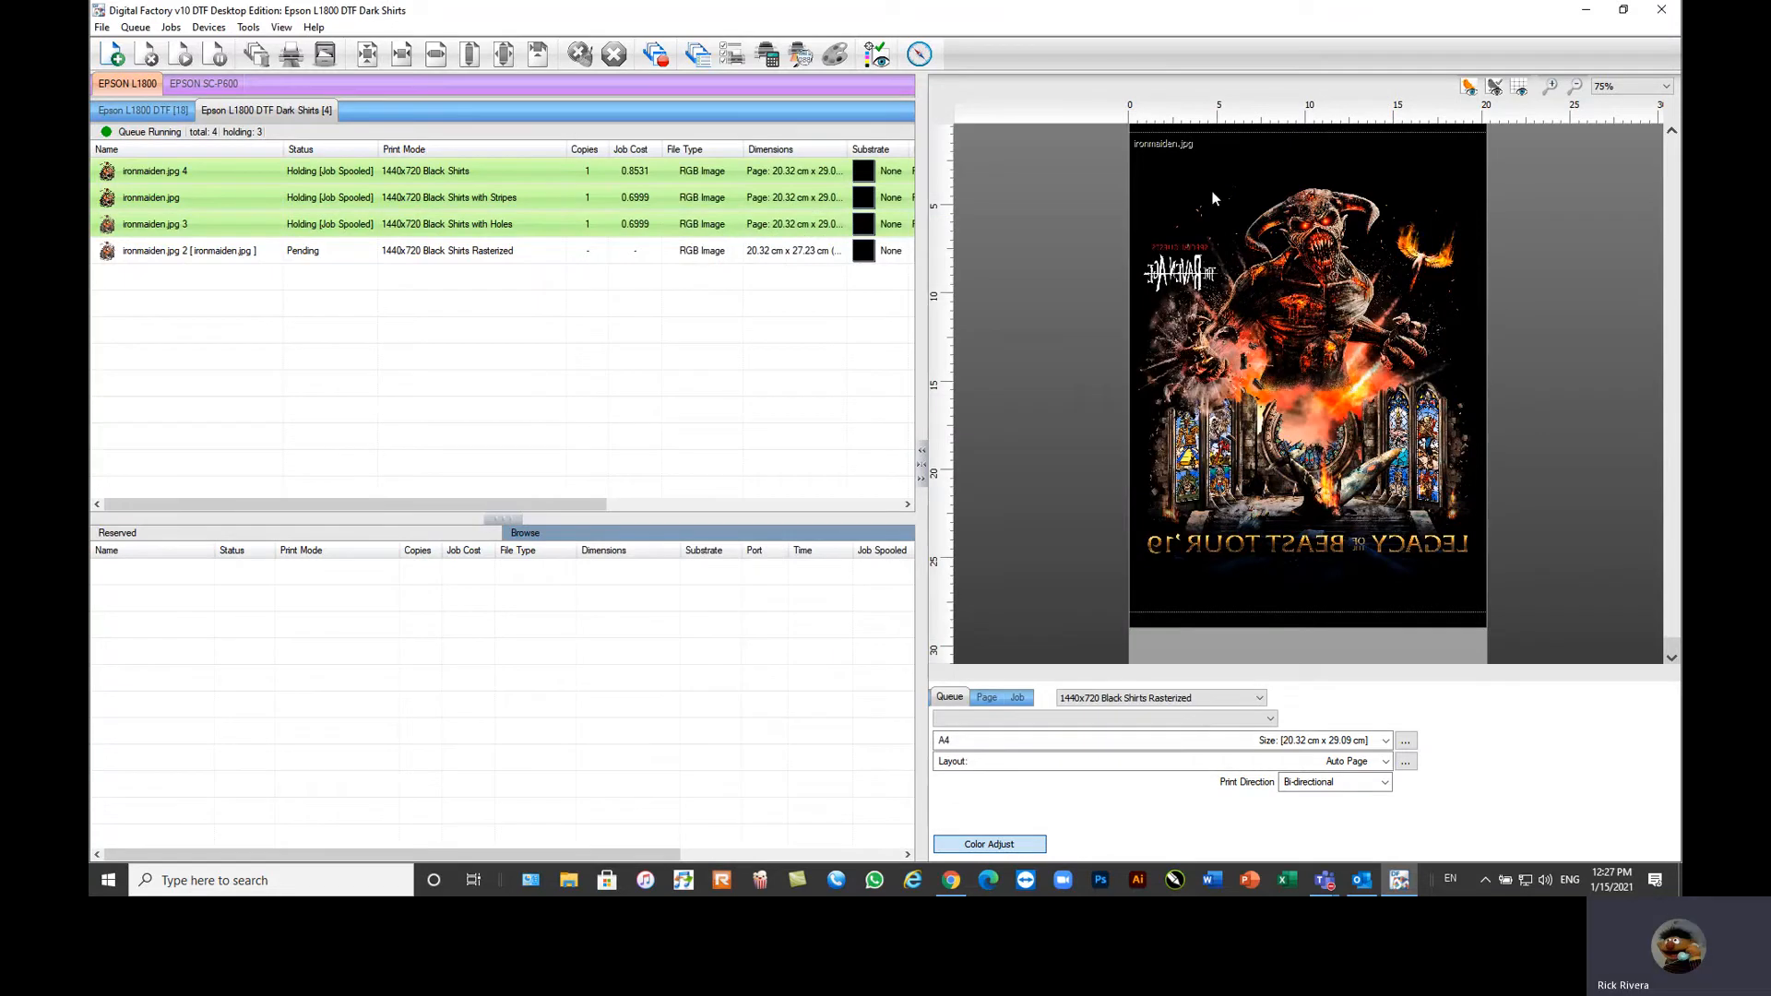
mouse_move(872, 118)
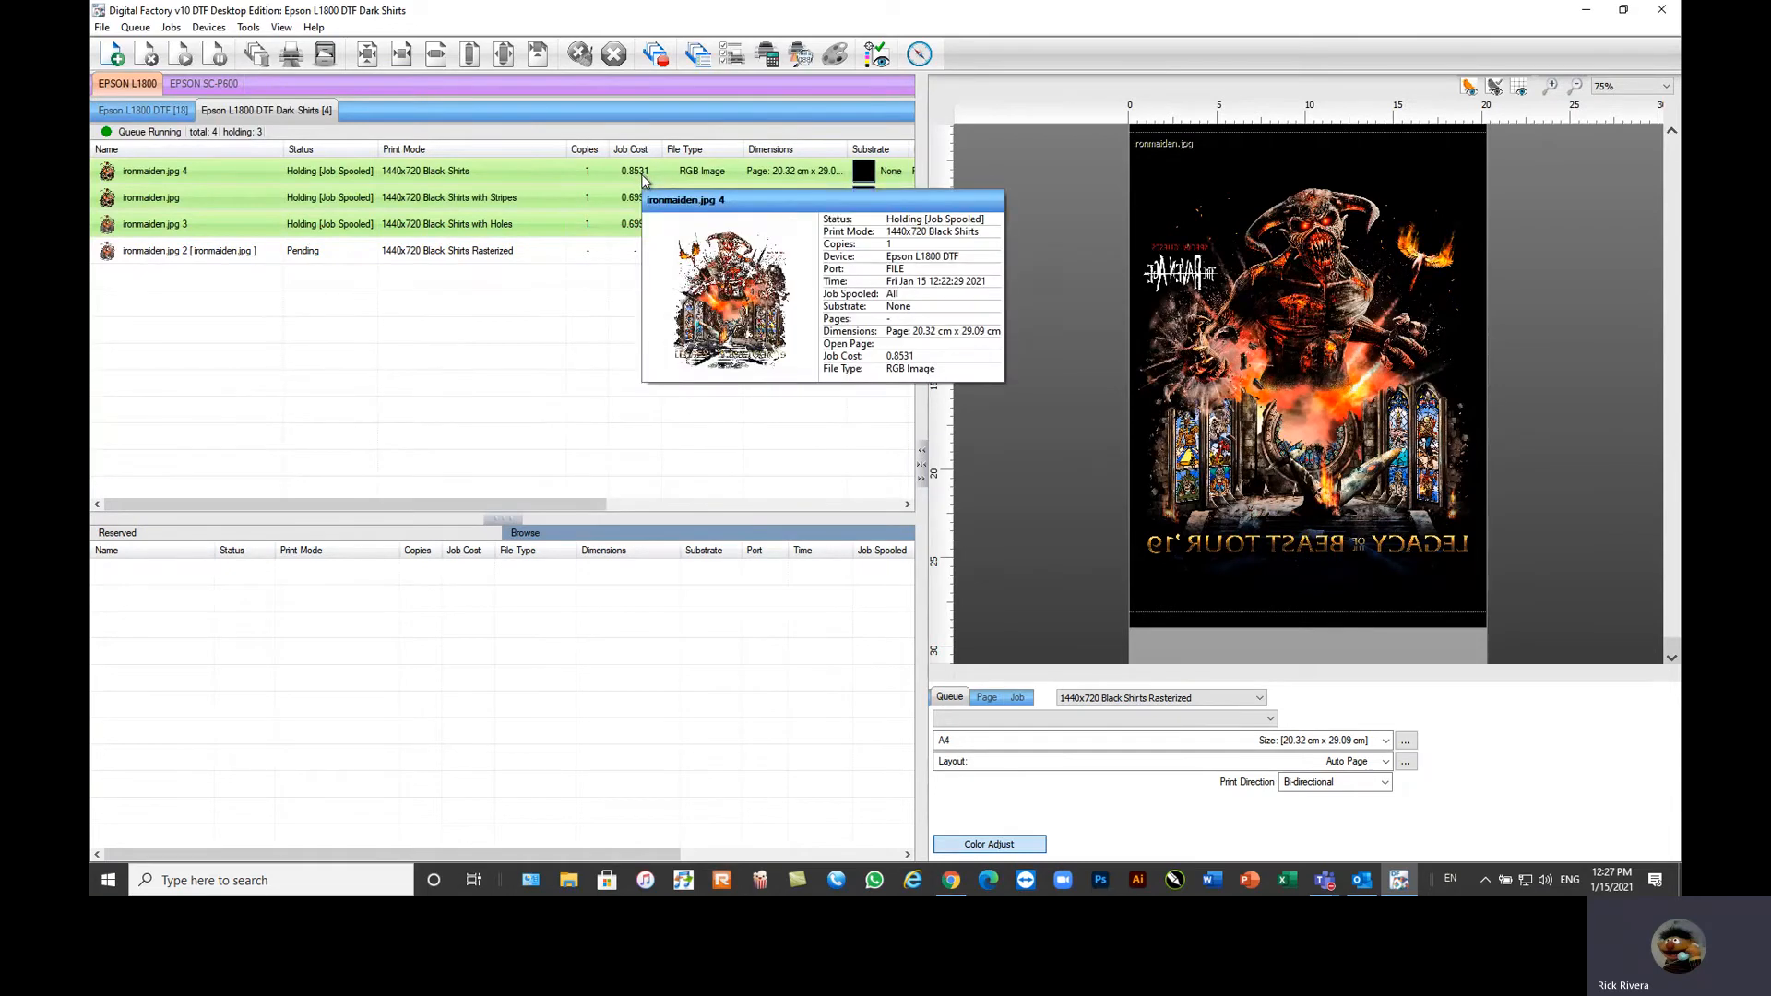
mouse_move(1061, 249)
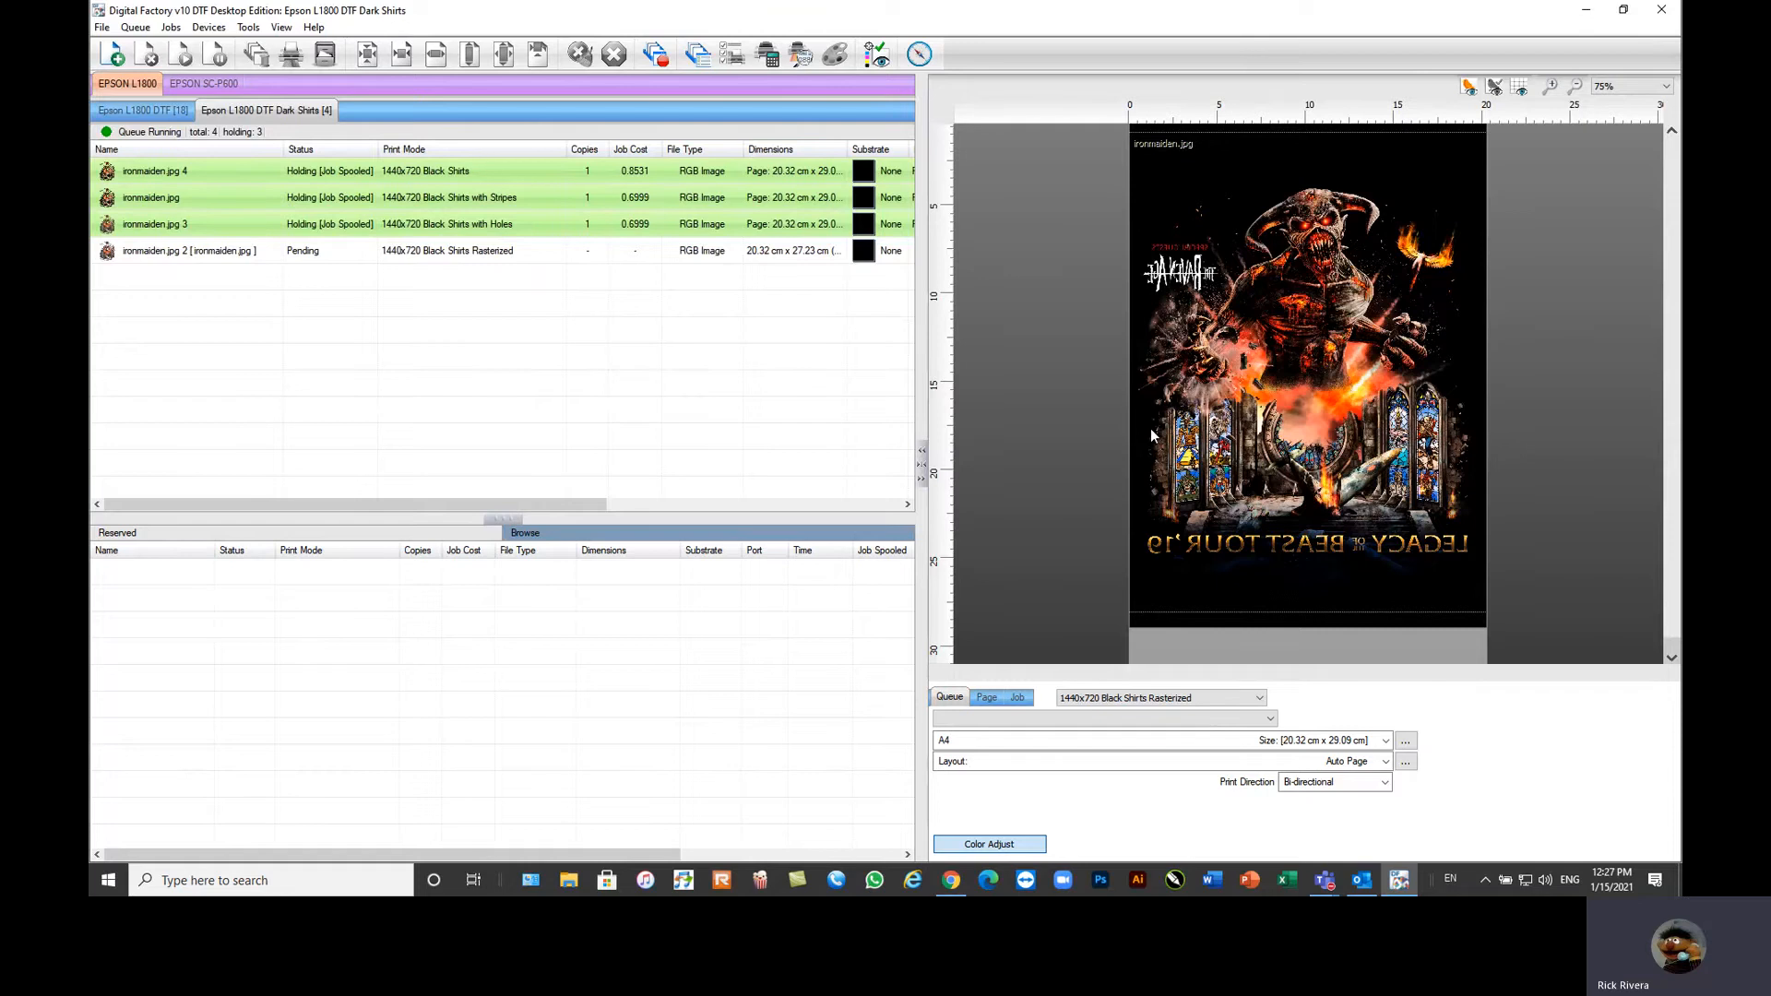
mouse_move(415, 393)
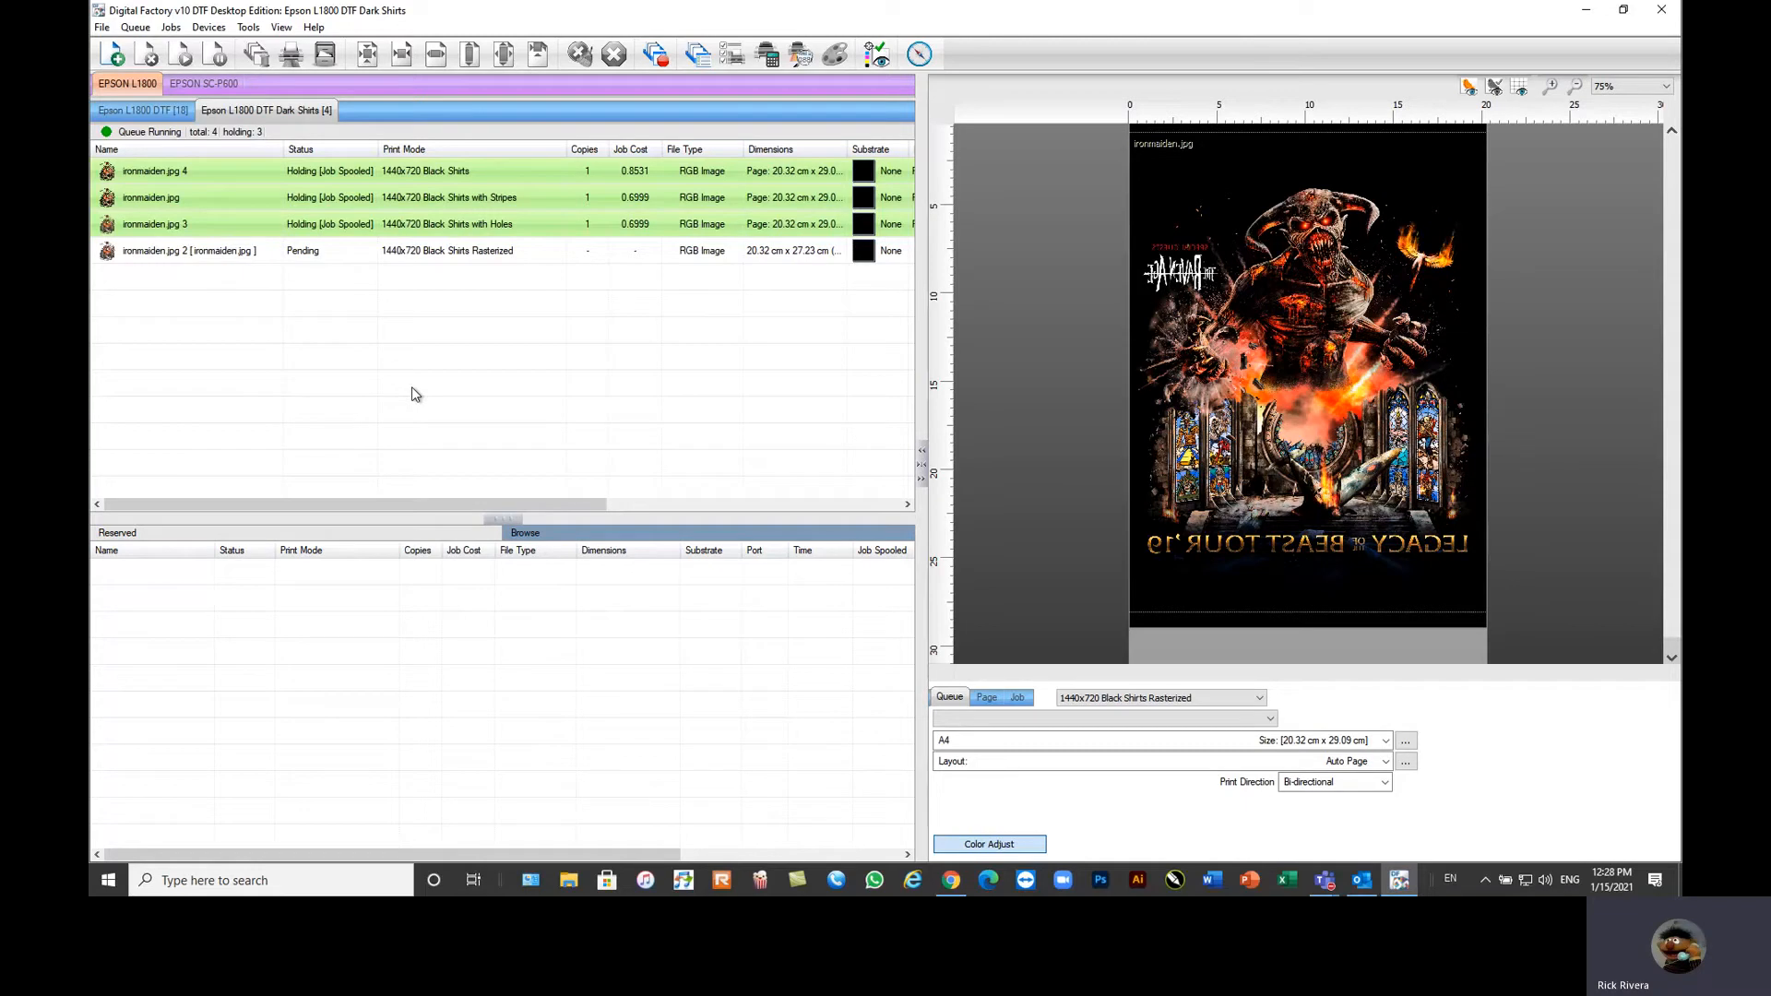
mouse_move(1231, 347)
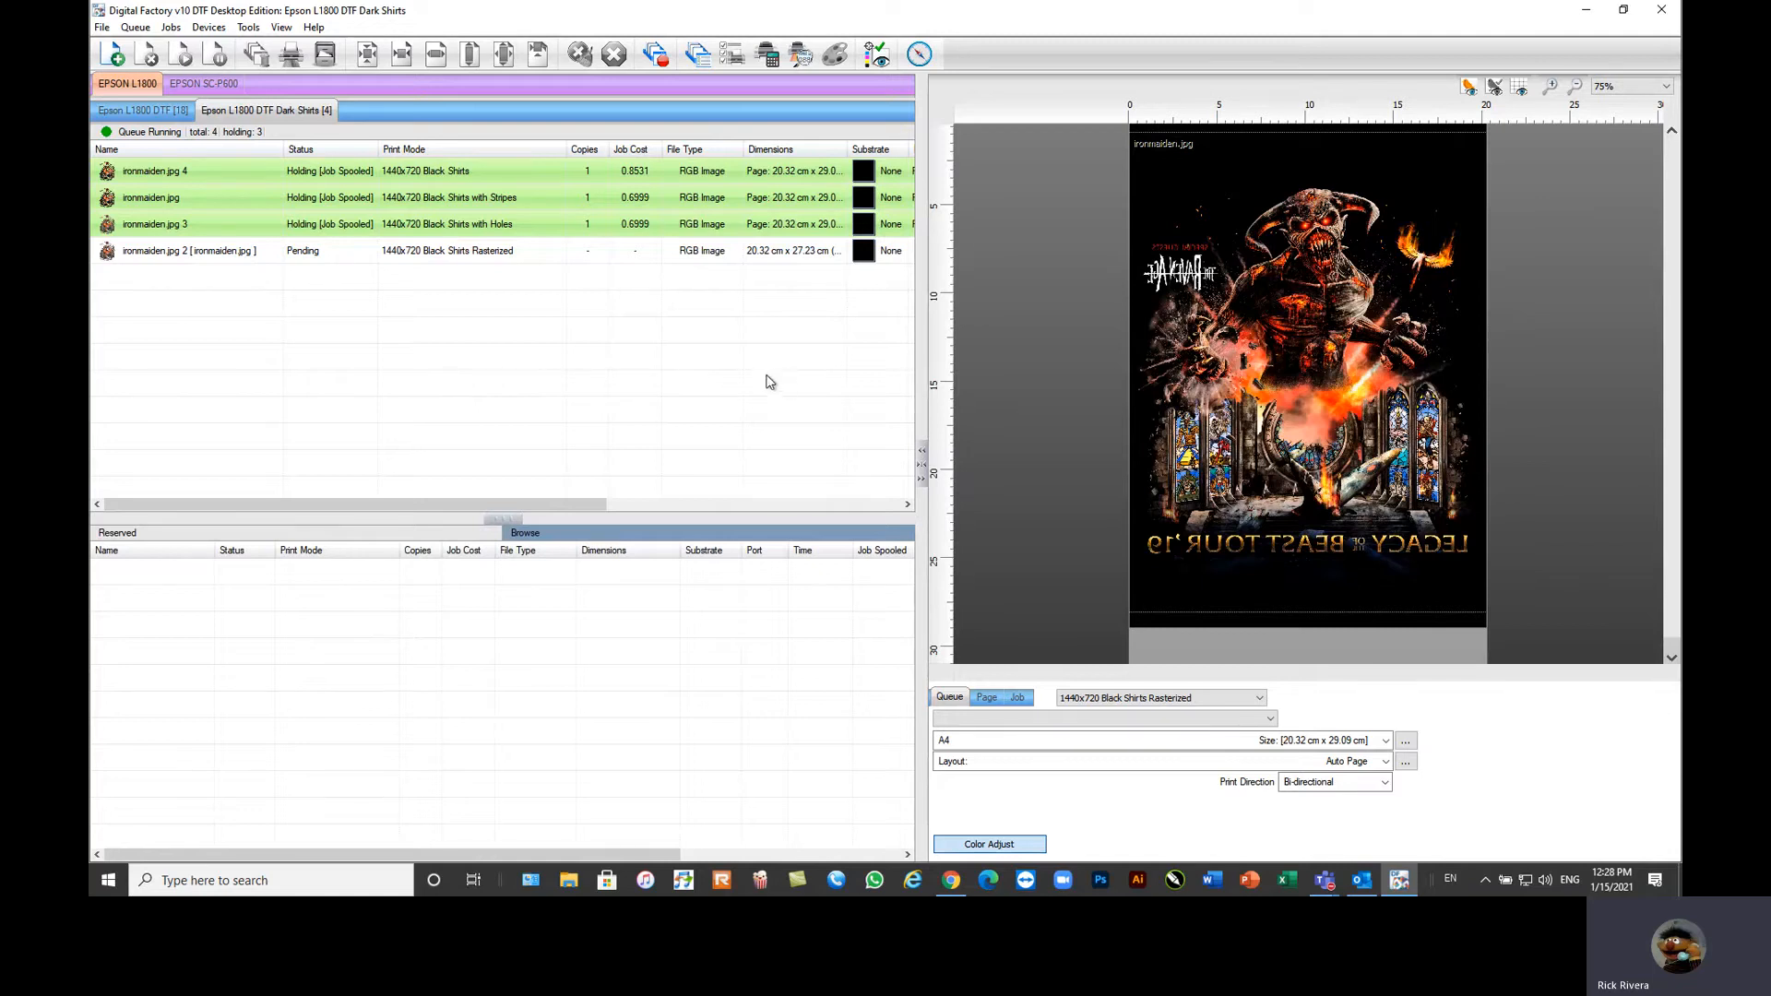
mouse_move(752, 332)
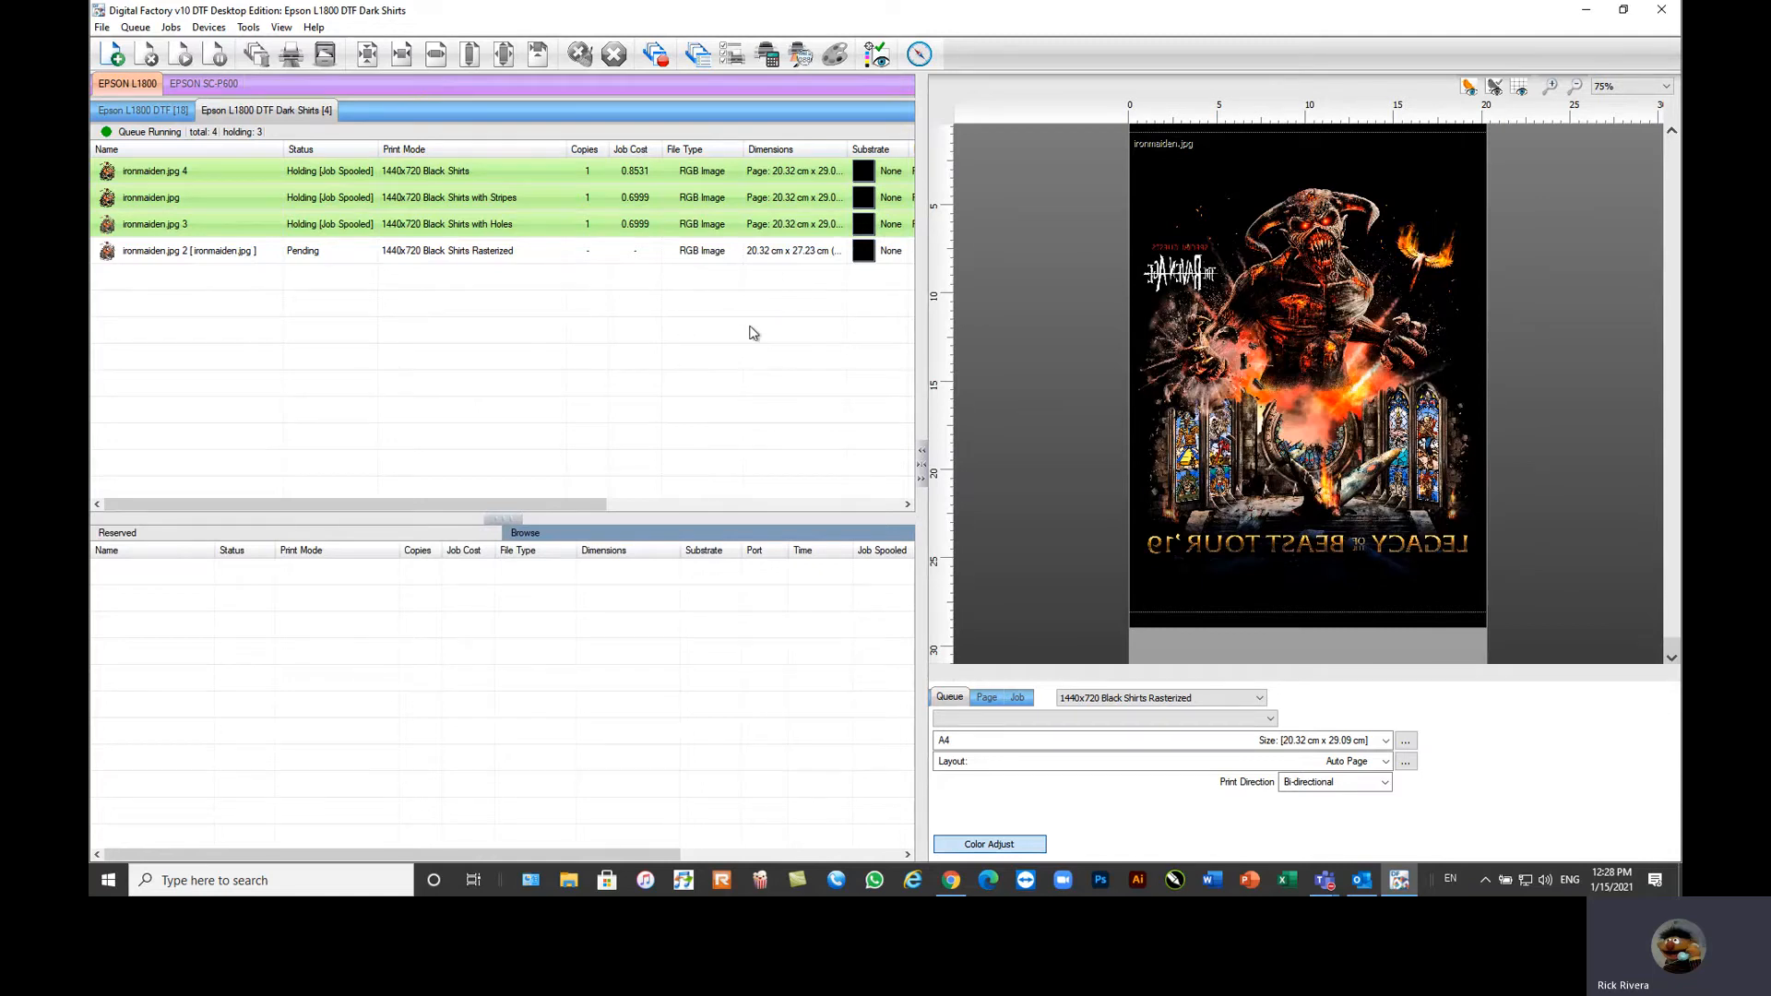
mouse_move(730, 54)
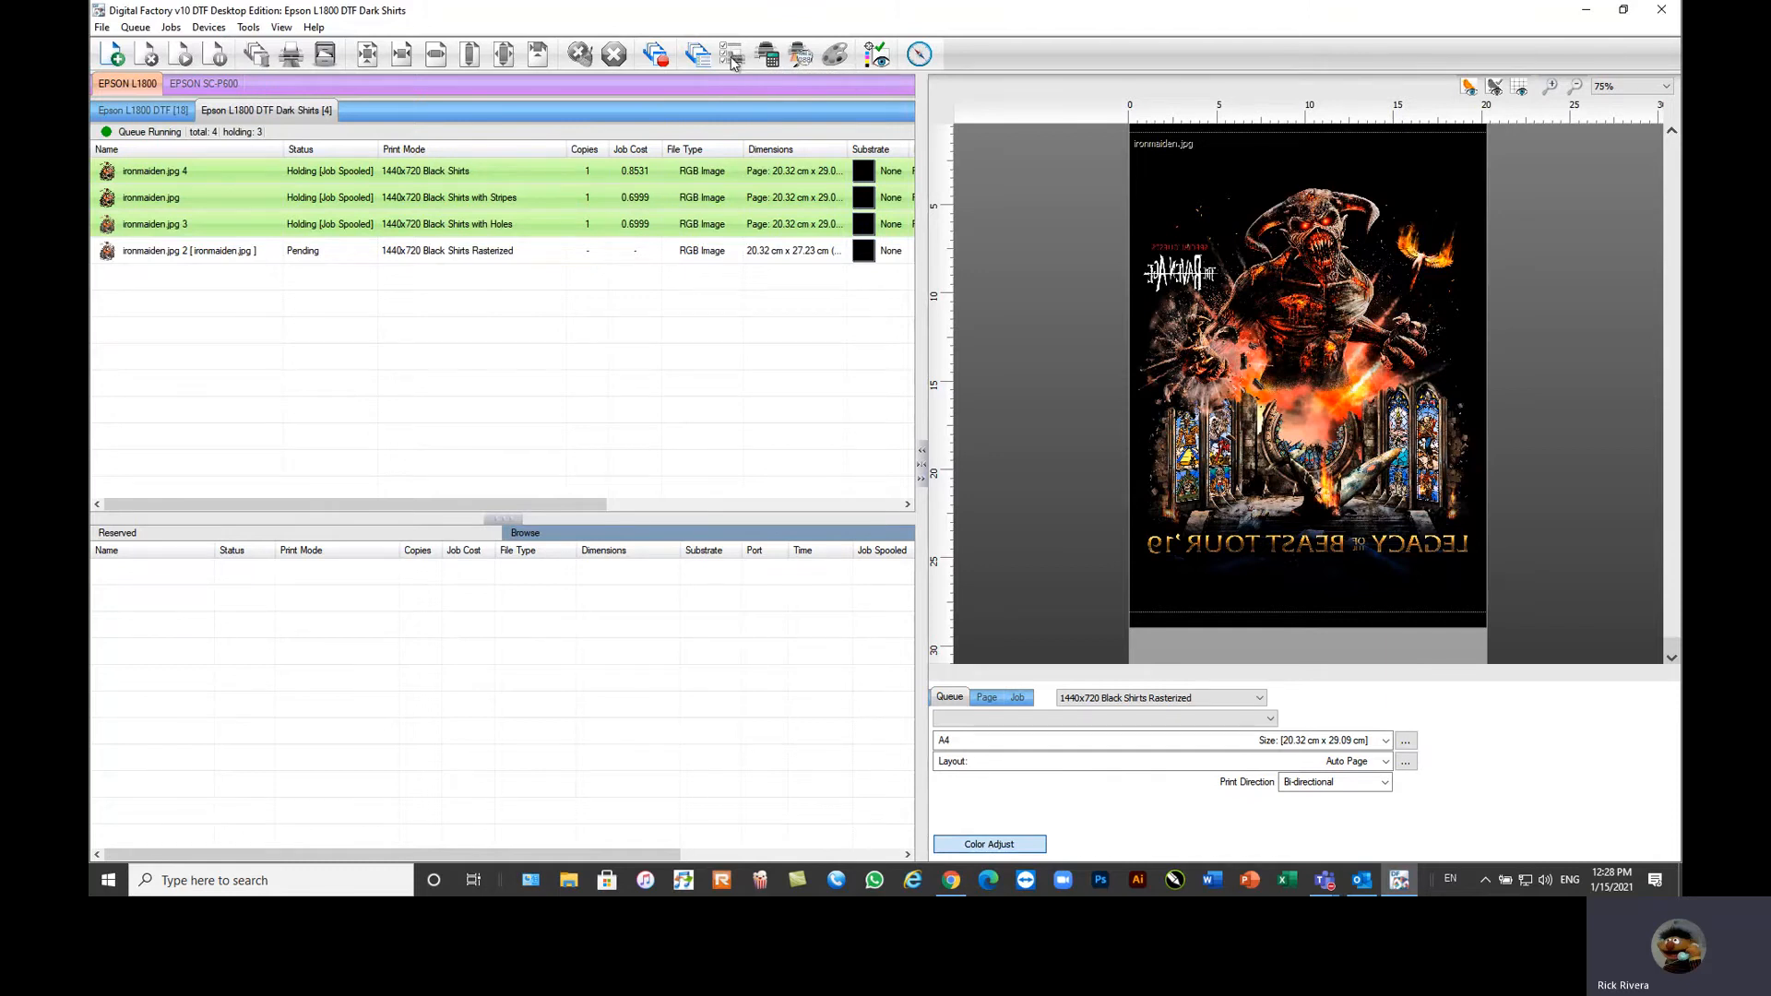
mouse_move(391, 332)
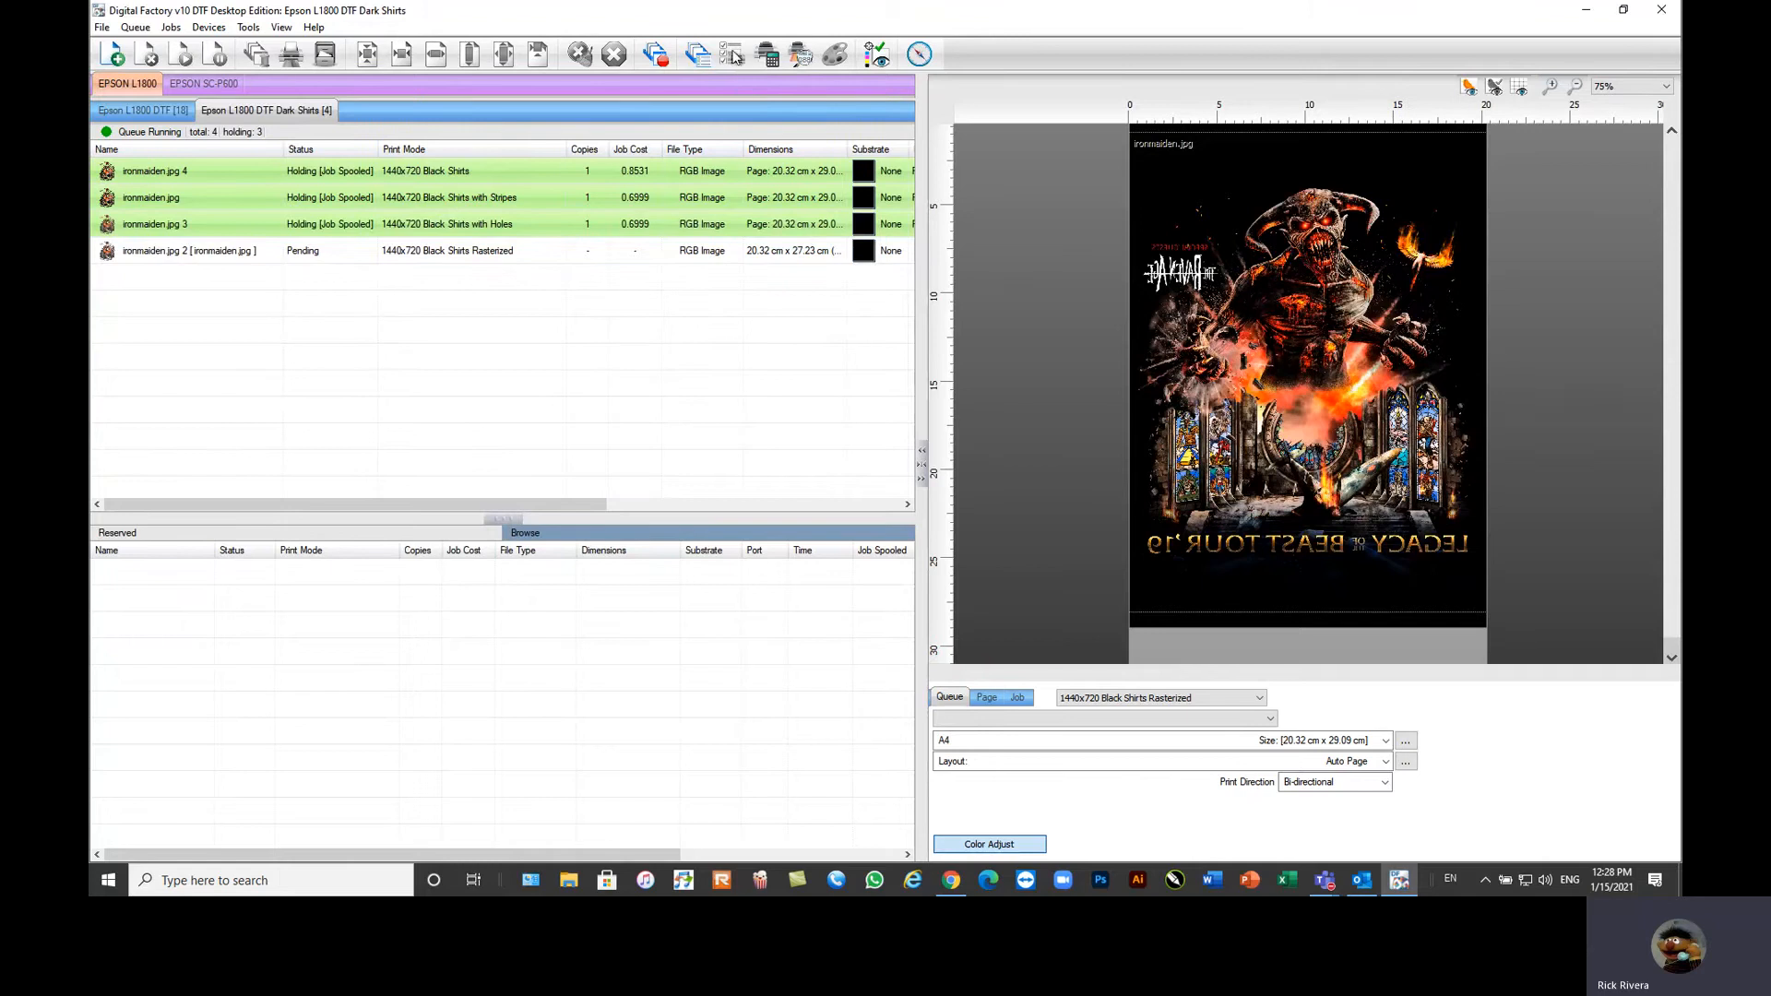
mouse_move(149, 197)
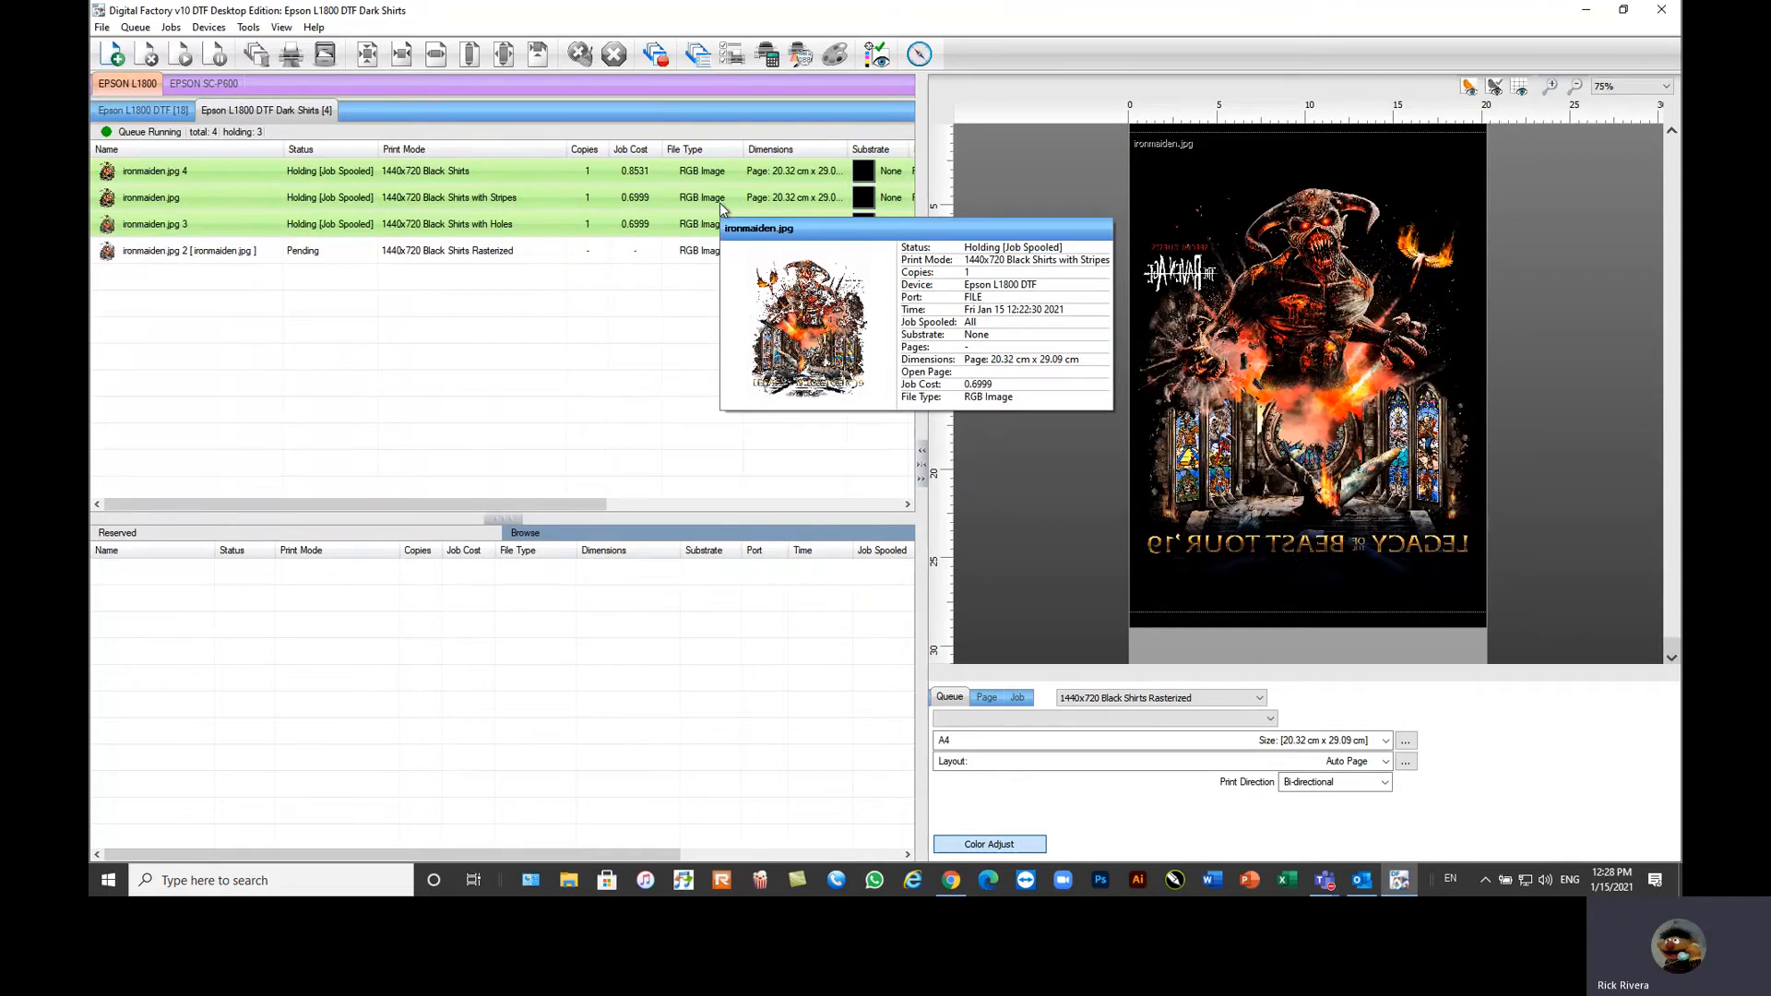
mouse_move(634, 432)
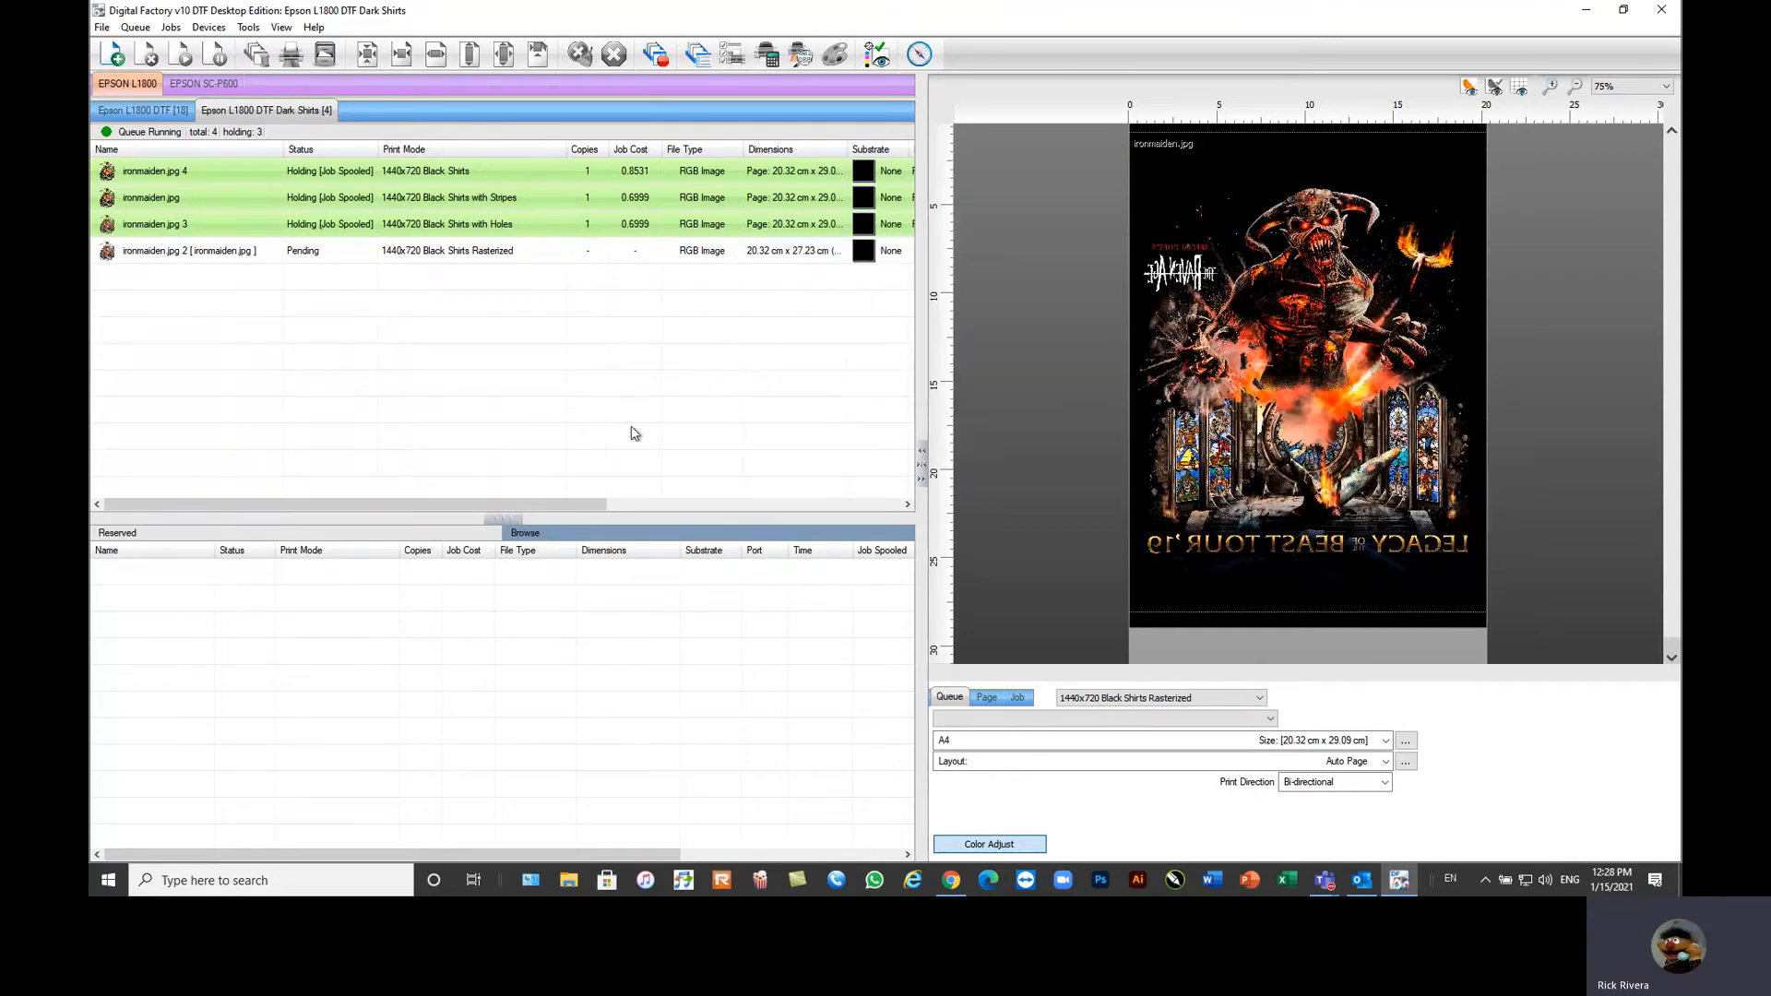
mouse_move(893, 120)
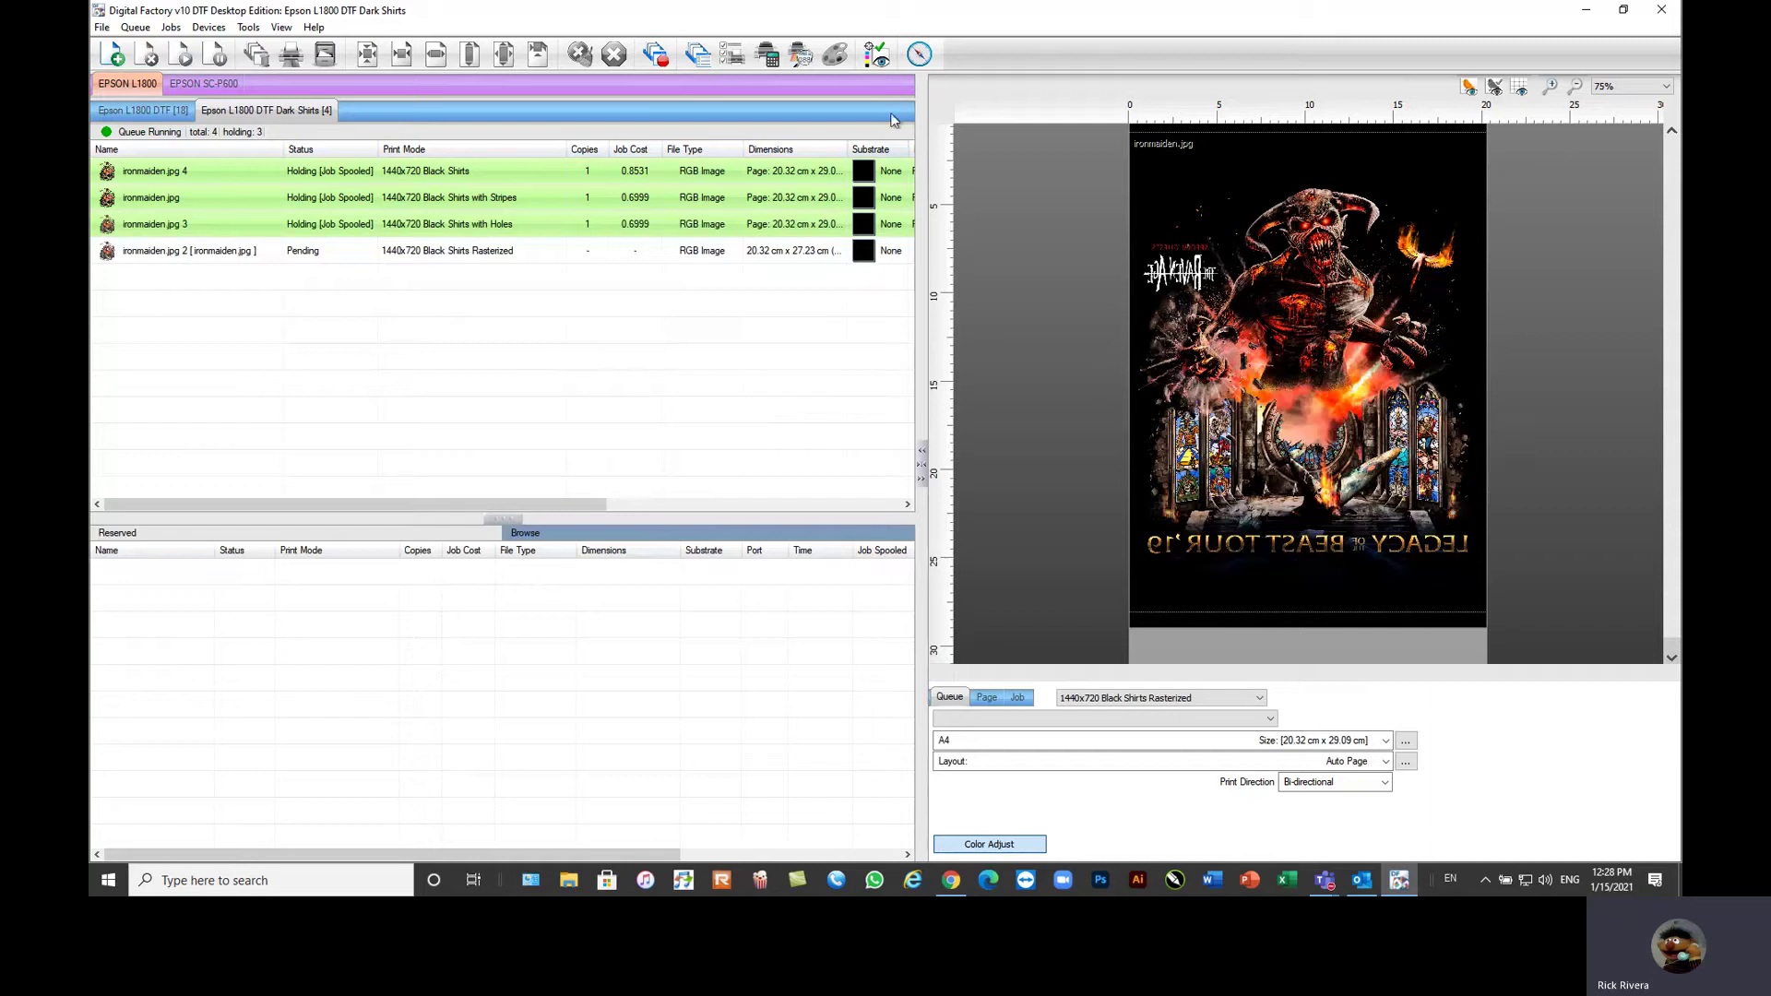
mouse_move(879, 52)
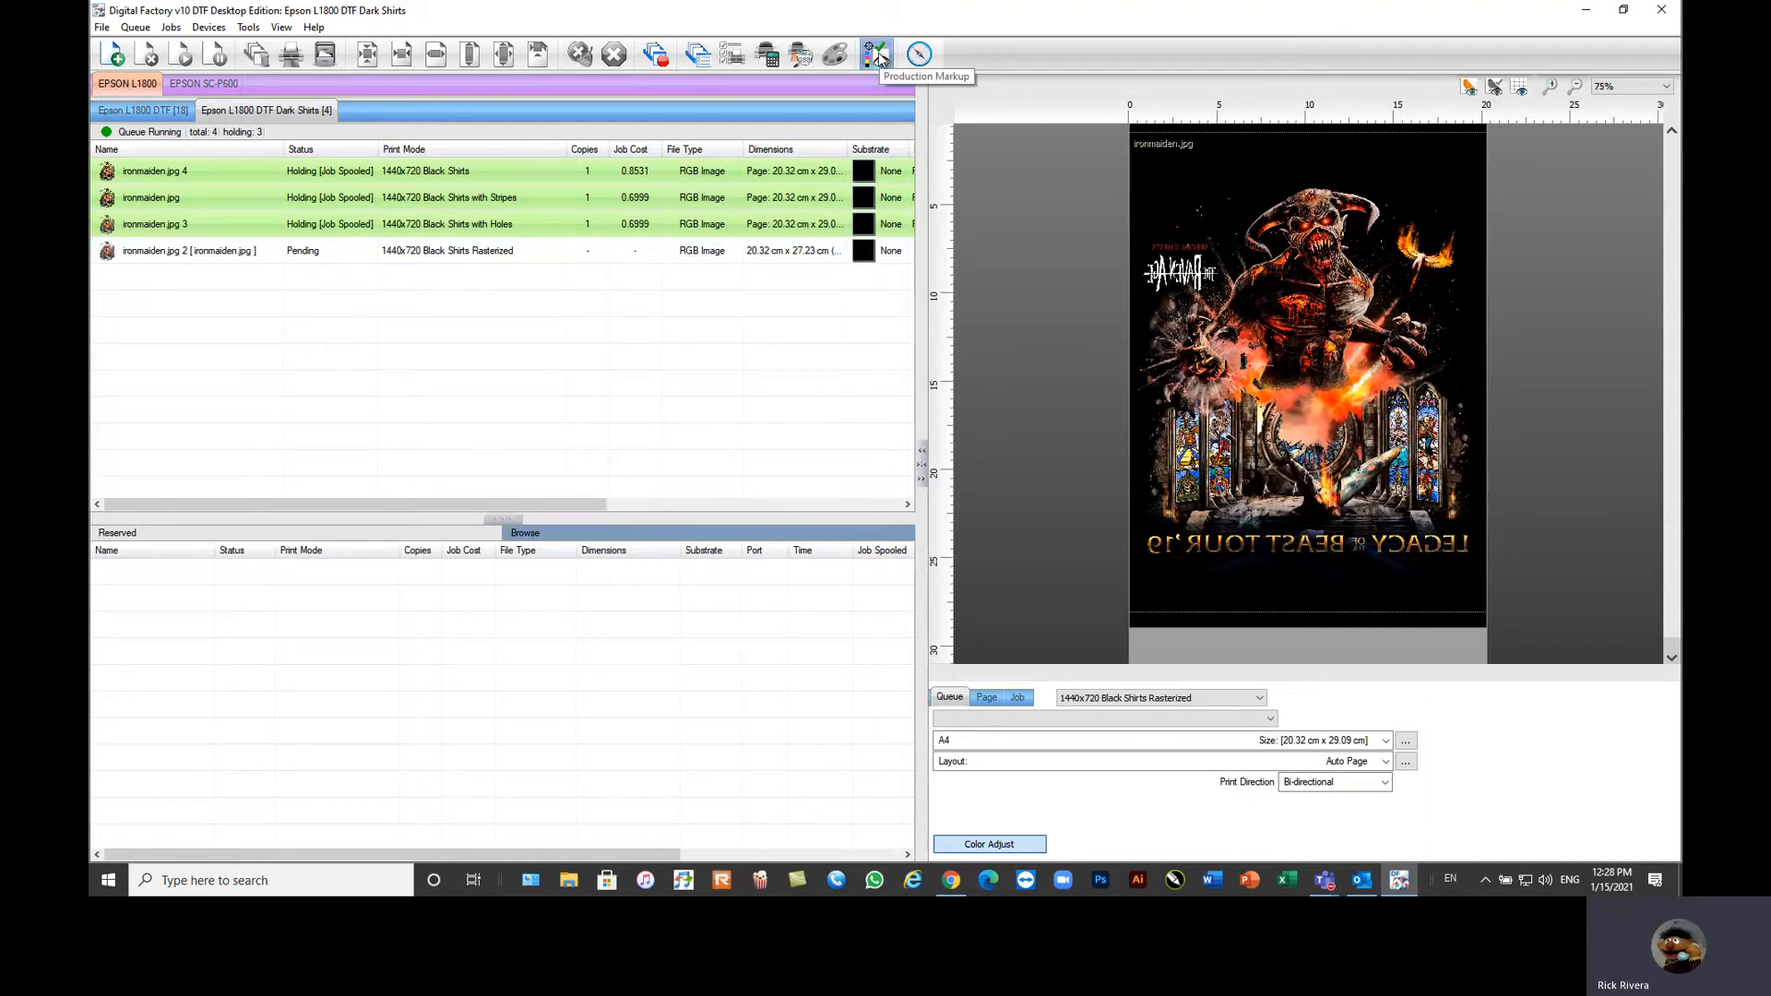
mouse_move(1037, 52)
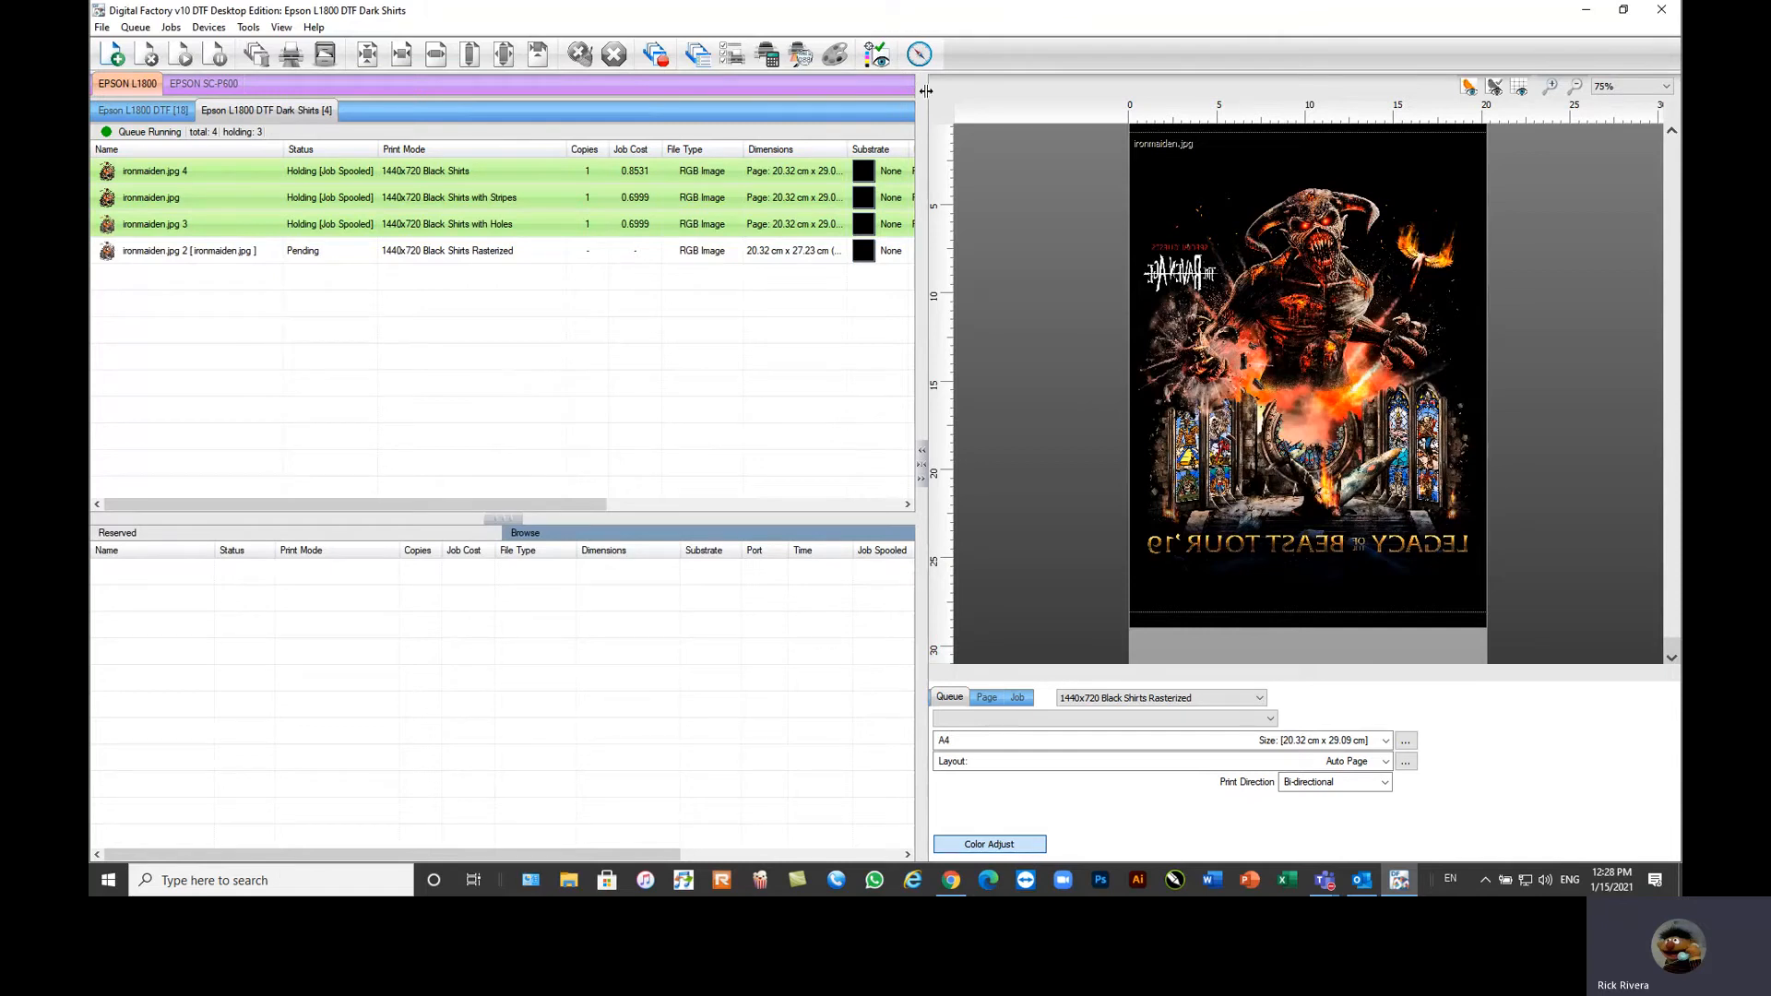
mouse_move(919, 51)
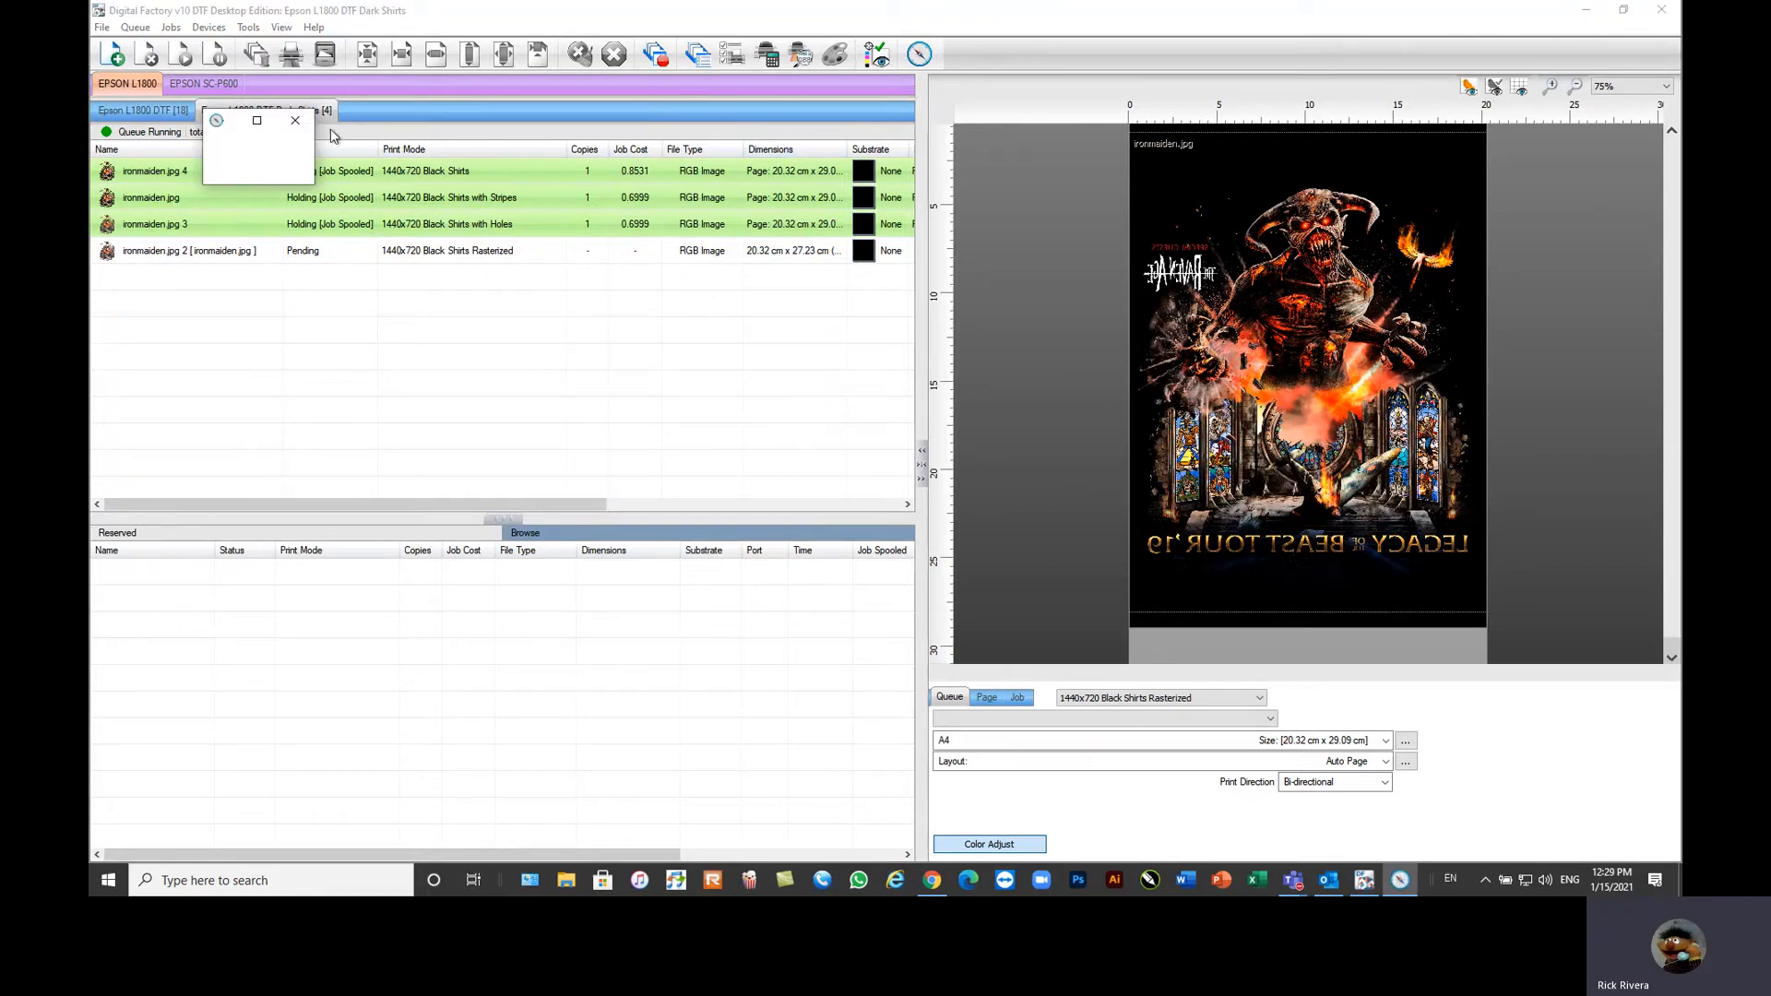
Step: Browse the Compass guide's Digital Factory interface and queue articles, then close the guide
click(296, 122)
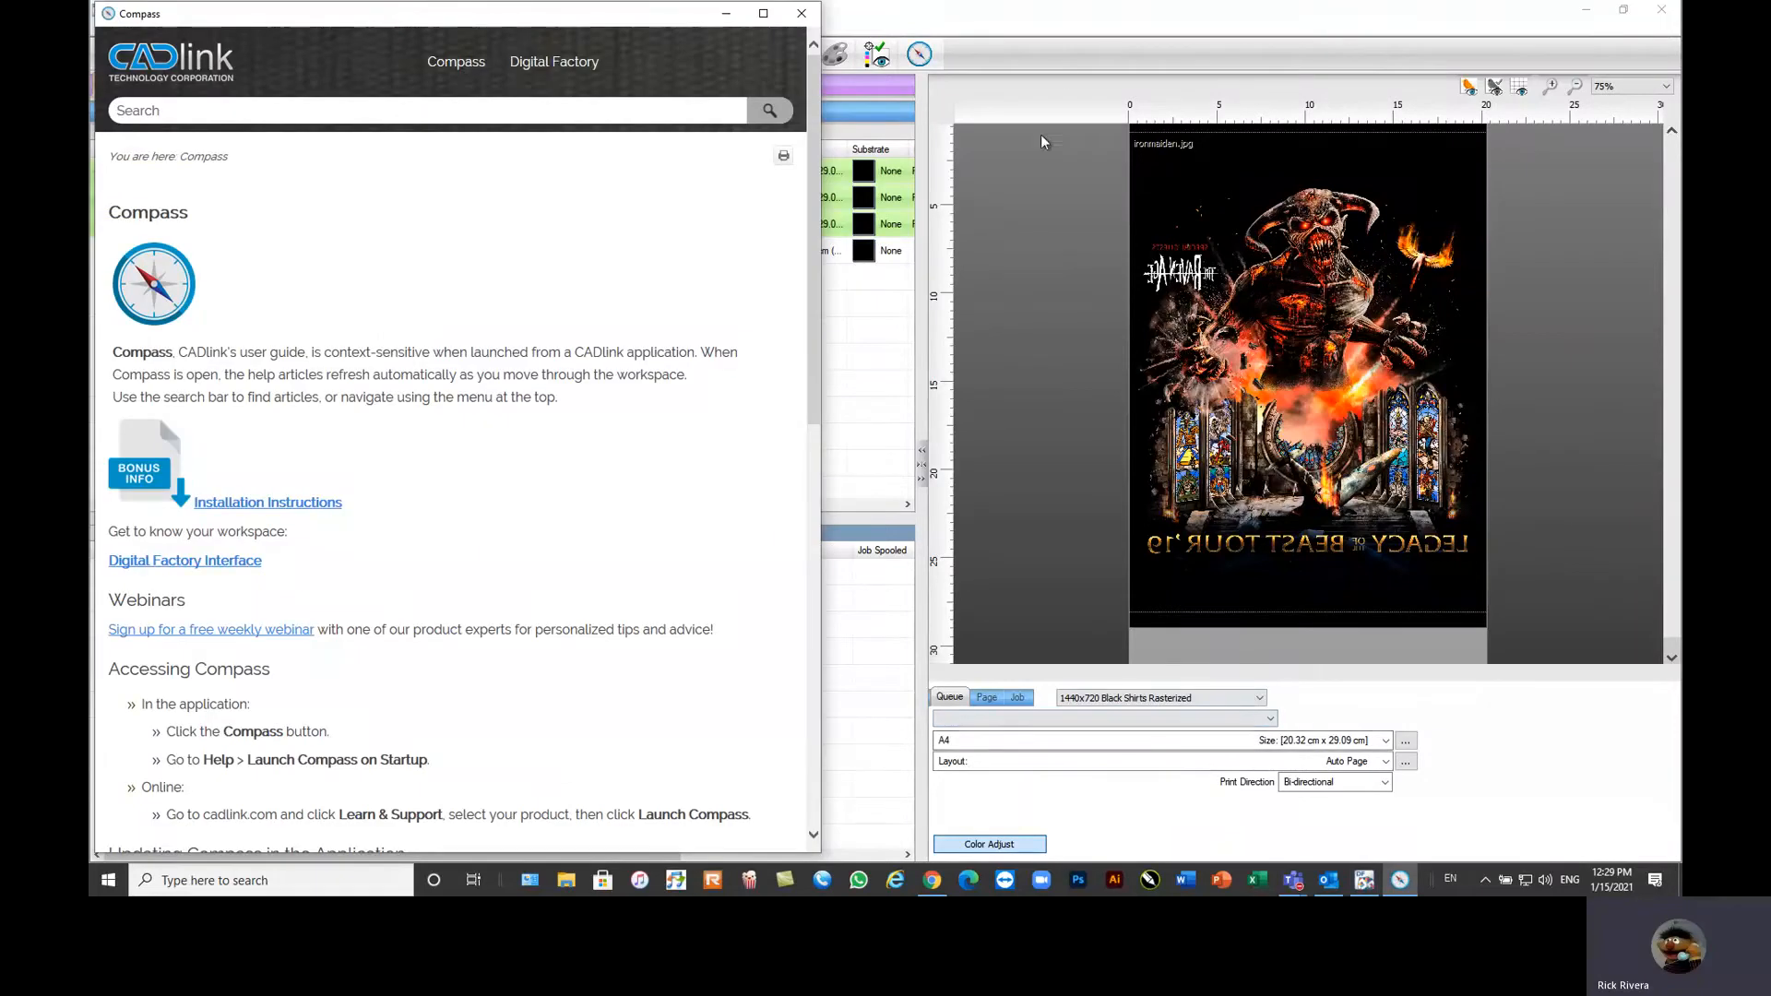
click(797, 15)
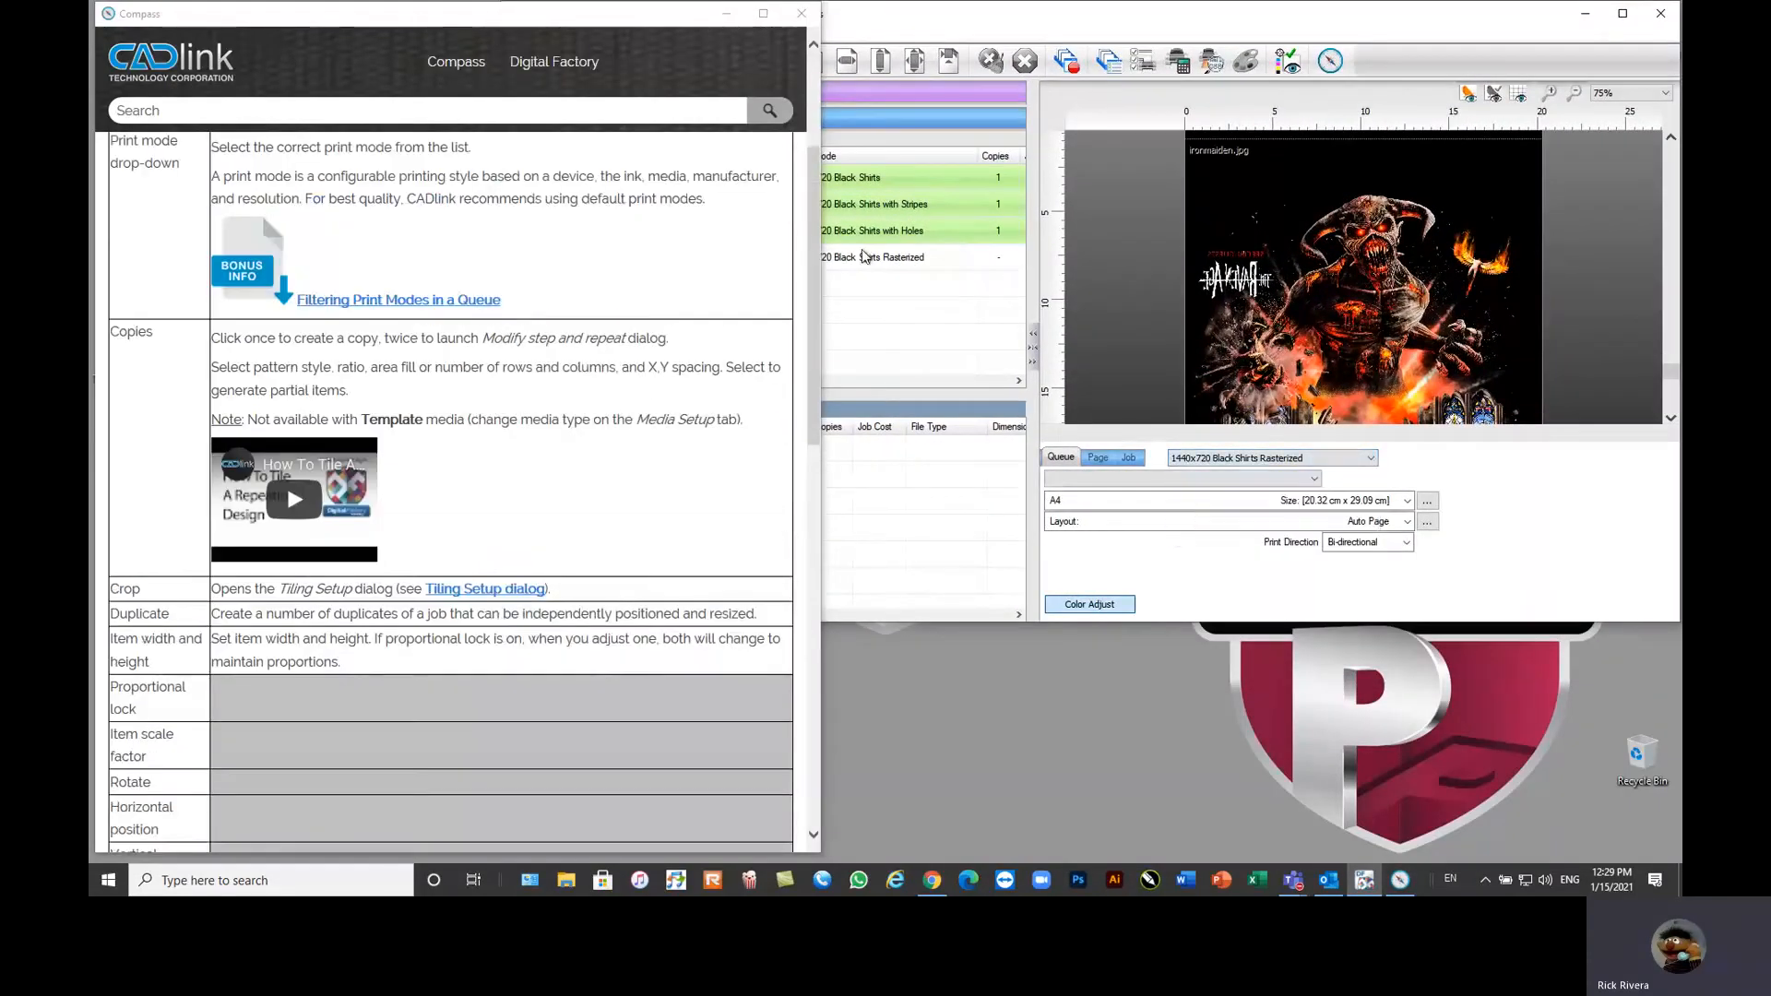
click(1129, 458)
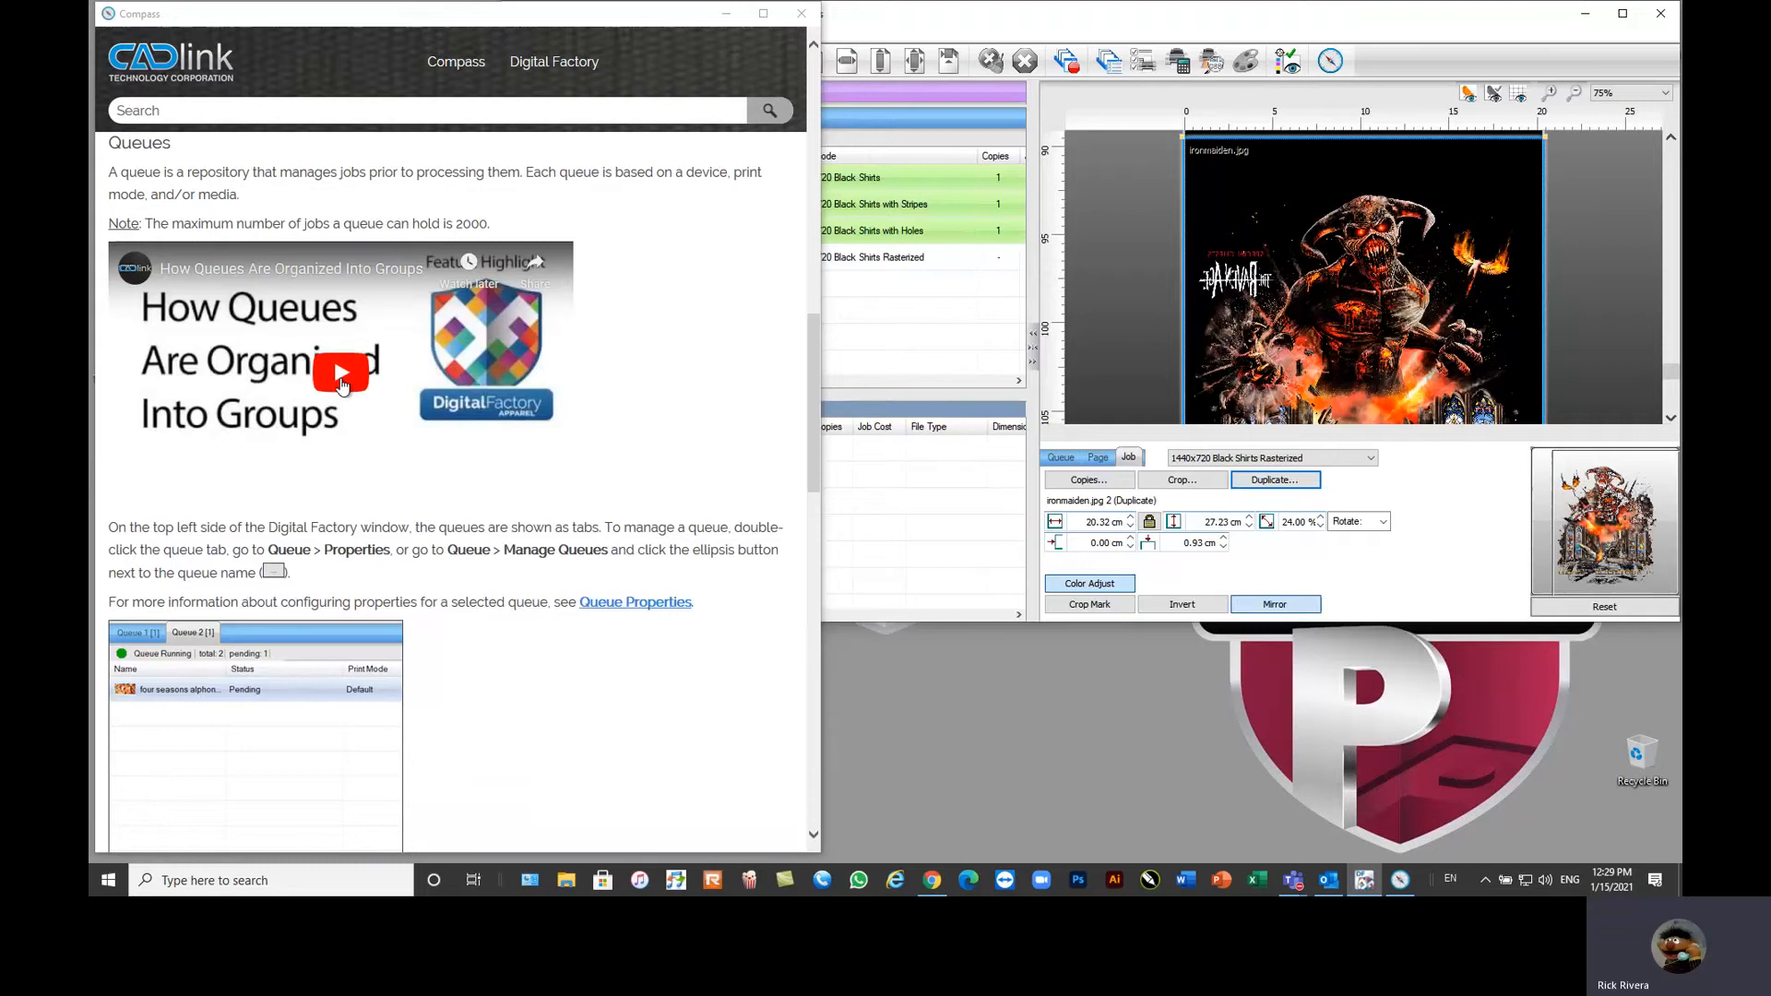
mouse_move(799, 13)
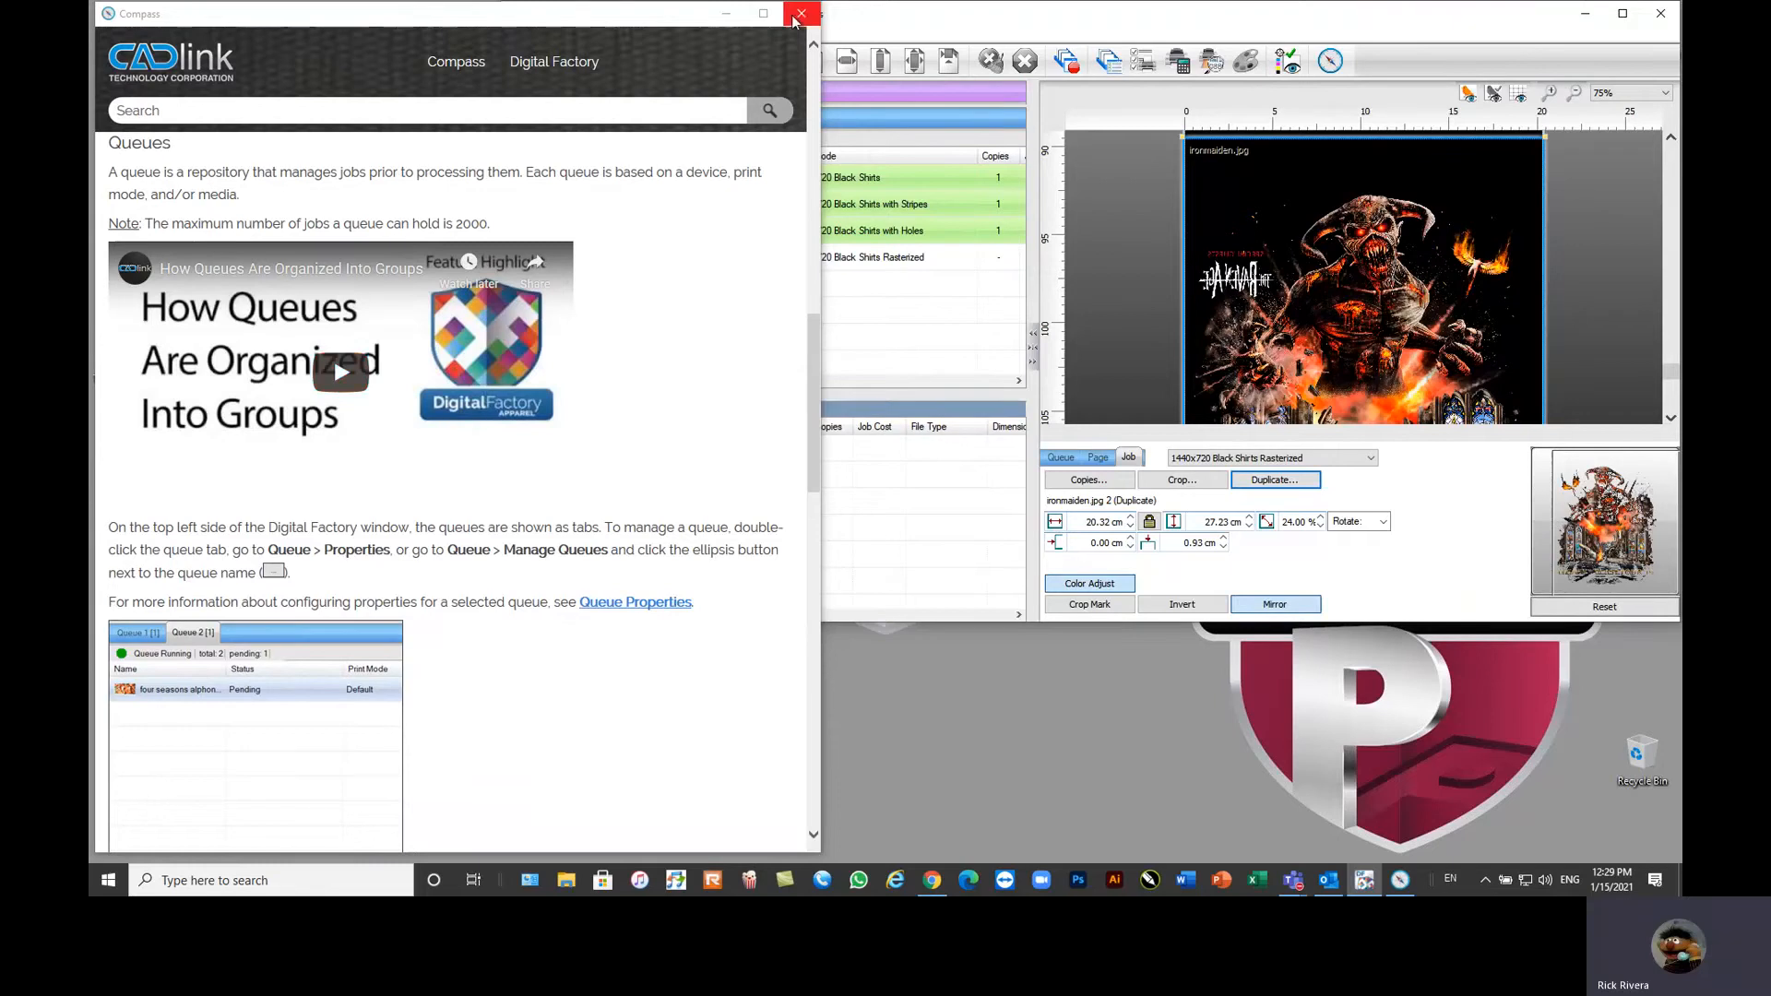
mouse_move(255, 163)
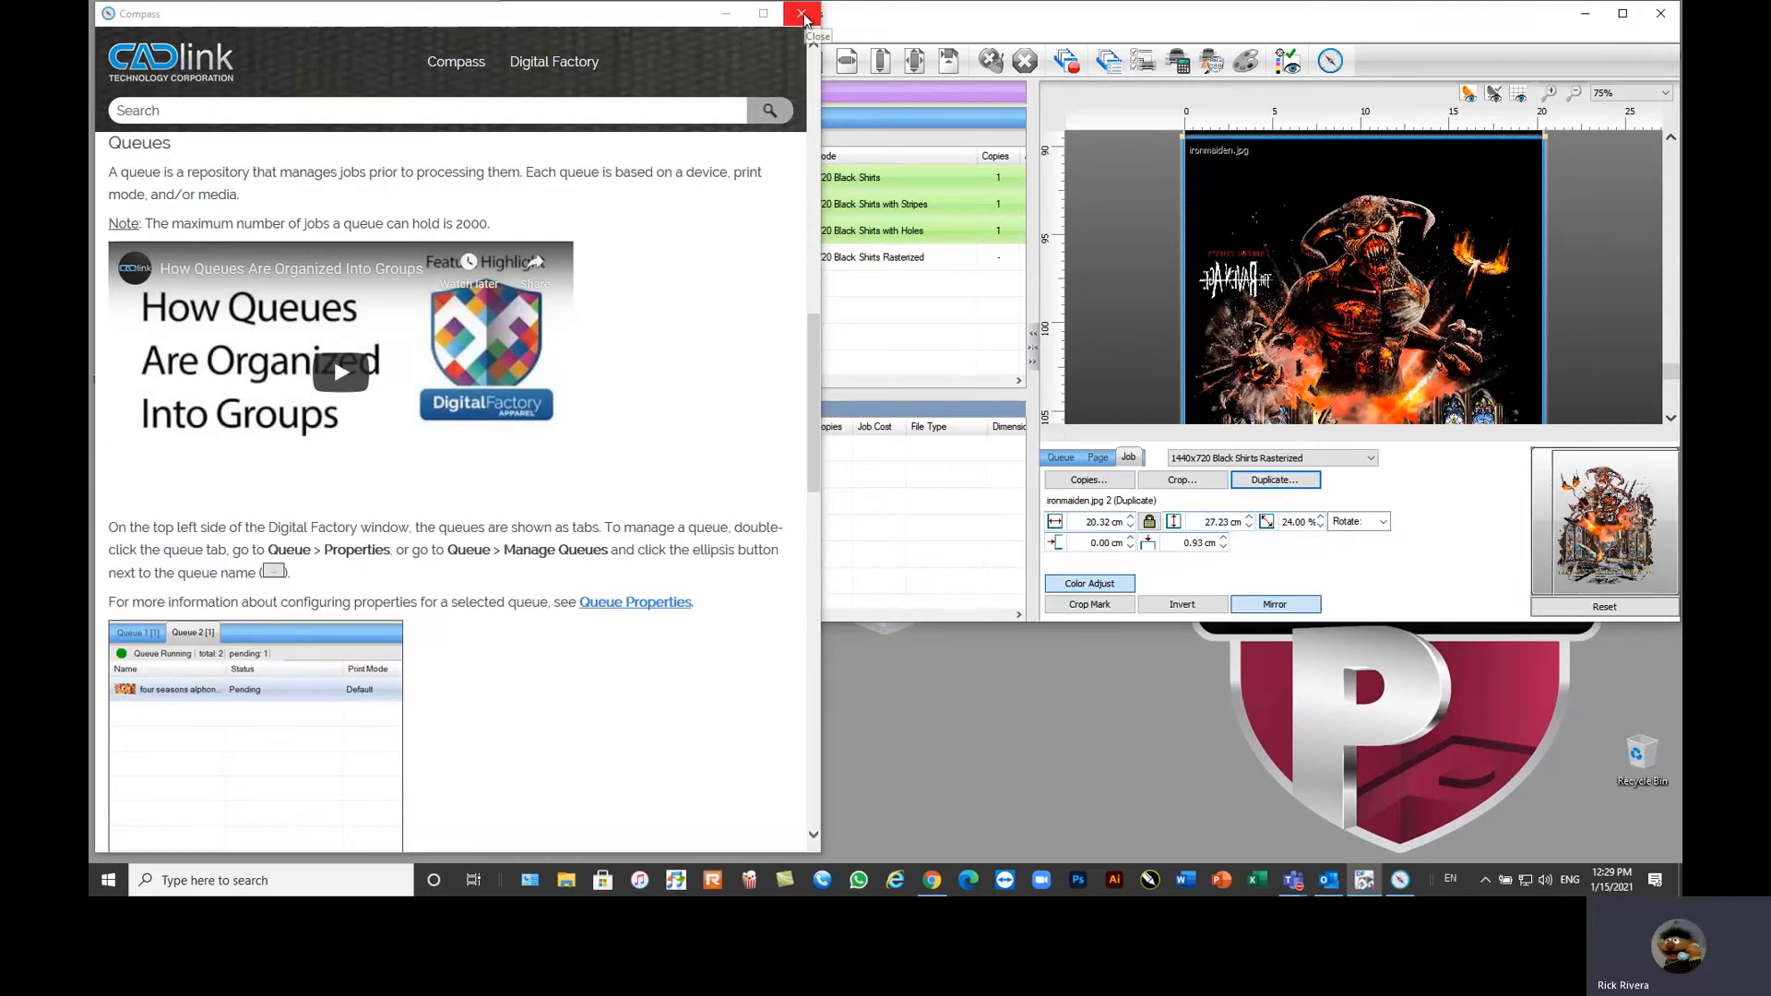
click(800, 17)
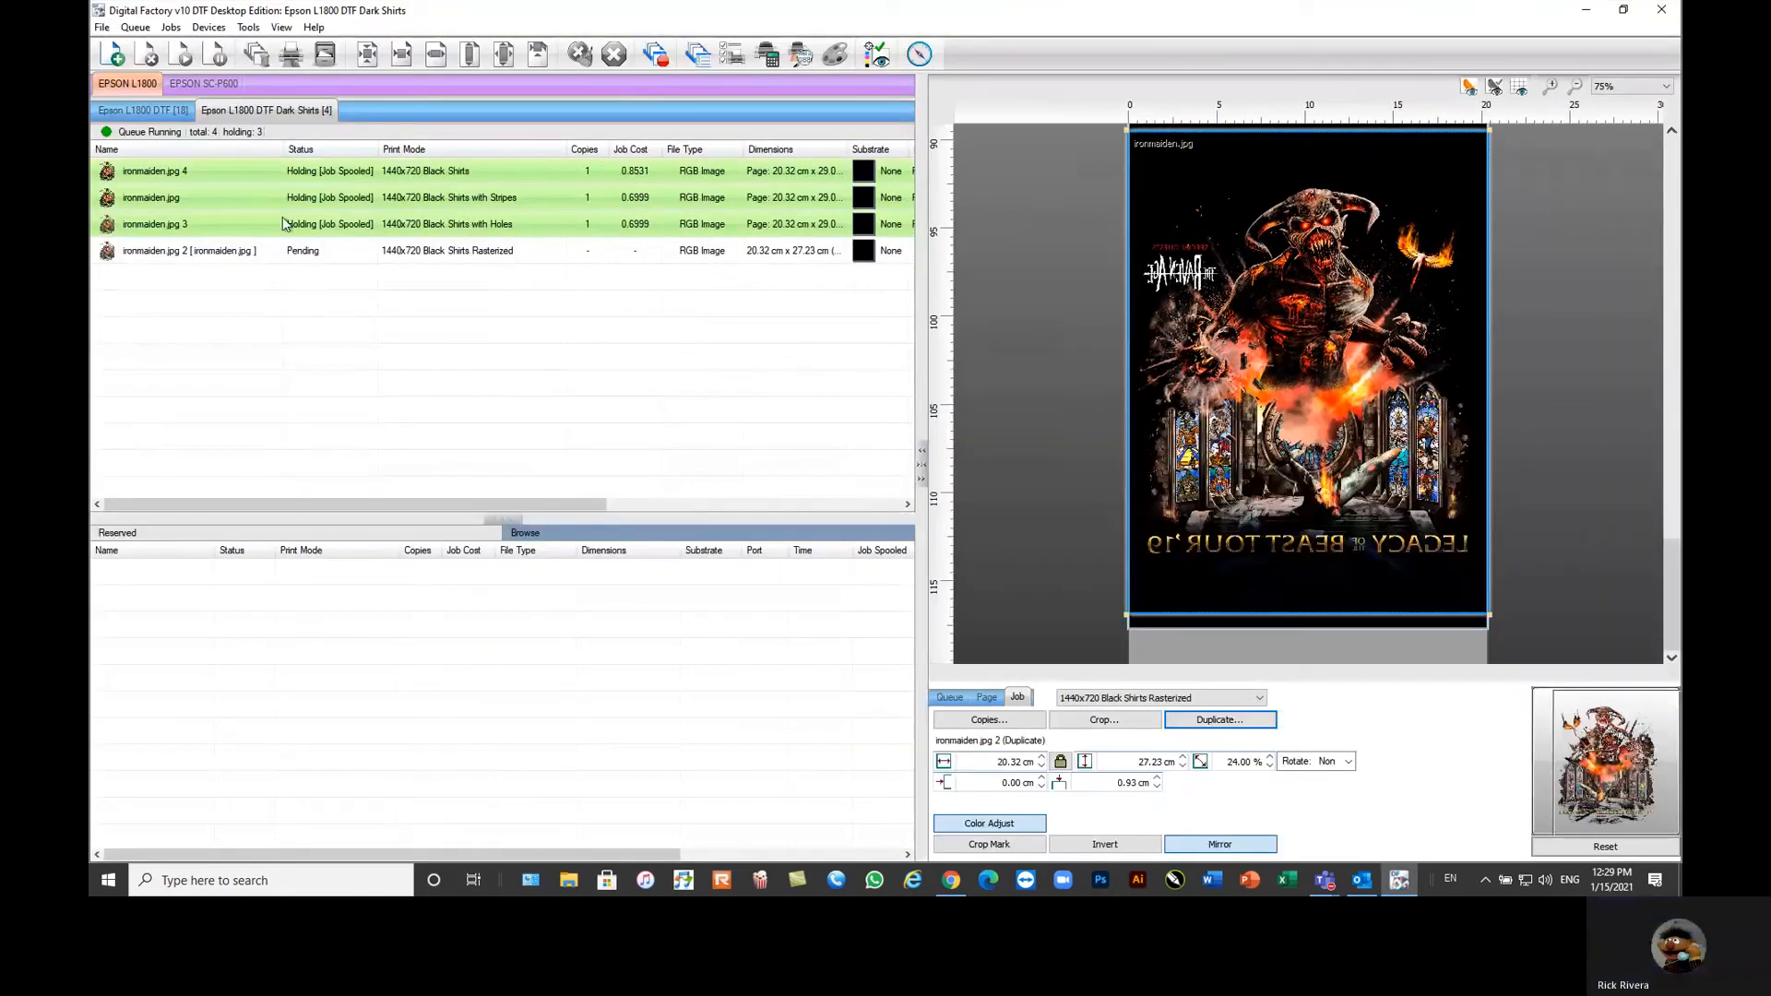
Step: Return to the Epson L1800 DTF queue with its 18 pending nested designs
click(140, 110)
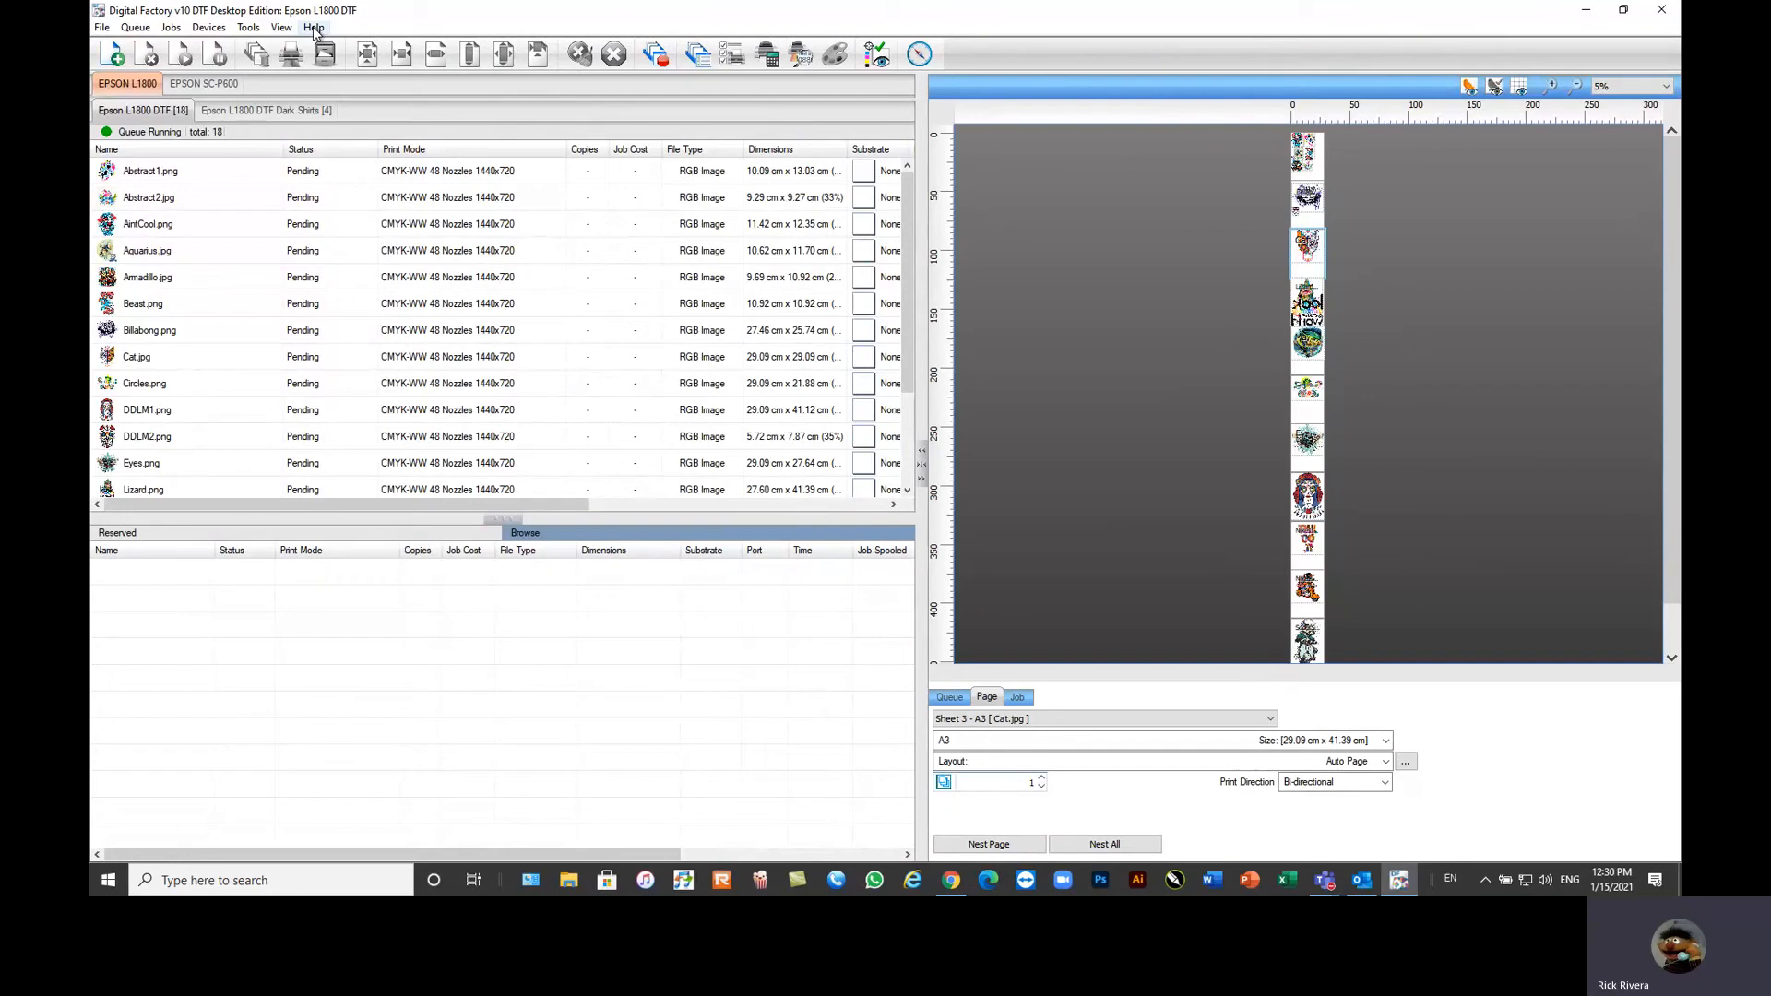
mouse_move(308, 31)
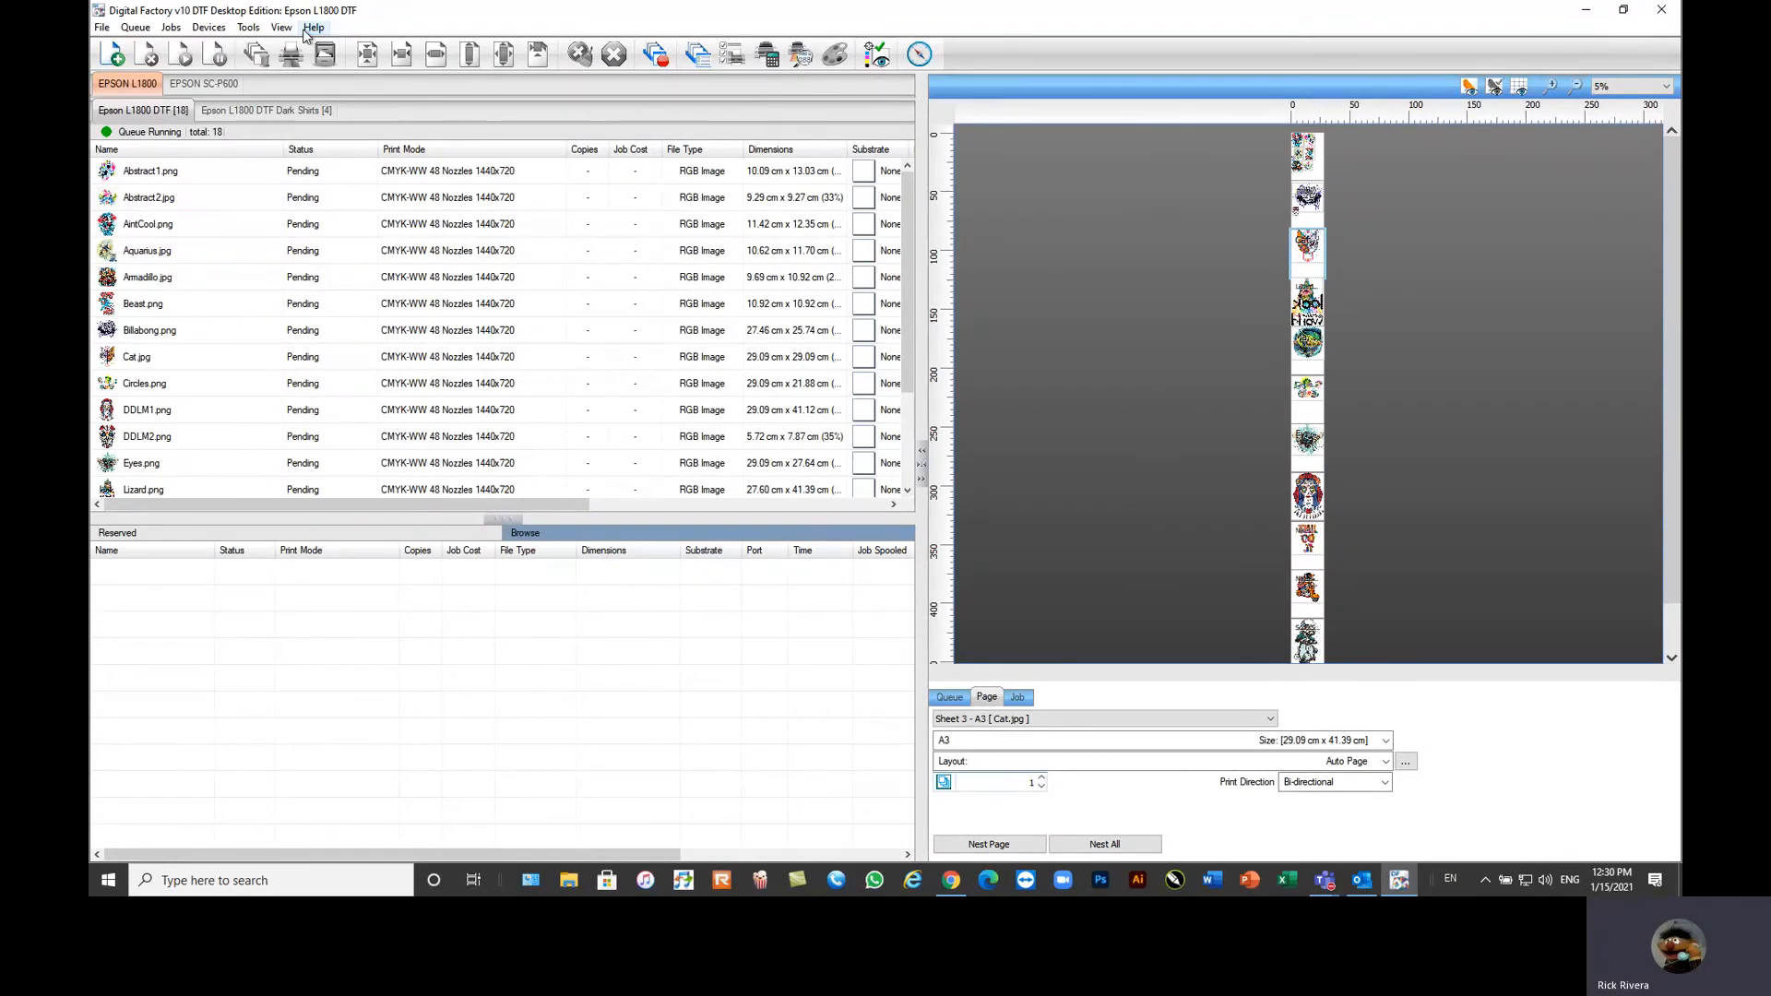
mouse_move(899, 20)
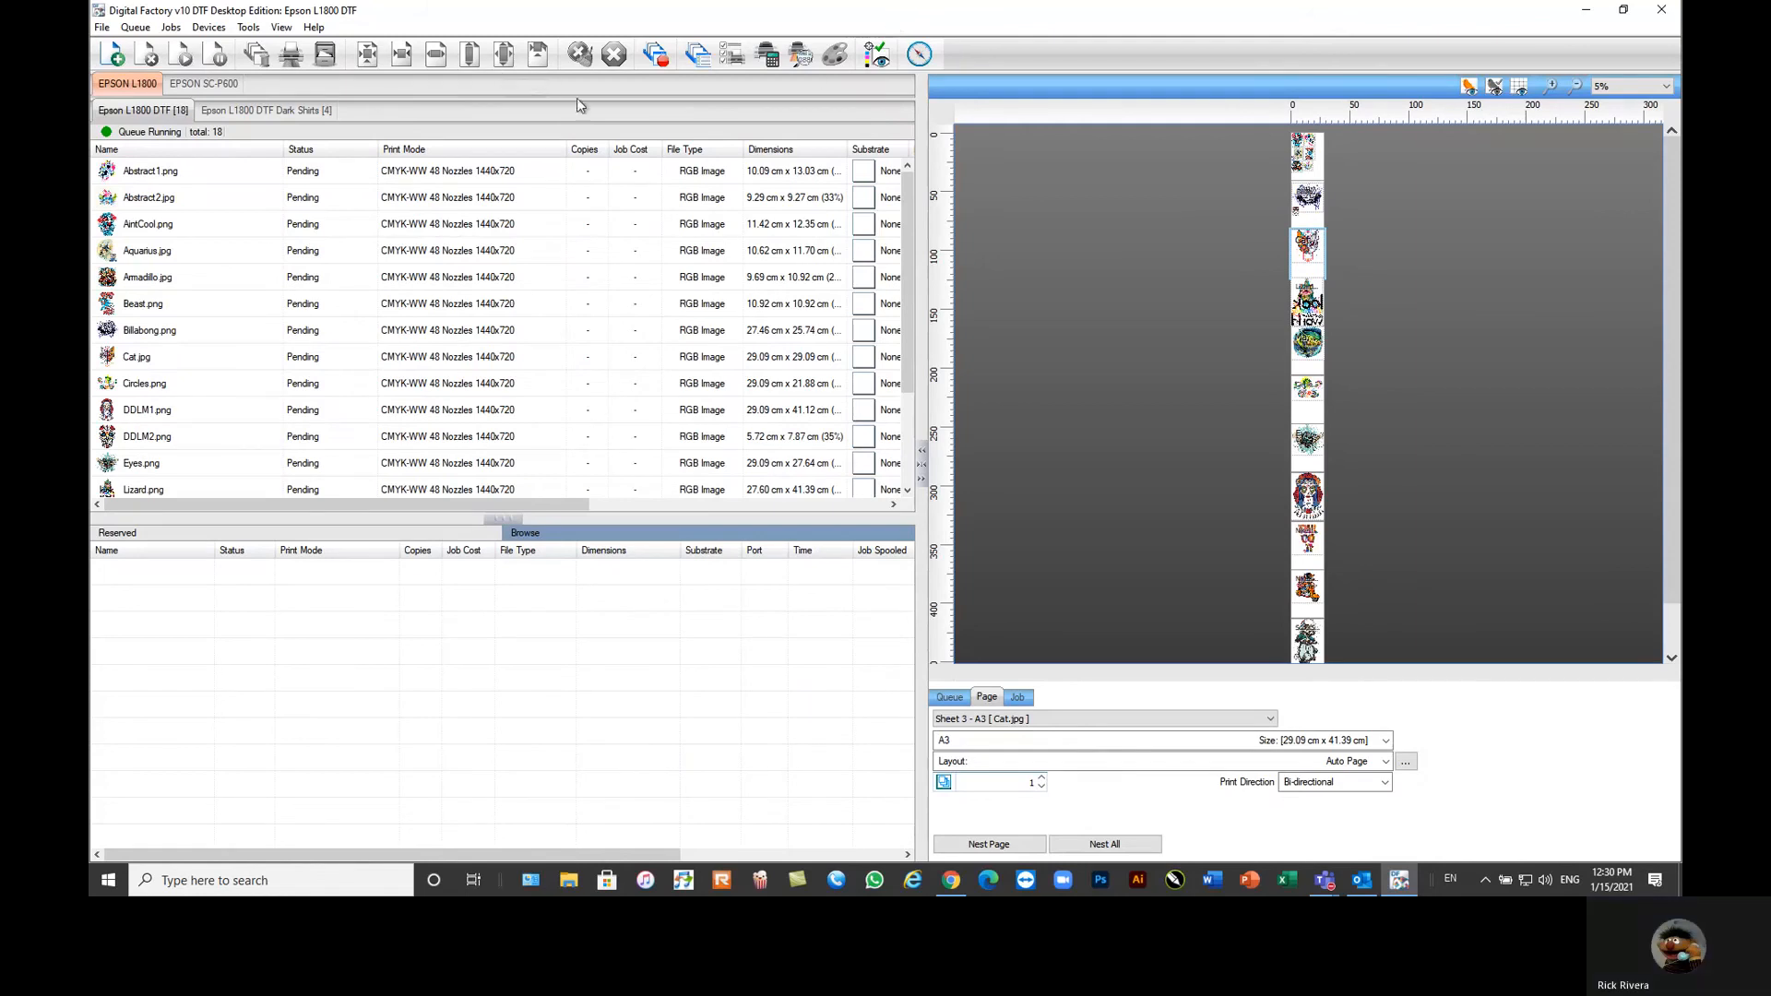
mouse_move(1154, 101)
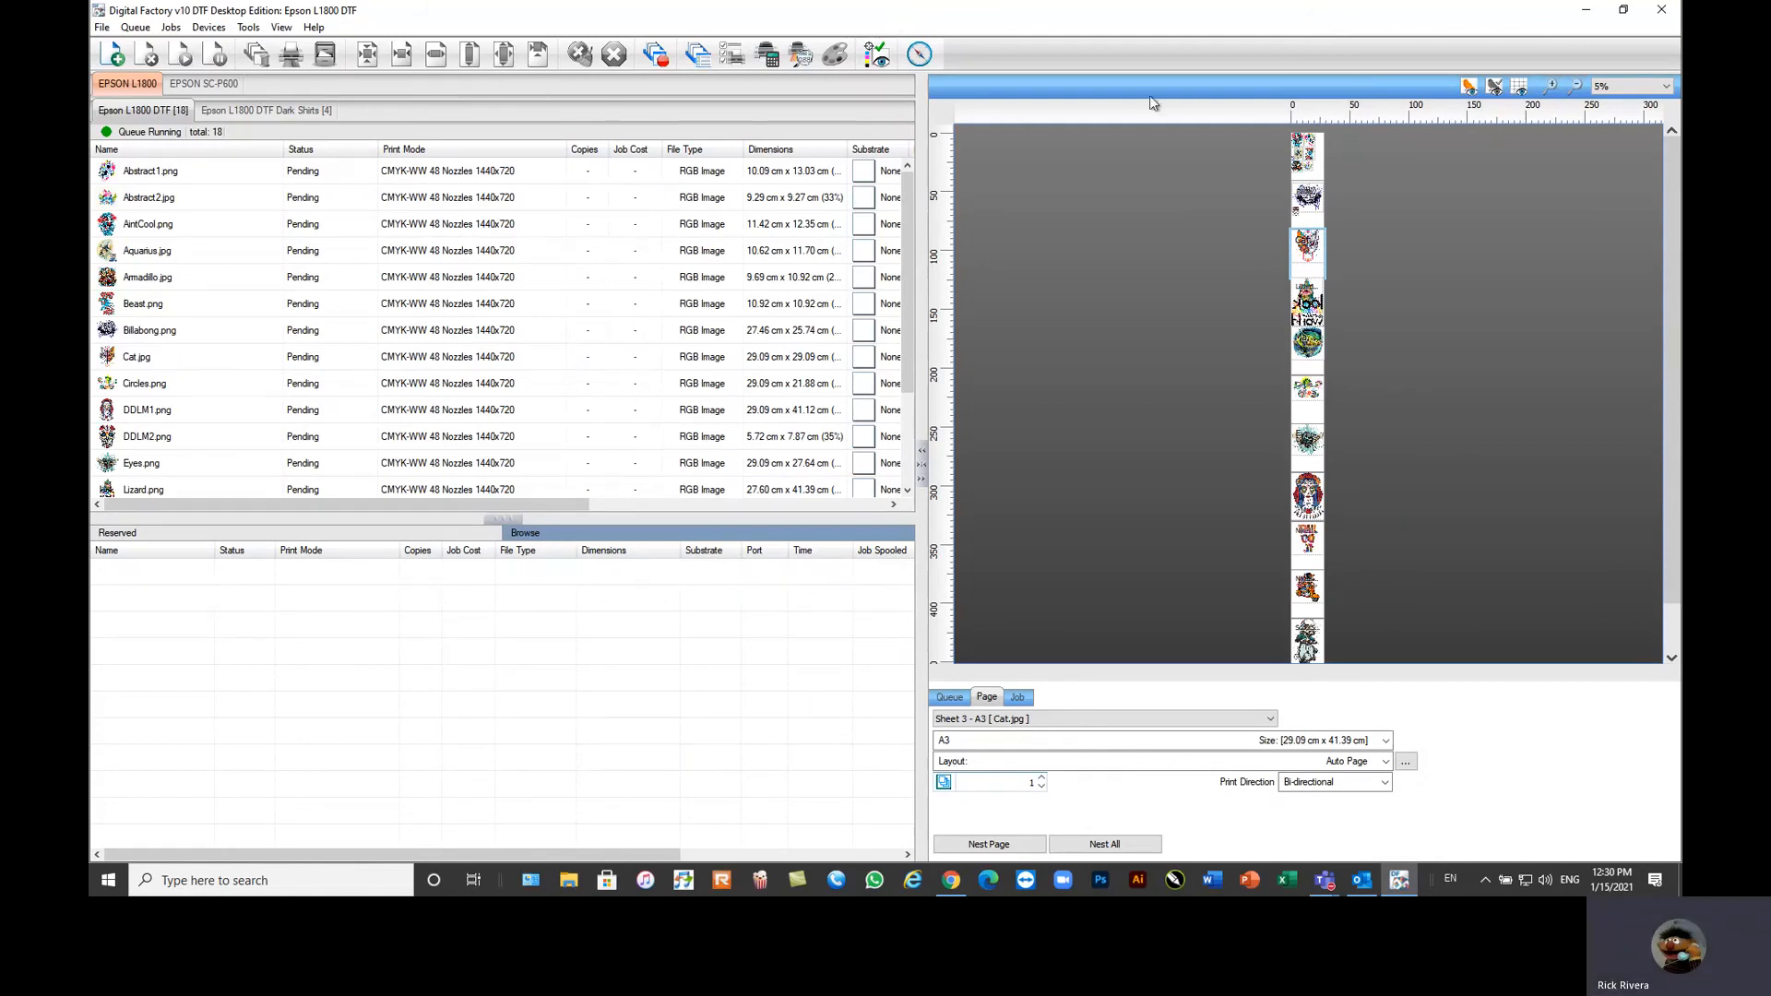